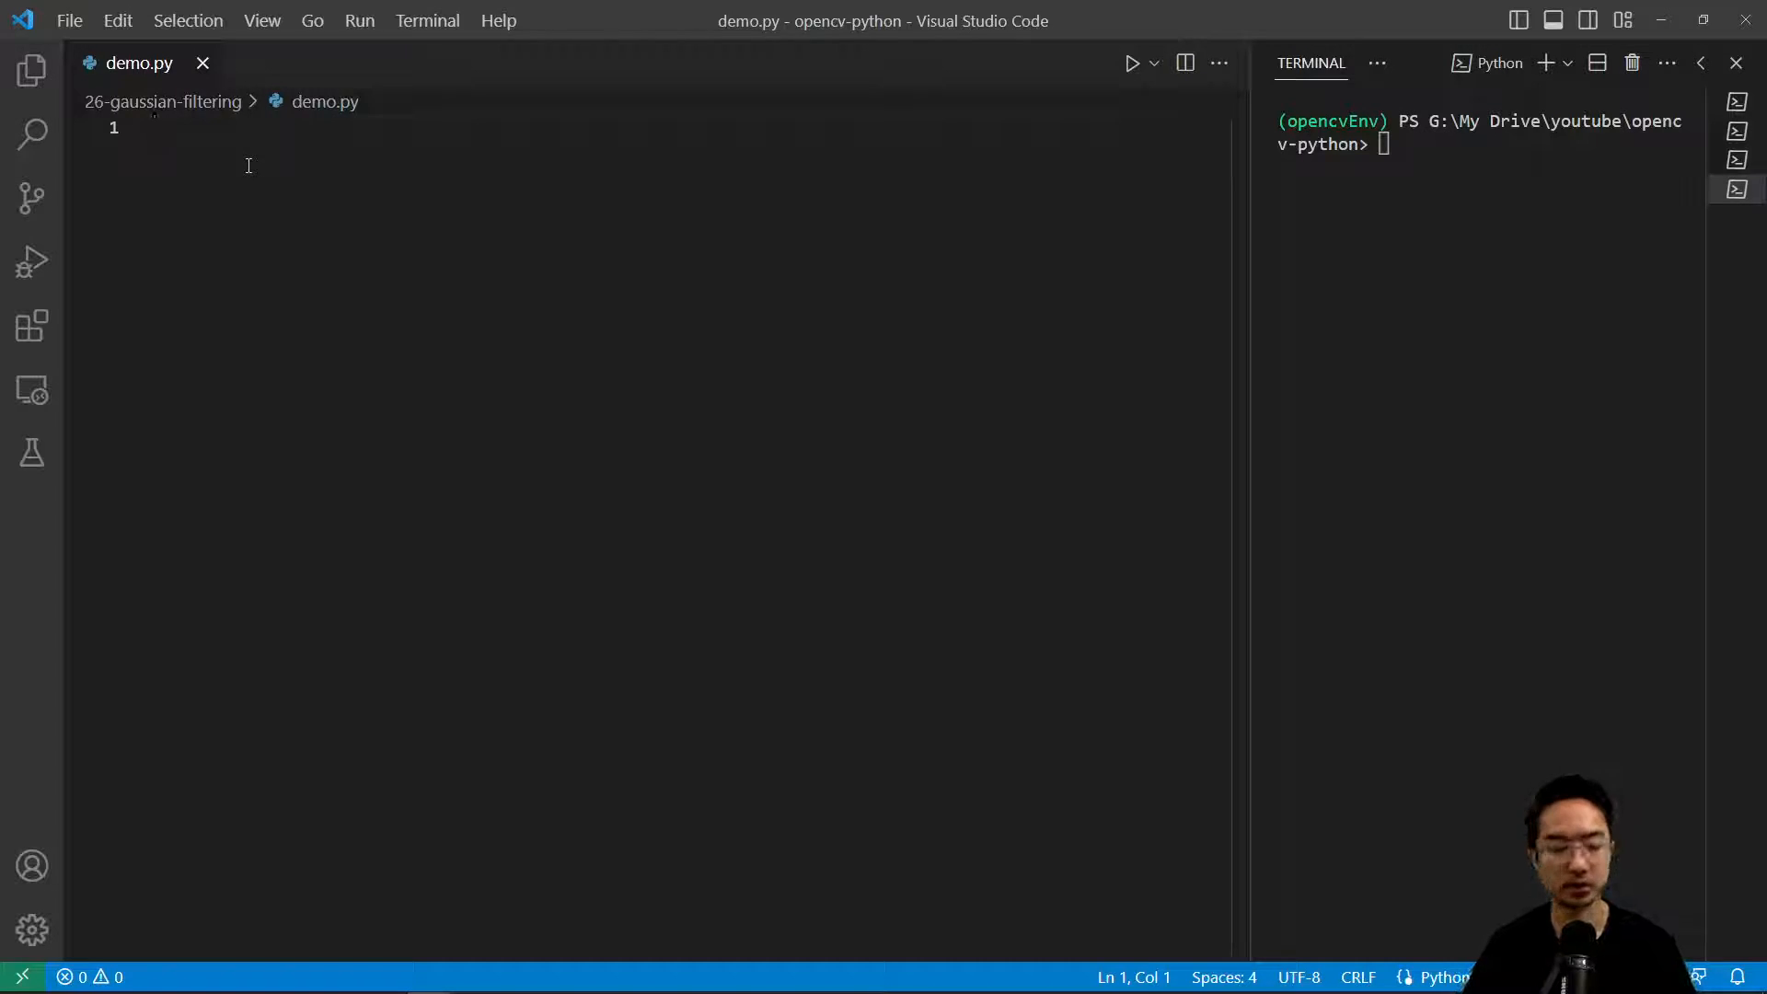
Step: Add imports for cv2, os, numpy and matplotlib.pyplot as plt at the top of demo.py
text(import cv2 as cv)
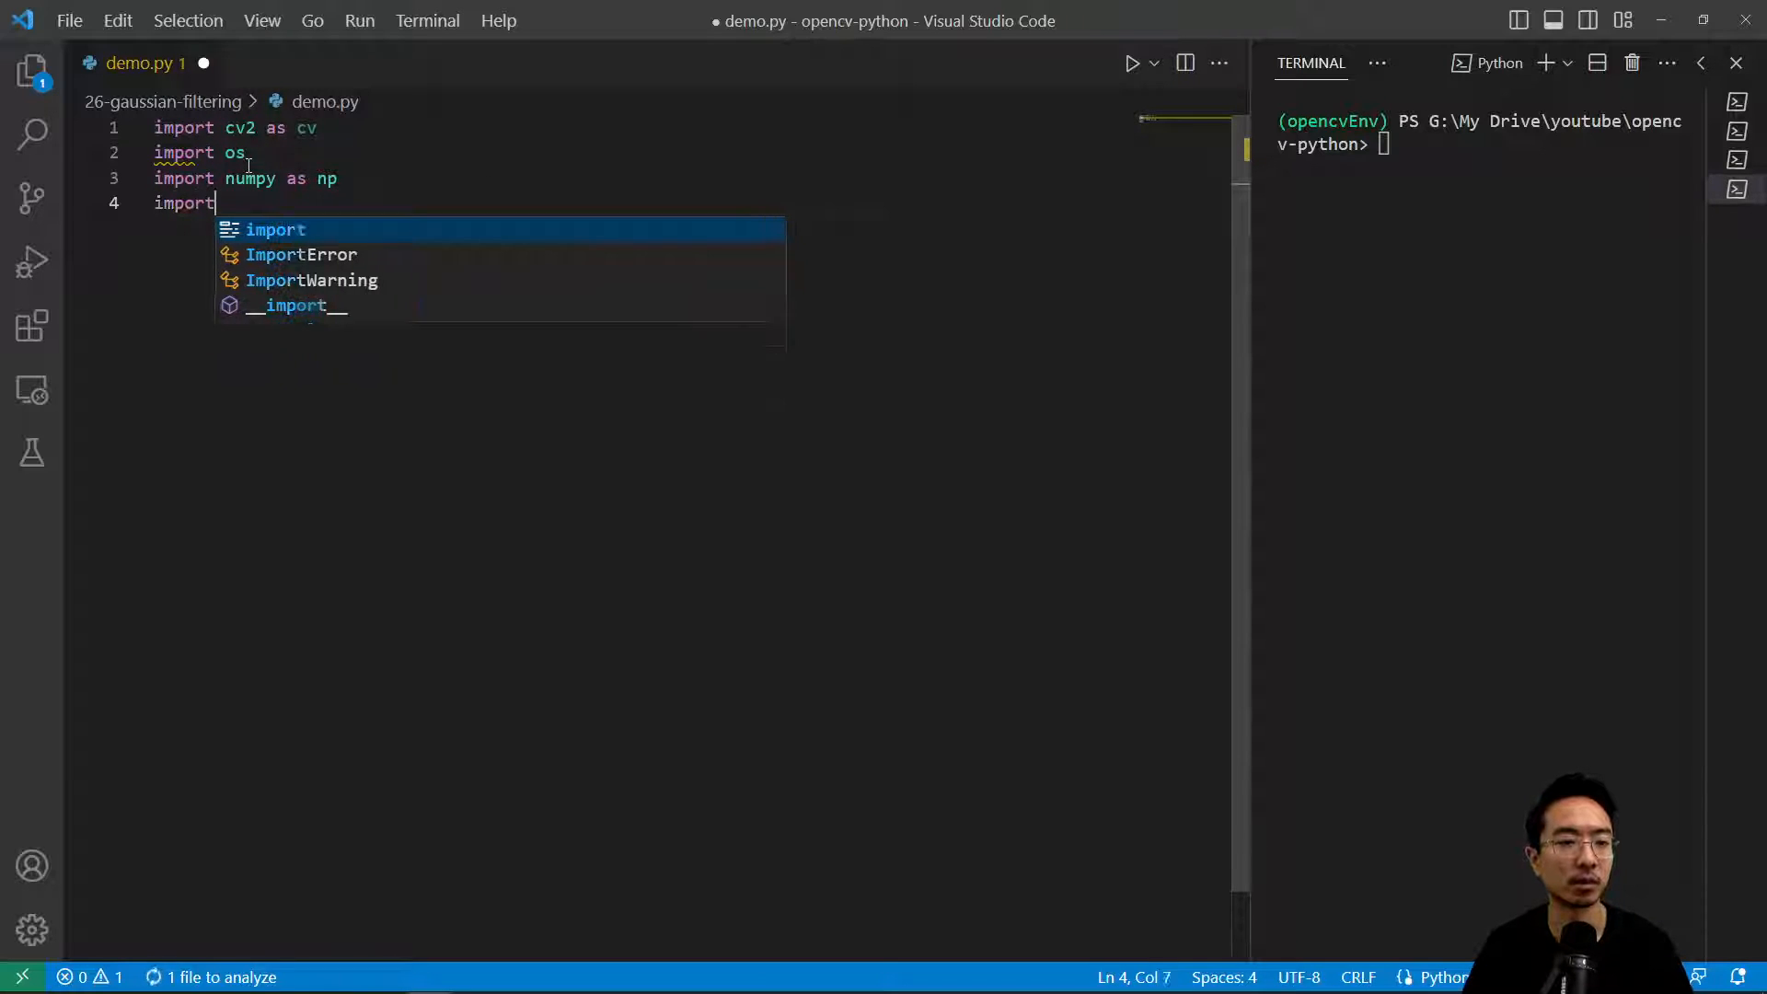
text(matplotlib.)
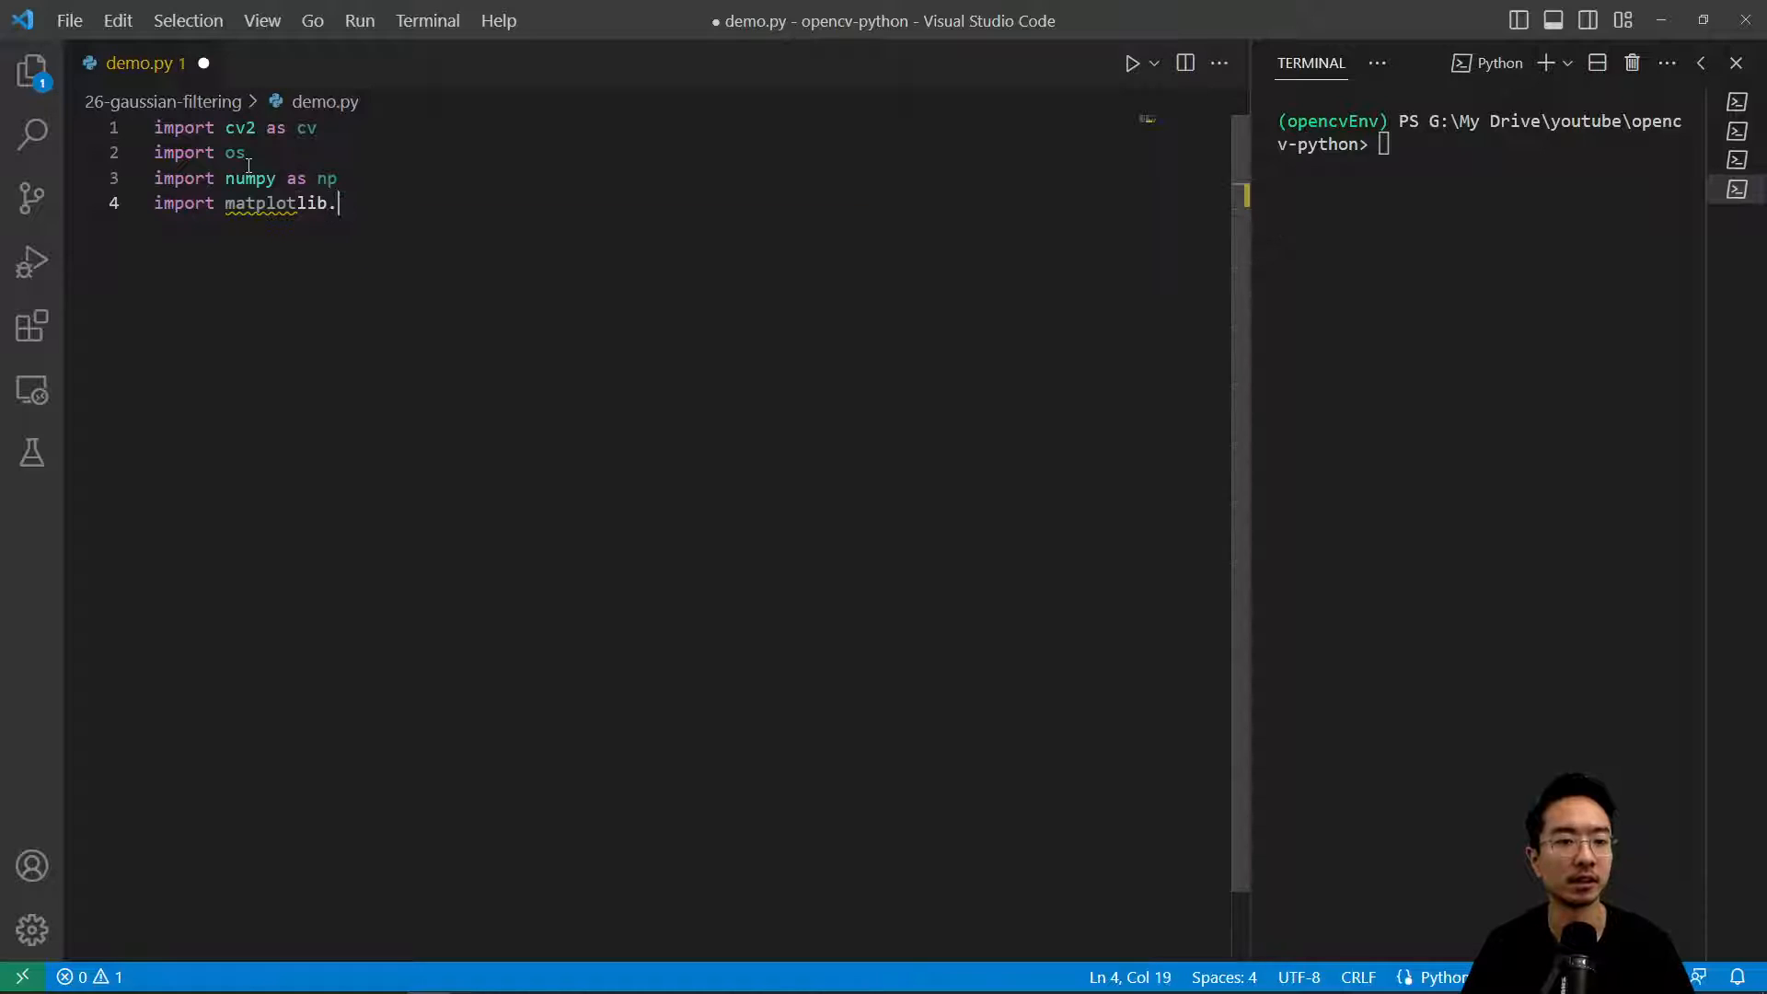
text(pyplot as plt)
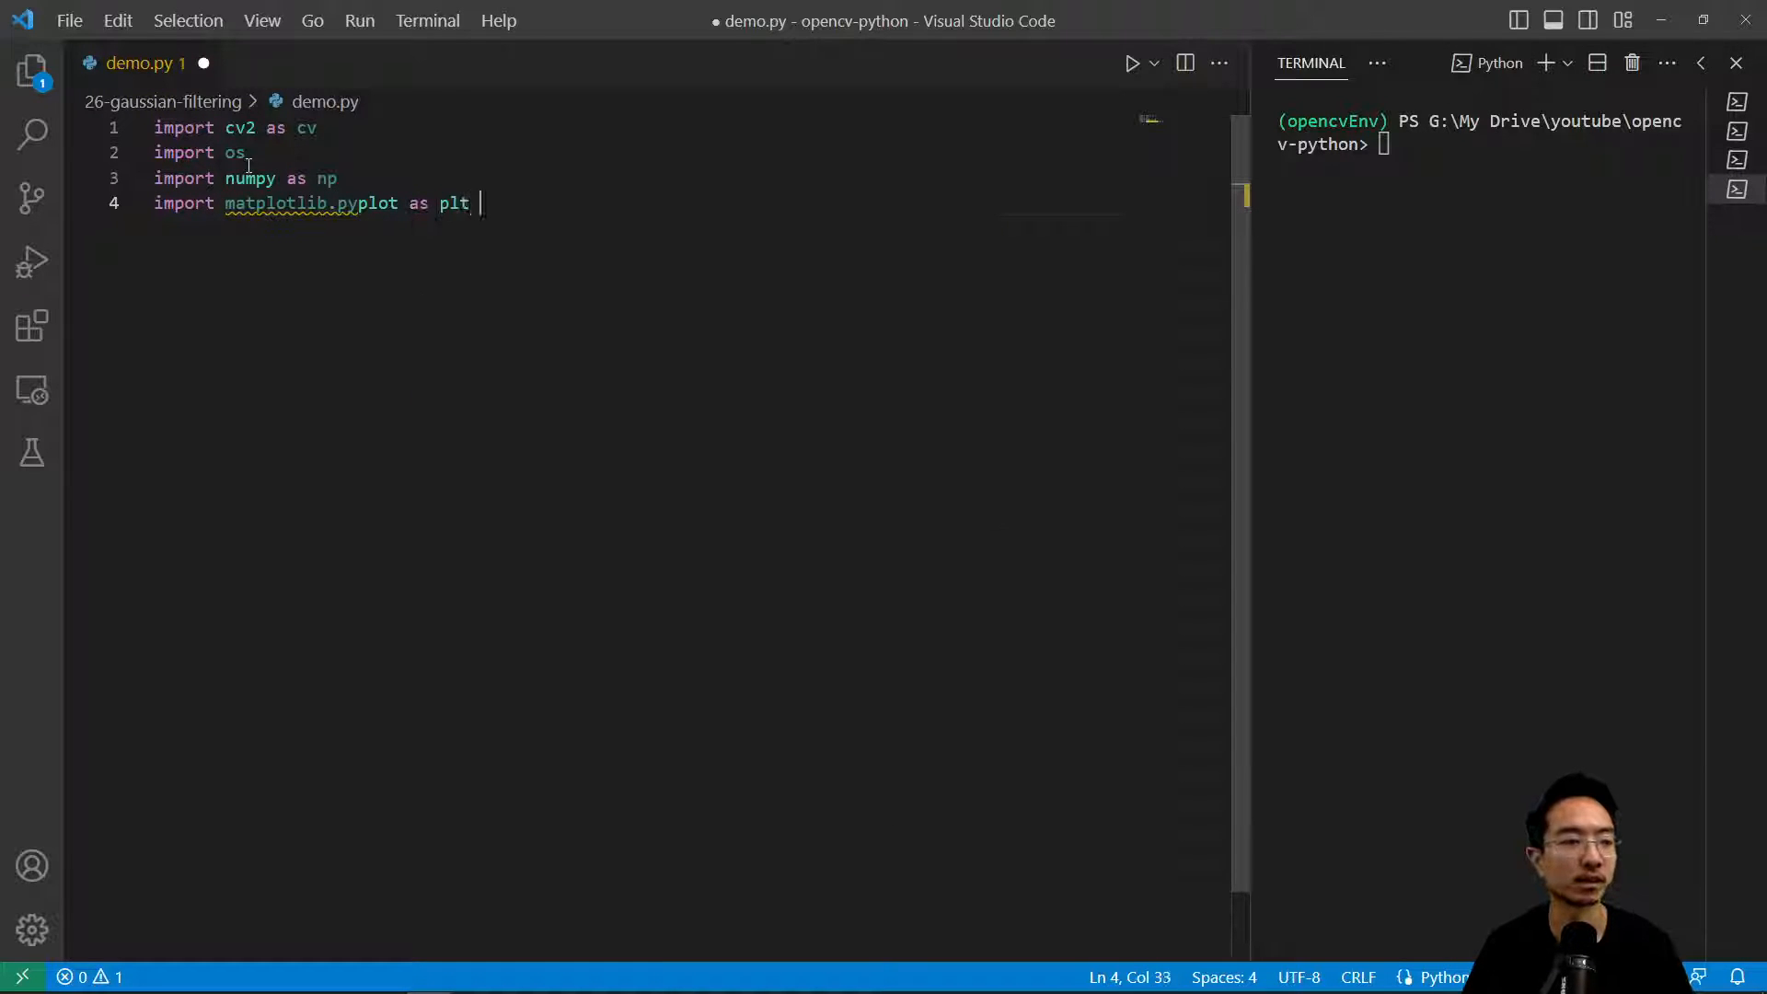
key(enter)
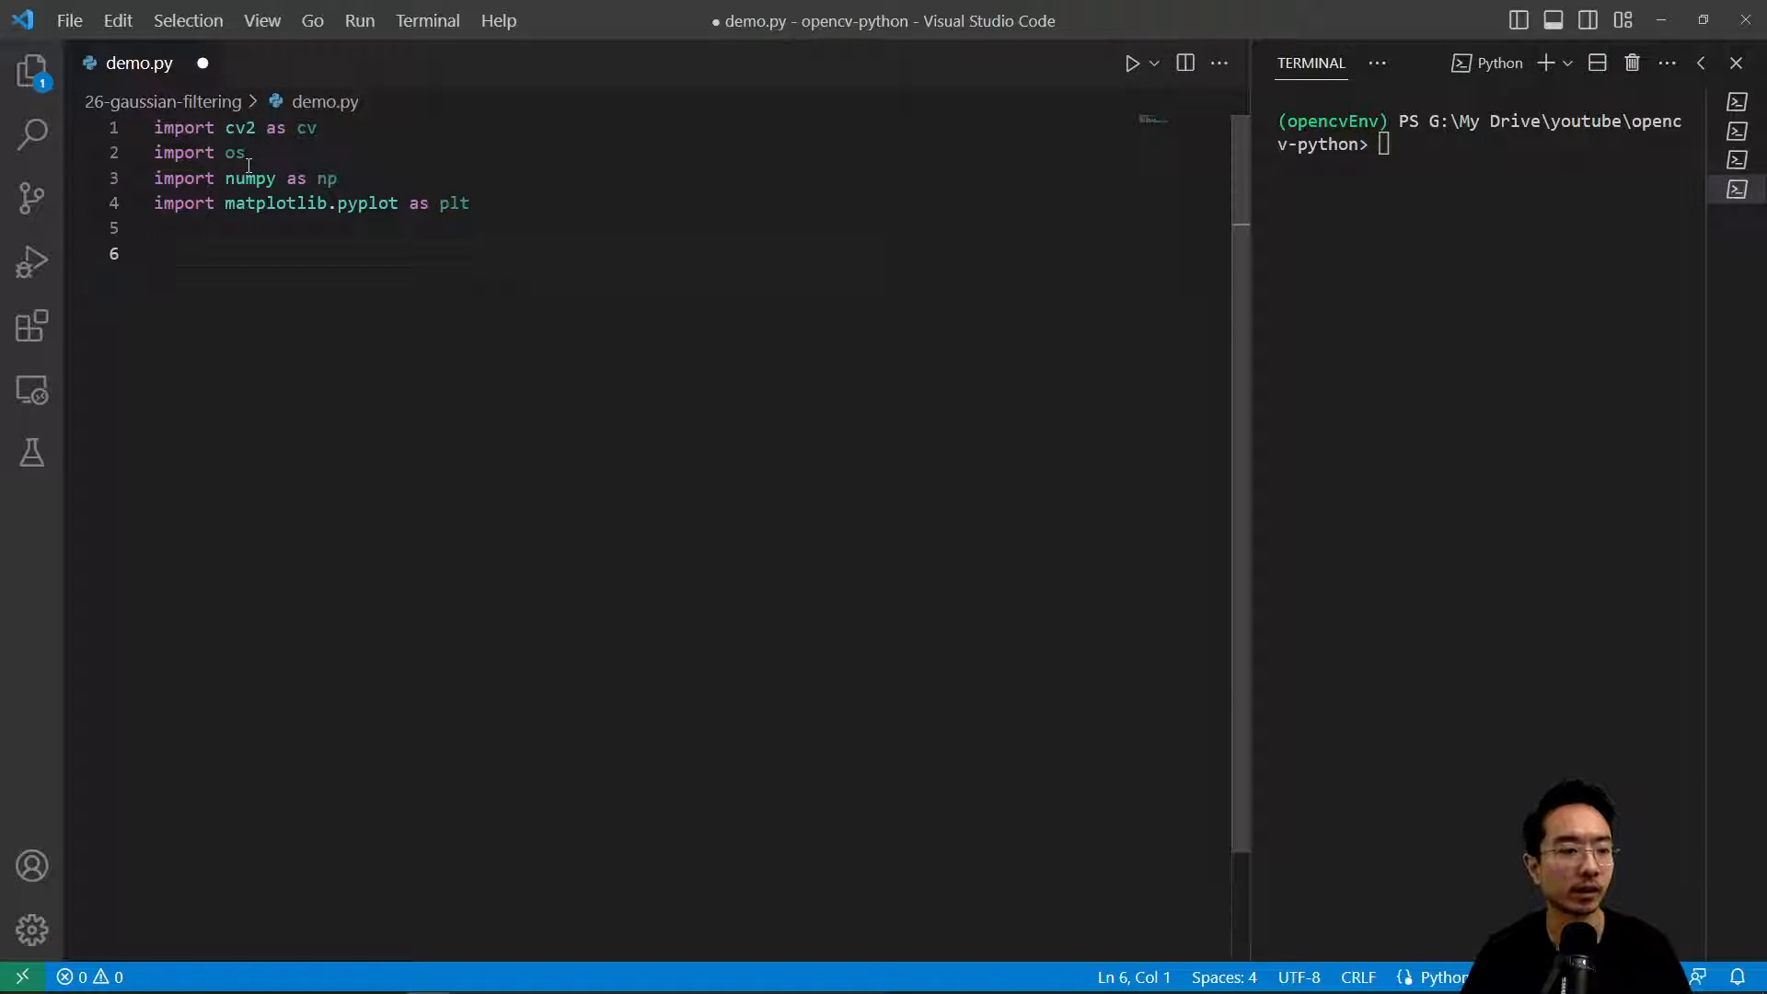
Step: Define an empty gaussianFiltering() and call it from an if __name__ == '__main__' guard
text(def gauss)
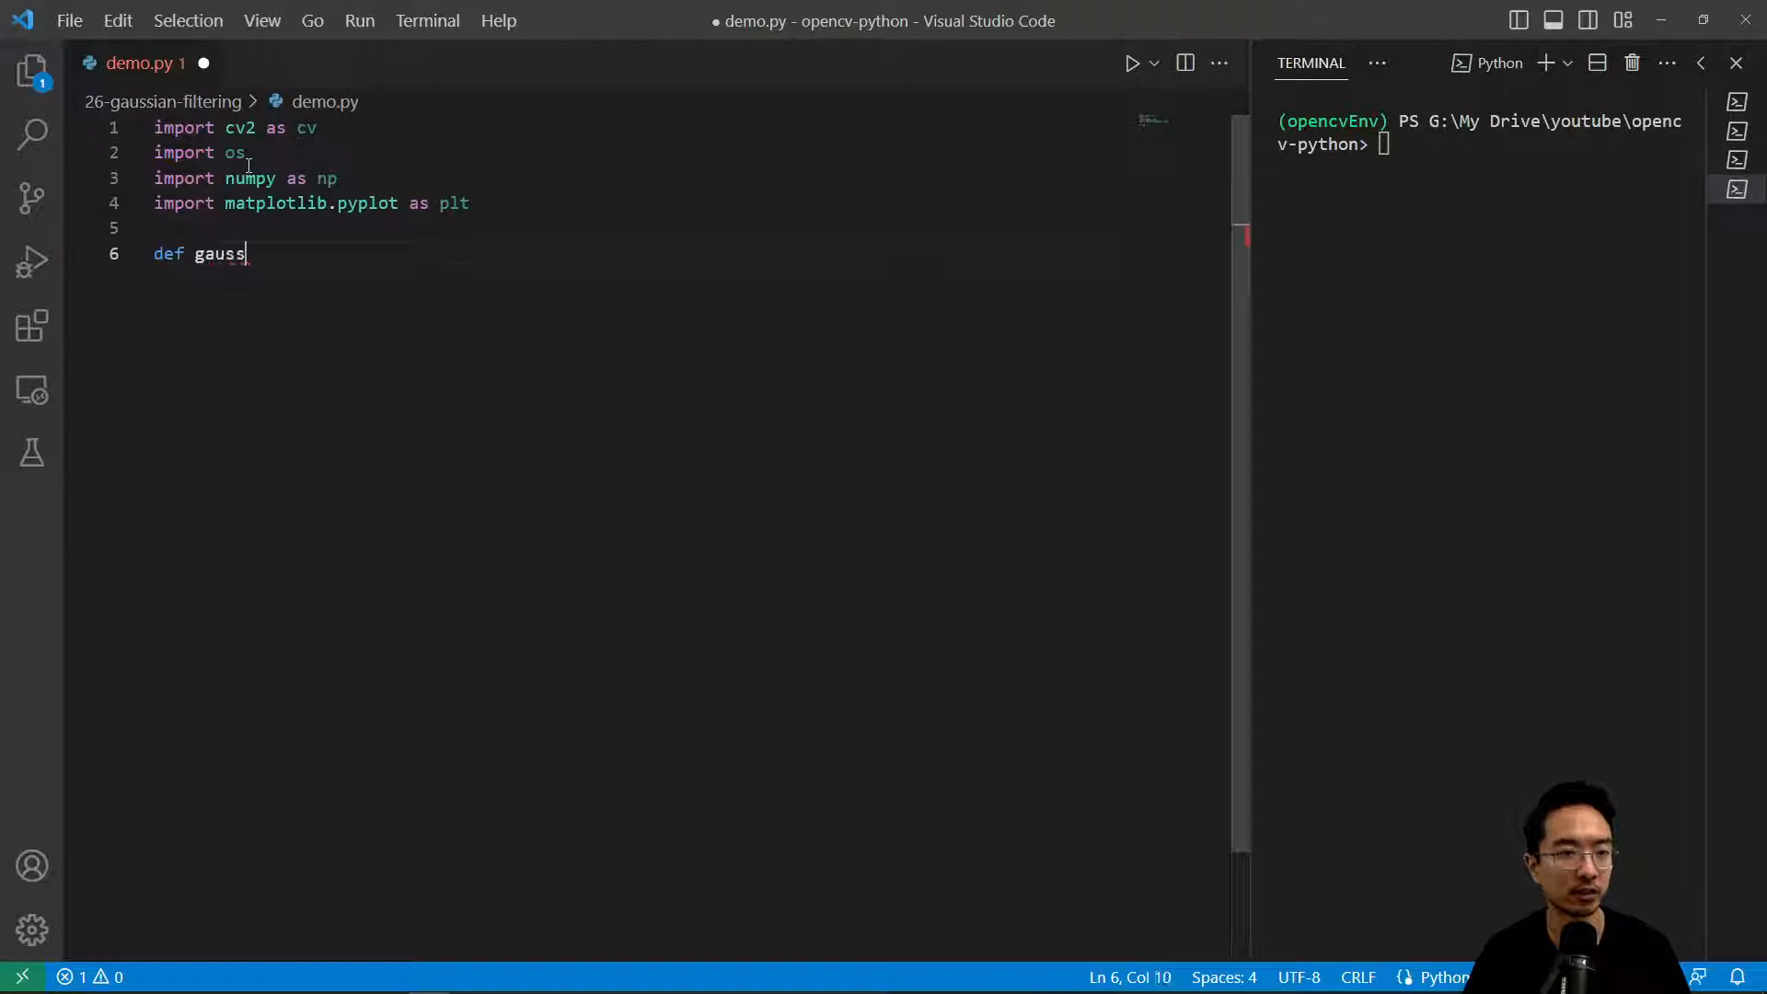
text(ianFiltering():)
text(if __name__ == '__main__':)
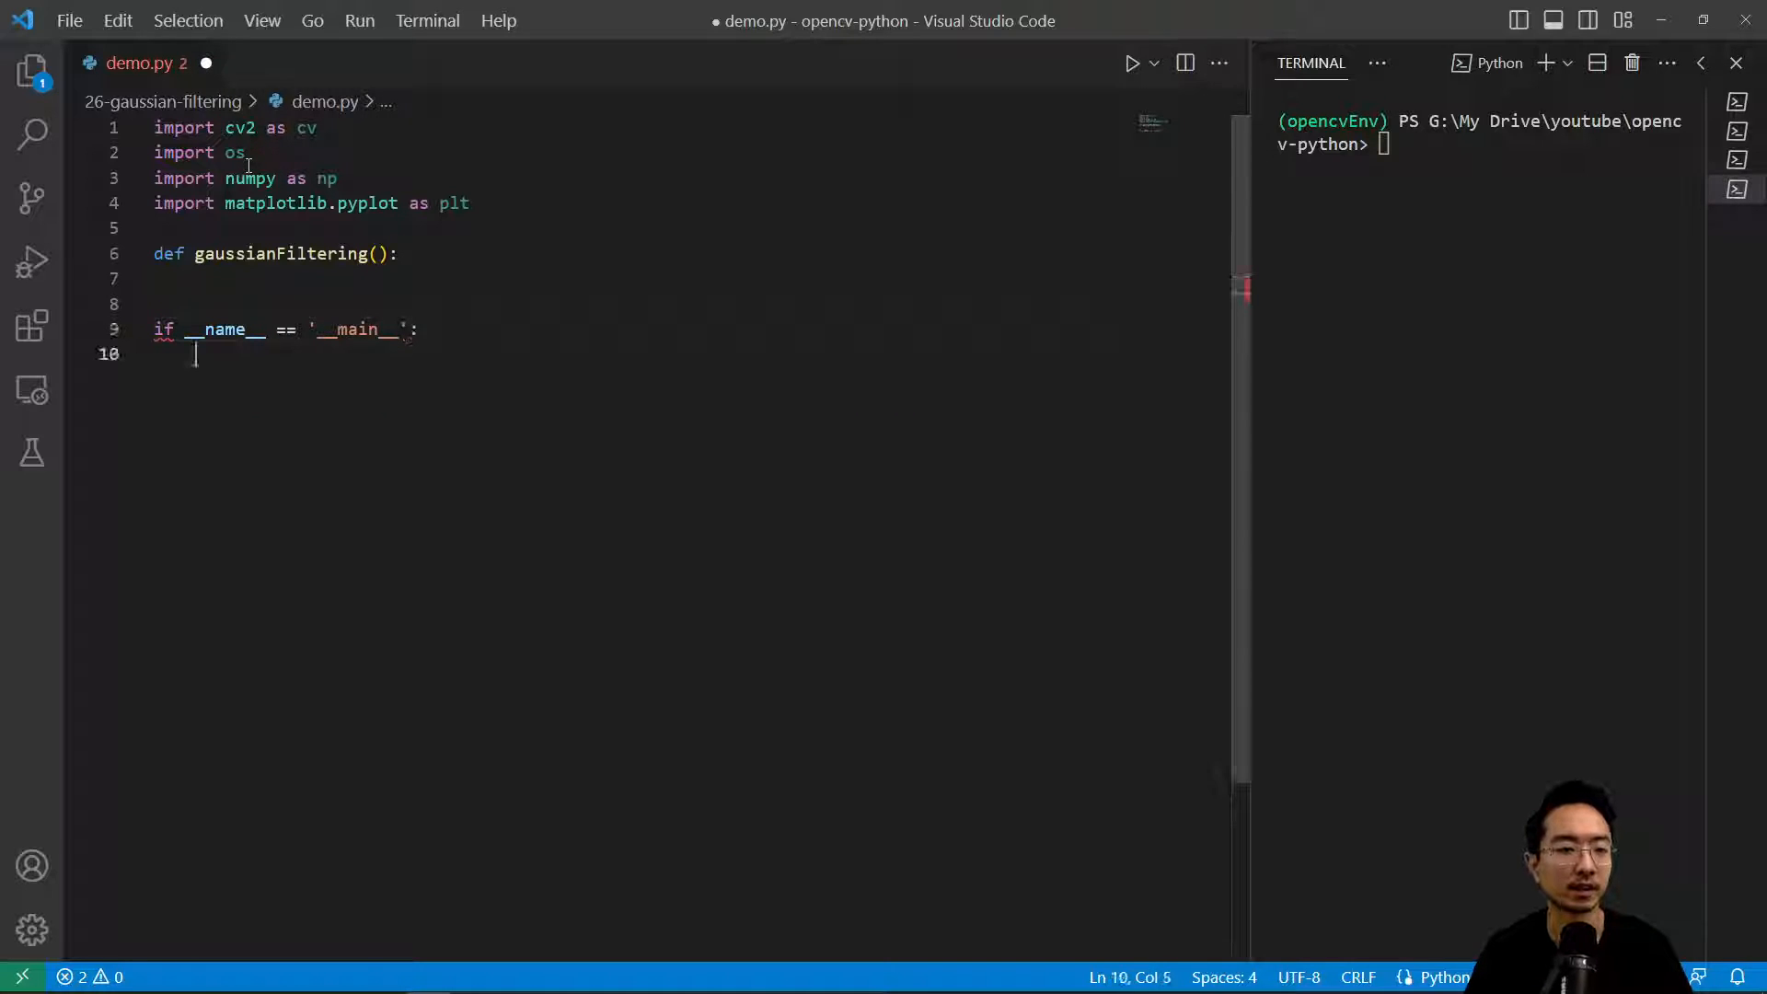
text(gaussianFiltering(0 ))
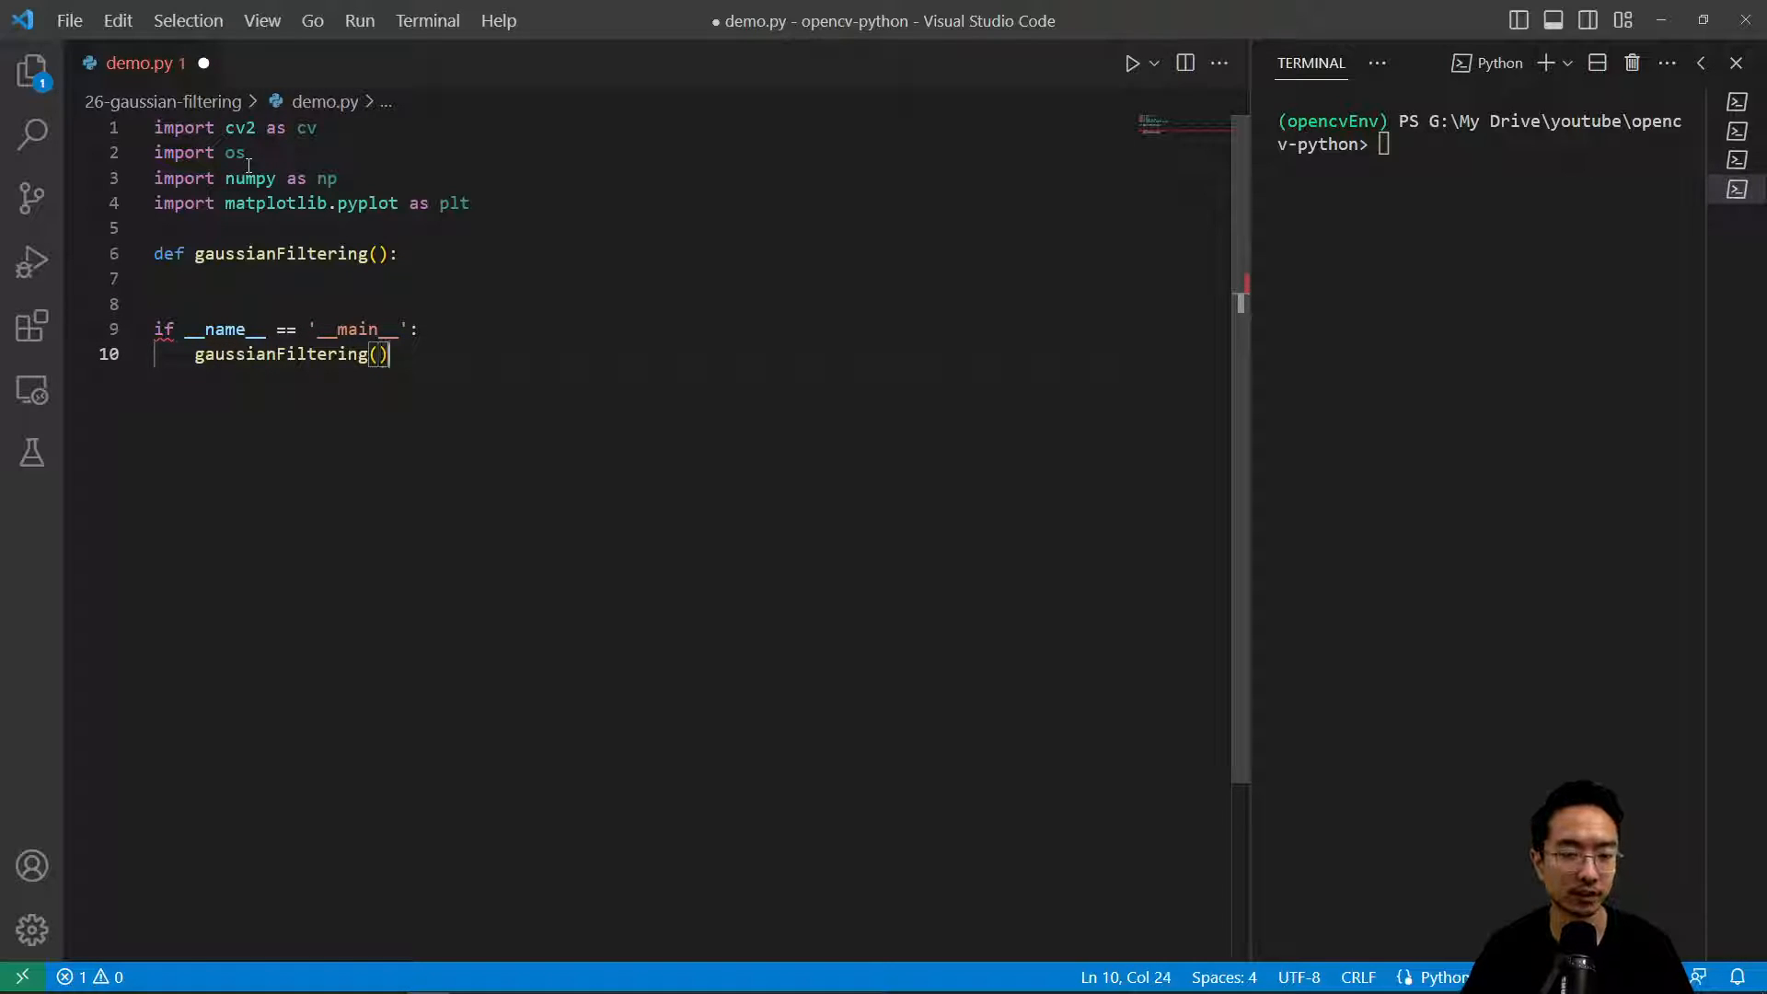
click(163, 278)
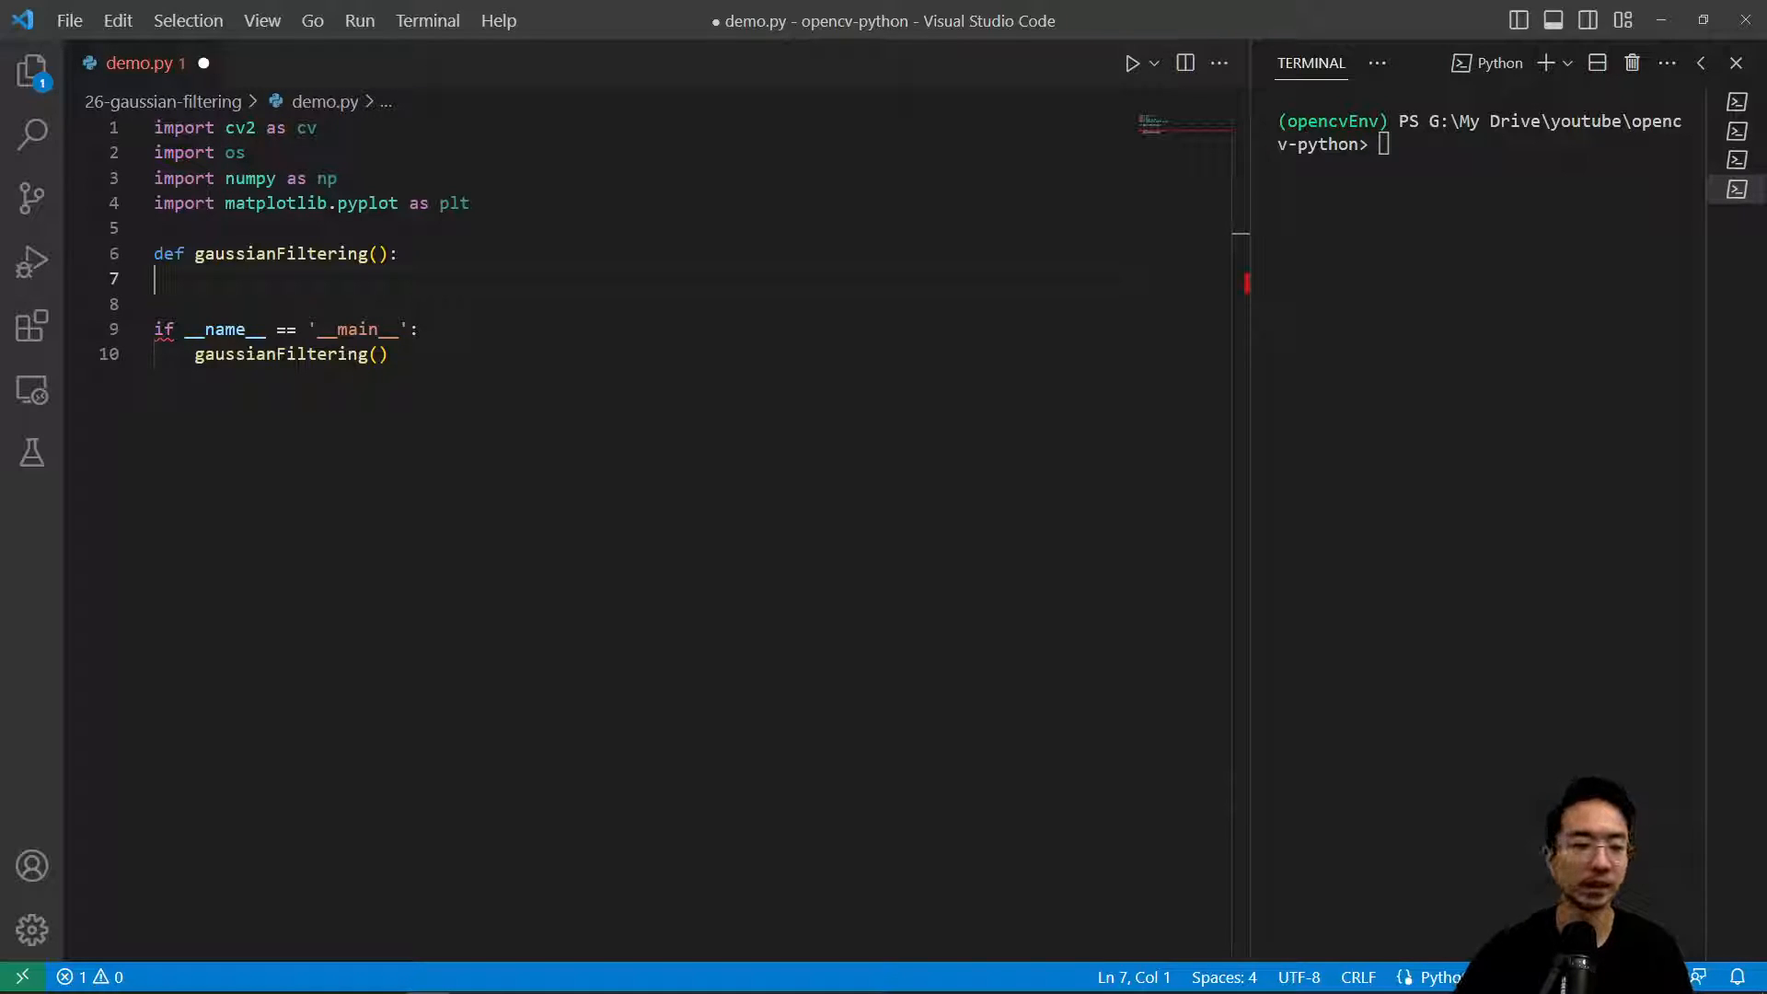
Step: Build imgPath as os.path.join(os.getcwd(),'demoImages//tesla.jpg') and read it into img with cv.imread
text(root =)
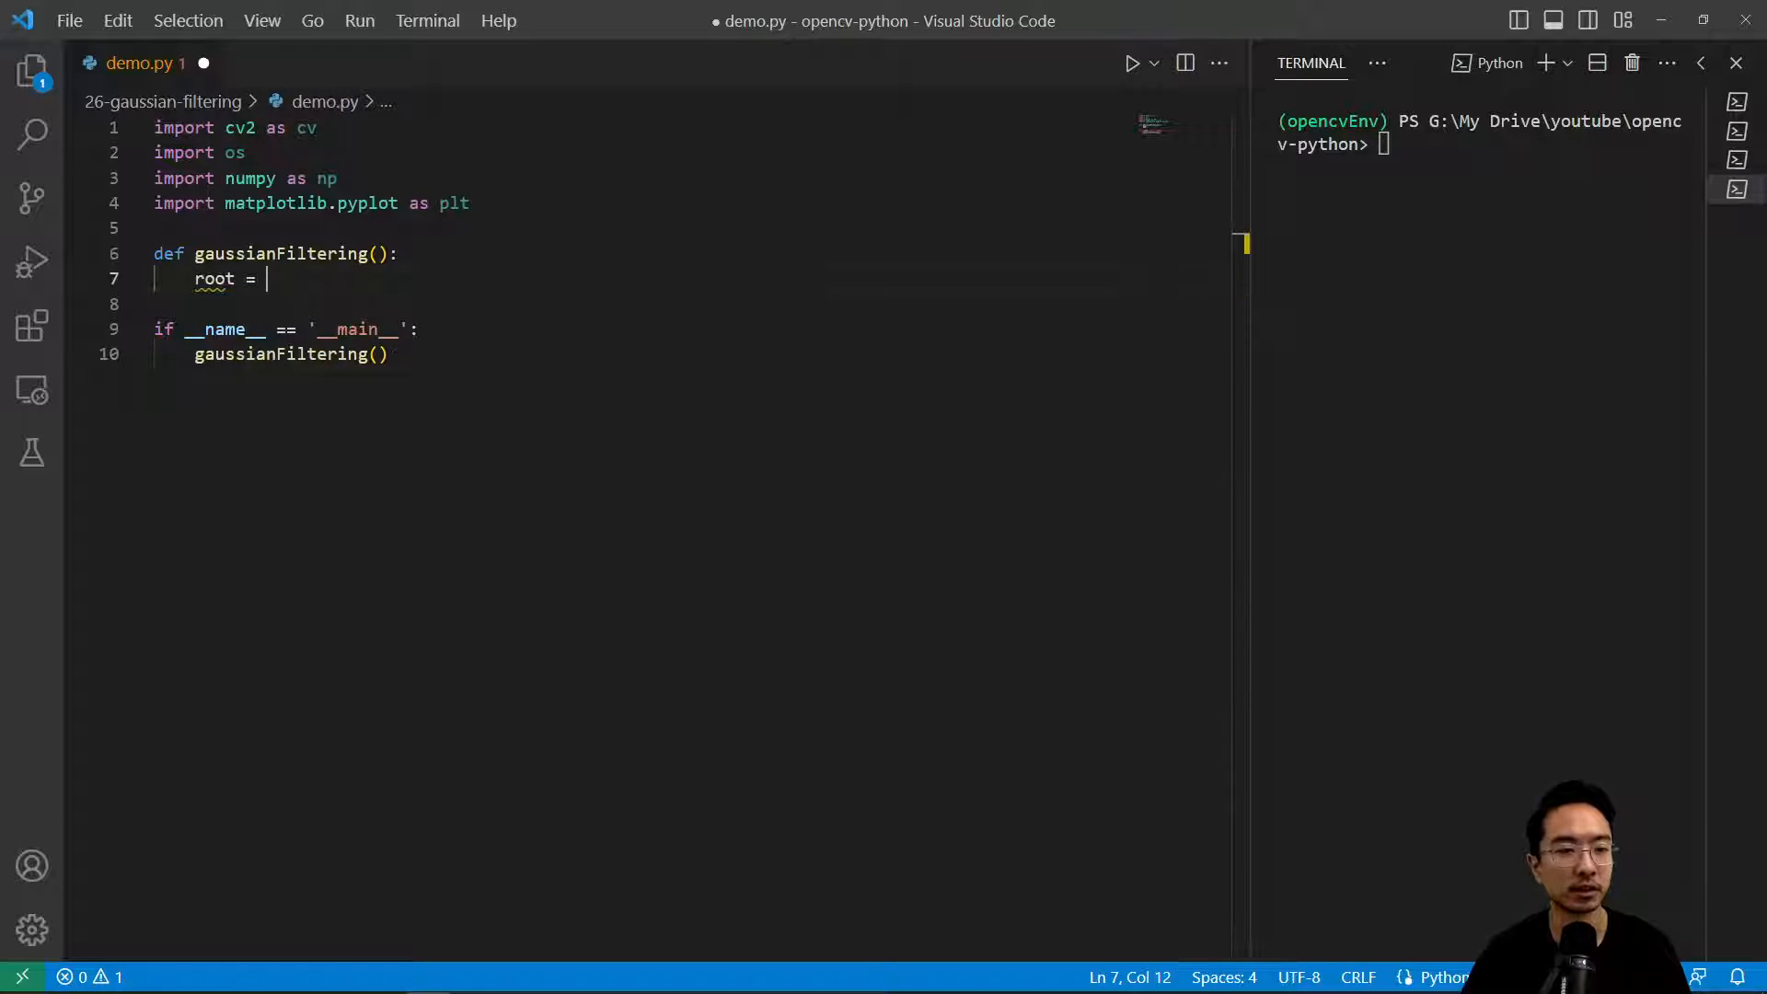
text(os.getcwd()
click(690, 304)
text(i)
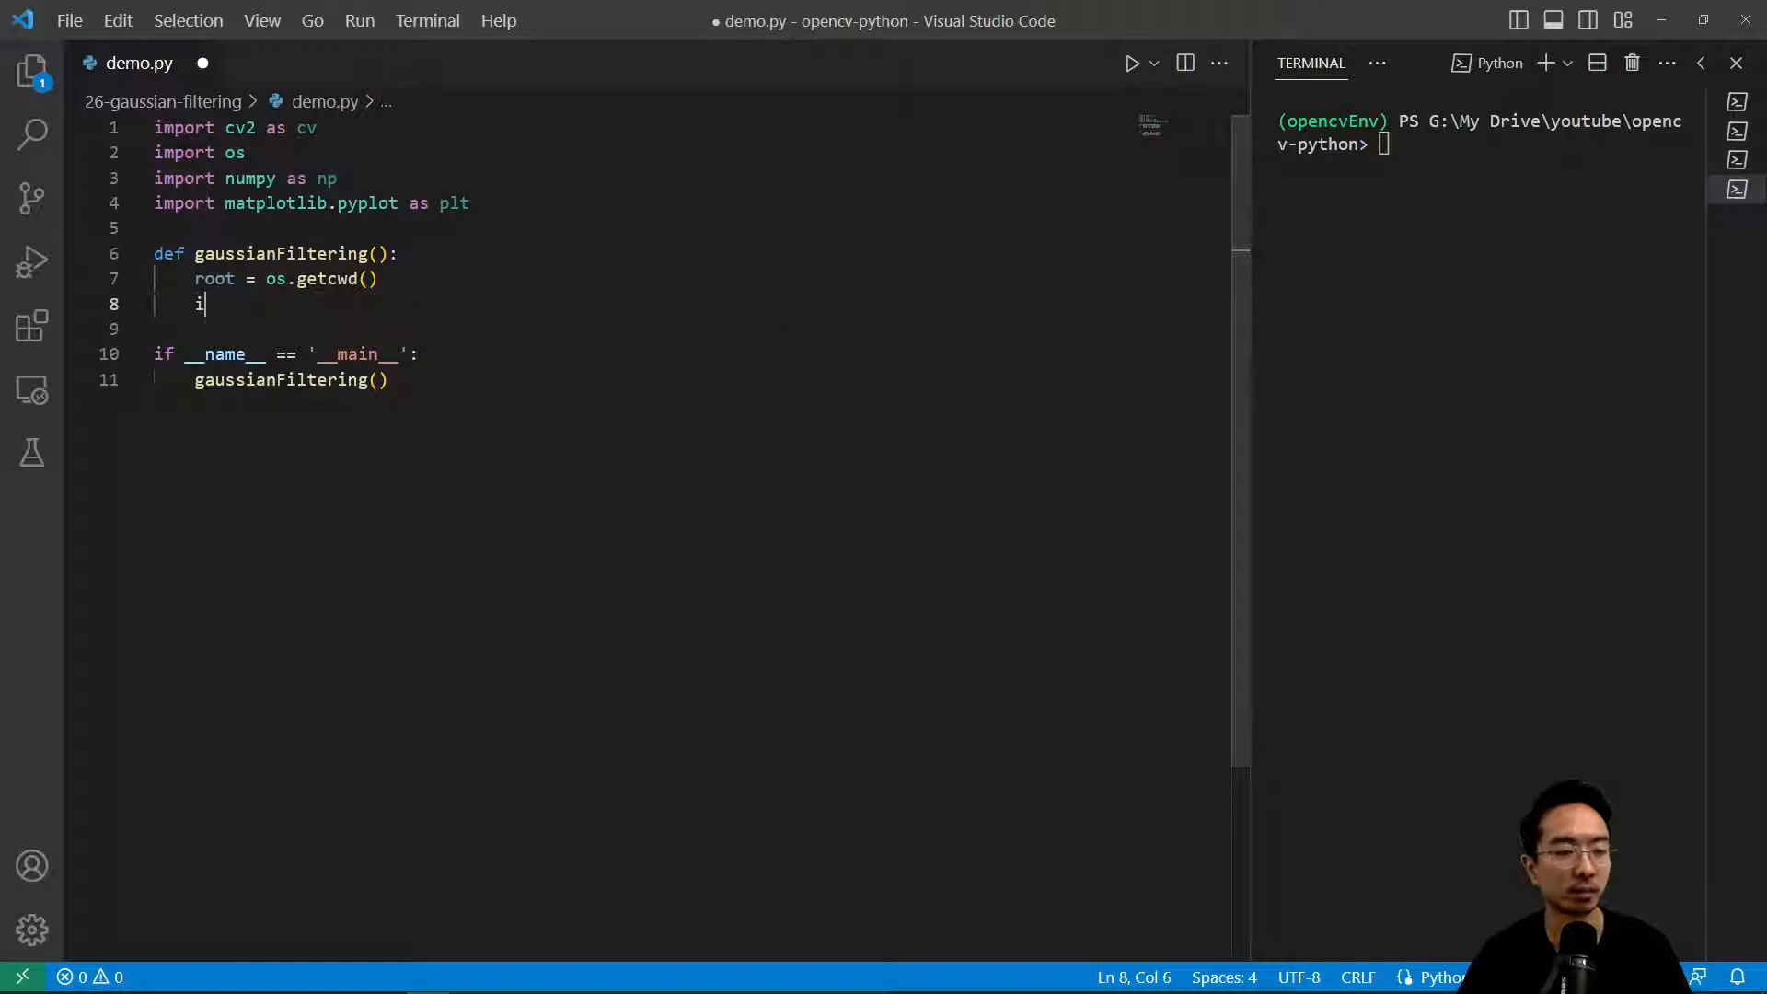
text(mgPath)
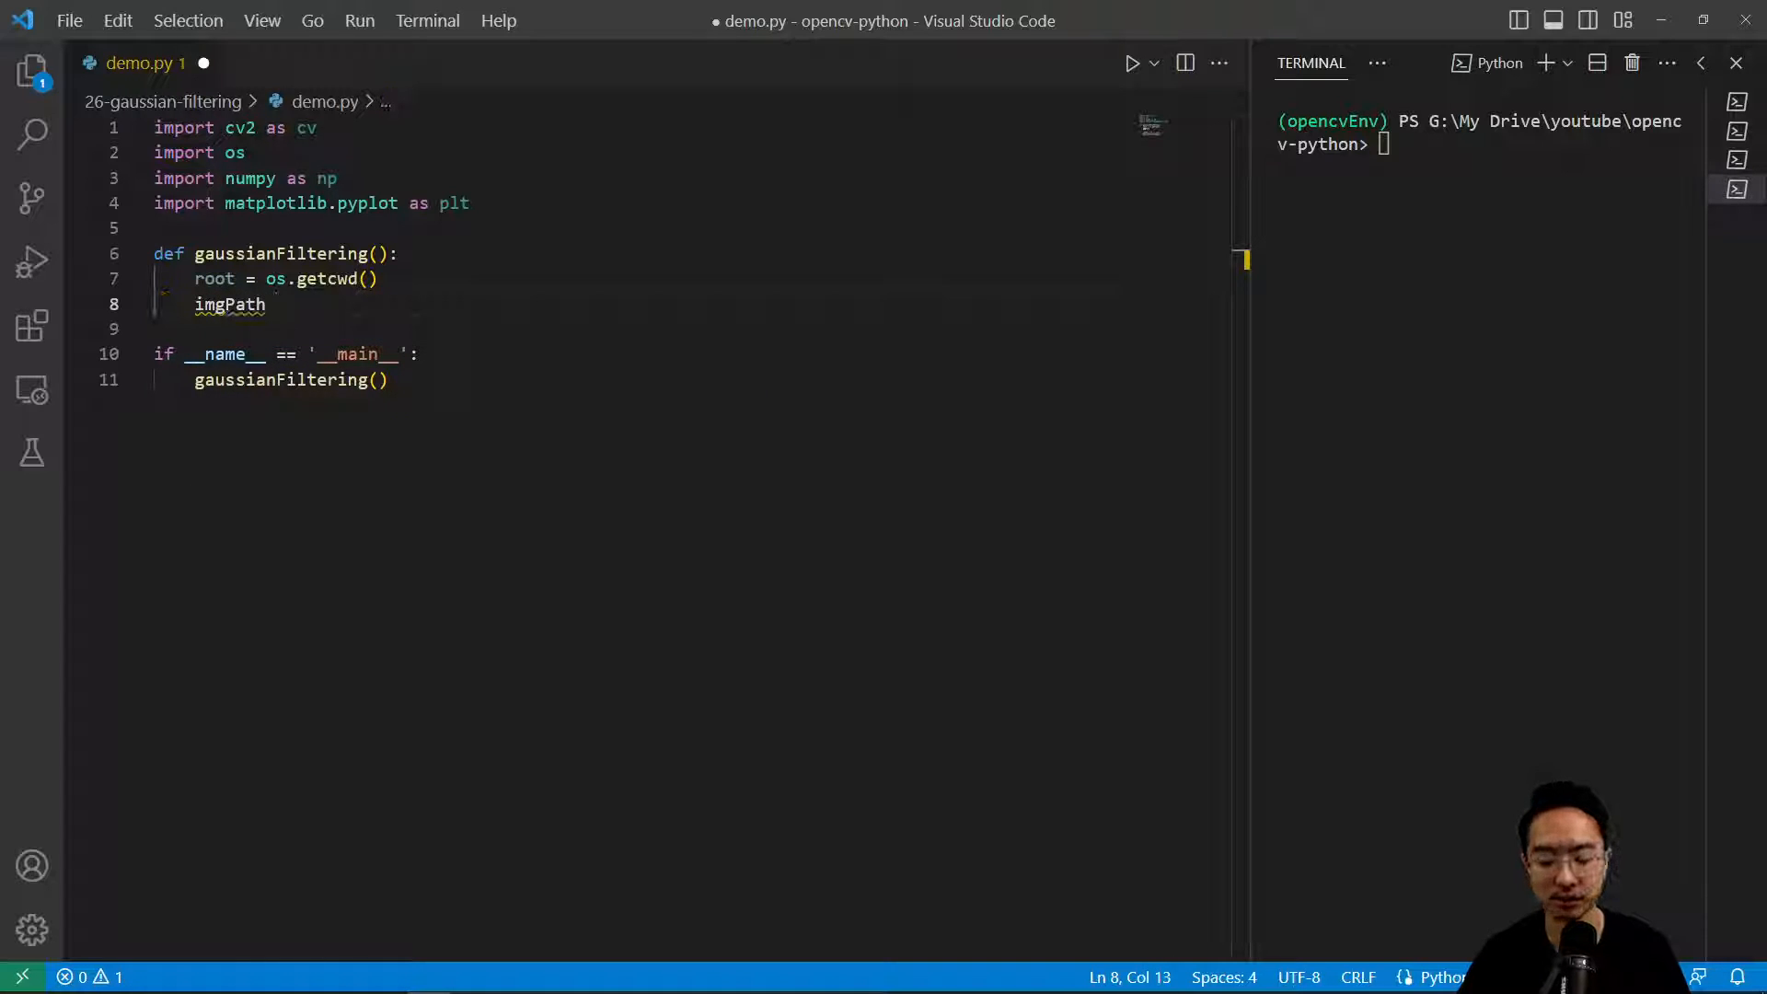
text(= os.pat)
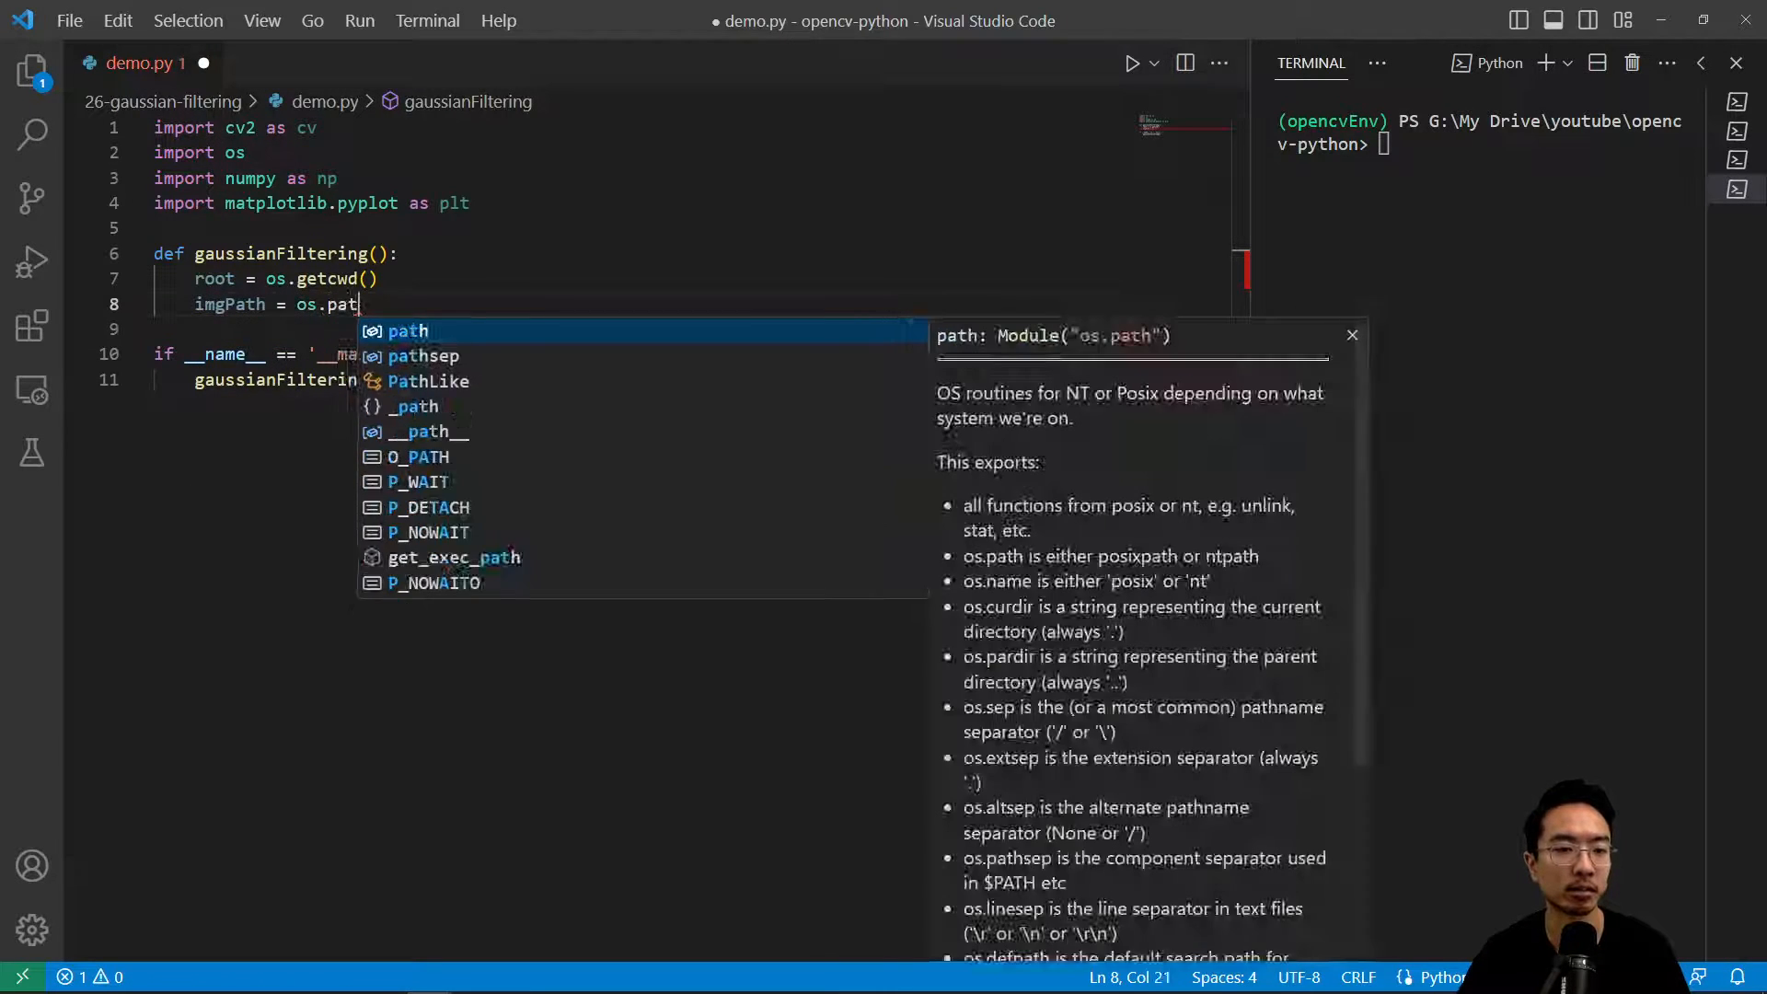
text(h.join(roo)
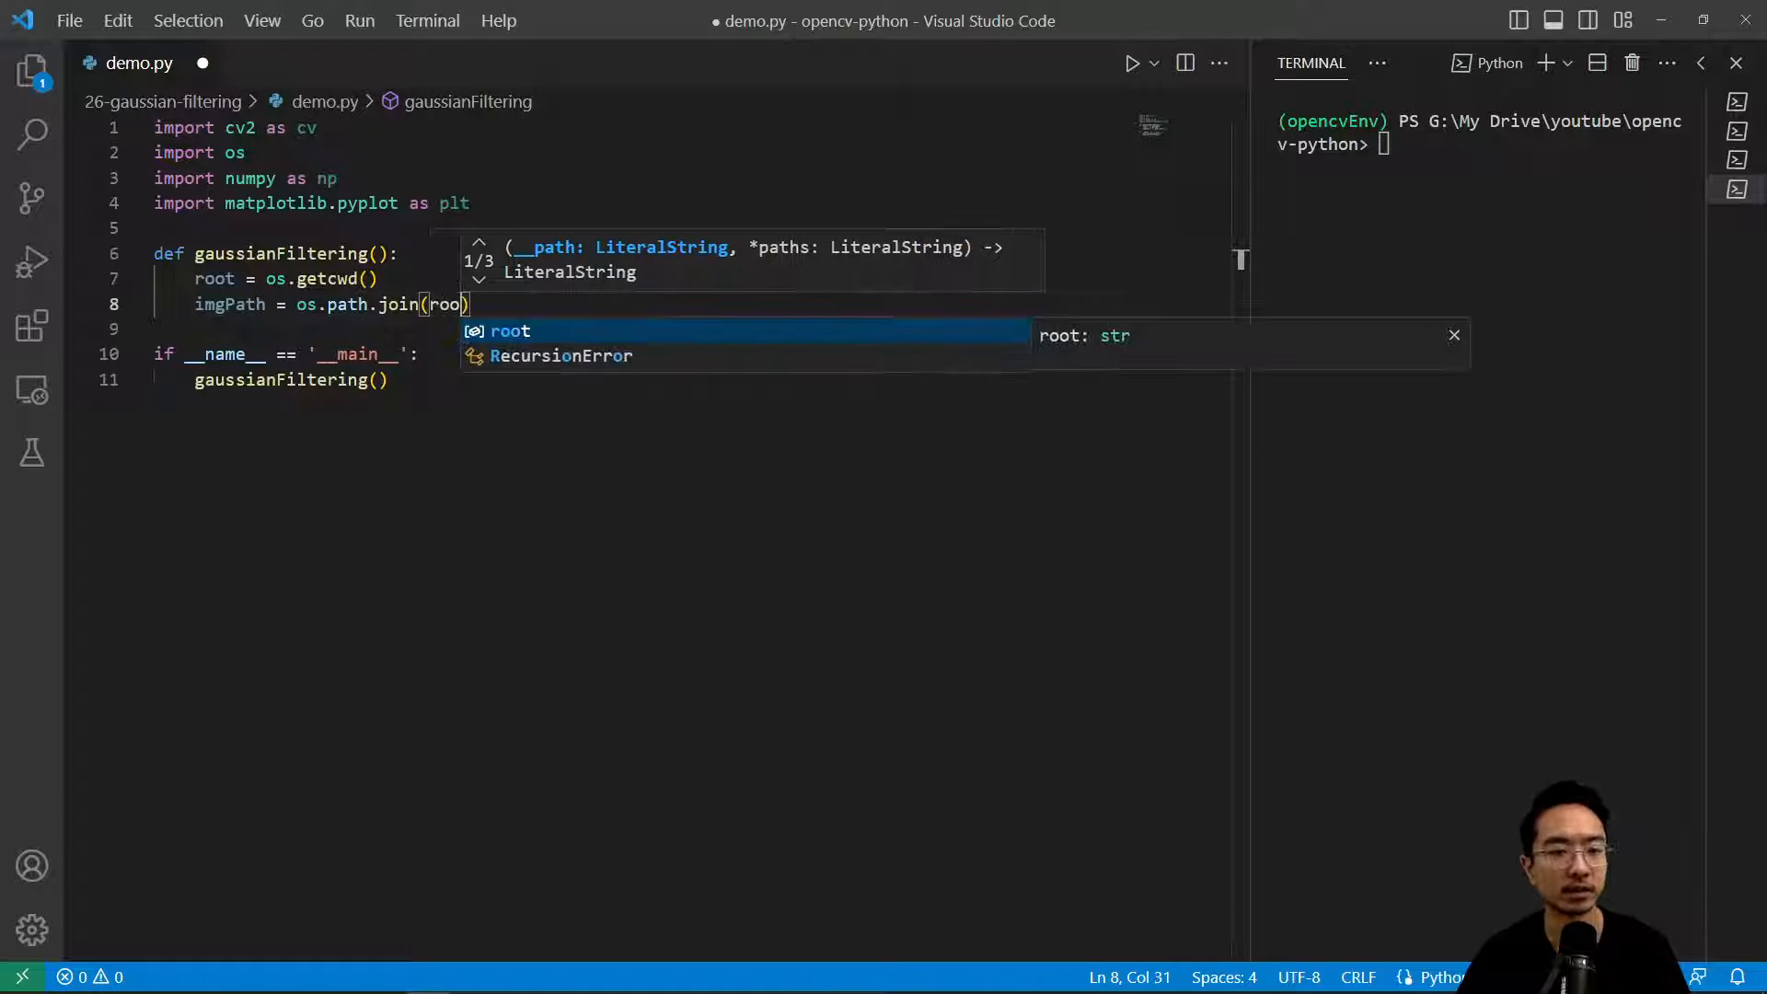
text(,'demoImages//tesla.jpg)
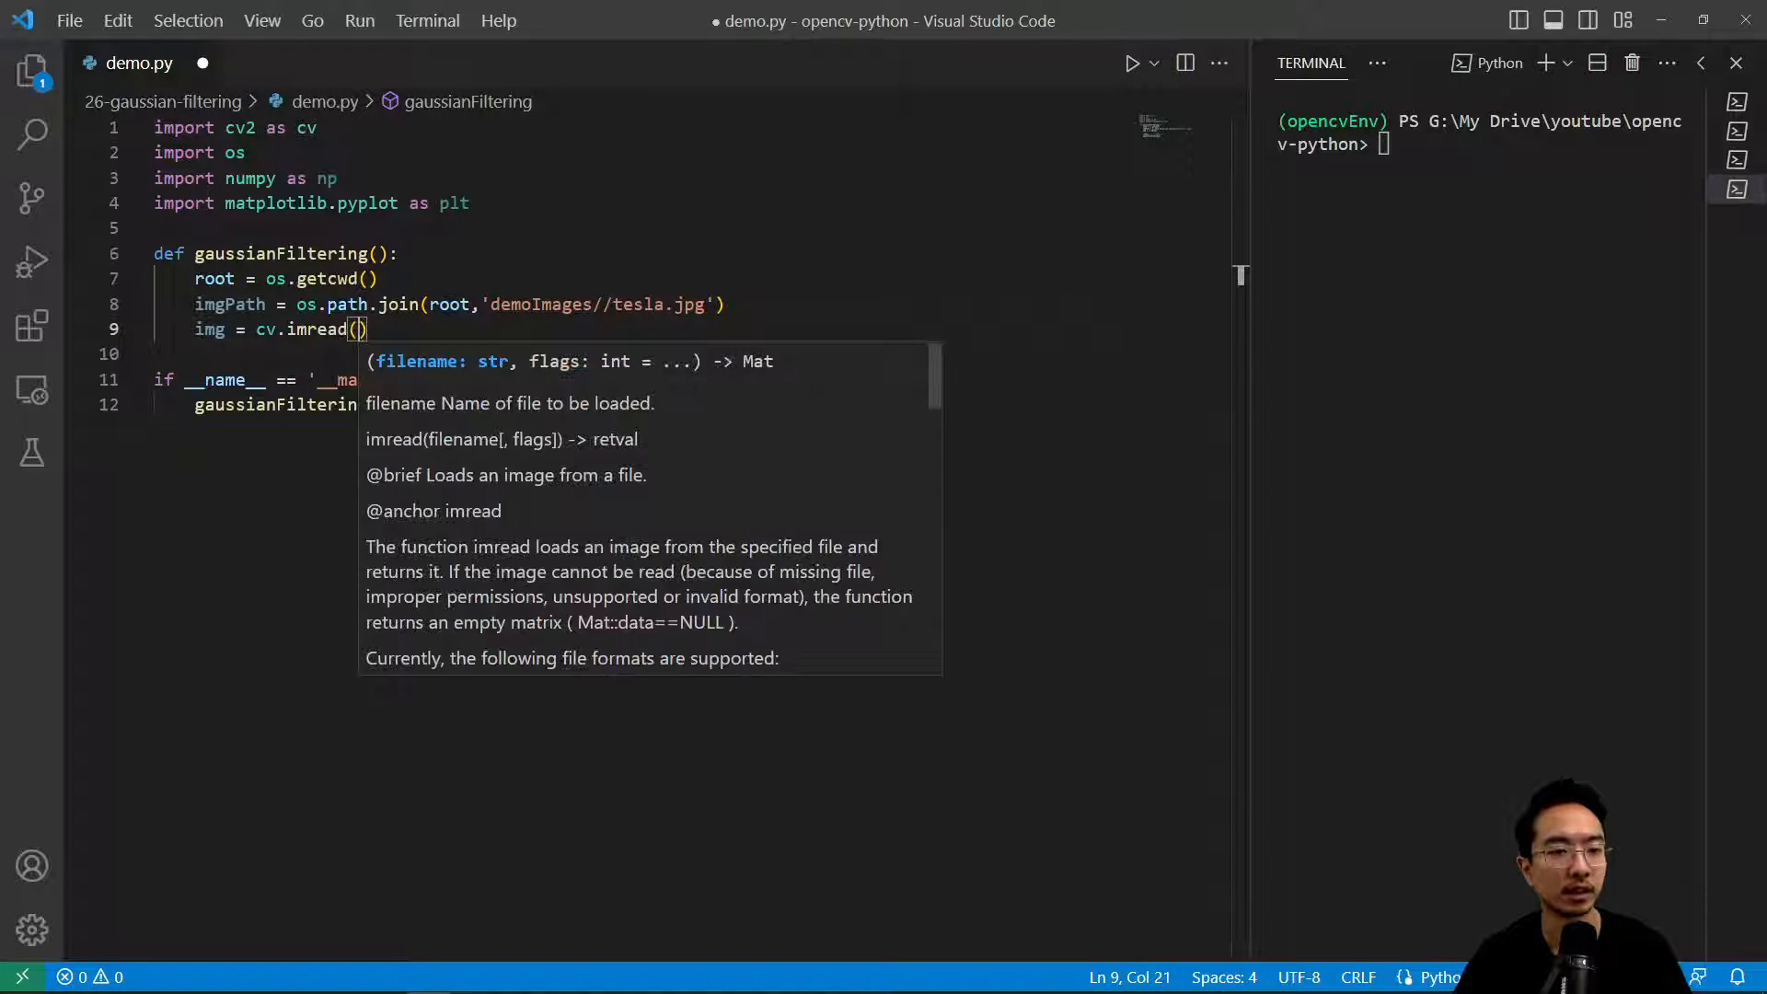
text(imgPath)
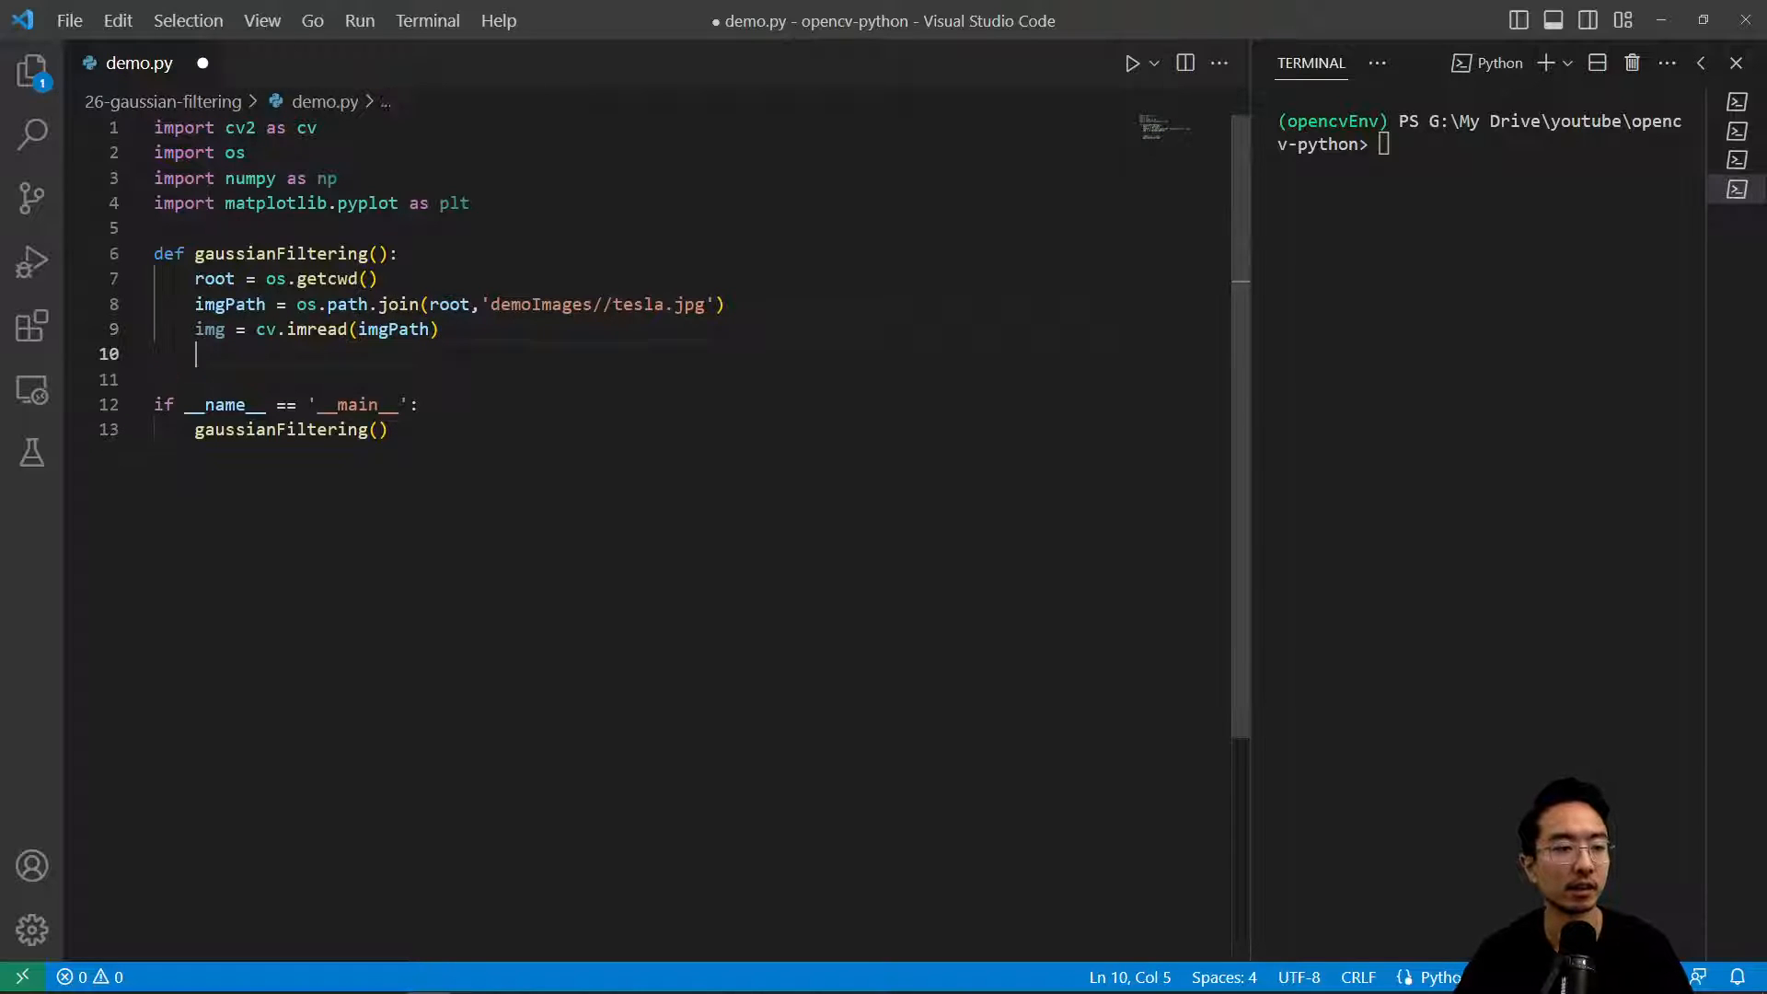
Step: Set n = 51, create fig = plt.figure() and select plt.subplot(121)
key(Enter)
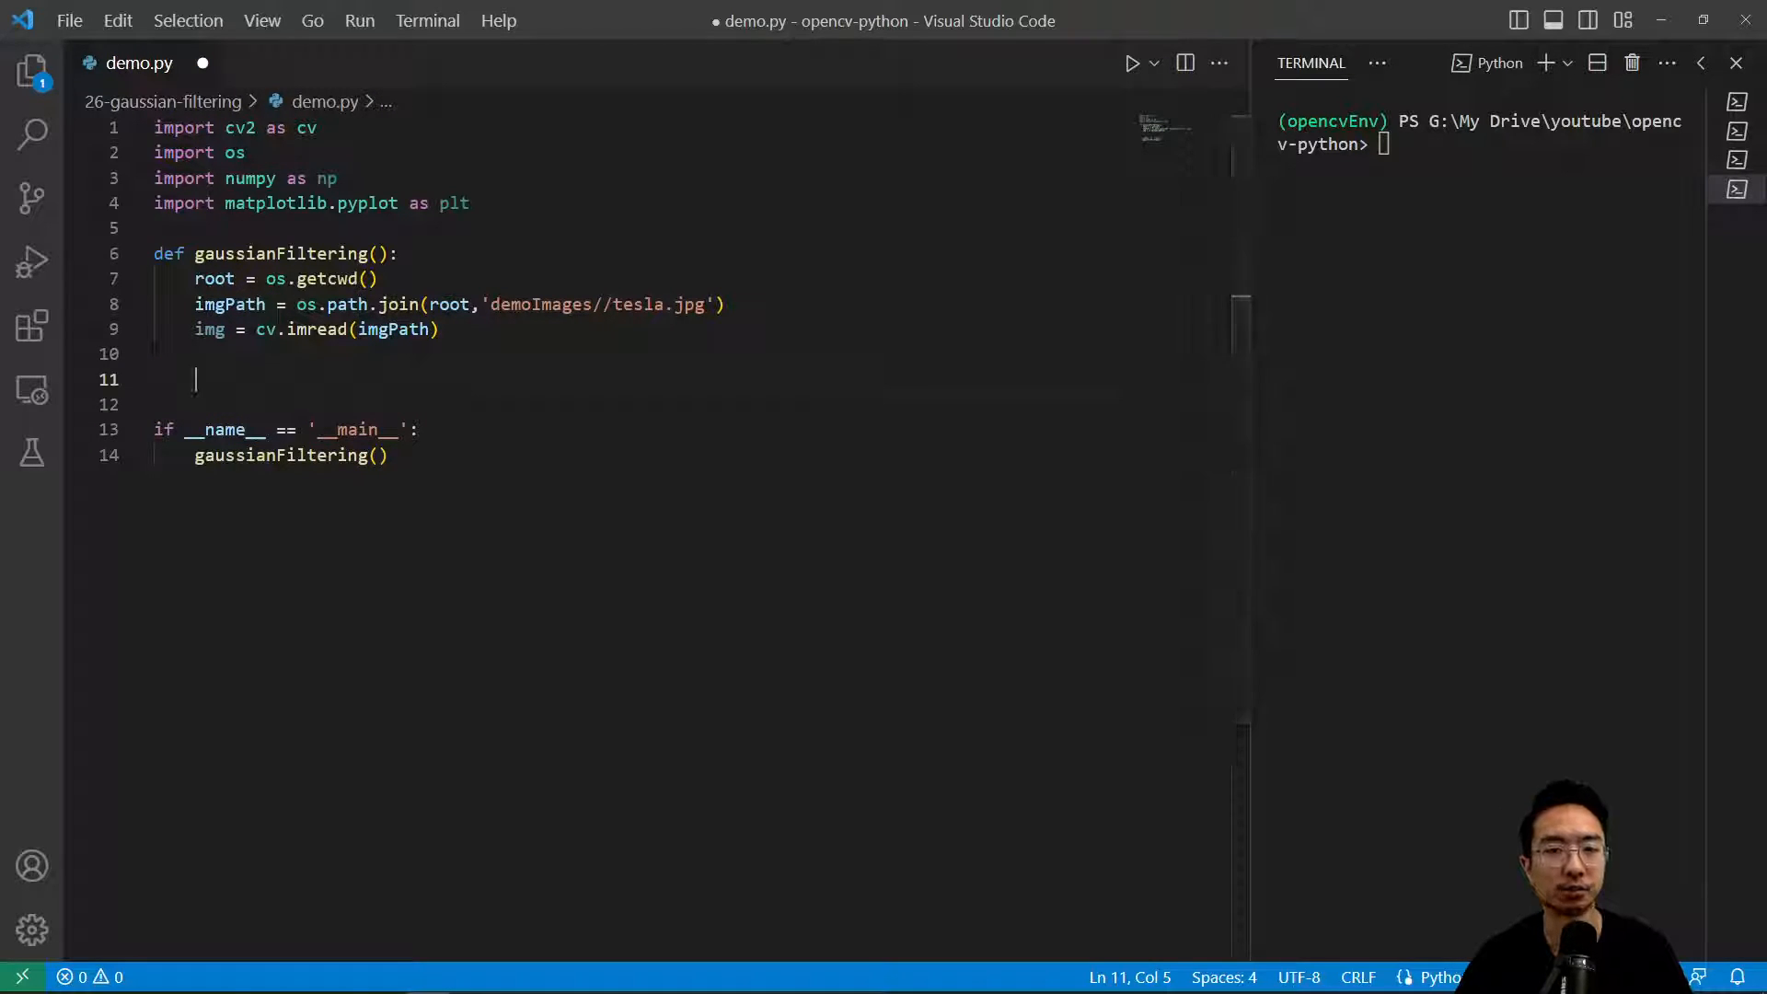
text(n =)
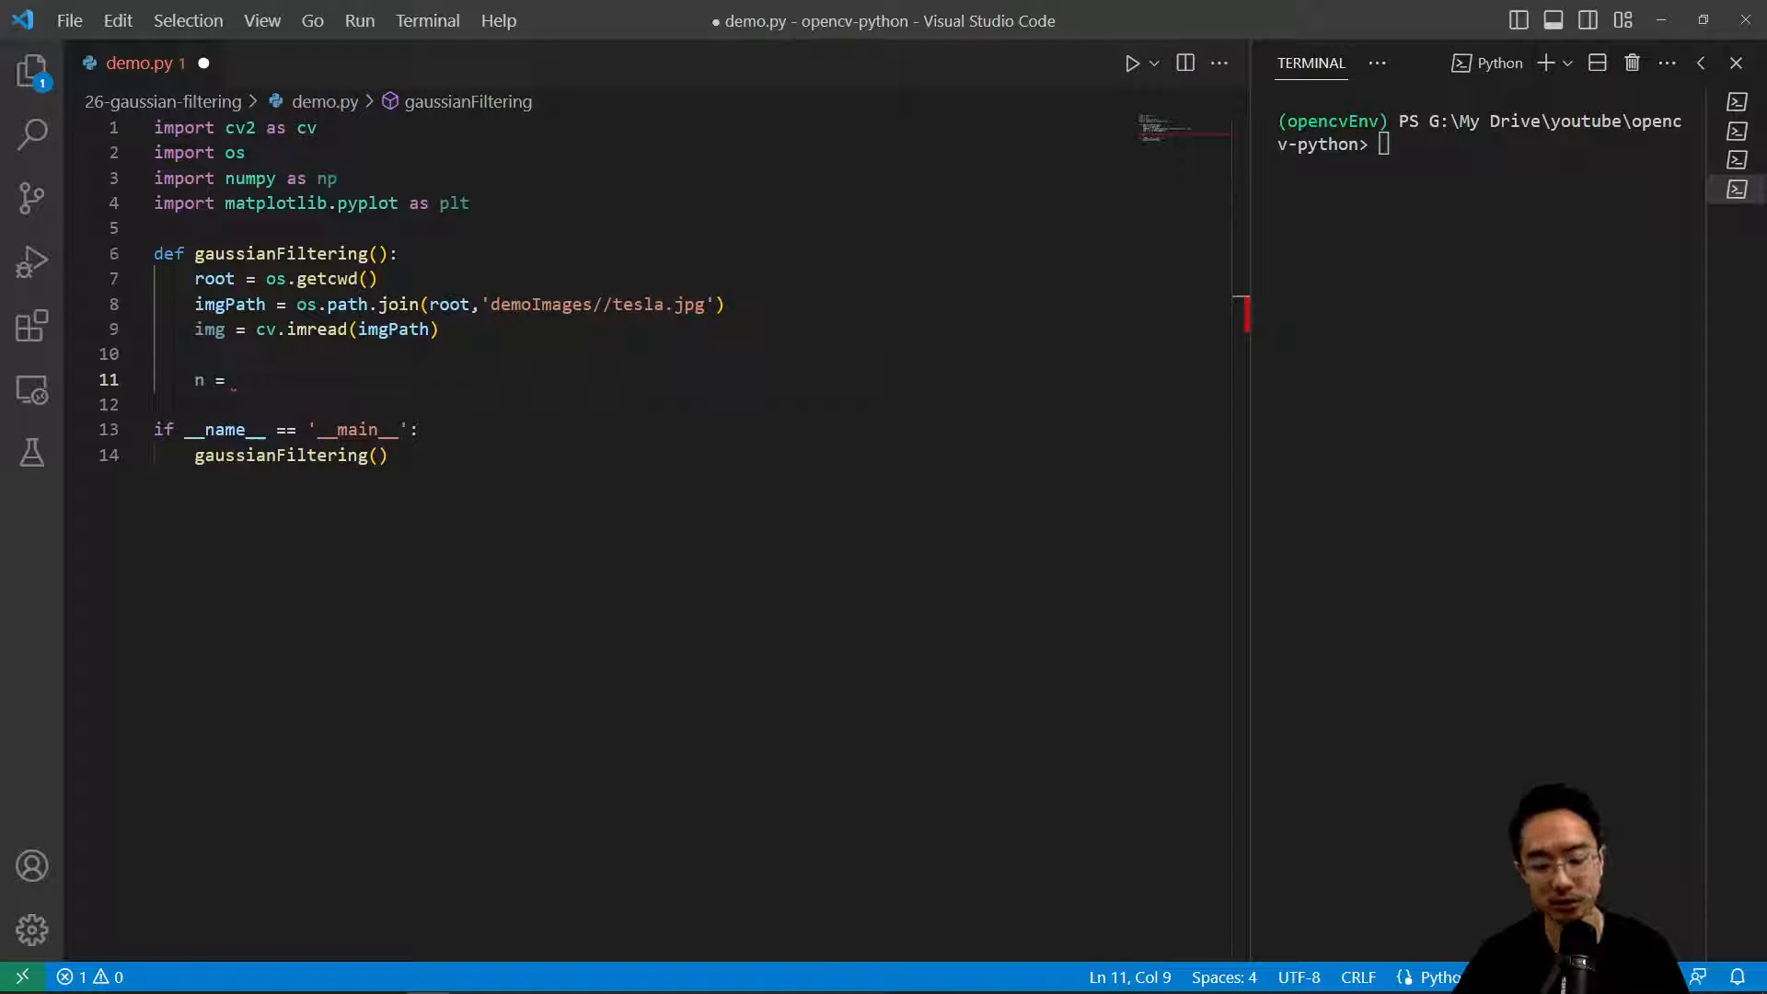
text(51)
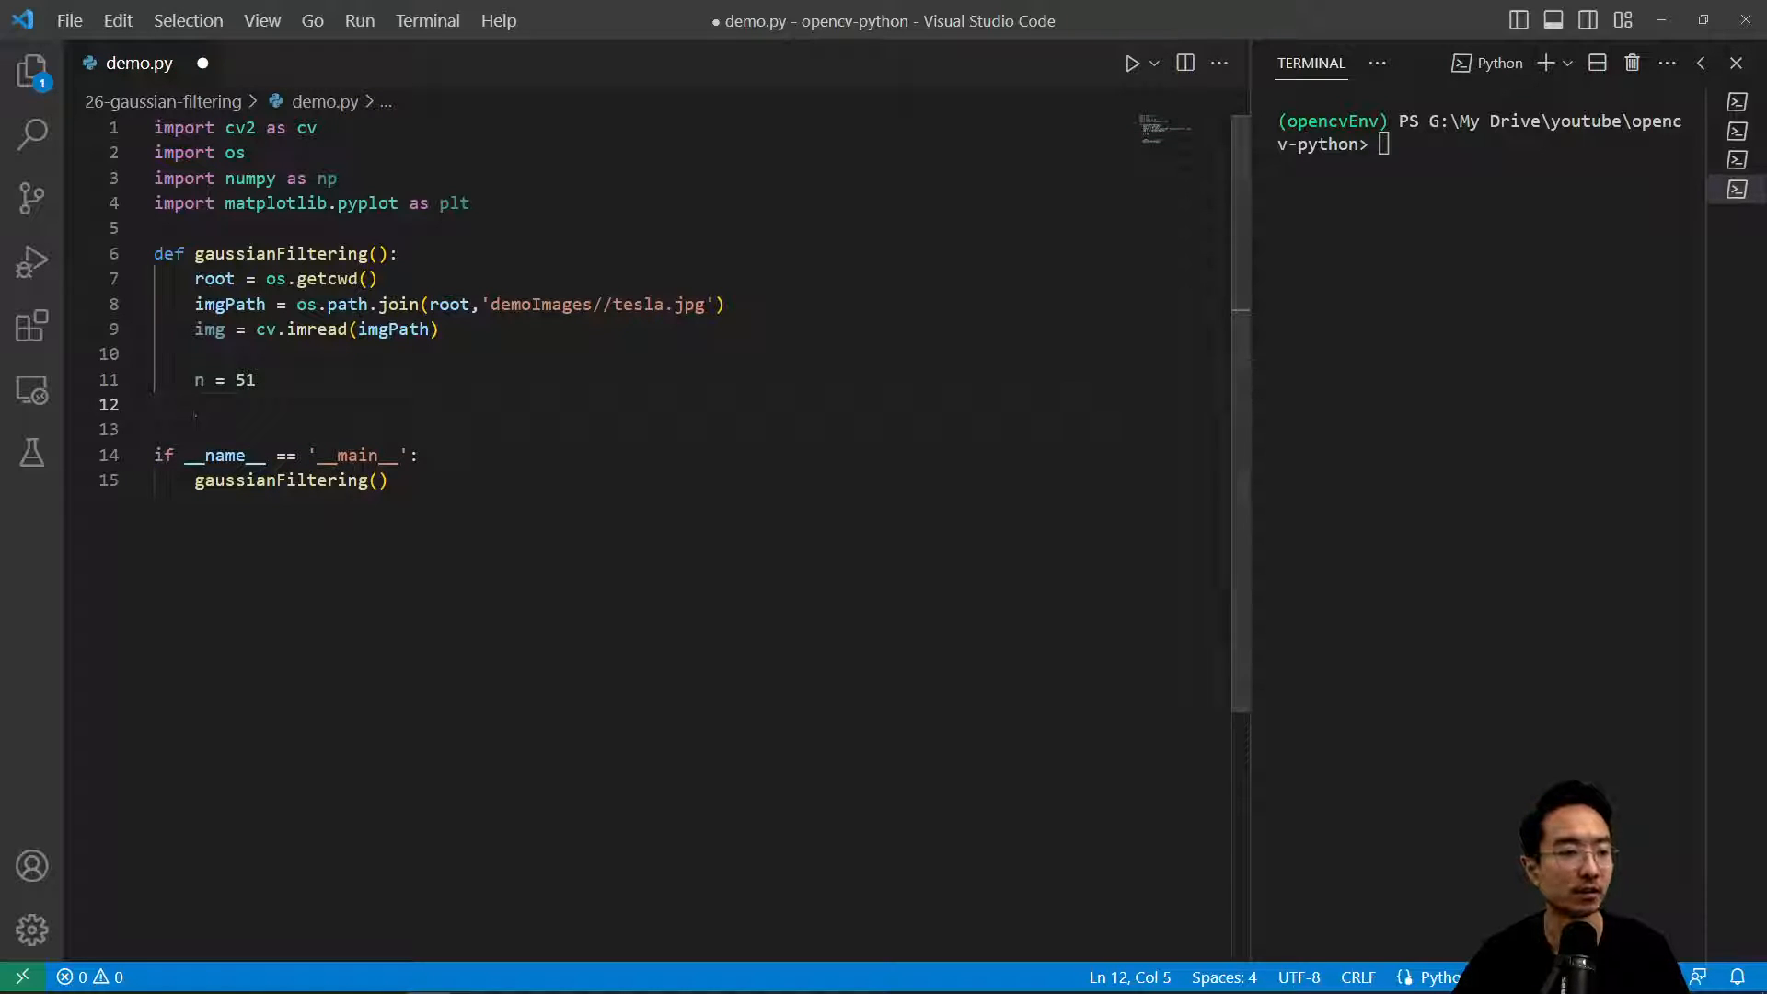
text(fig =)
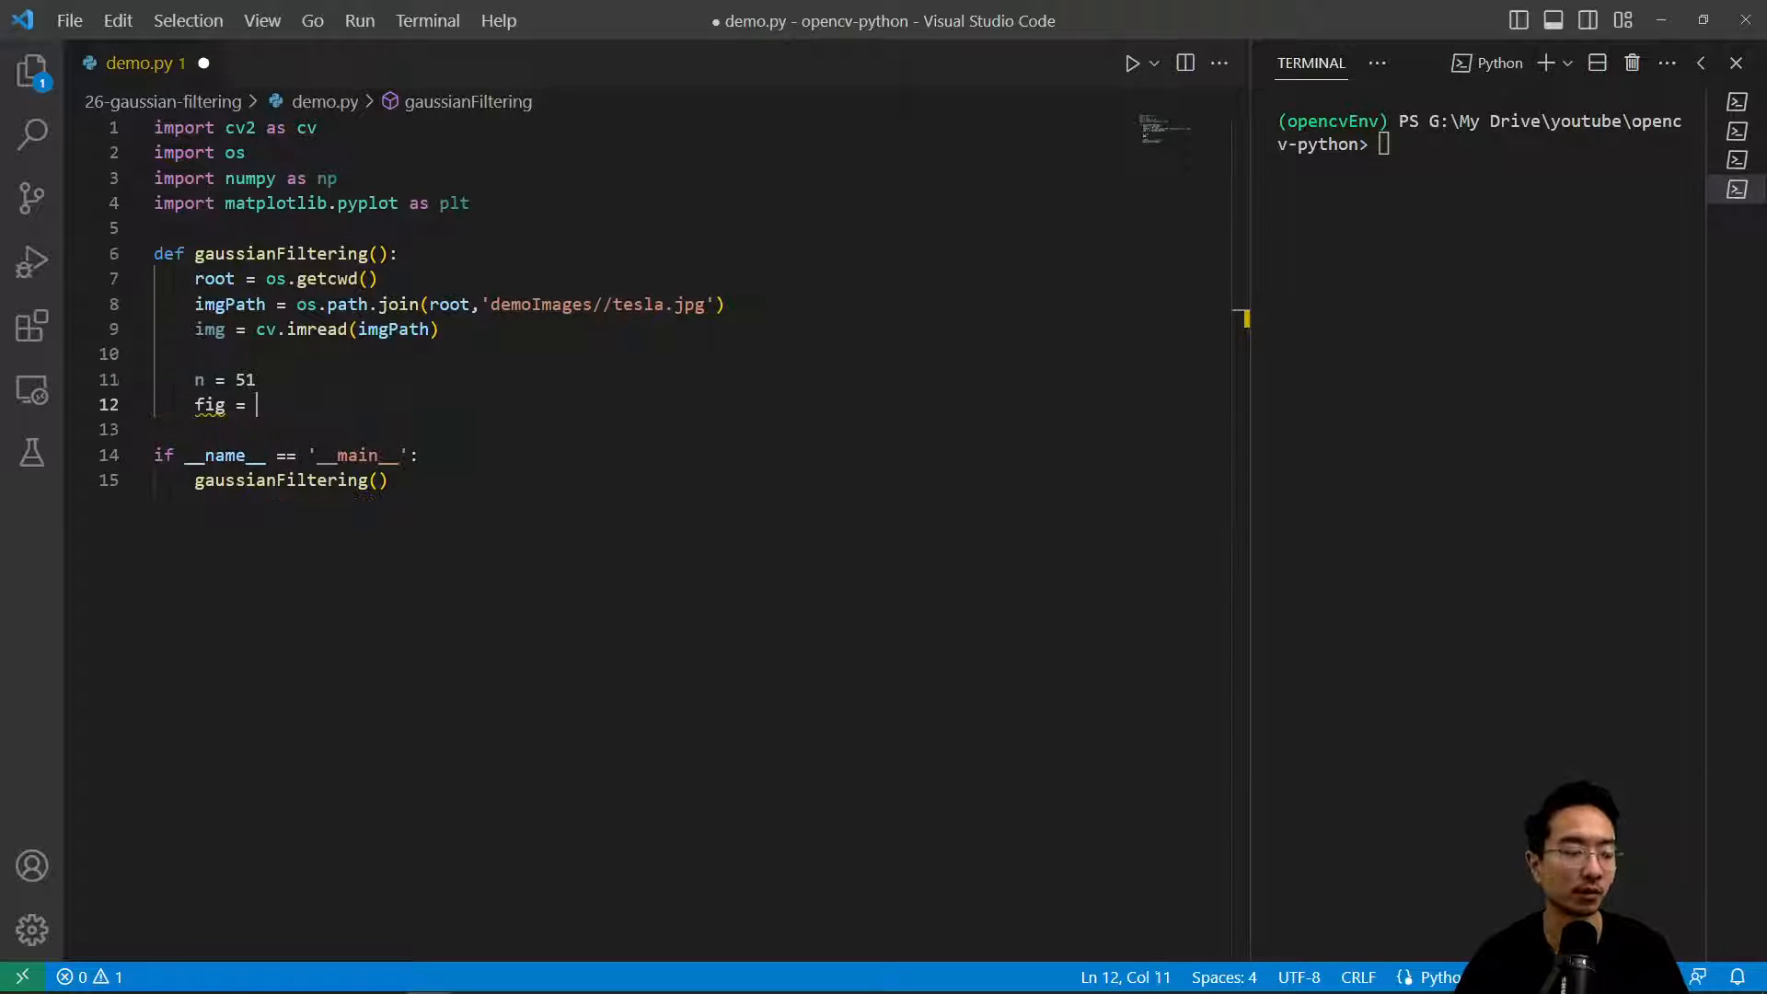
text(plt.figure())
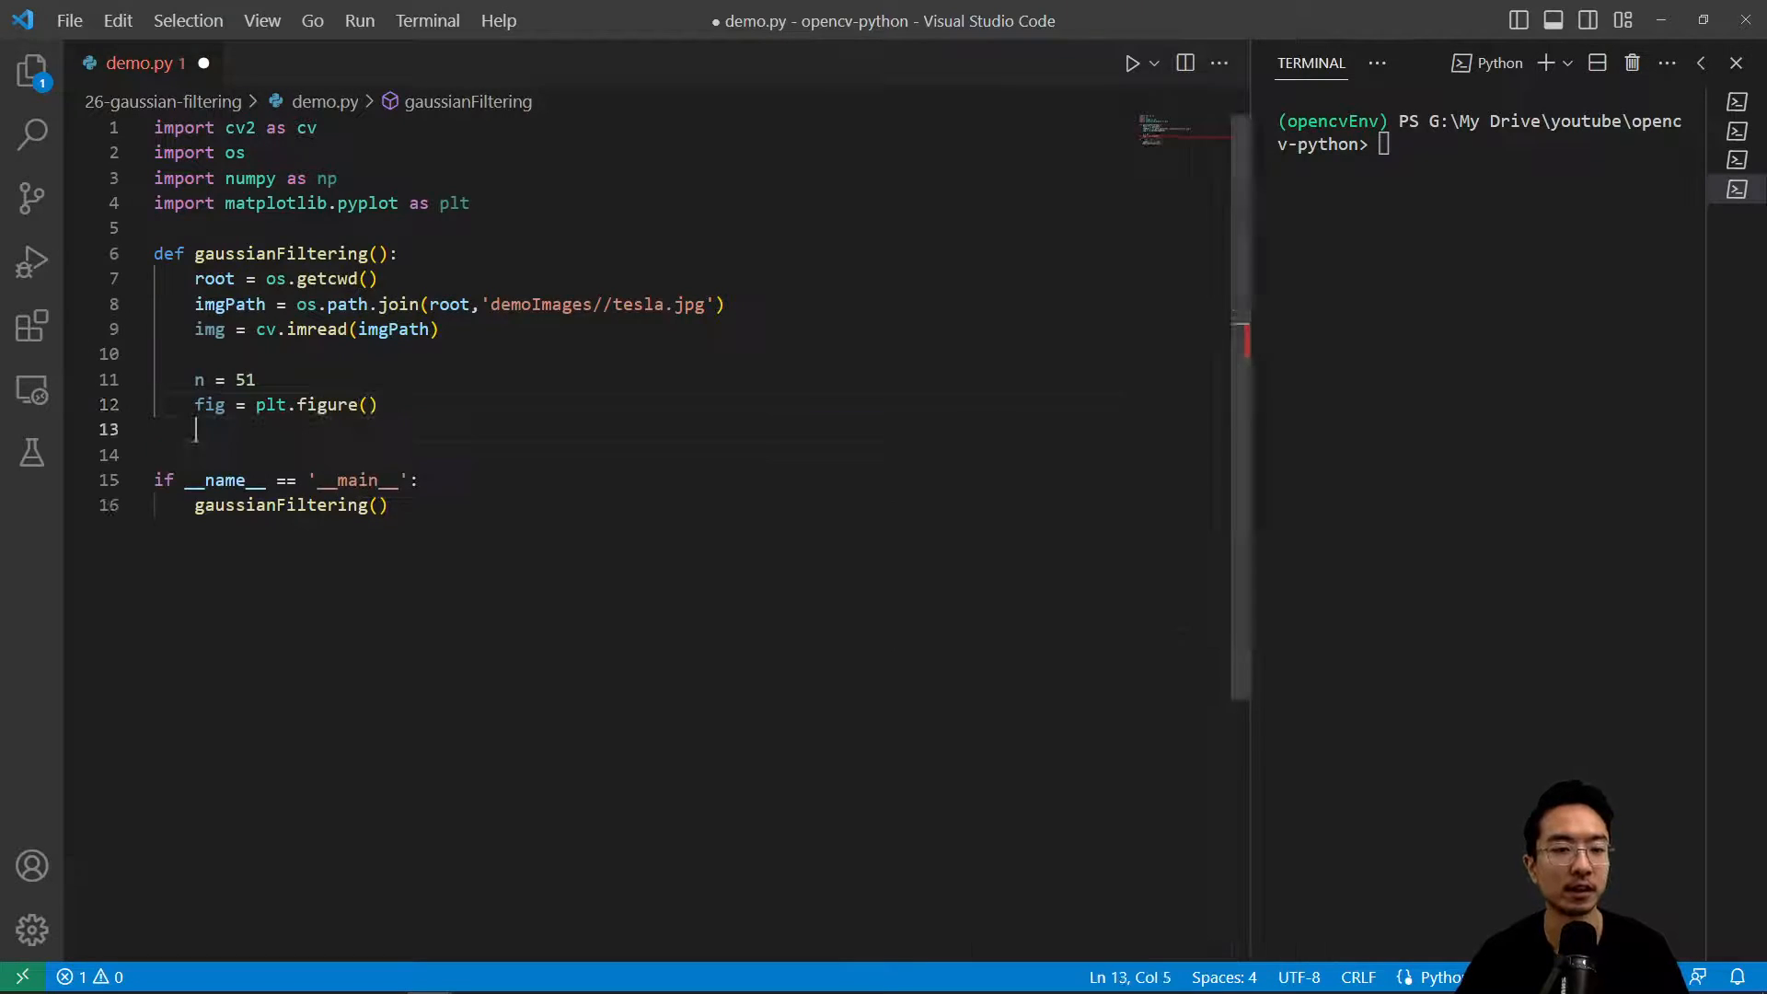
text(plt.subplot()
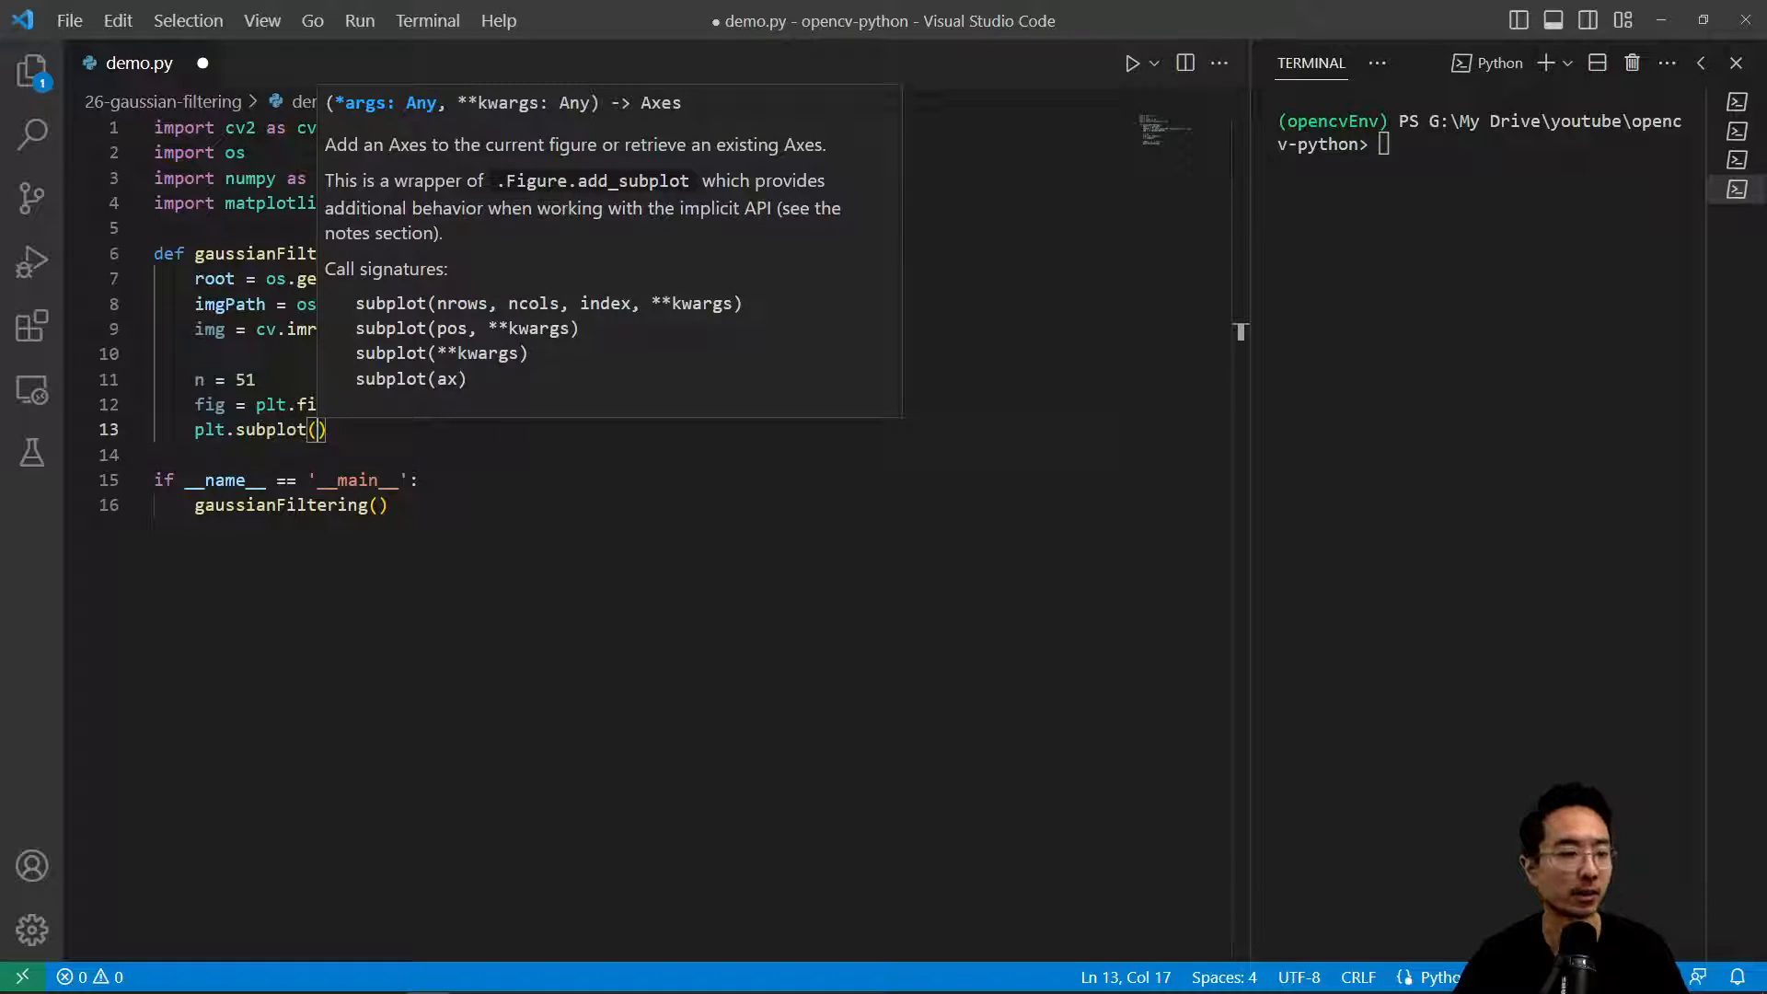
text(12)
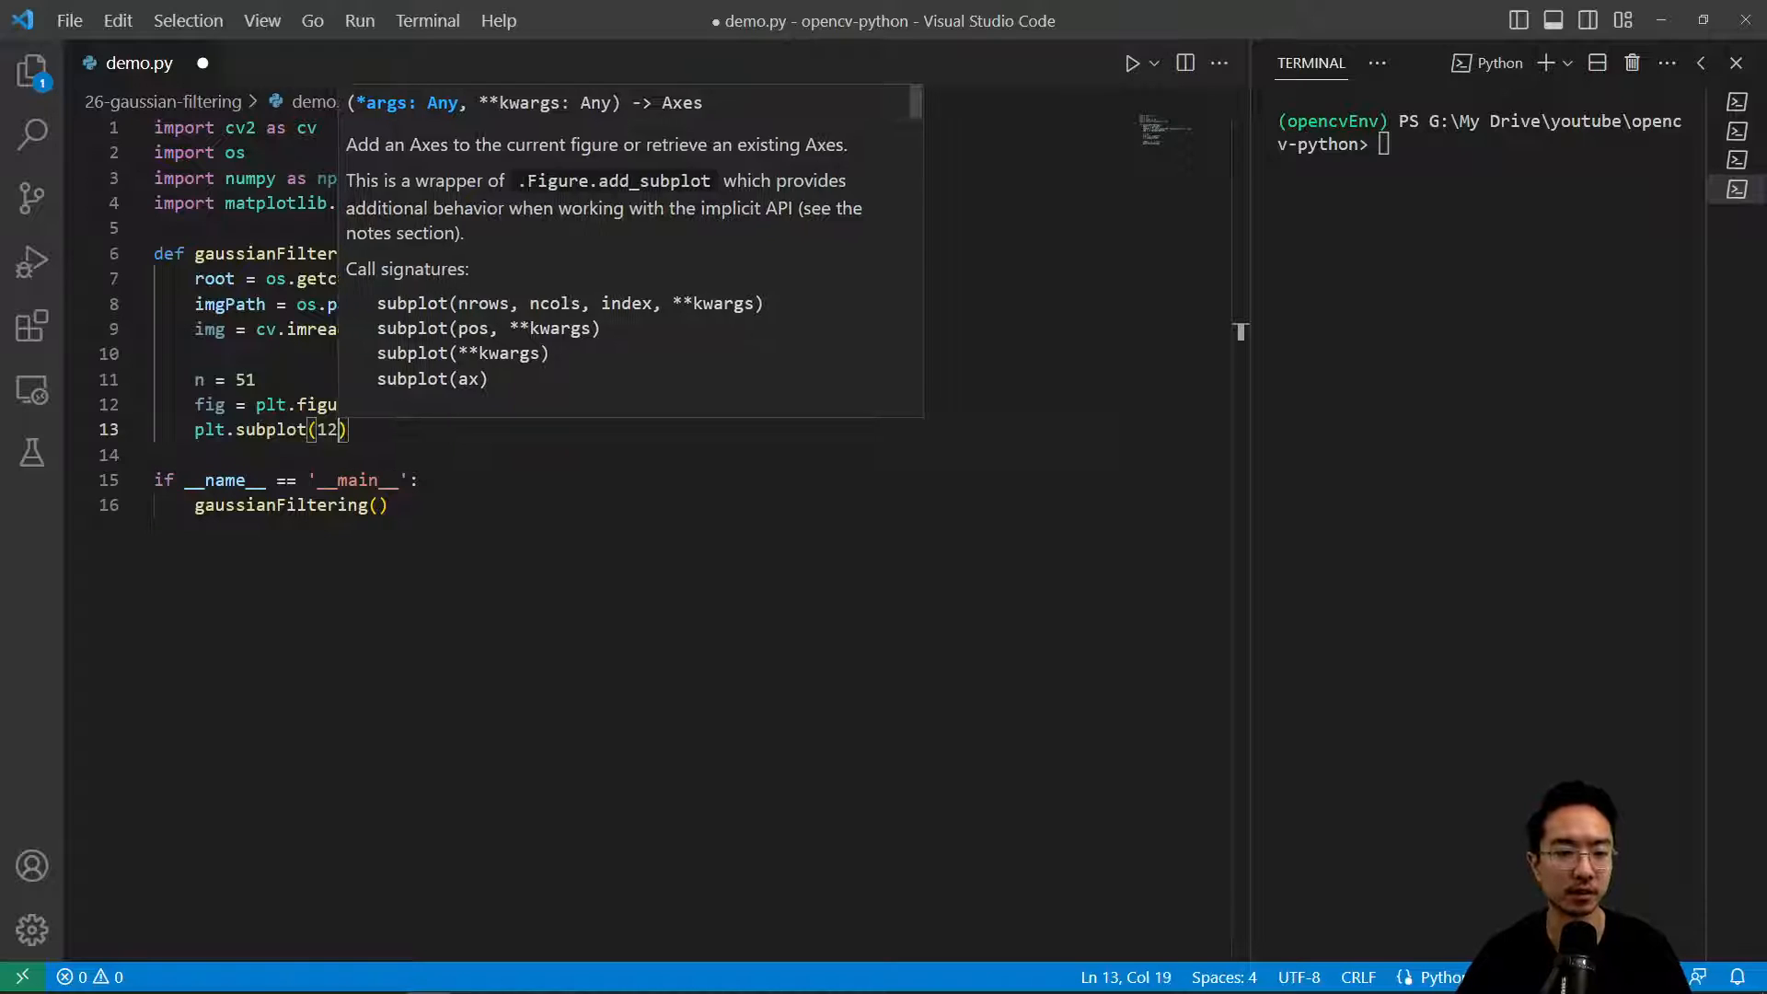
Step: Start a kernel = gauss... assignment, trimming the wrongly autocompleted letters
text(kernel)
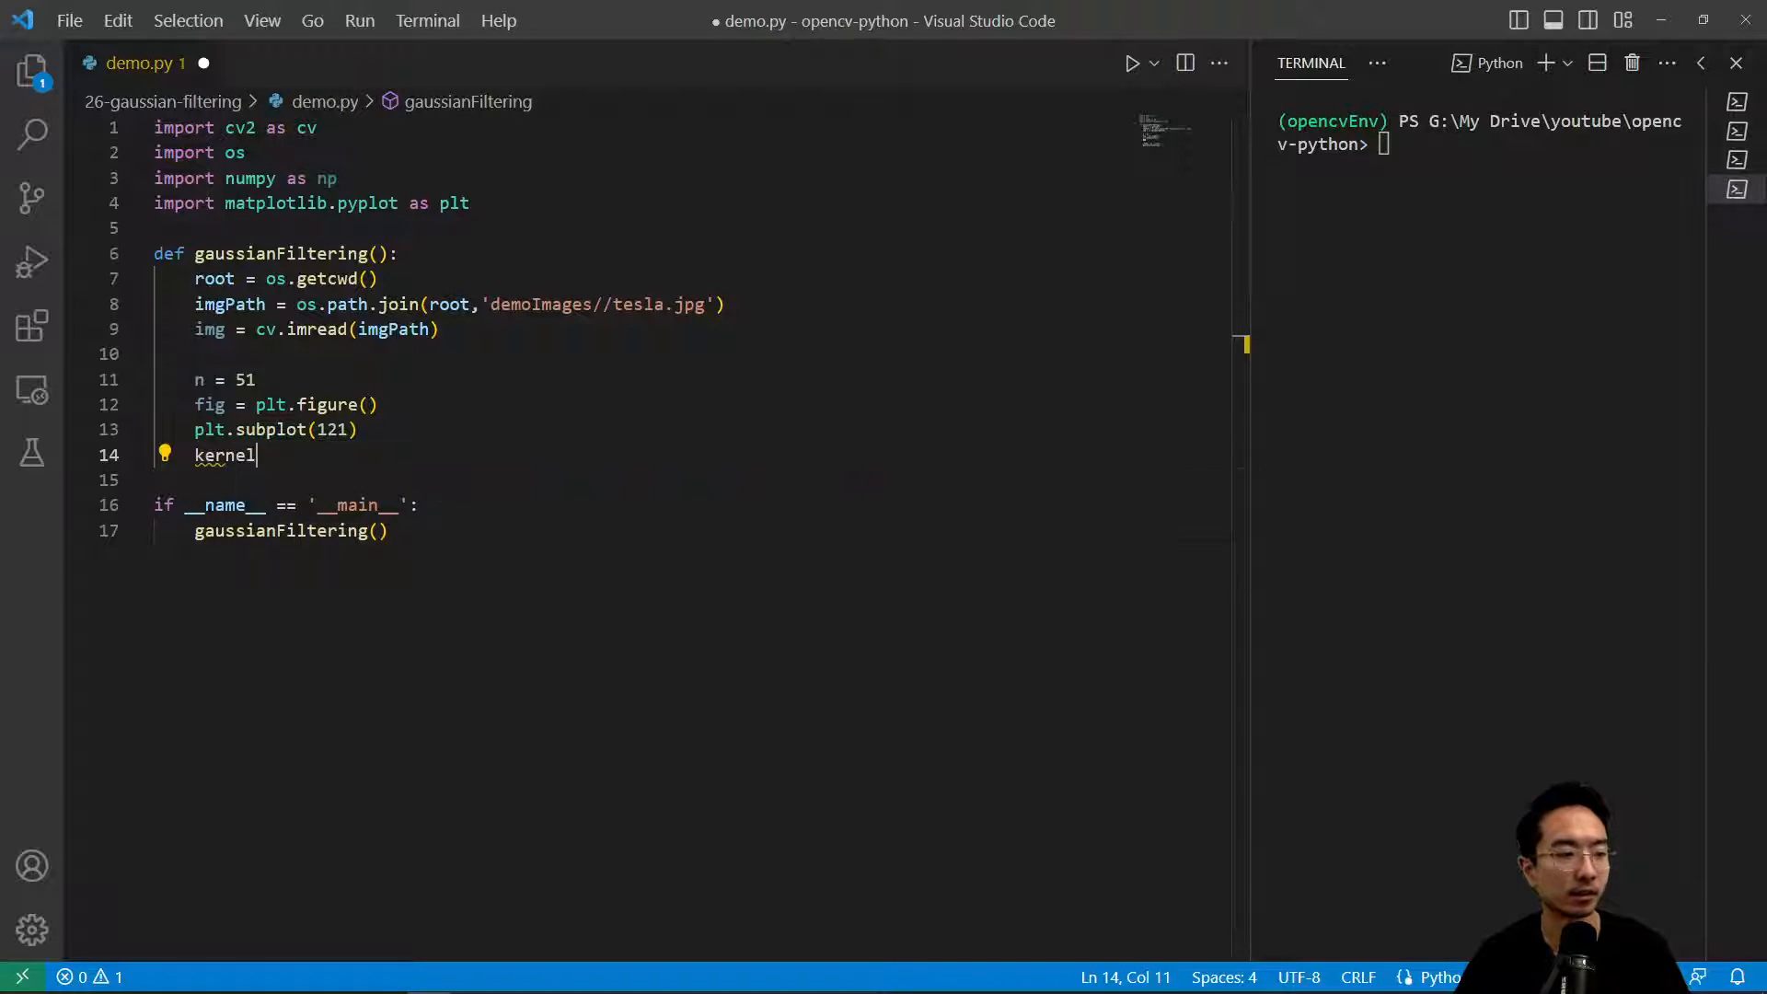
text(= gaussianFiltering)
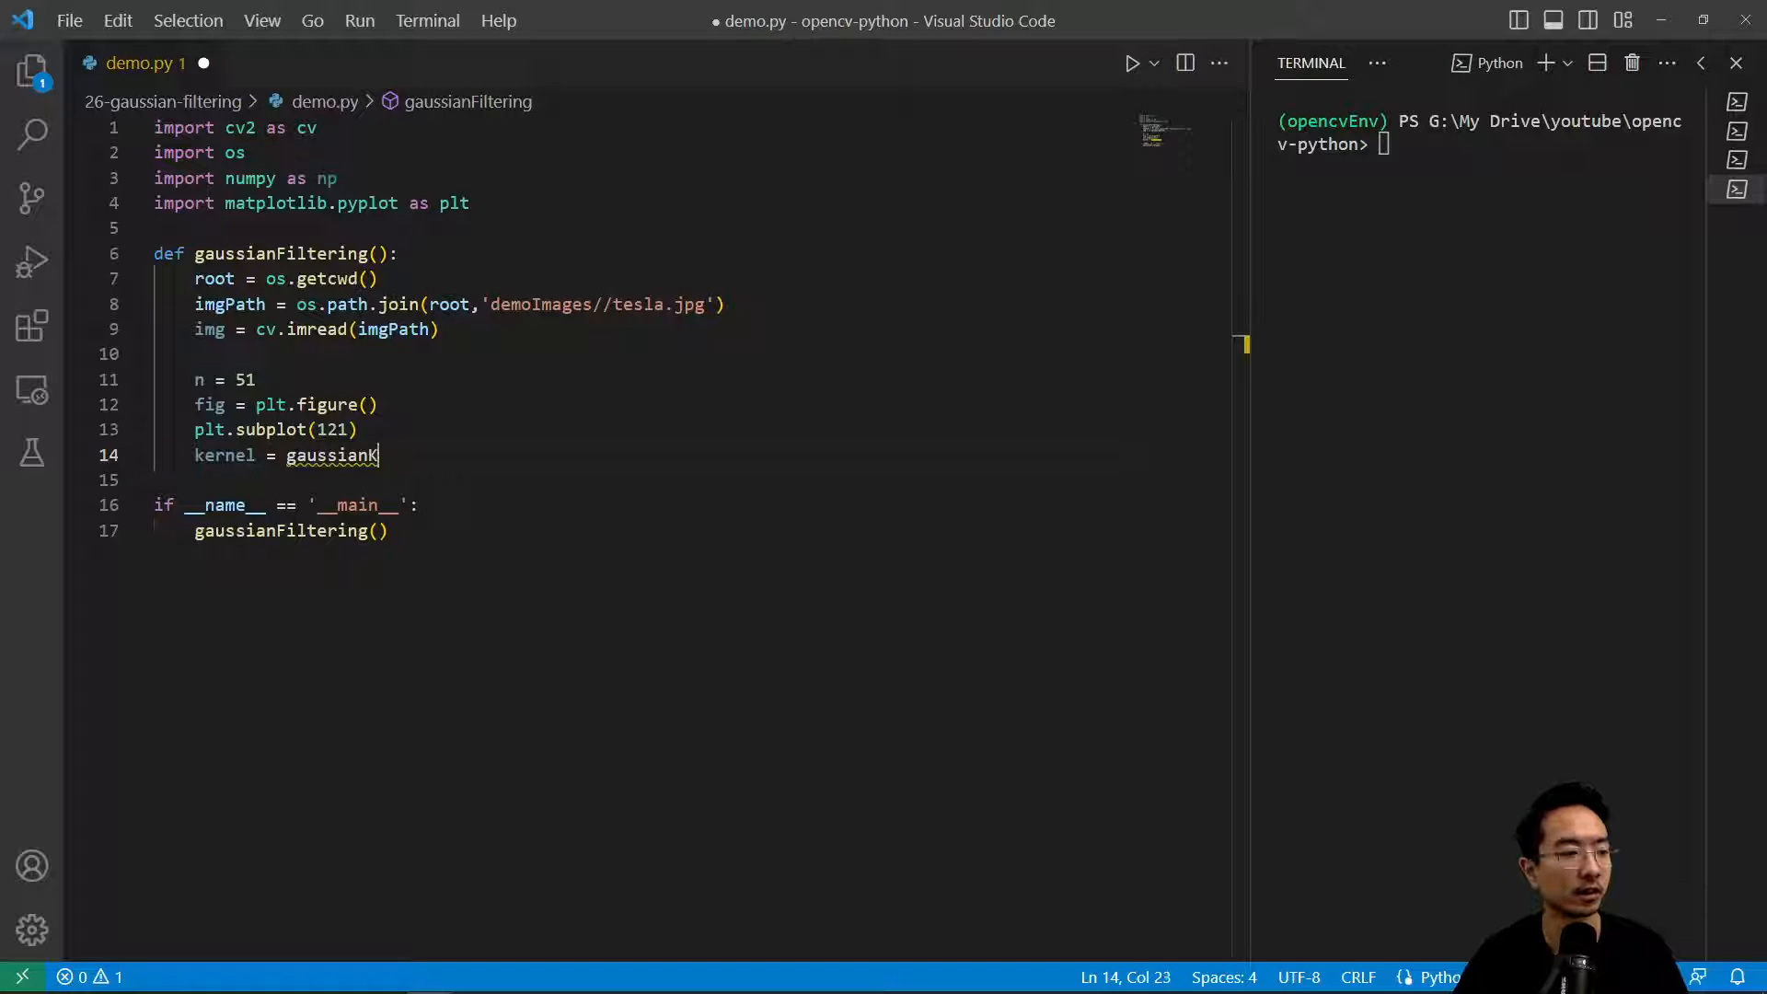
key(BackSpace)
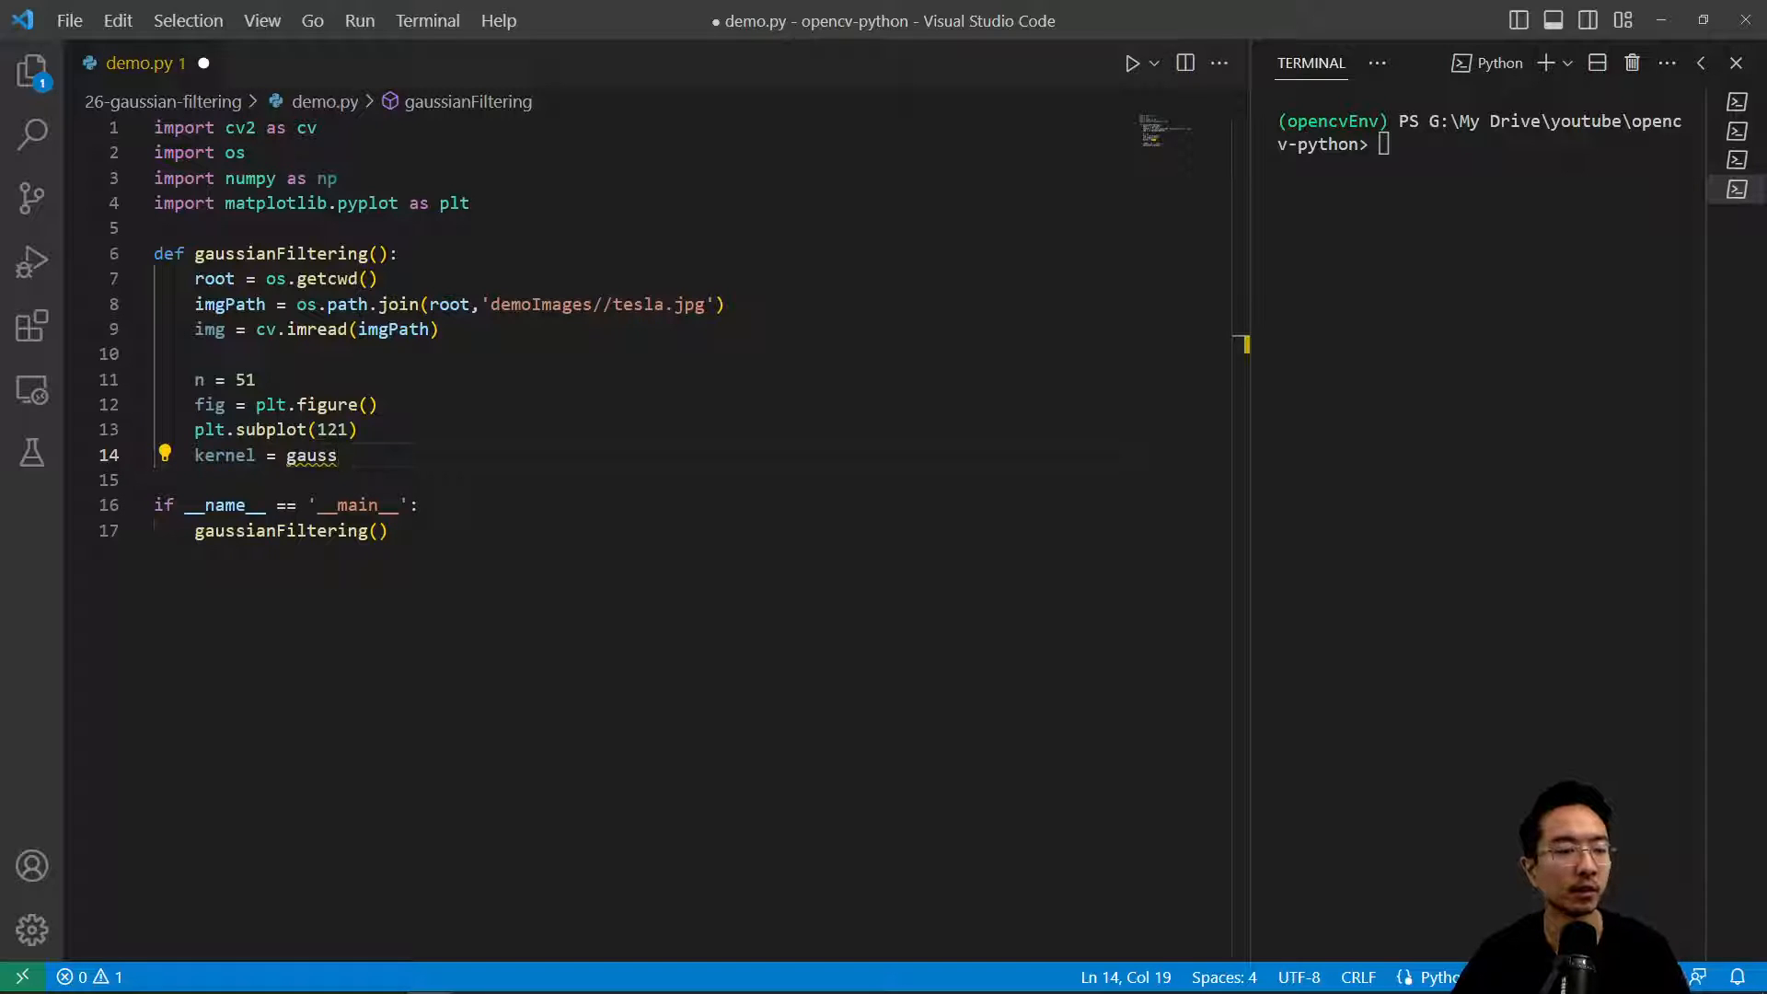
Step: Define gaussianKernel(size, sigma) above, setting kernel = cv.getGaussianKernel(size, sigma)
click(315, 228)
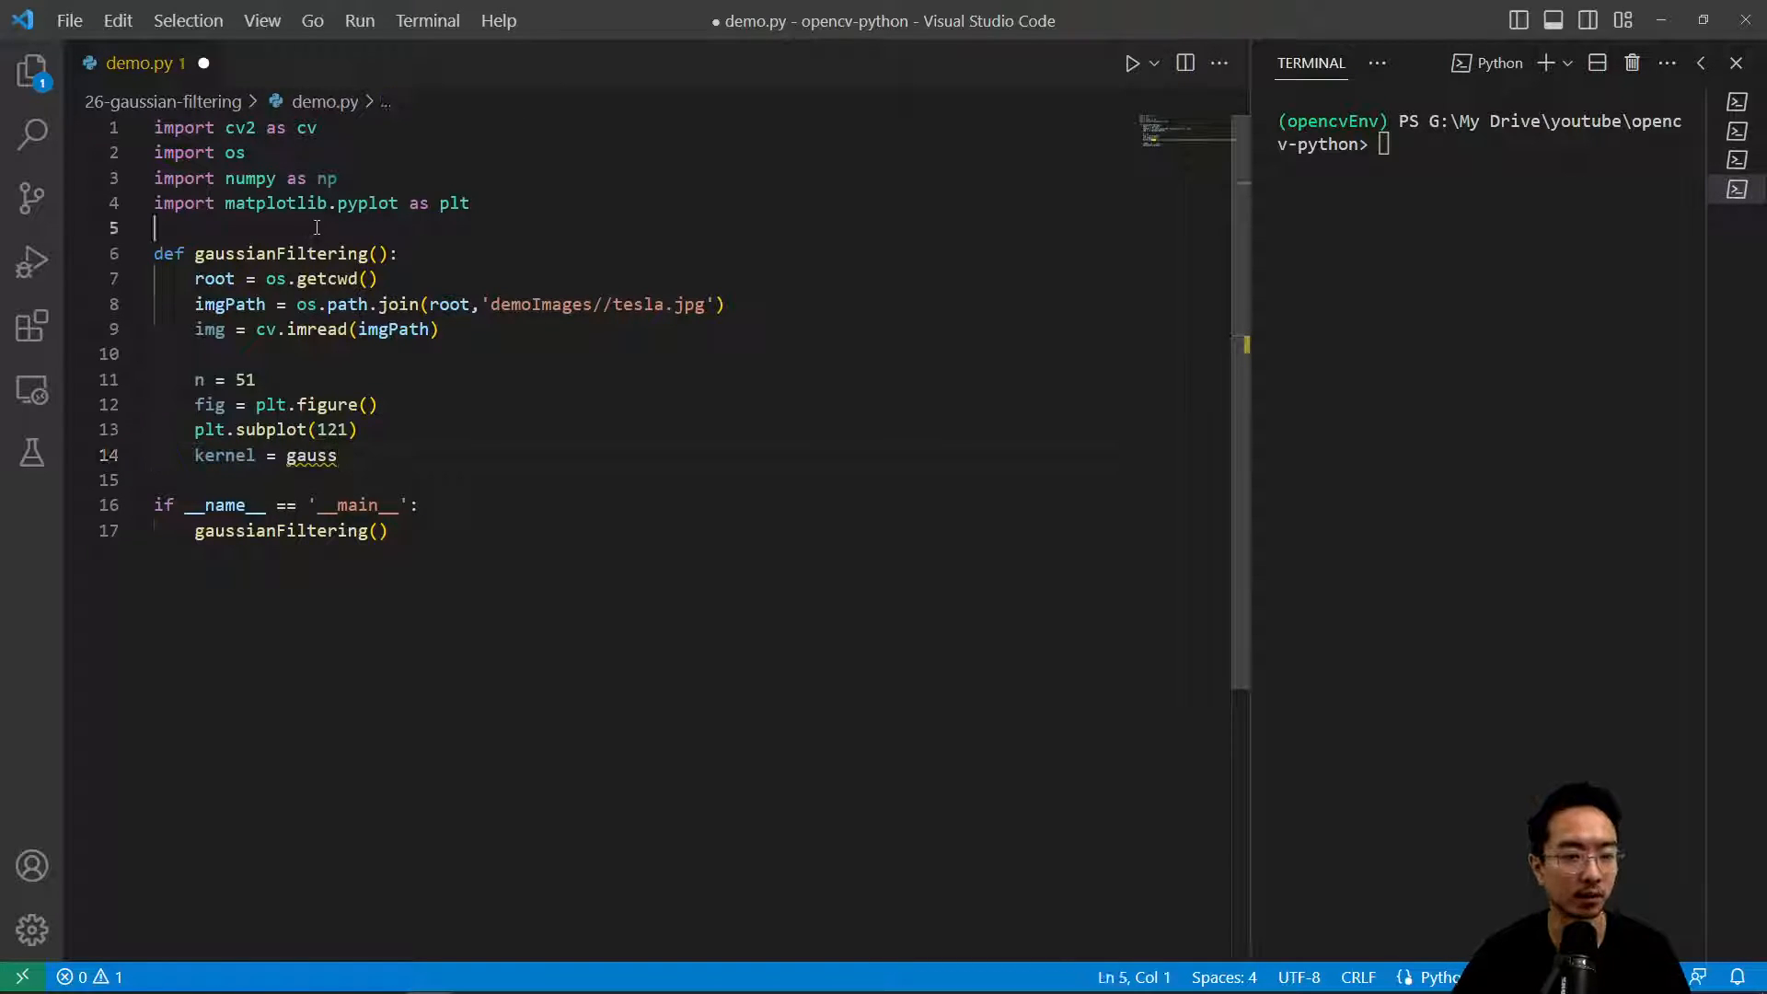
text(def guassianKerne)
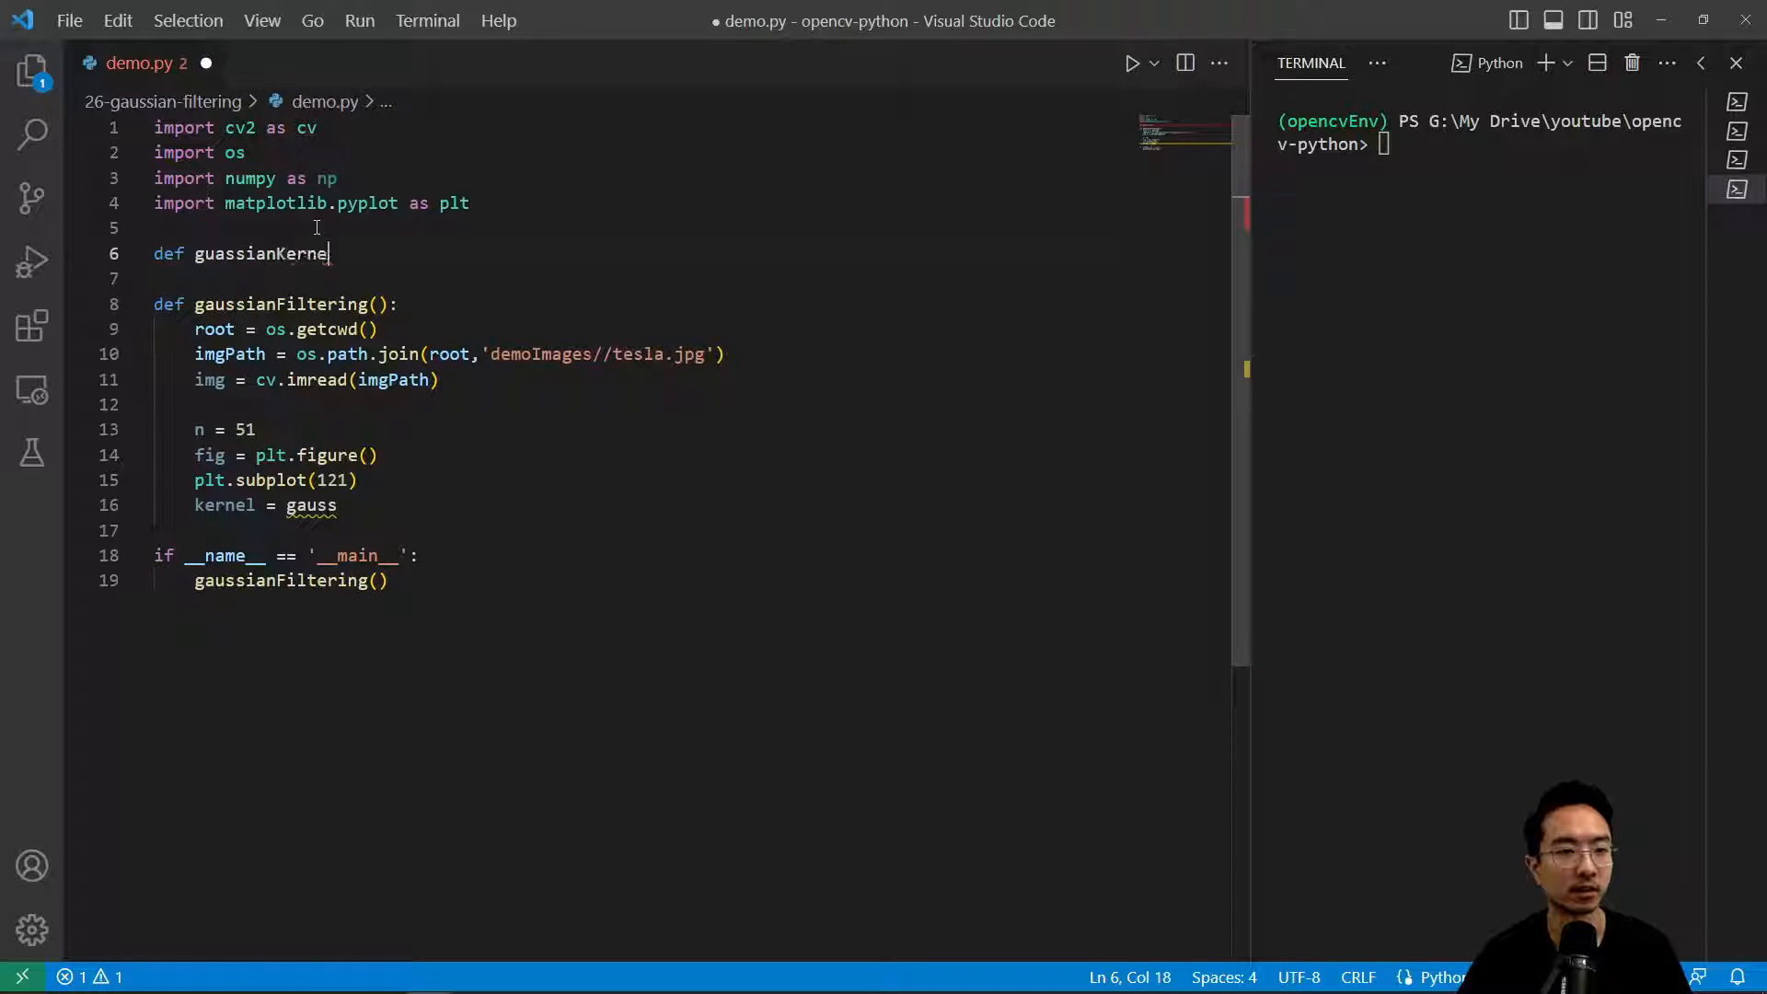
text((size,sign))
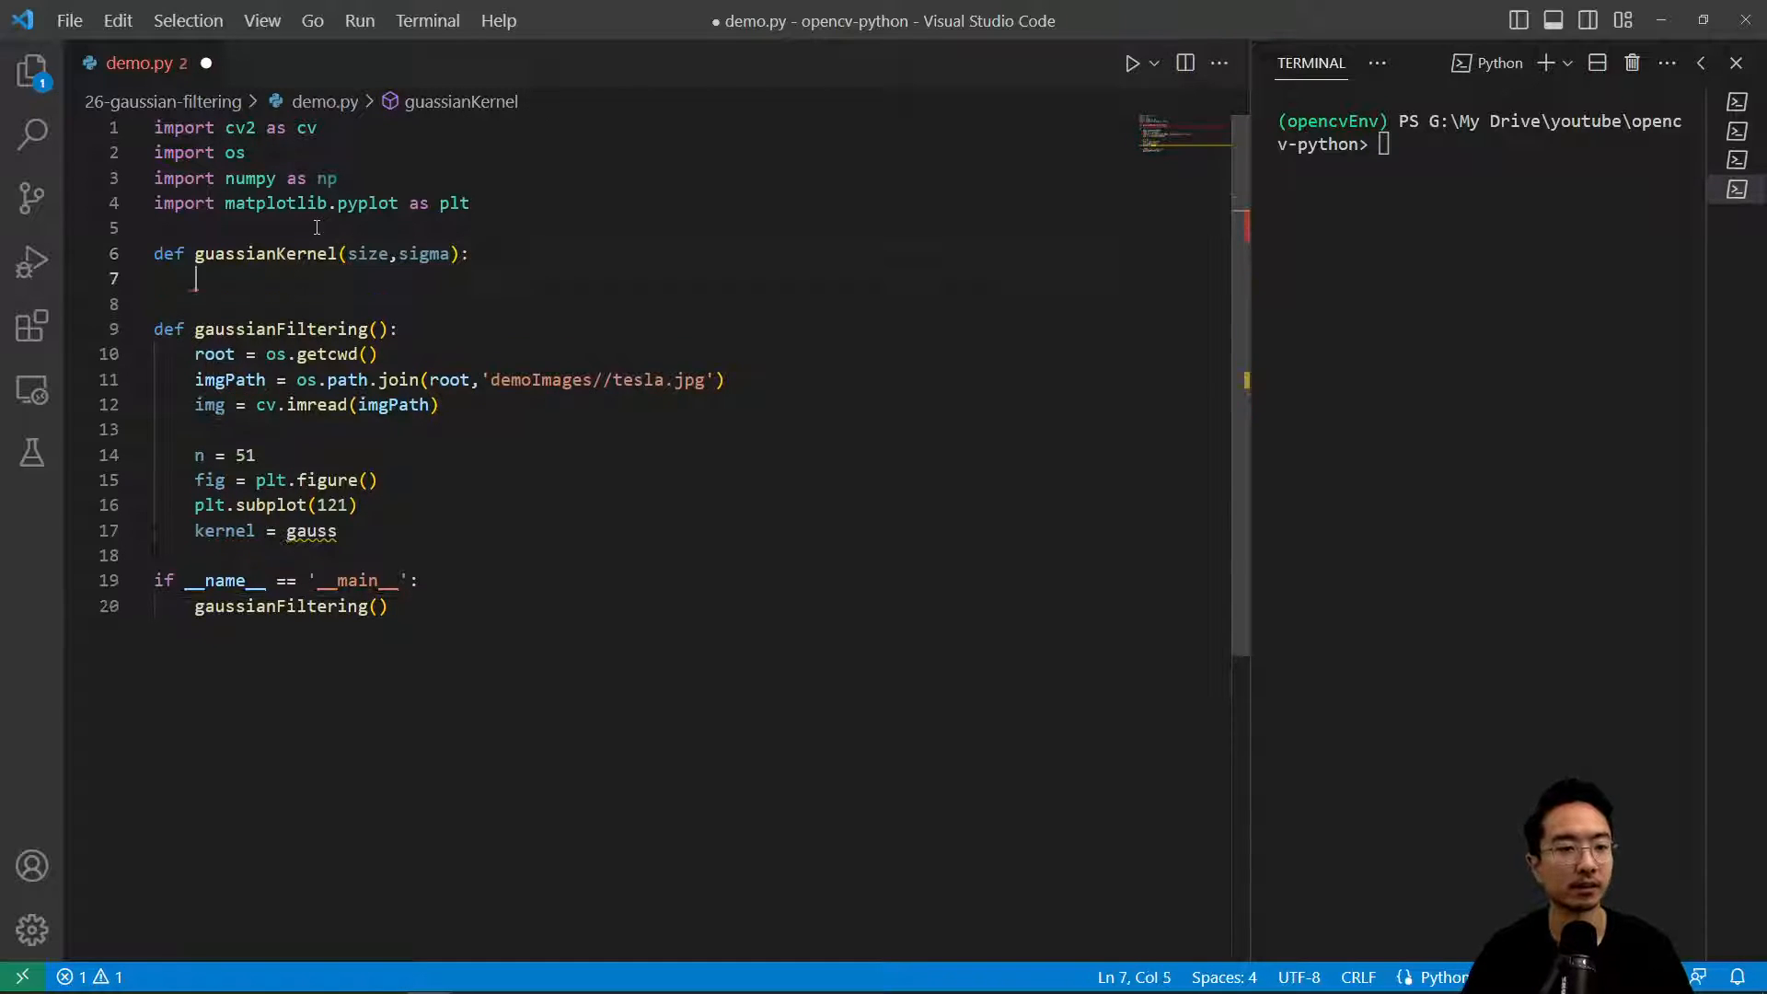
text(kernel = c)
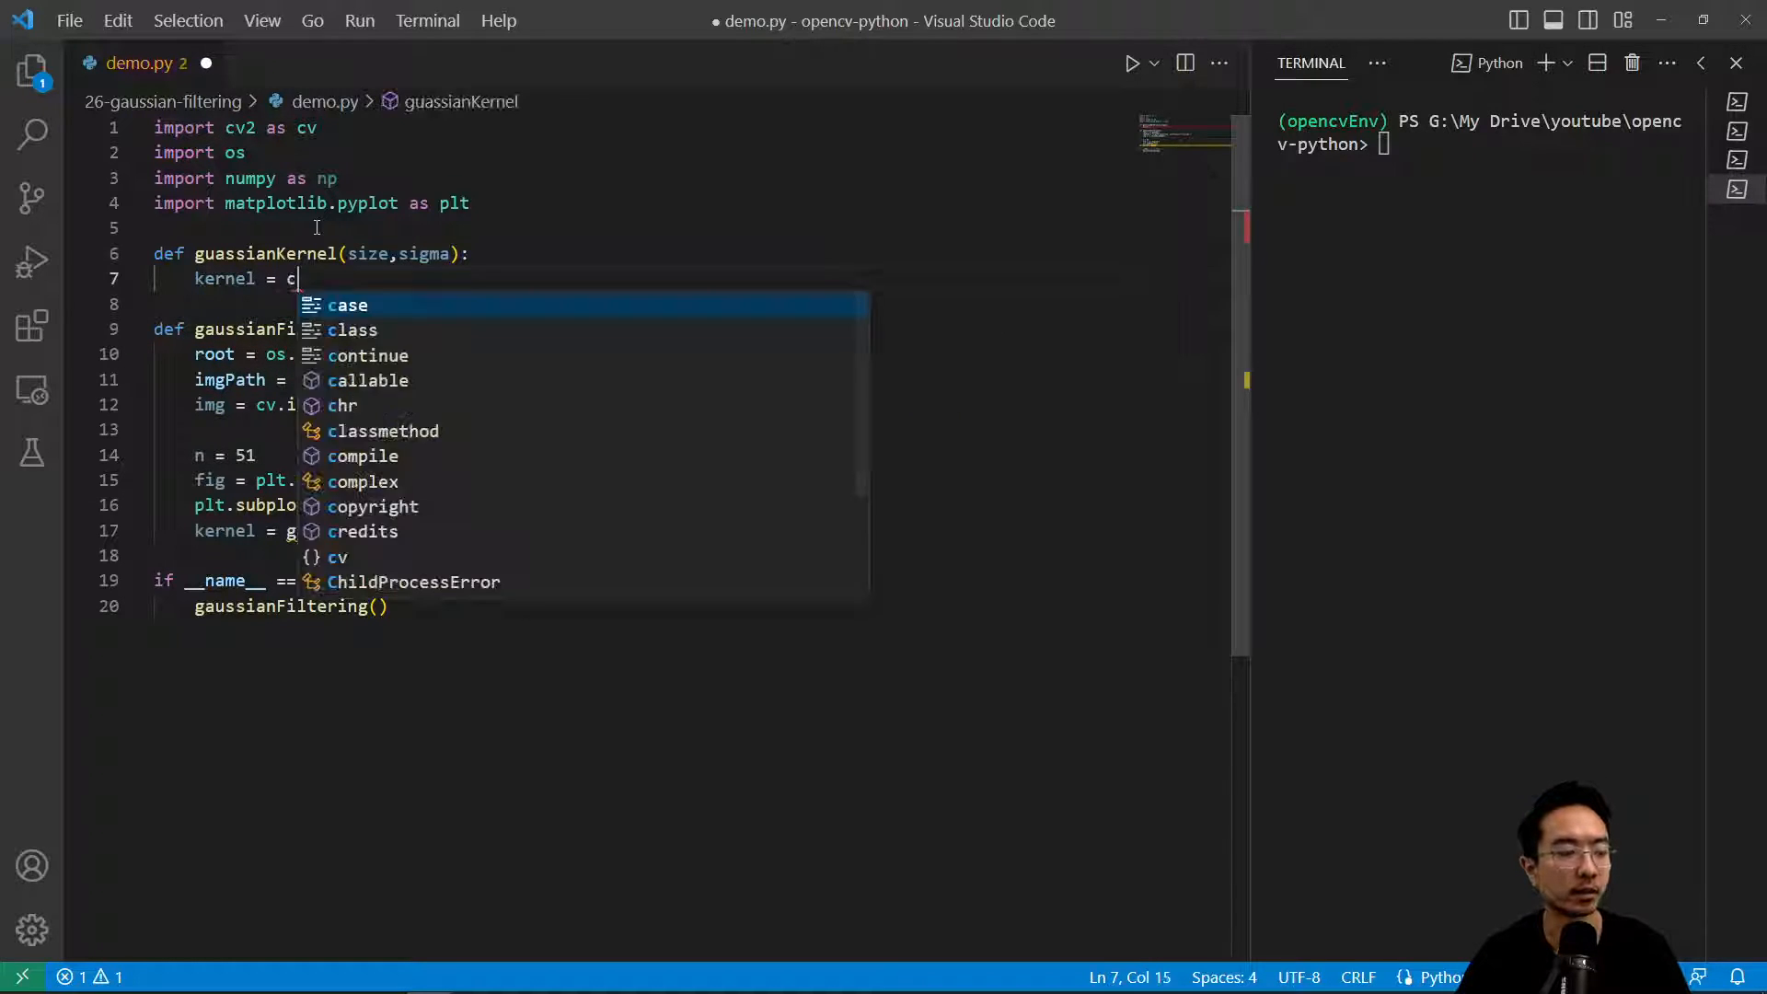
text(v.getga)
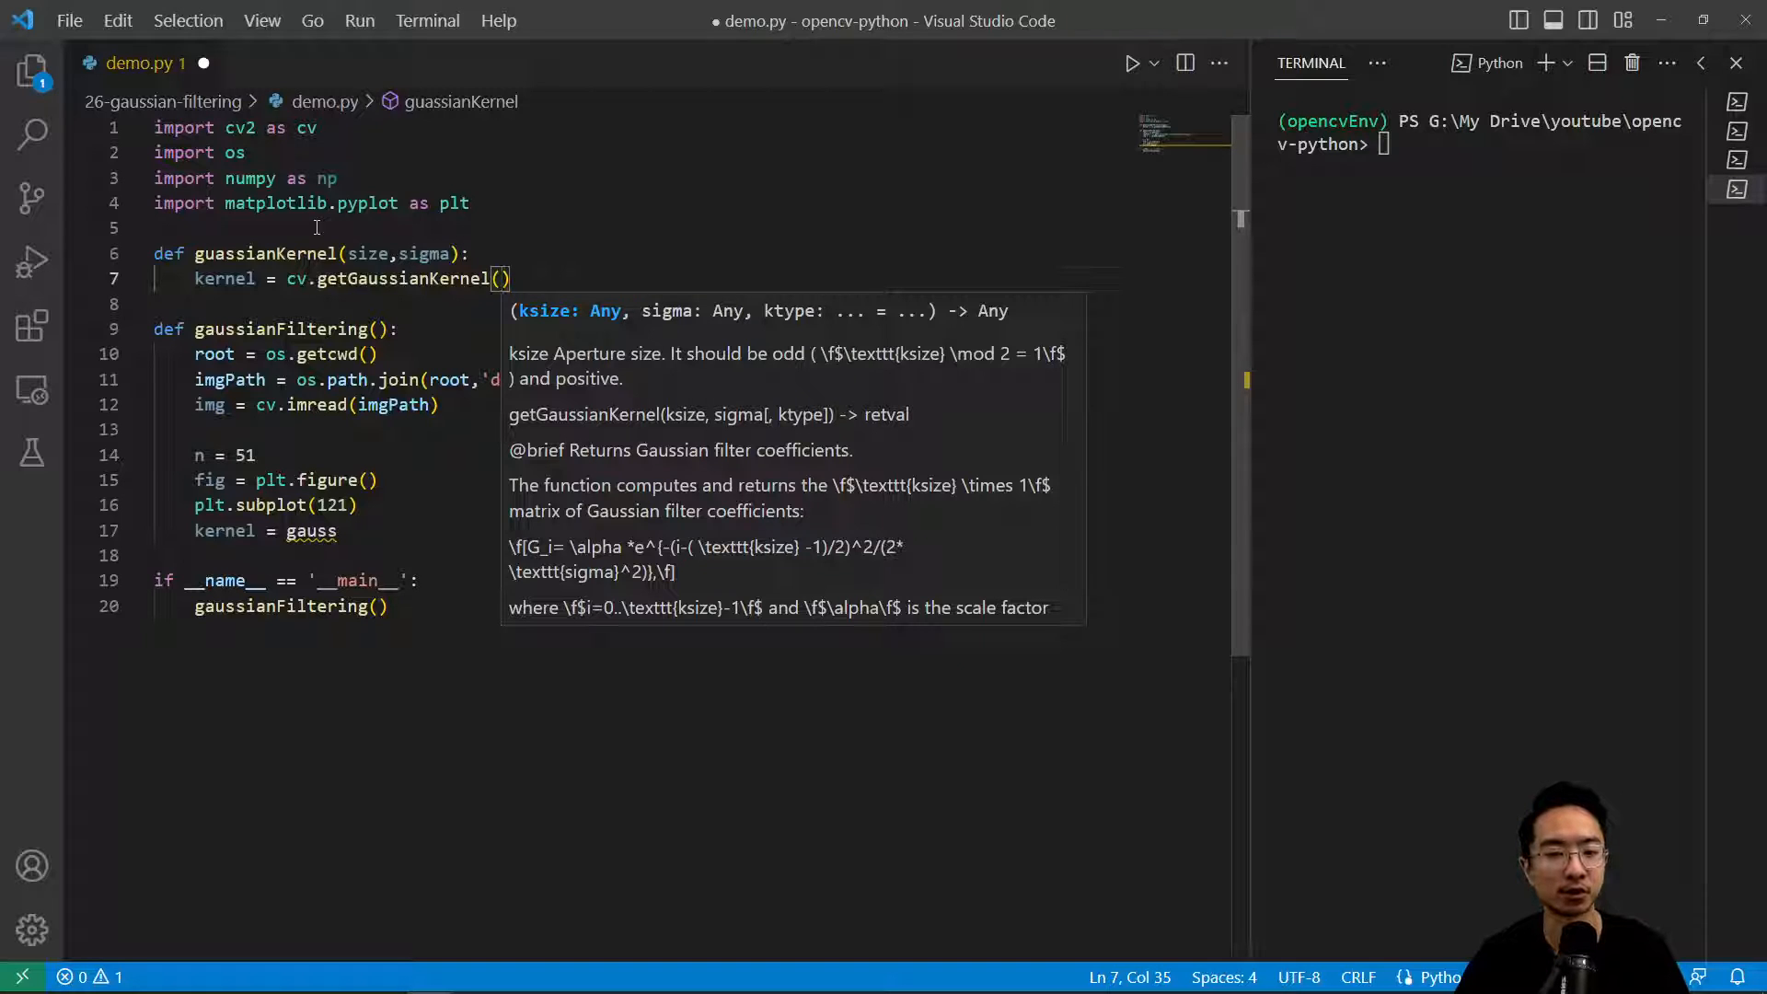
text(size,sigma)
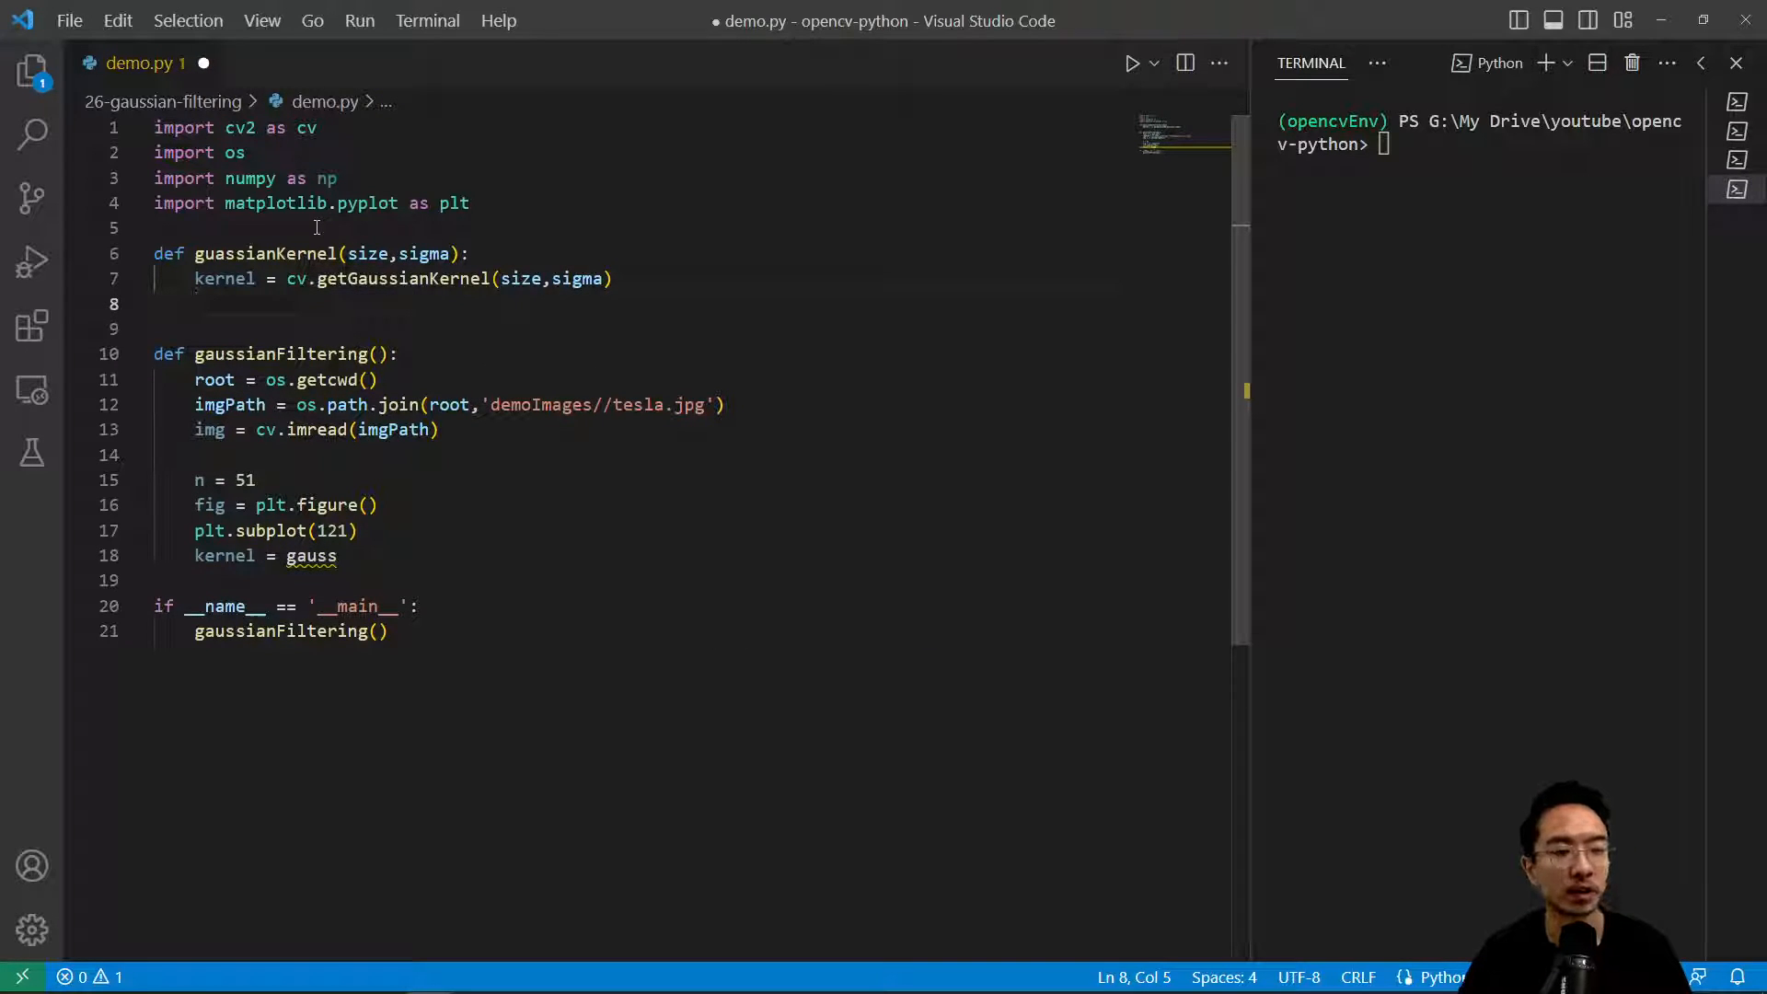
Step: Replace kernel with np.outer(kernel, kernel) and return the 2D kernel
text(kernel =)
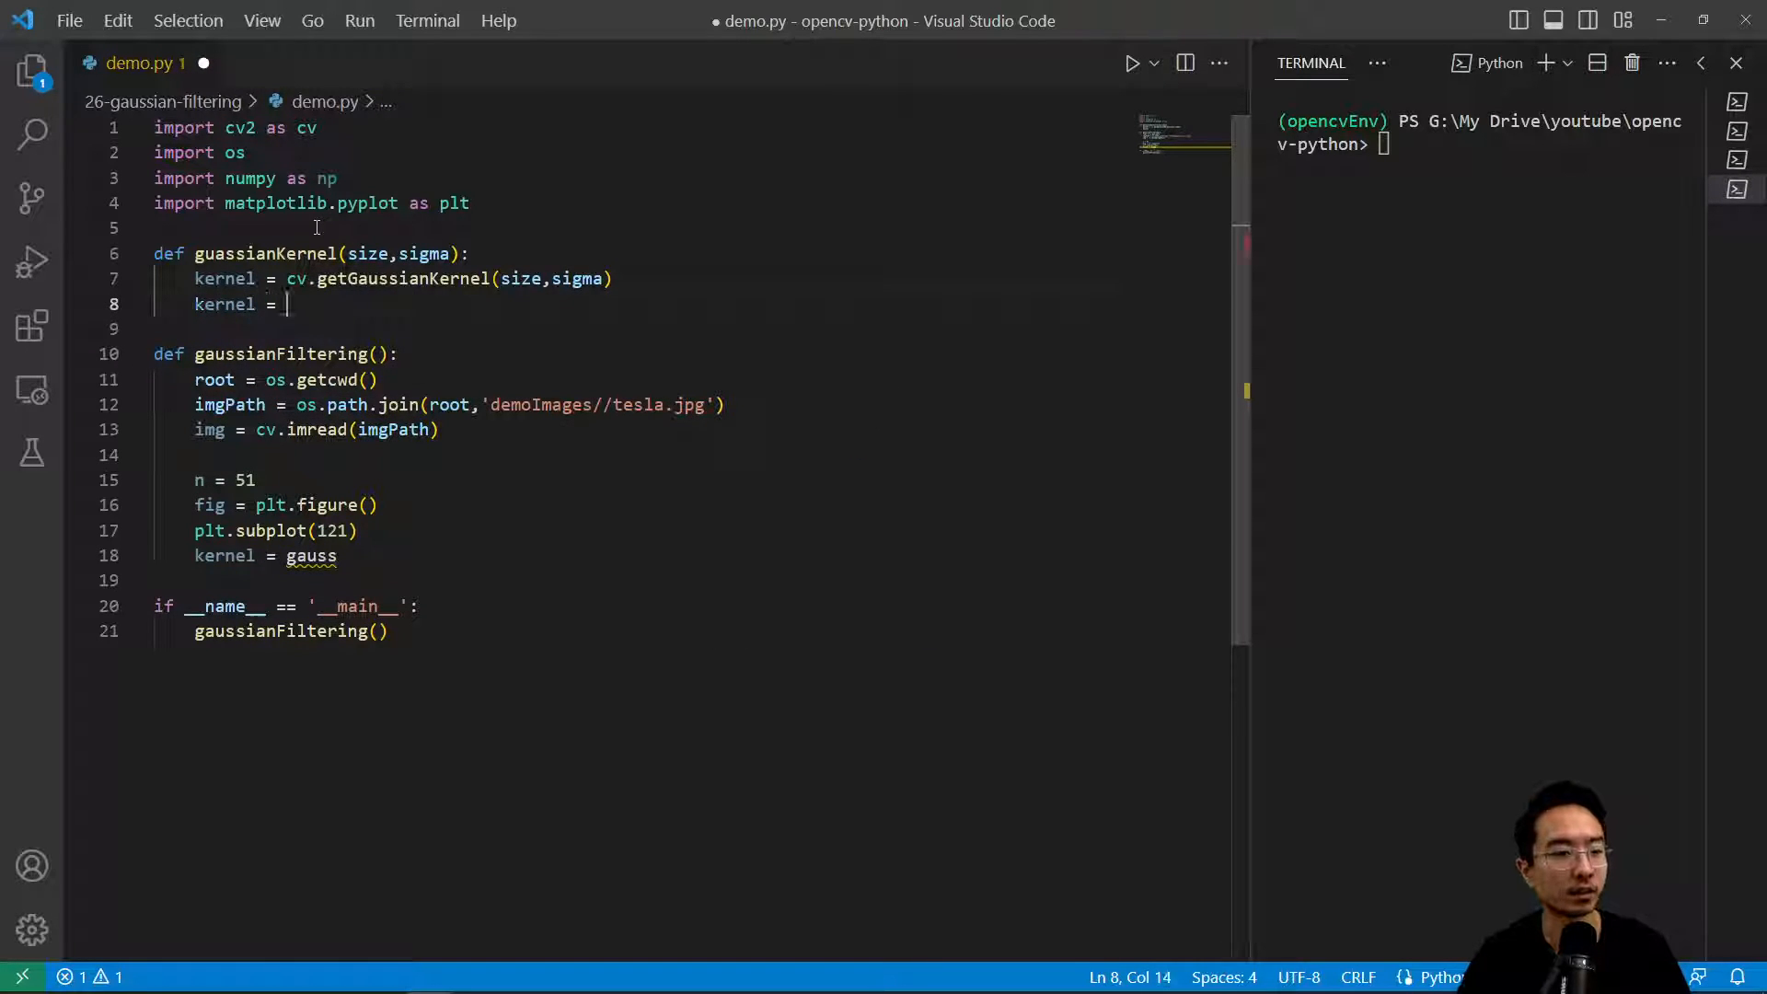
text(np.outer(kernel,kernel)
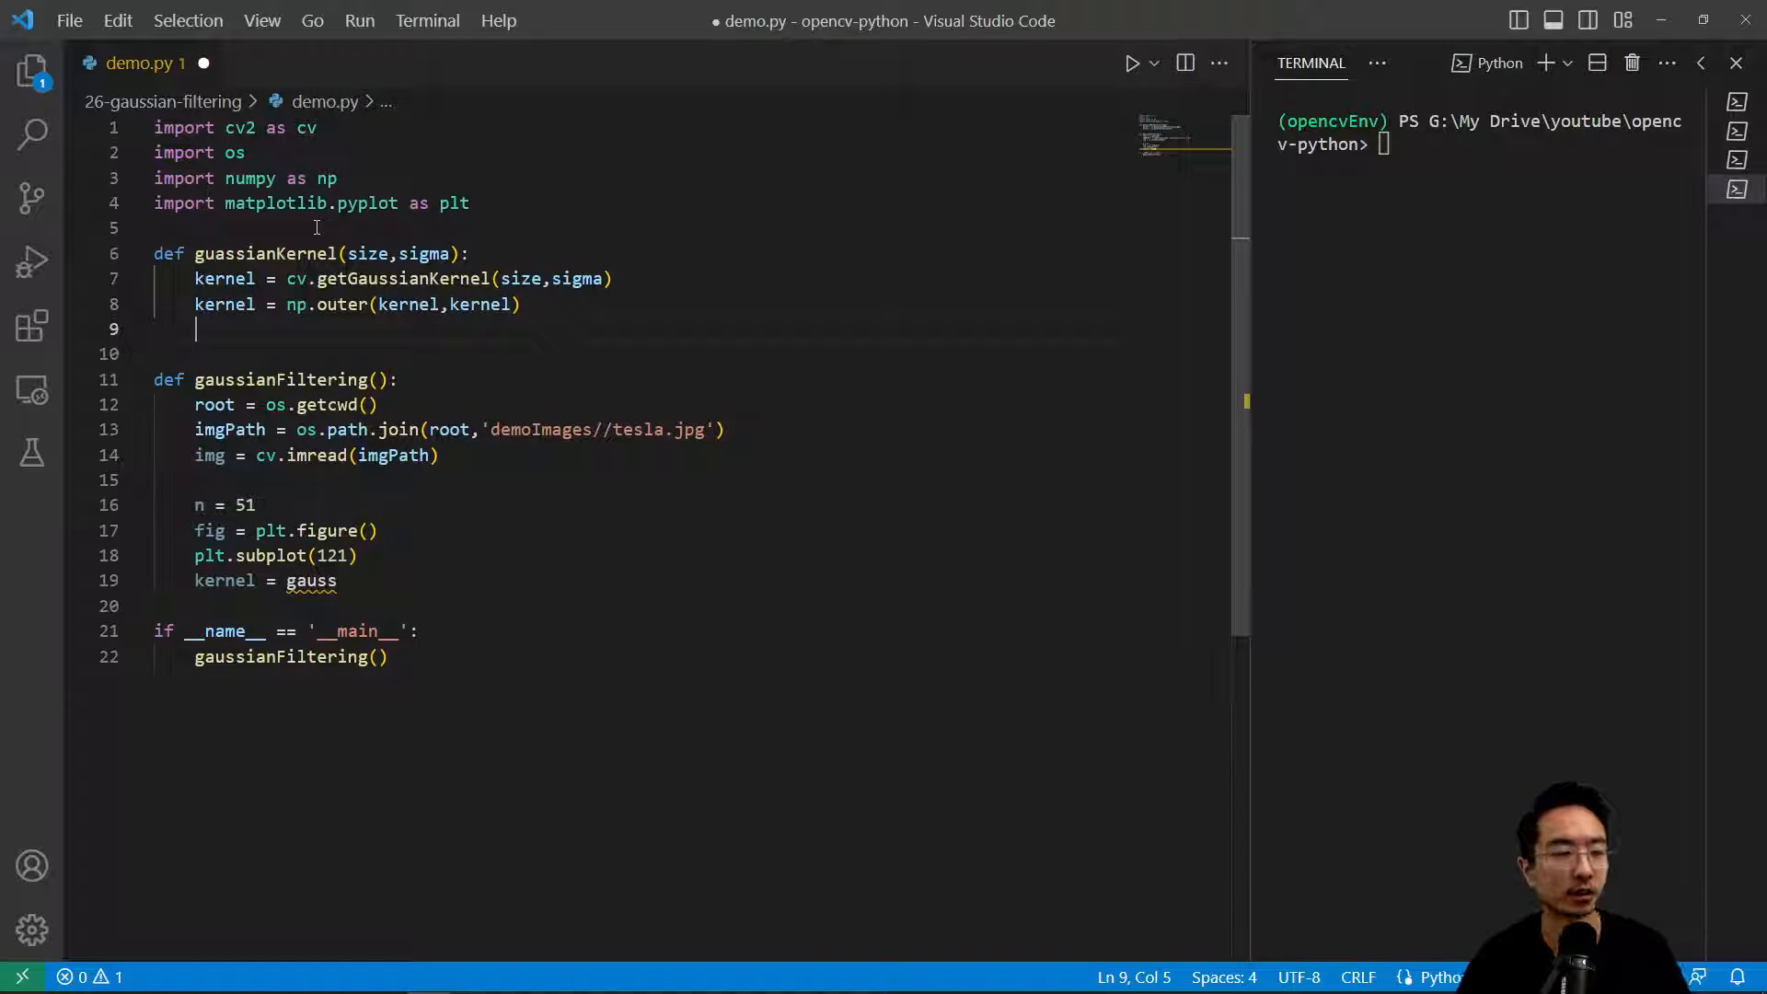
text(return k)
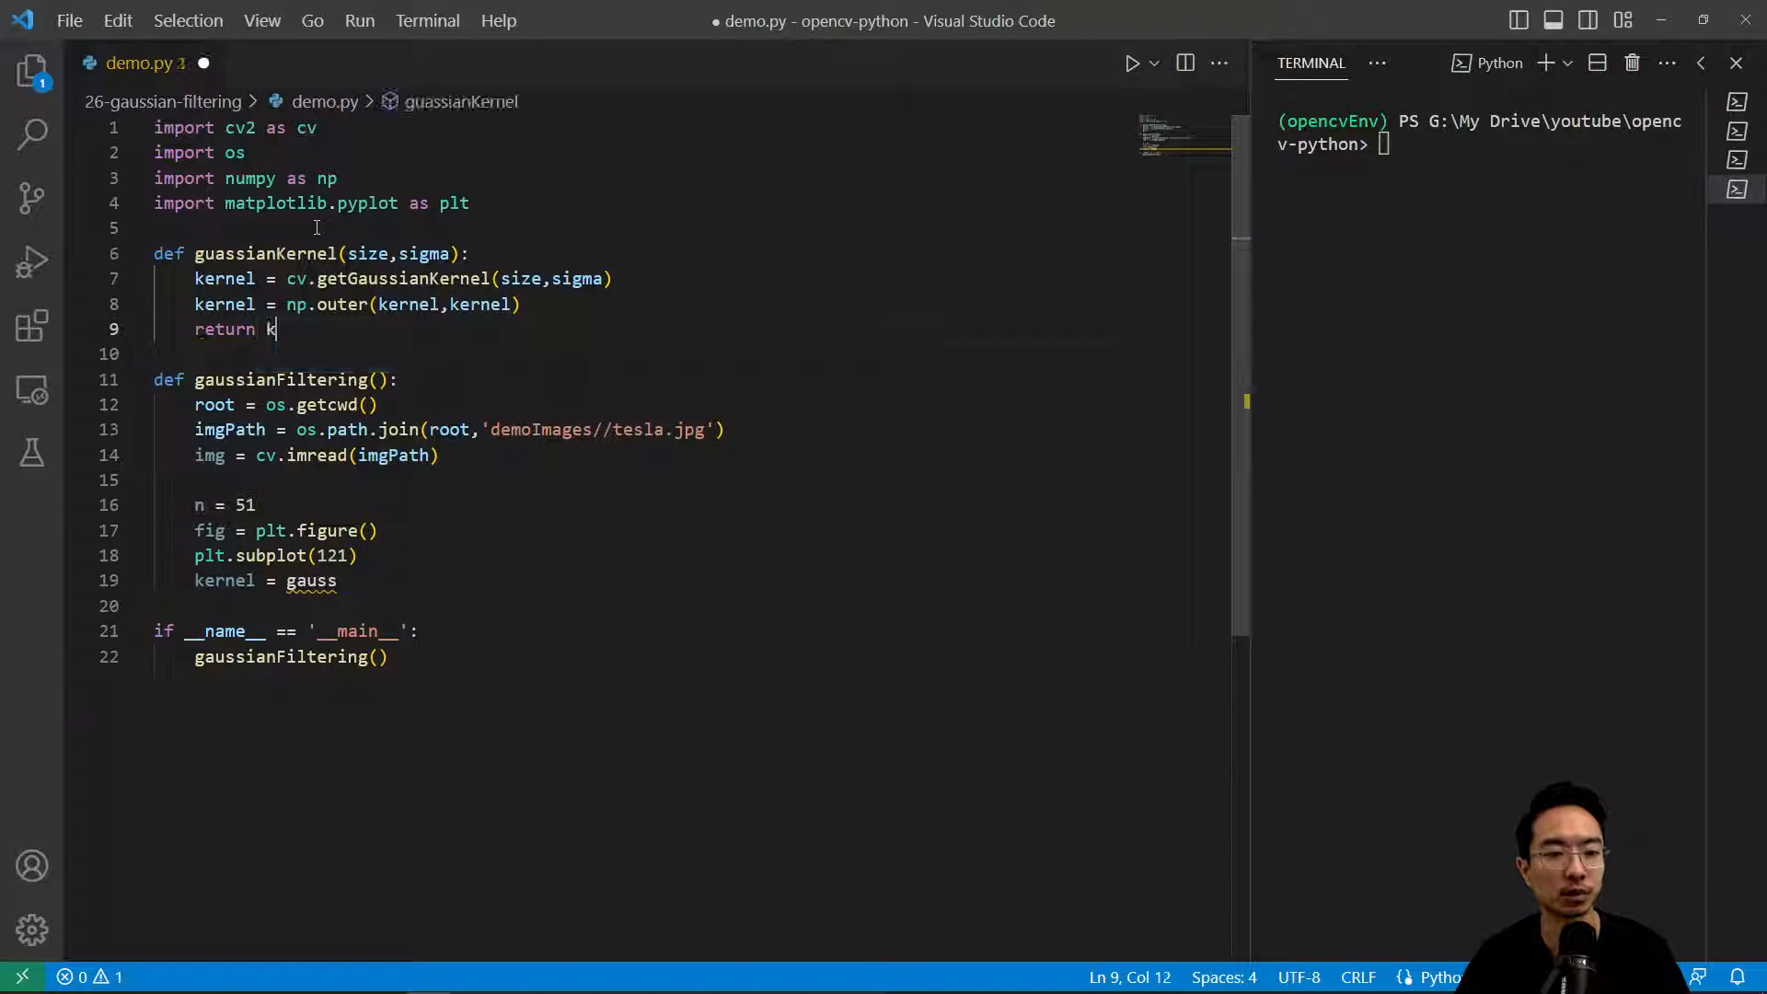
text(ernel)
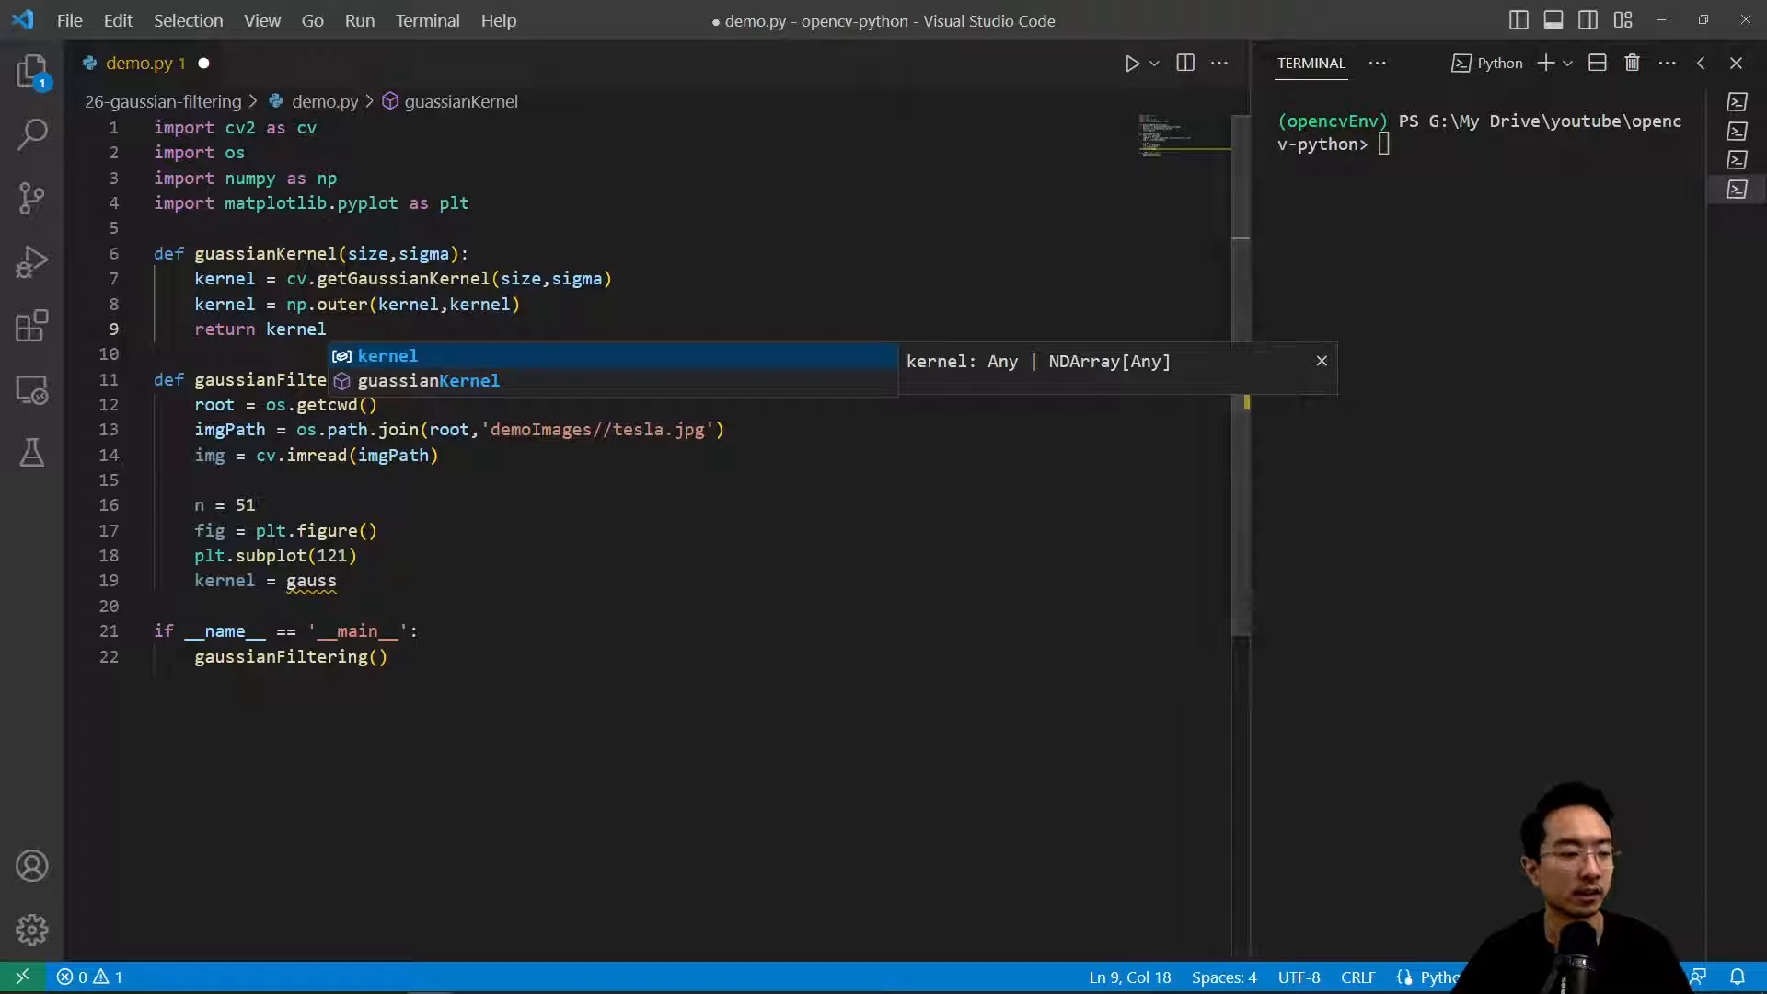
key(Escape)
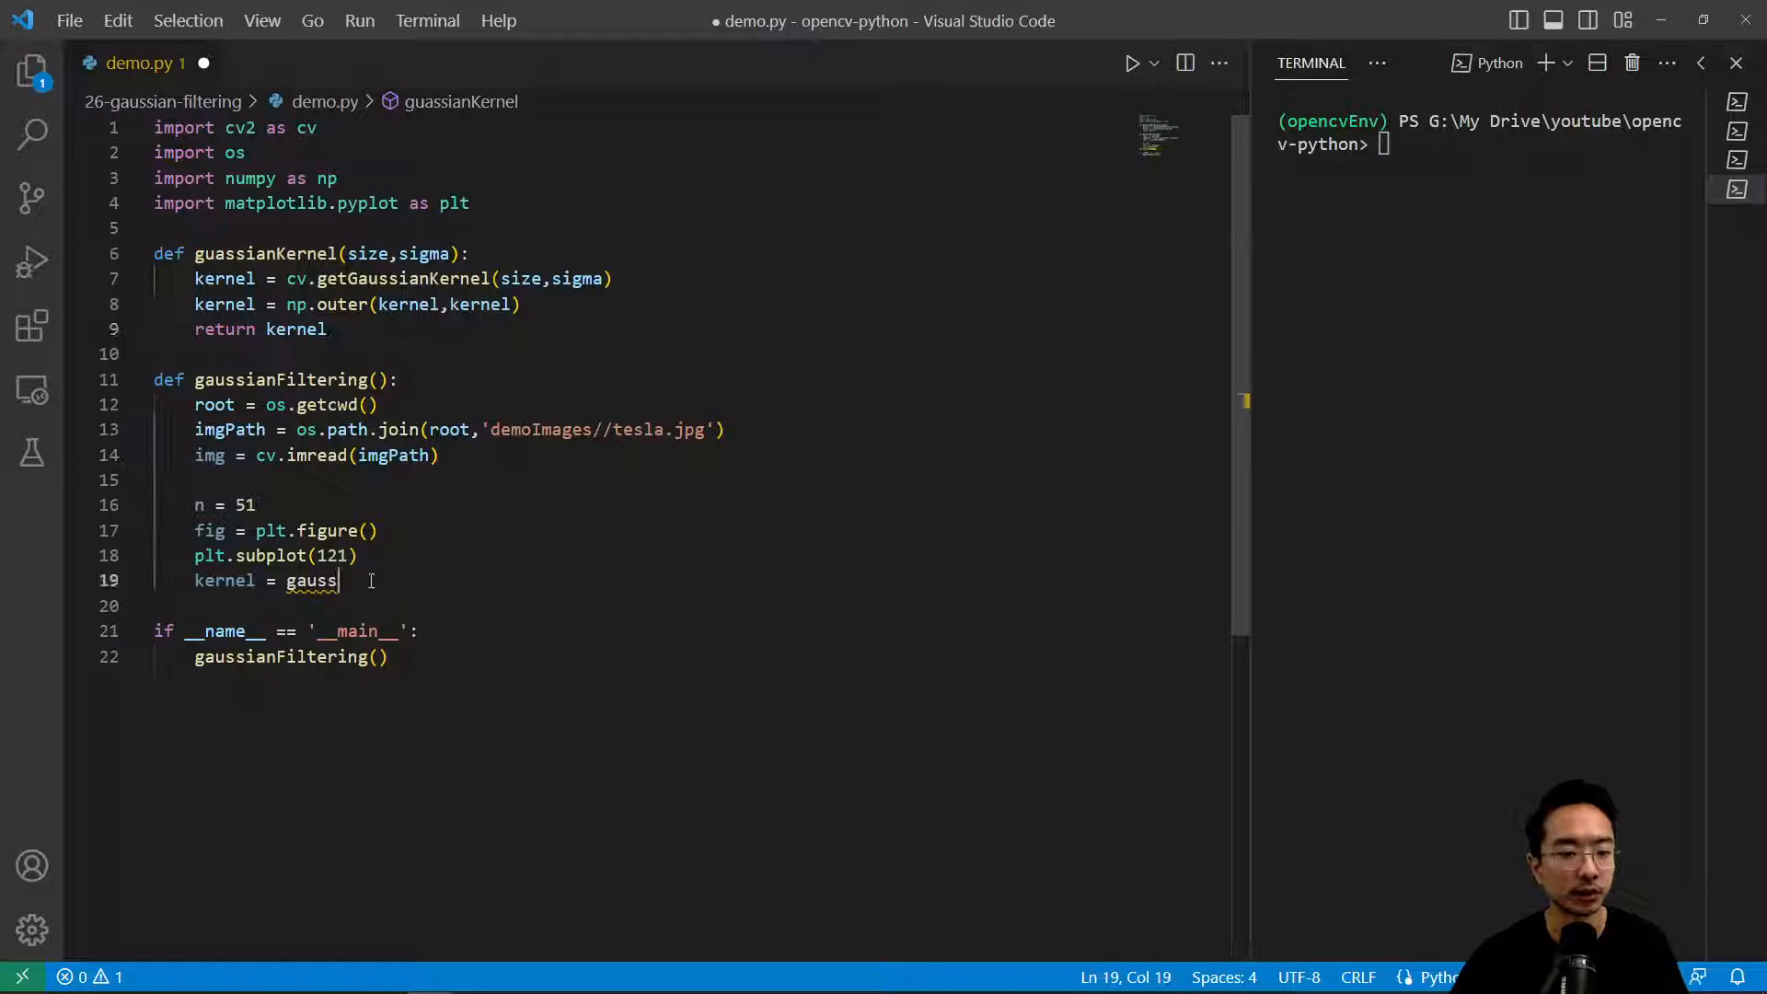
Step: Complete the assignment as kernel = gaussianKernel(n, 8), checking the name against its definition
text(K)
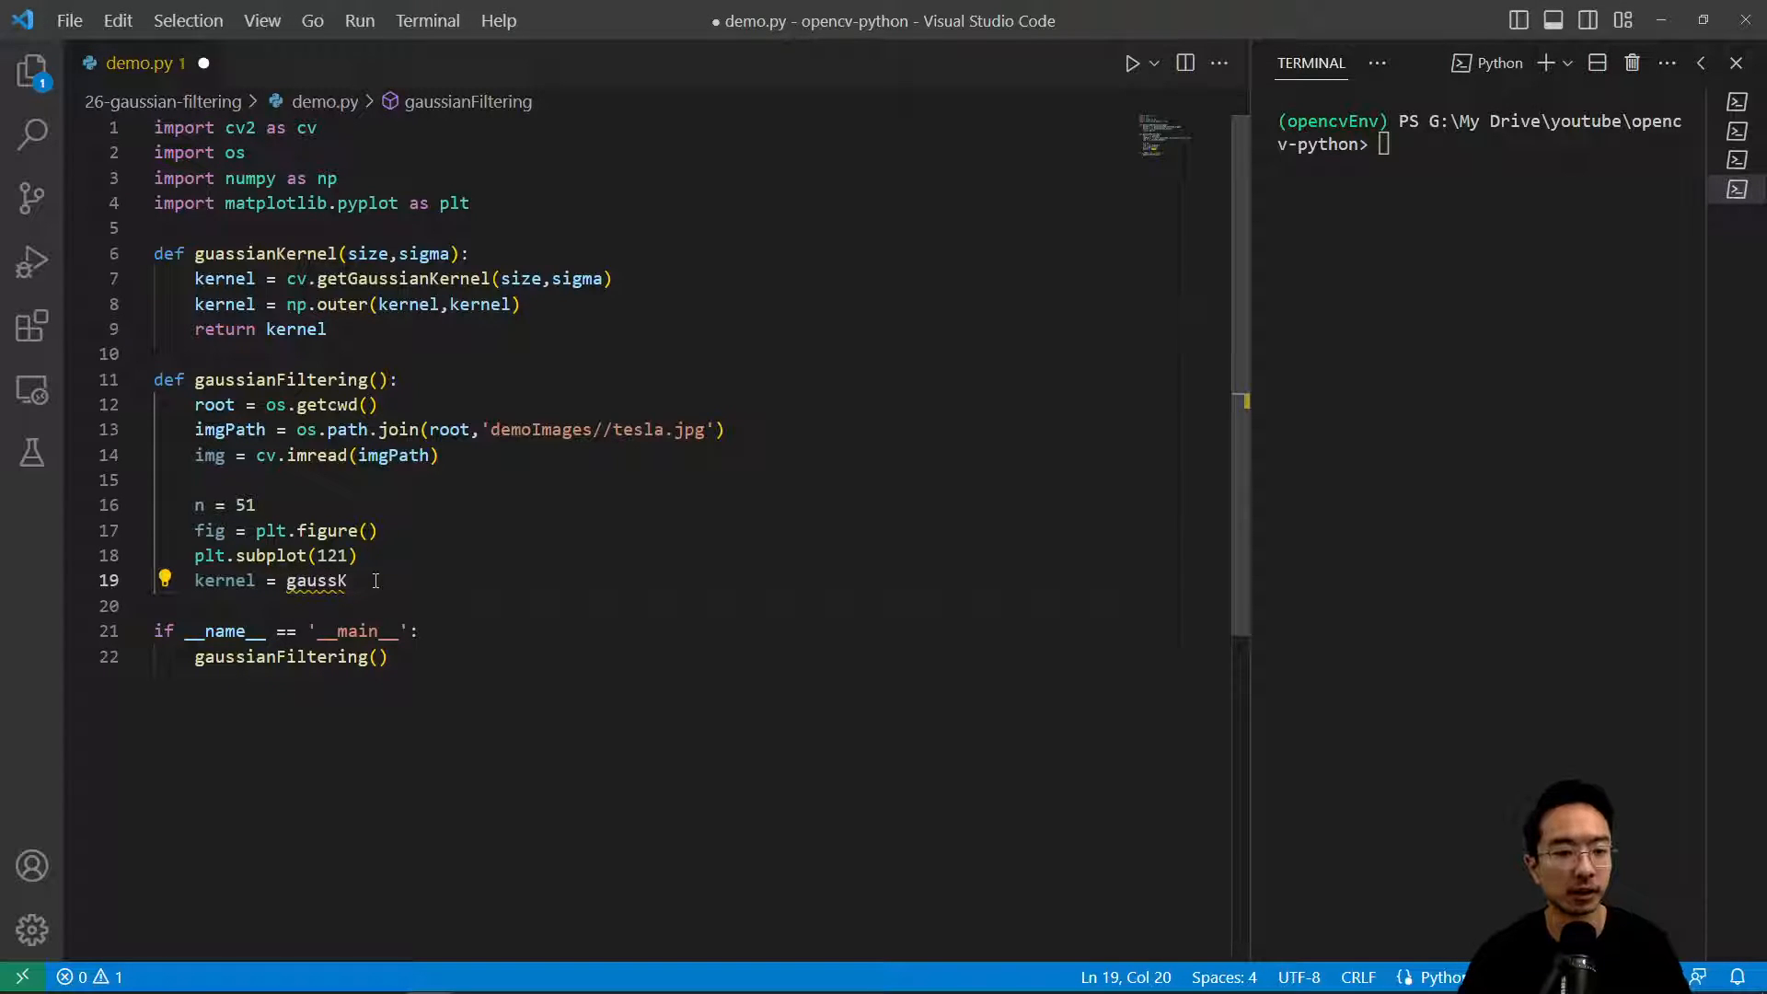
text(ernel)
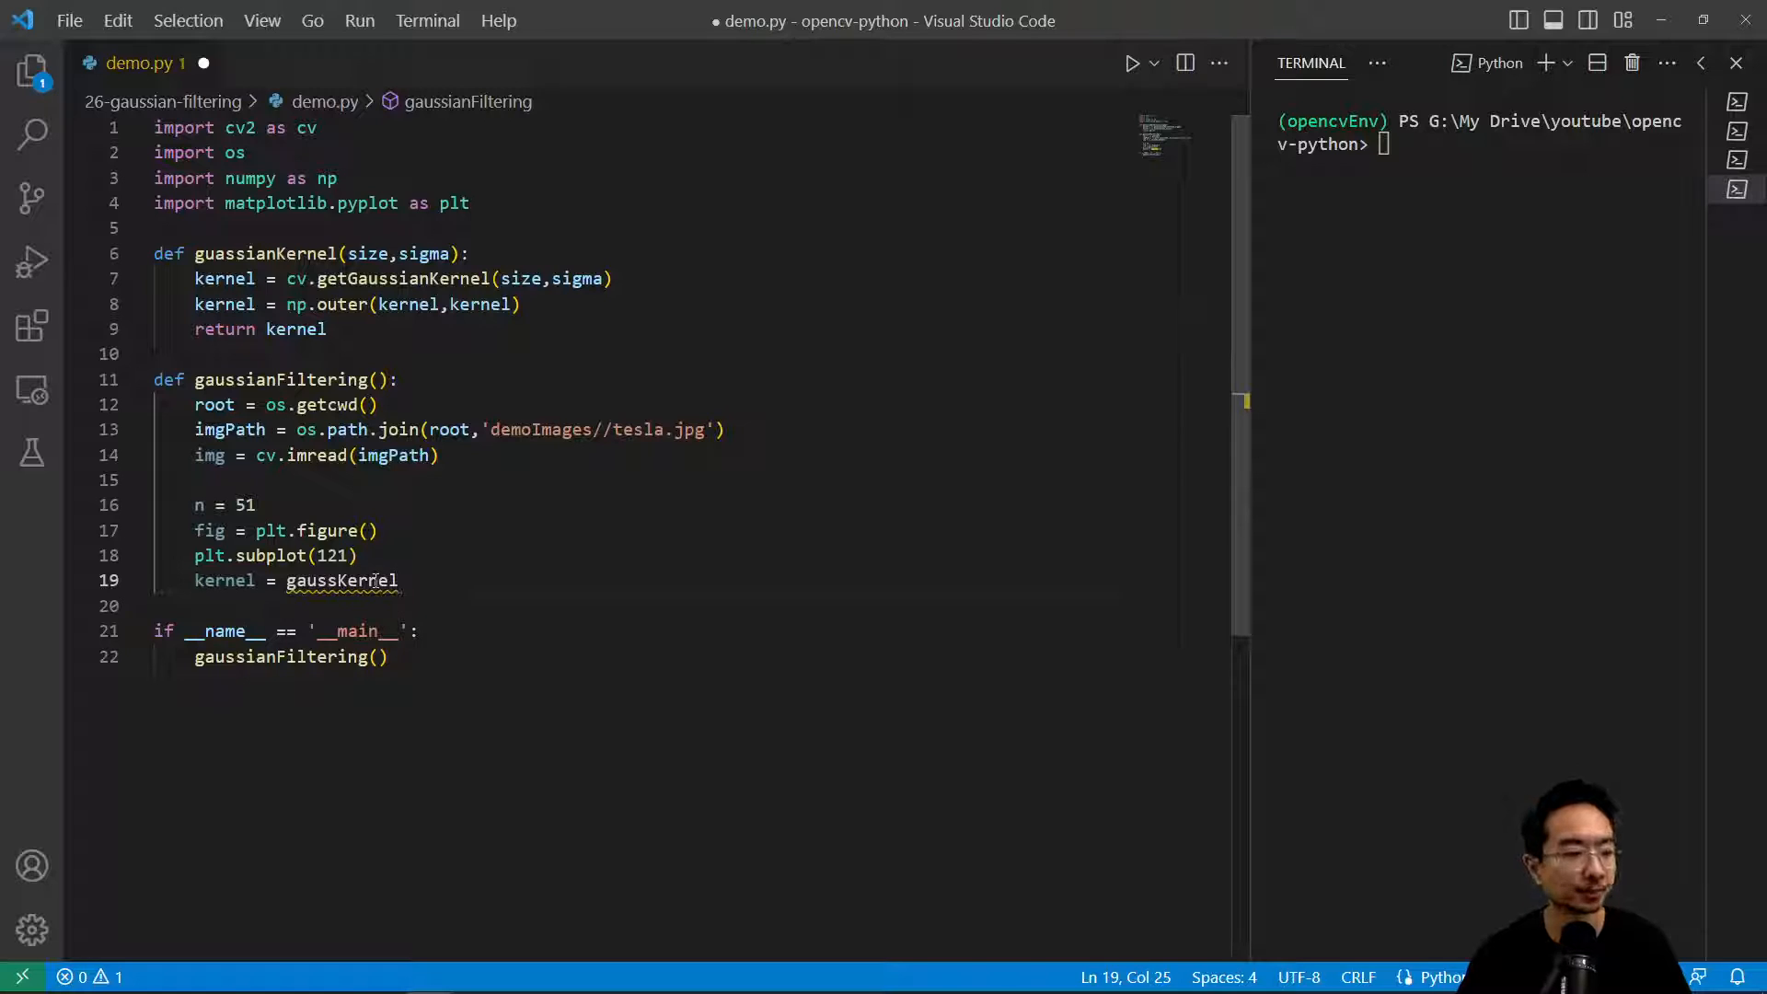
text(())
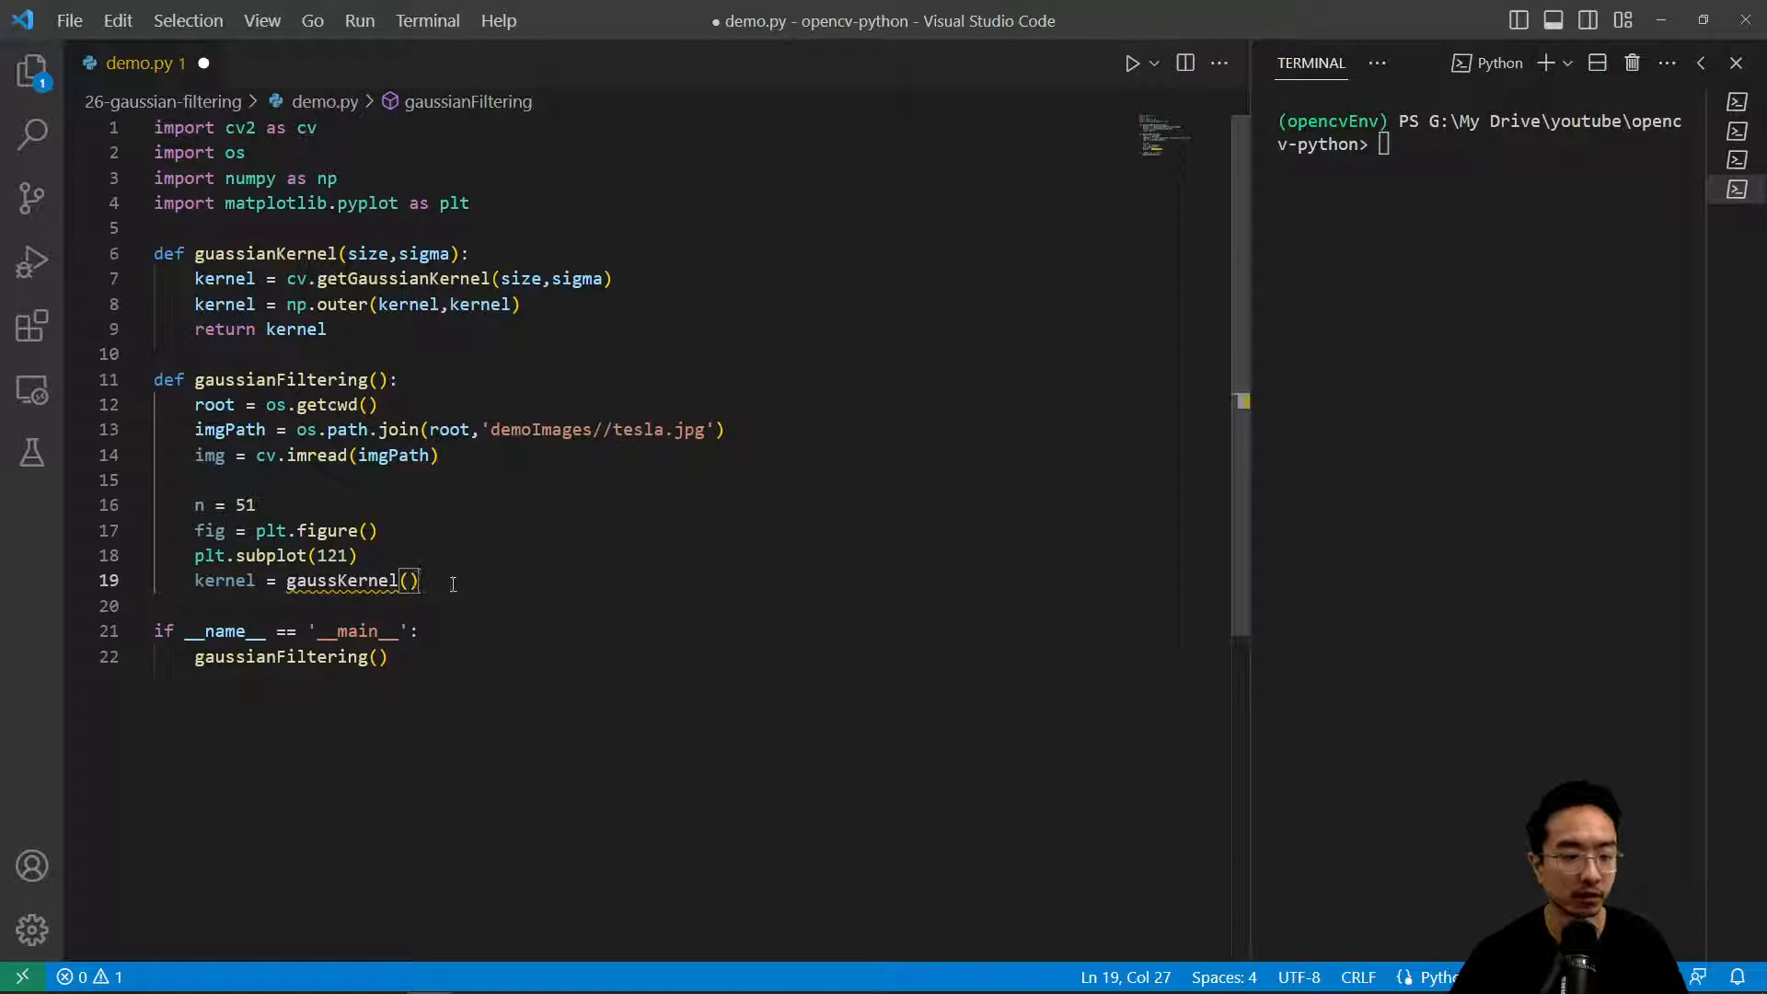
key(Left)
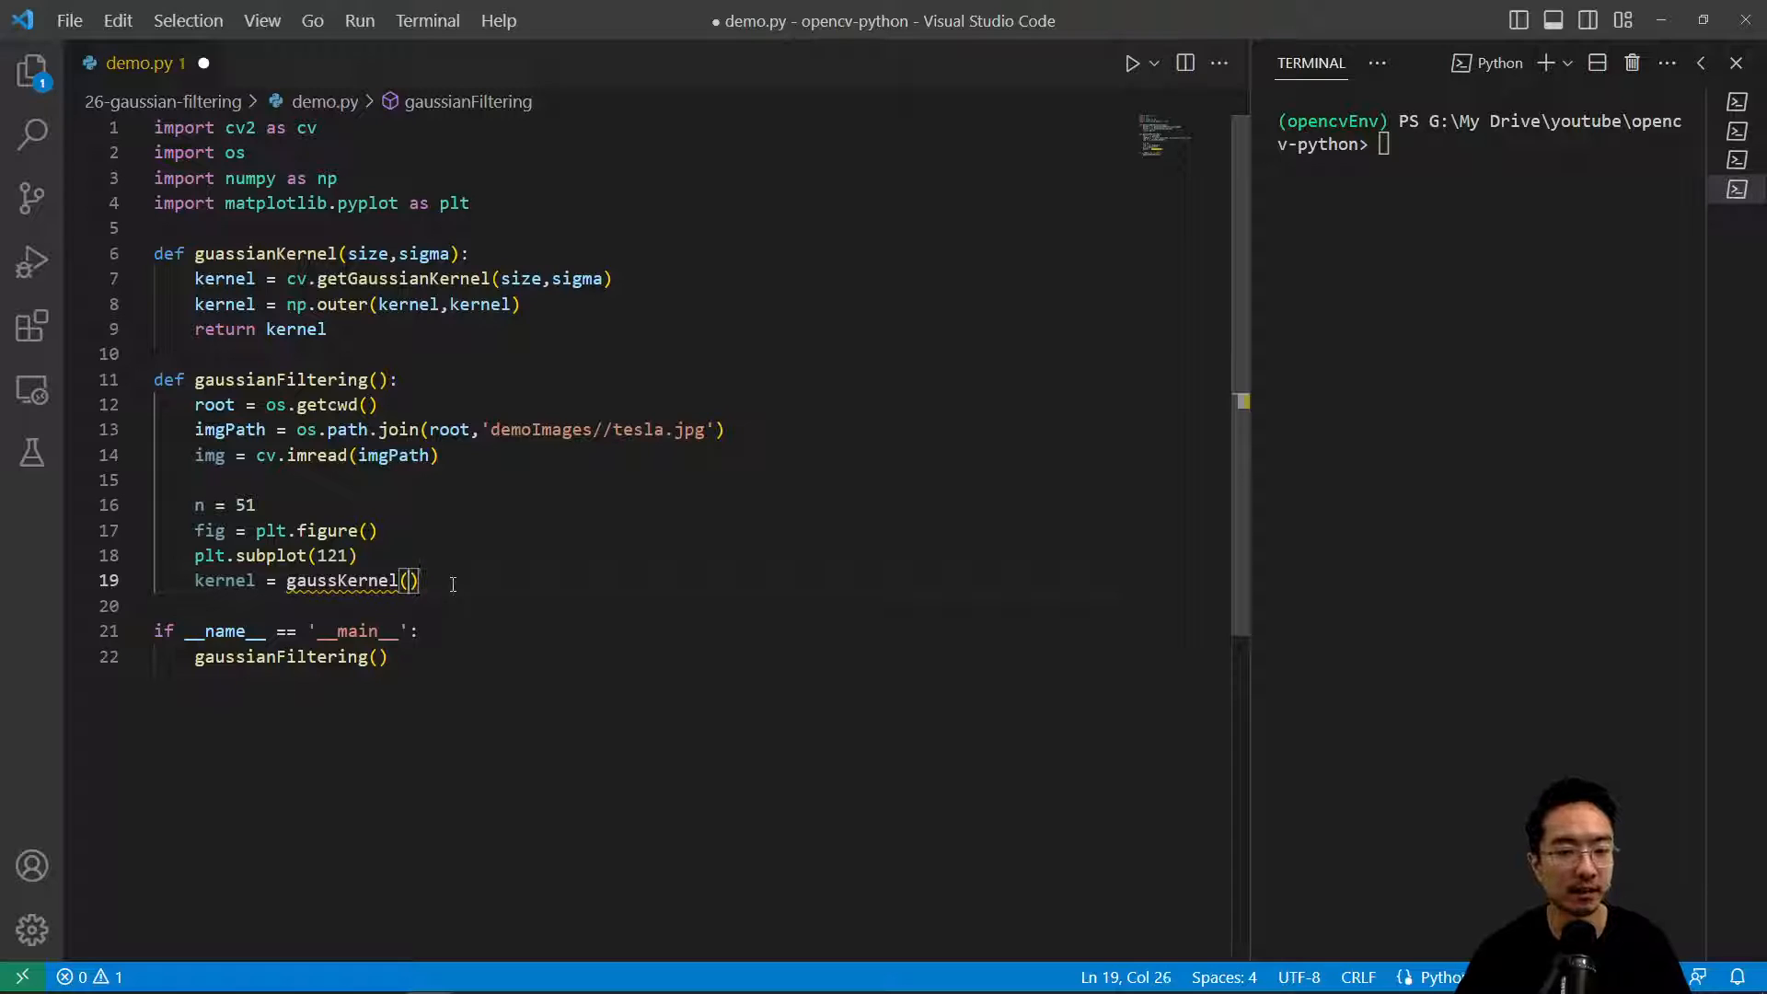
text(n,)
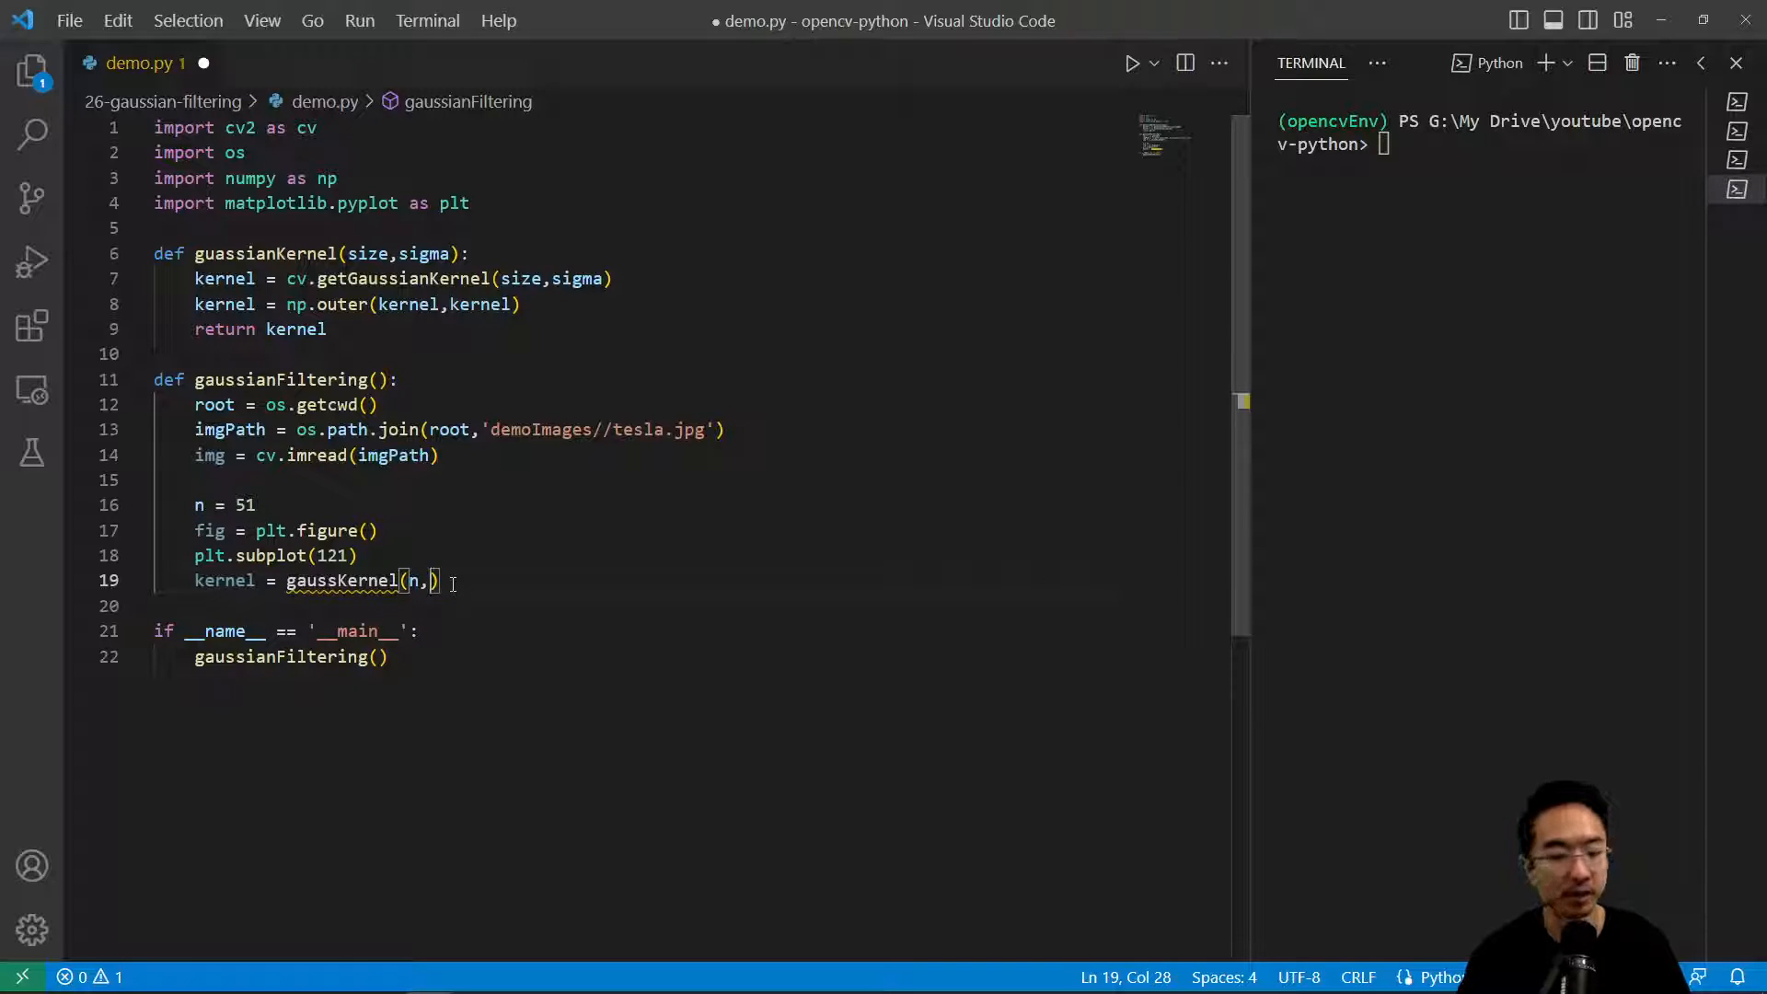
text(8)
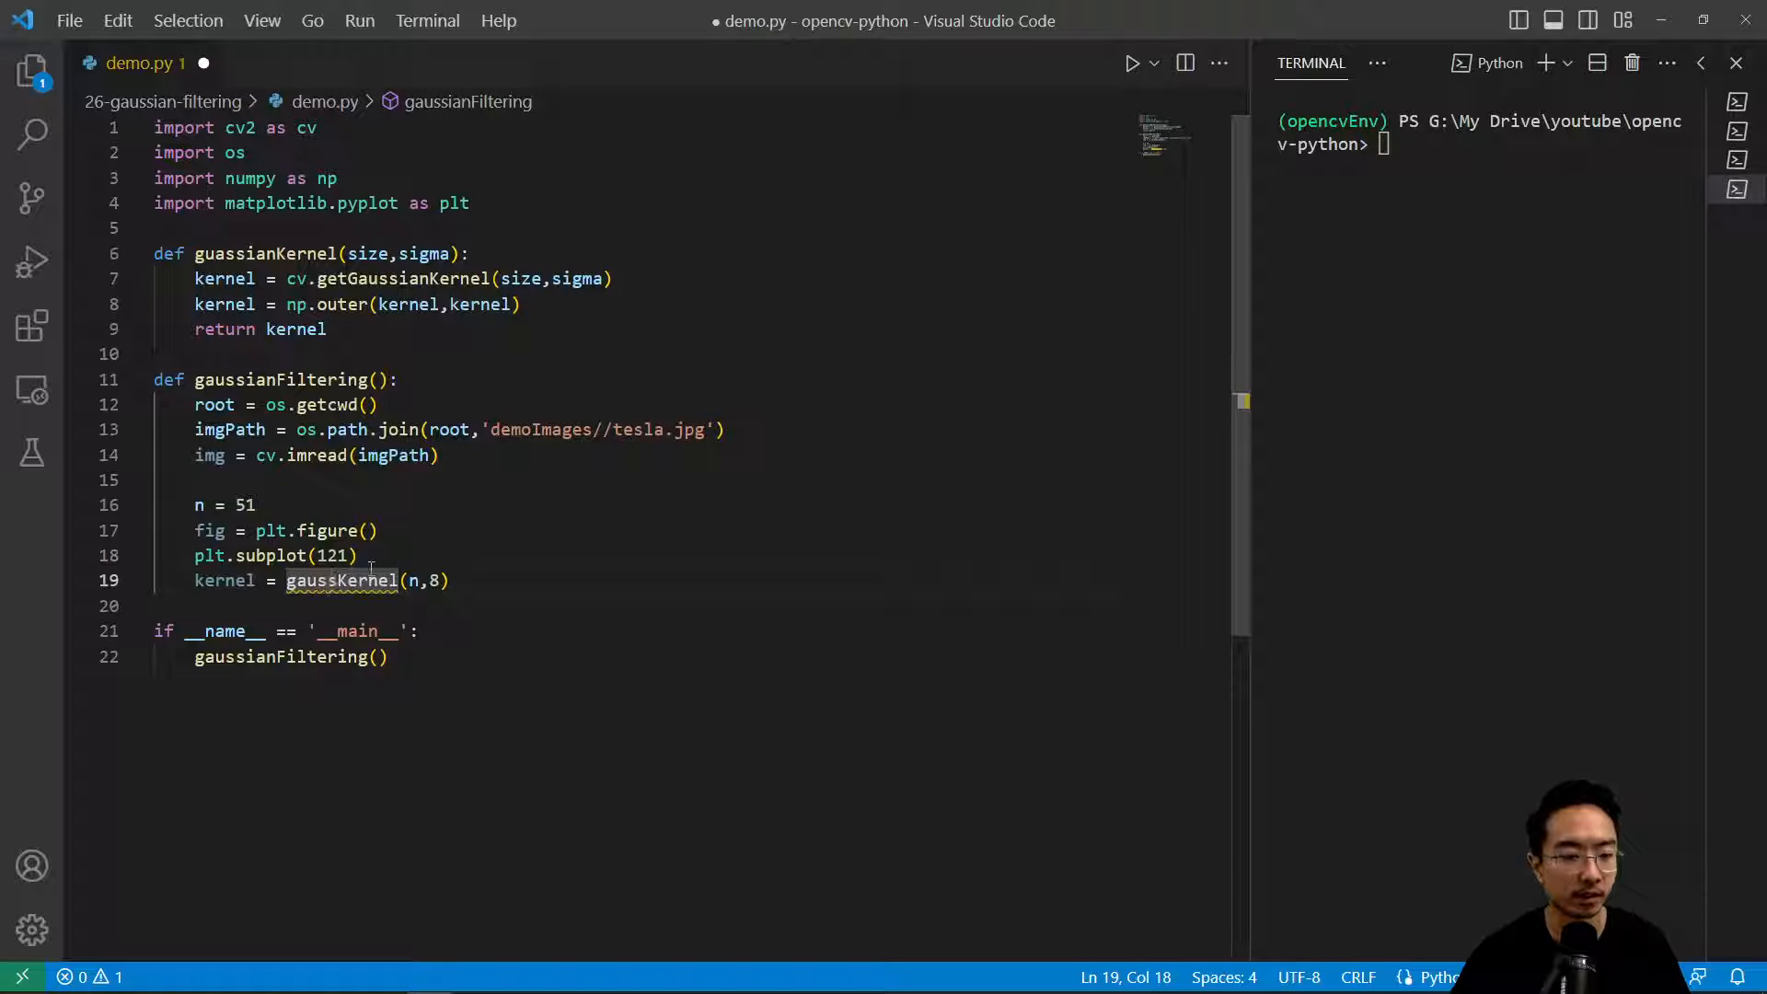
text(ian)
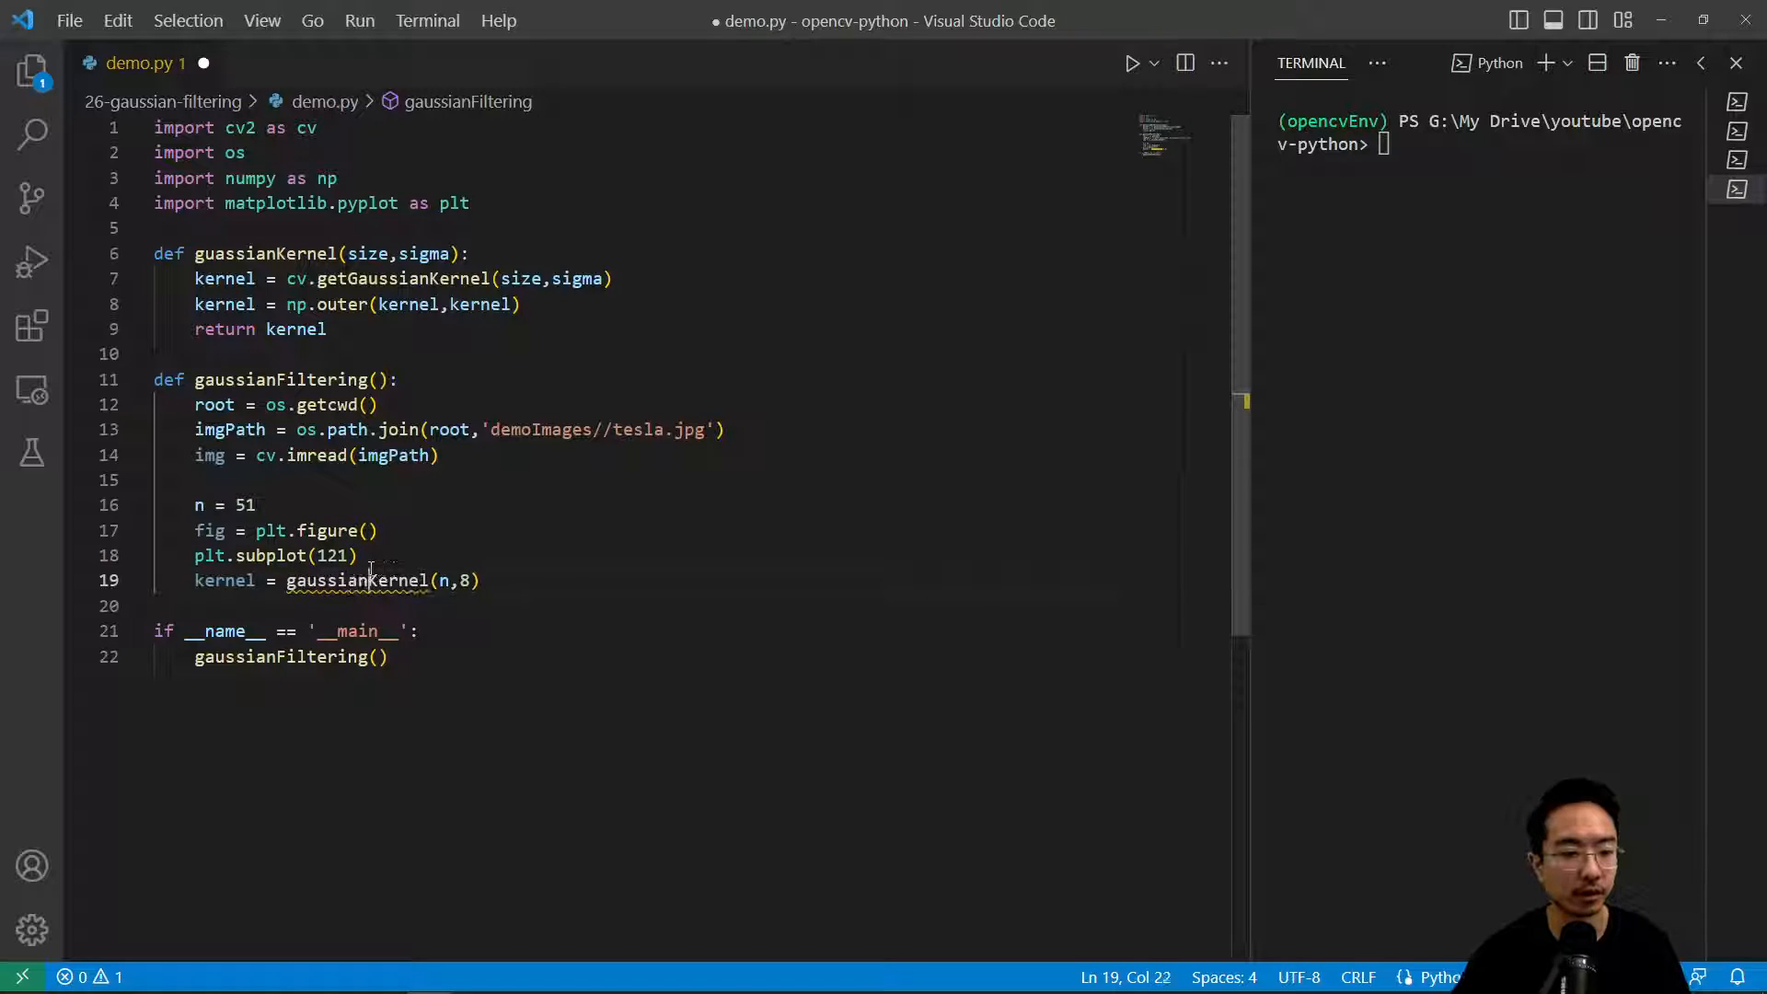
click(482, 579)
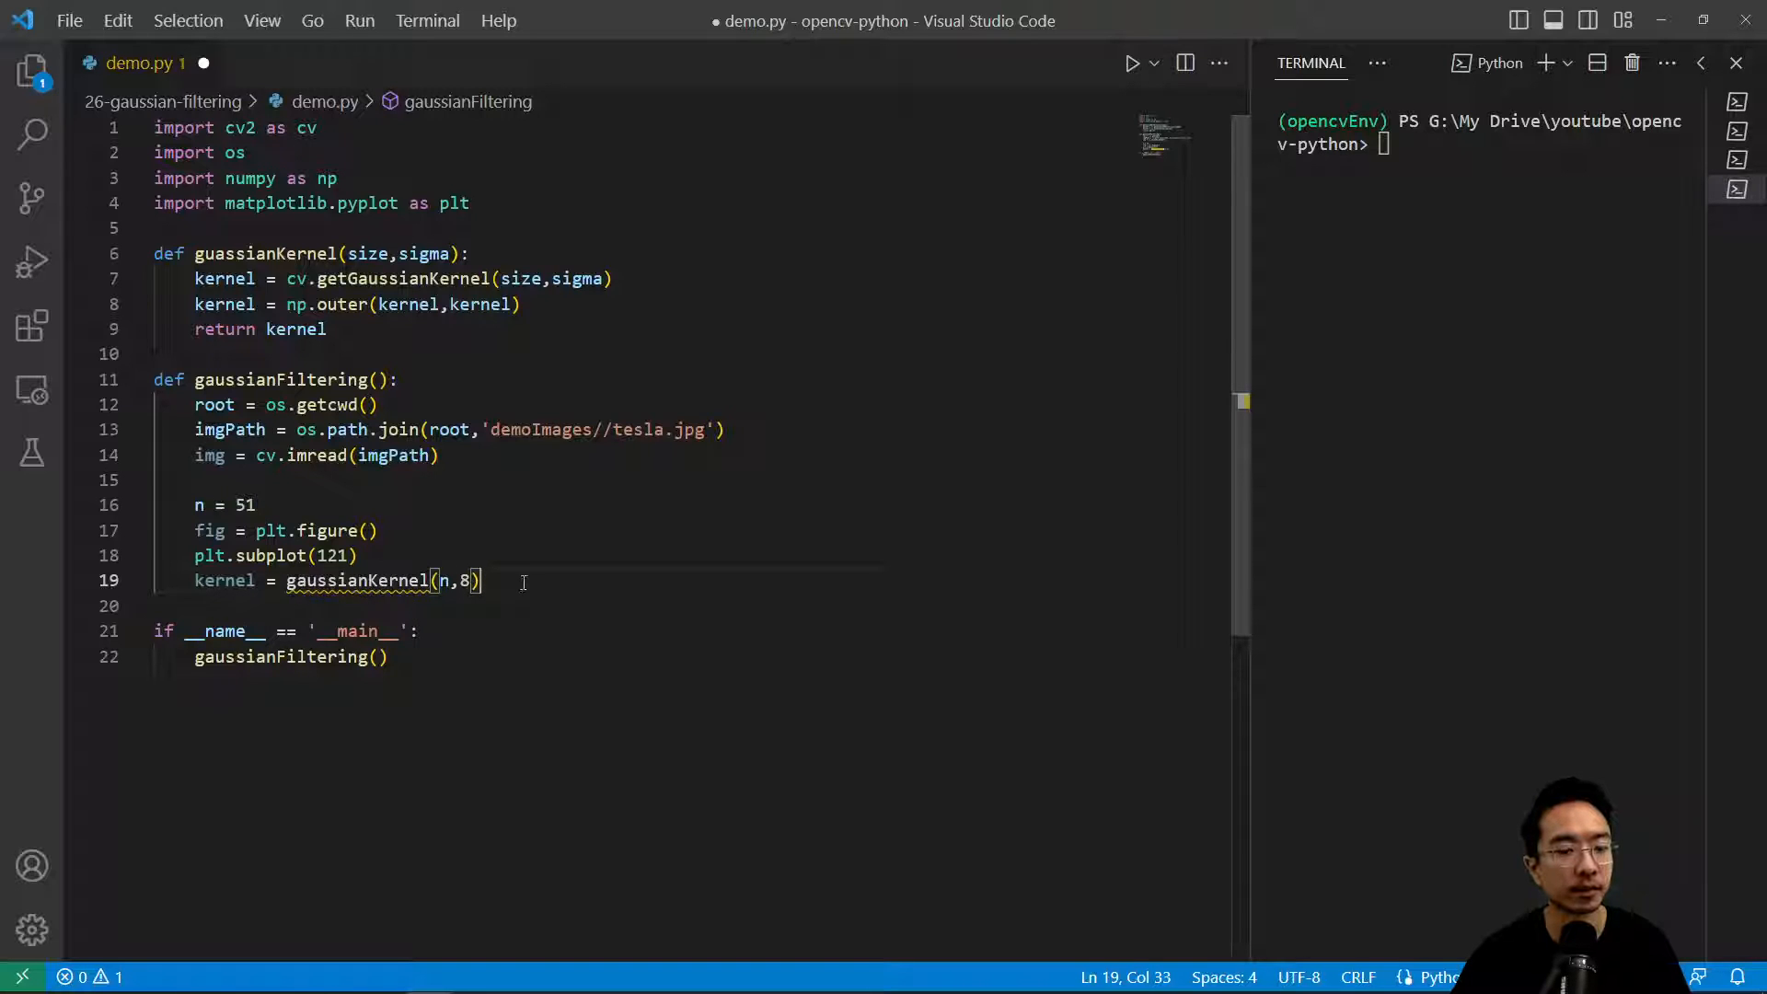
double_click(264, 254)
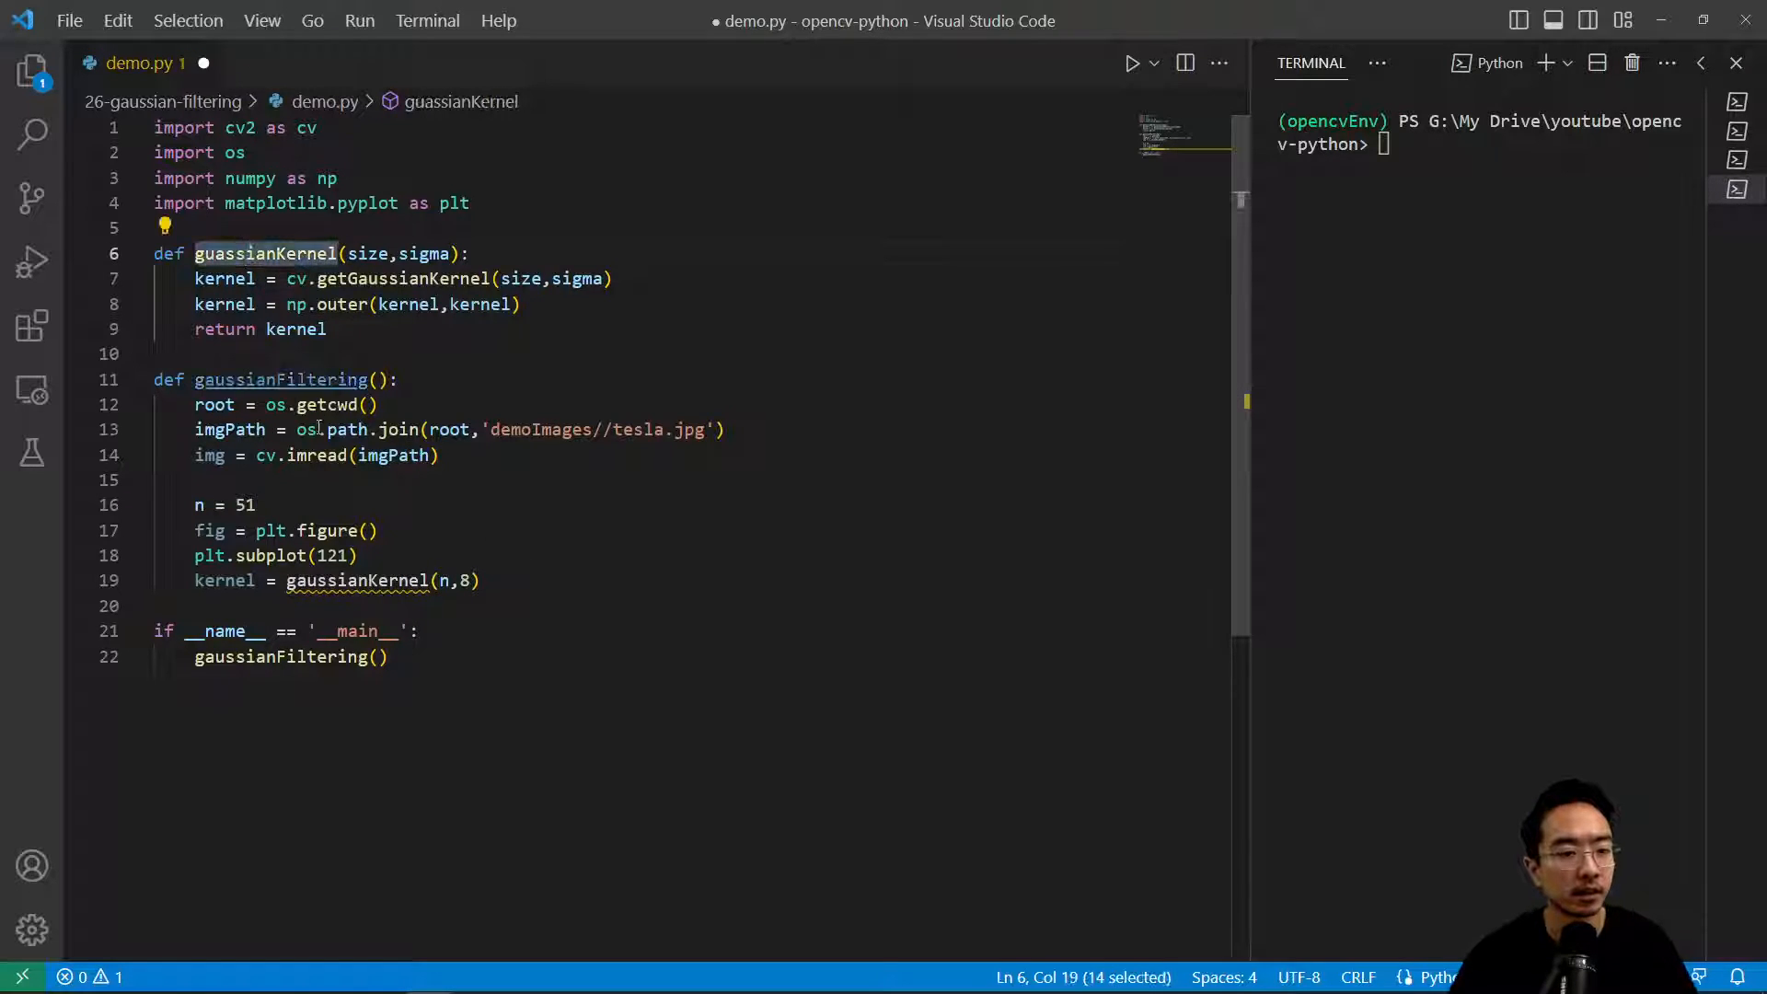
click(483, 580)
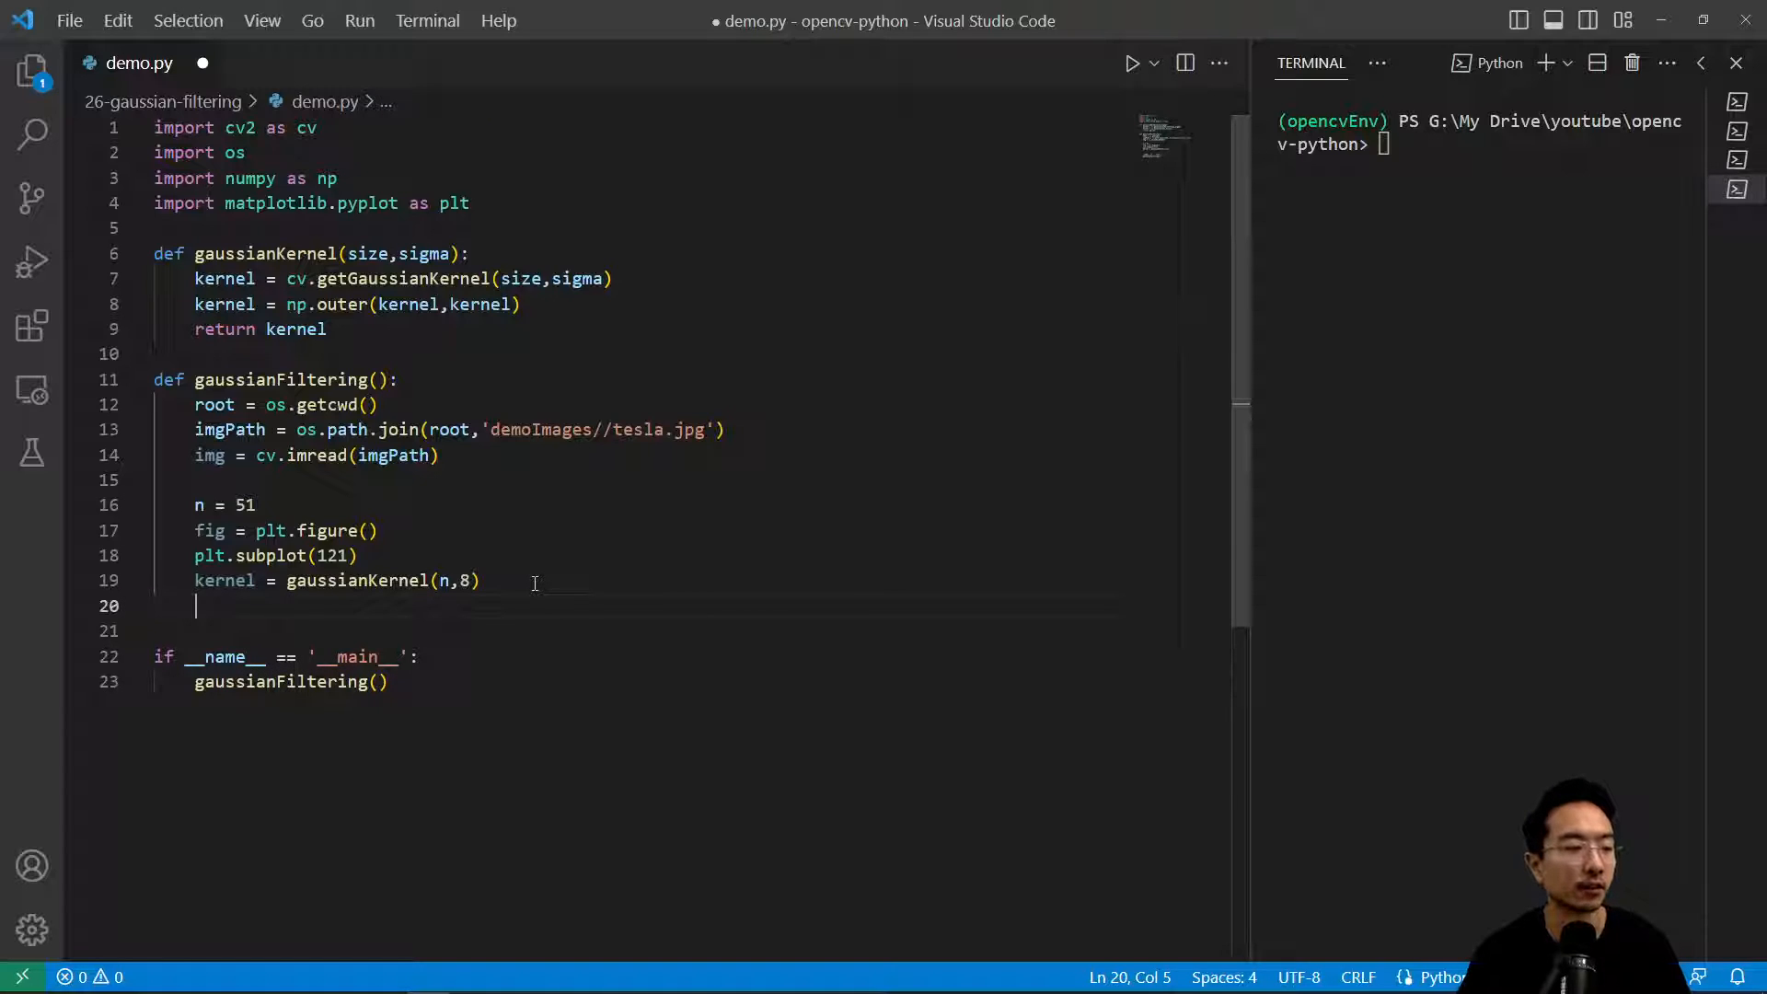
Step: Add plt.imshow(kernel) and plt.show() and save demo.py
text(plt.)
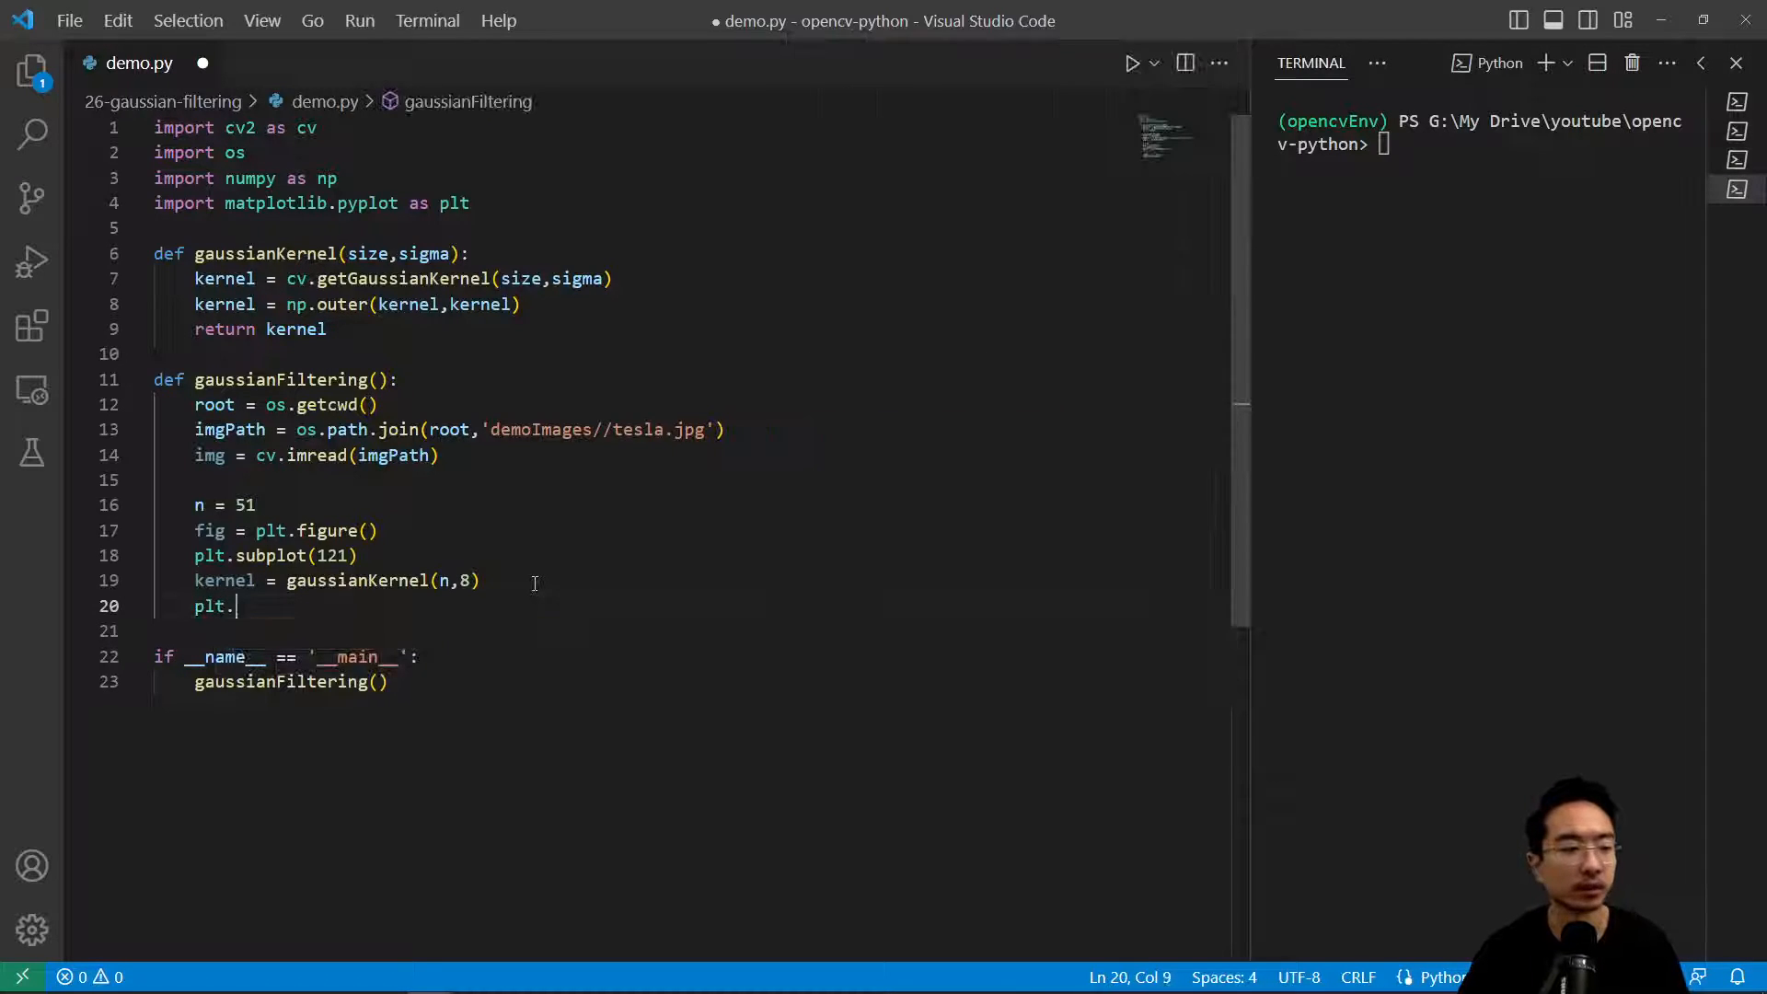
text(imshow(kernel)
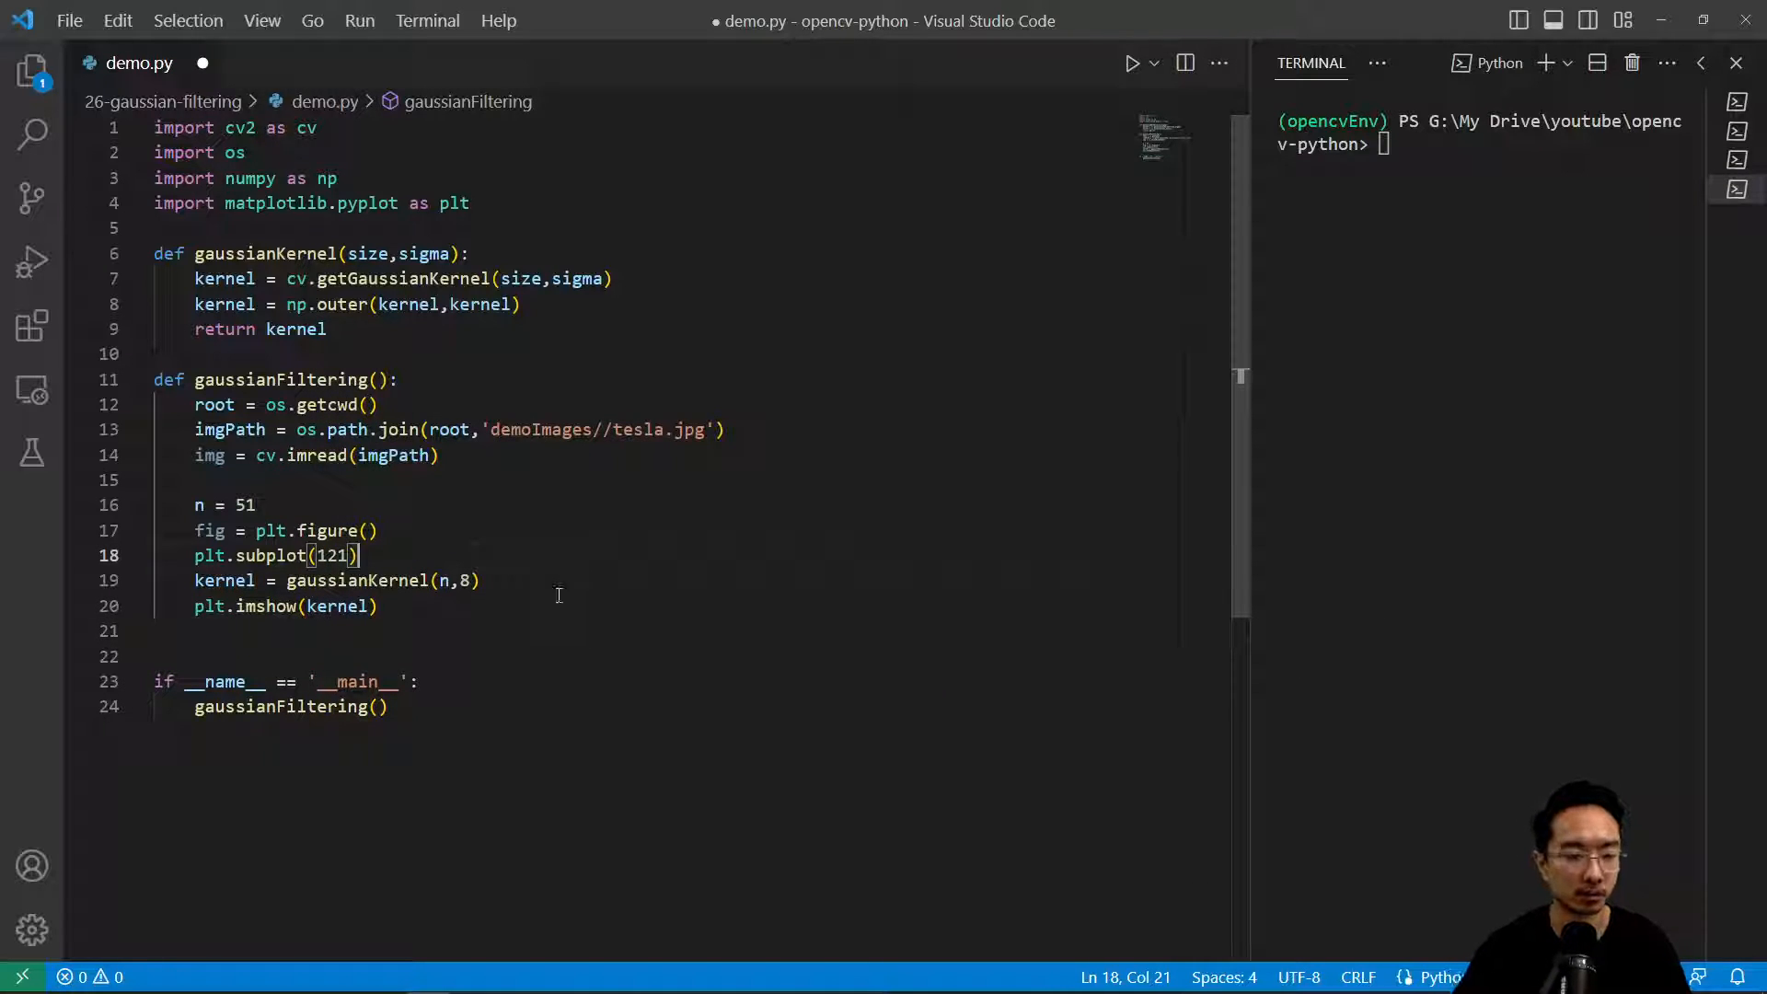
text(plt.show()
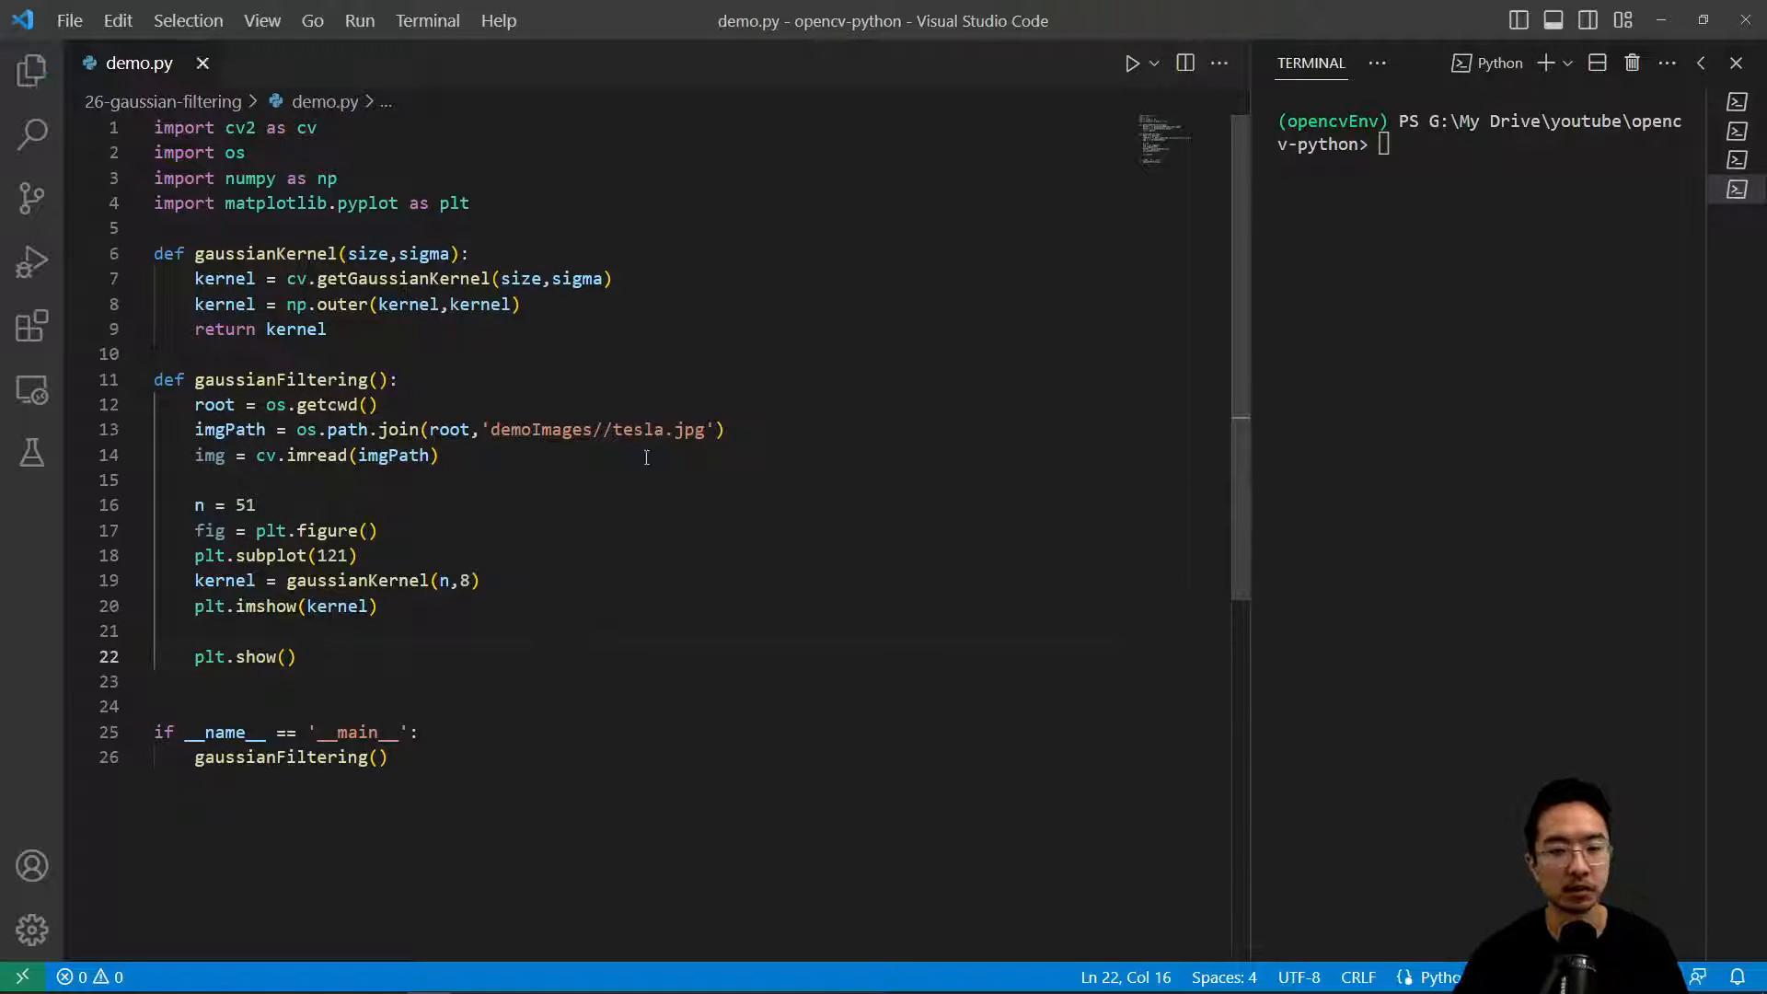
Step: Run demo.py to view the plotted 51×51 Gaussian kernel, then close the figure window
click(1132, 62)
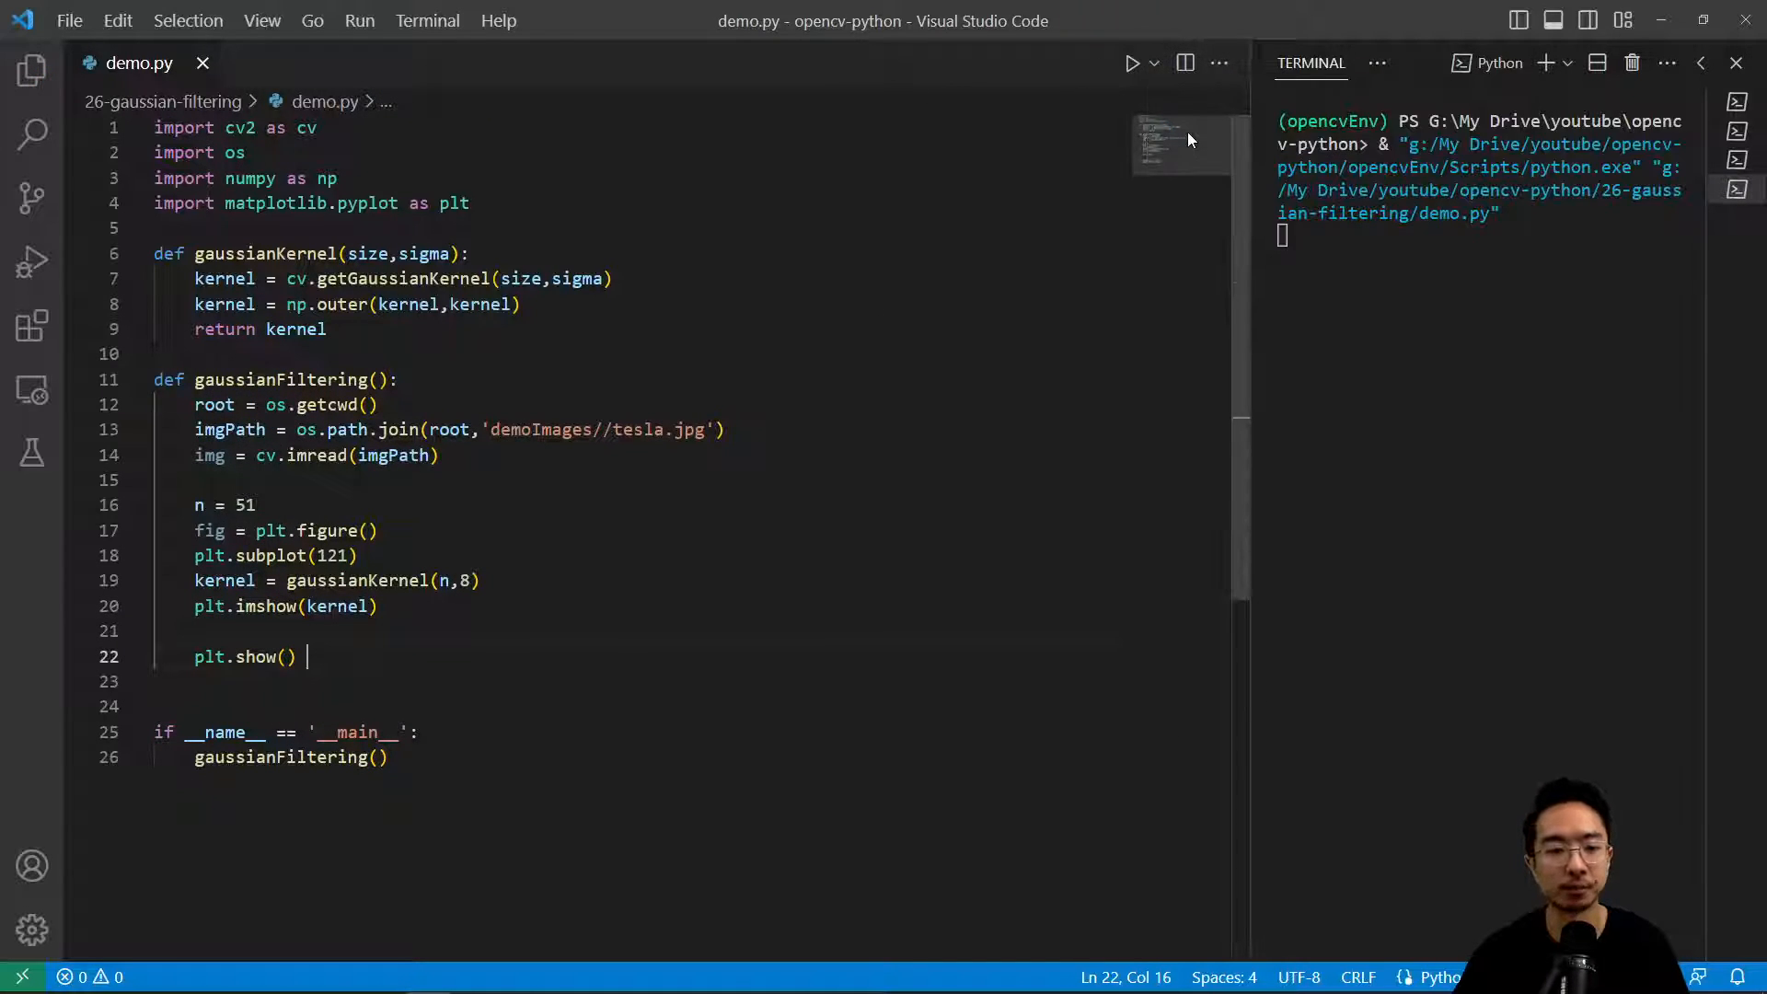
click(1132, 63)
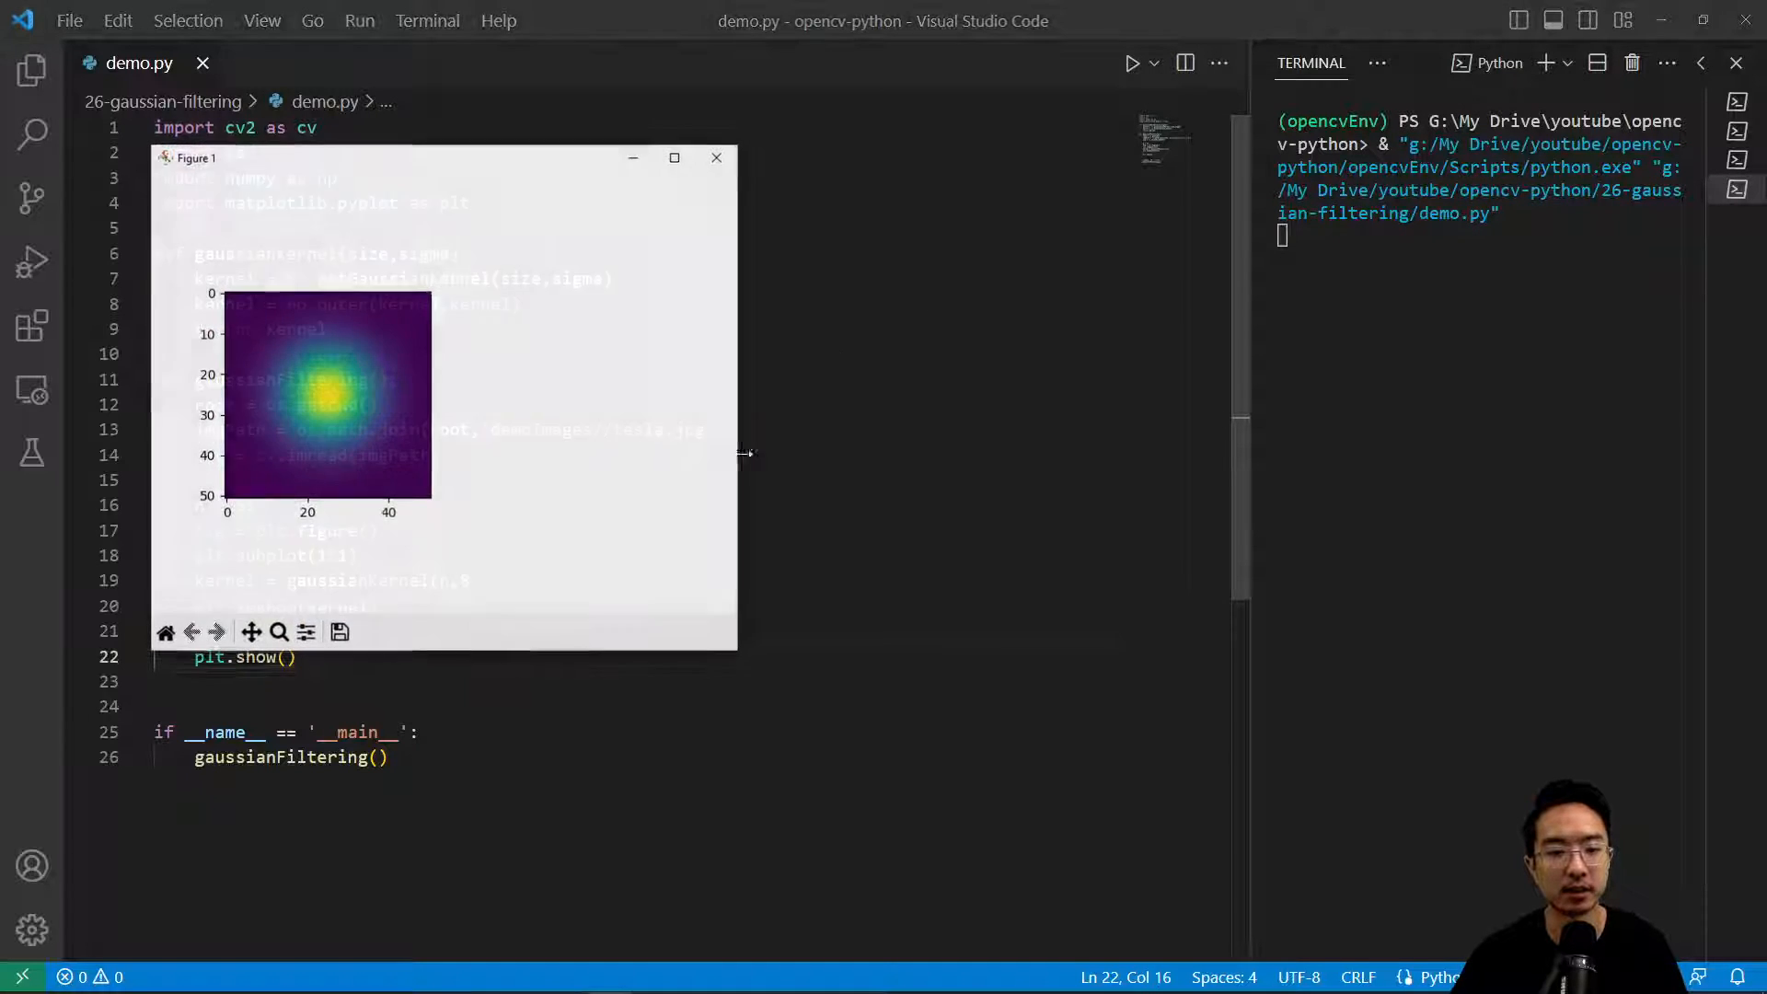
mouse_move(720, 157)
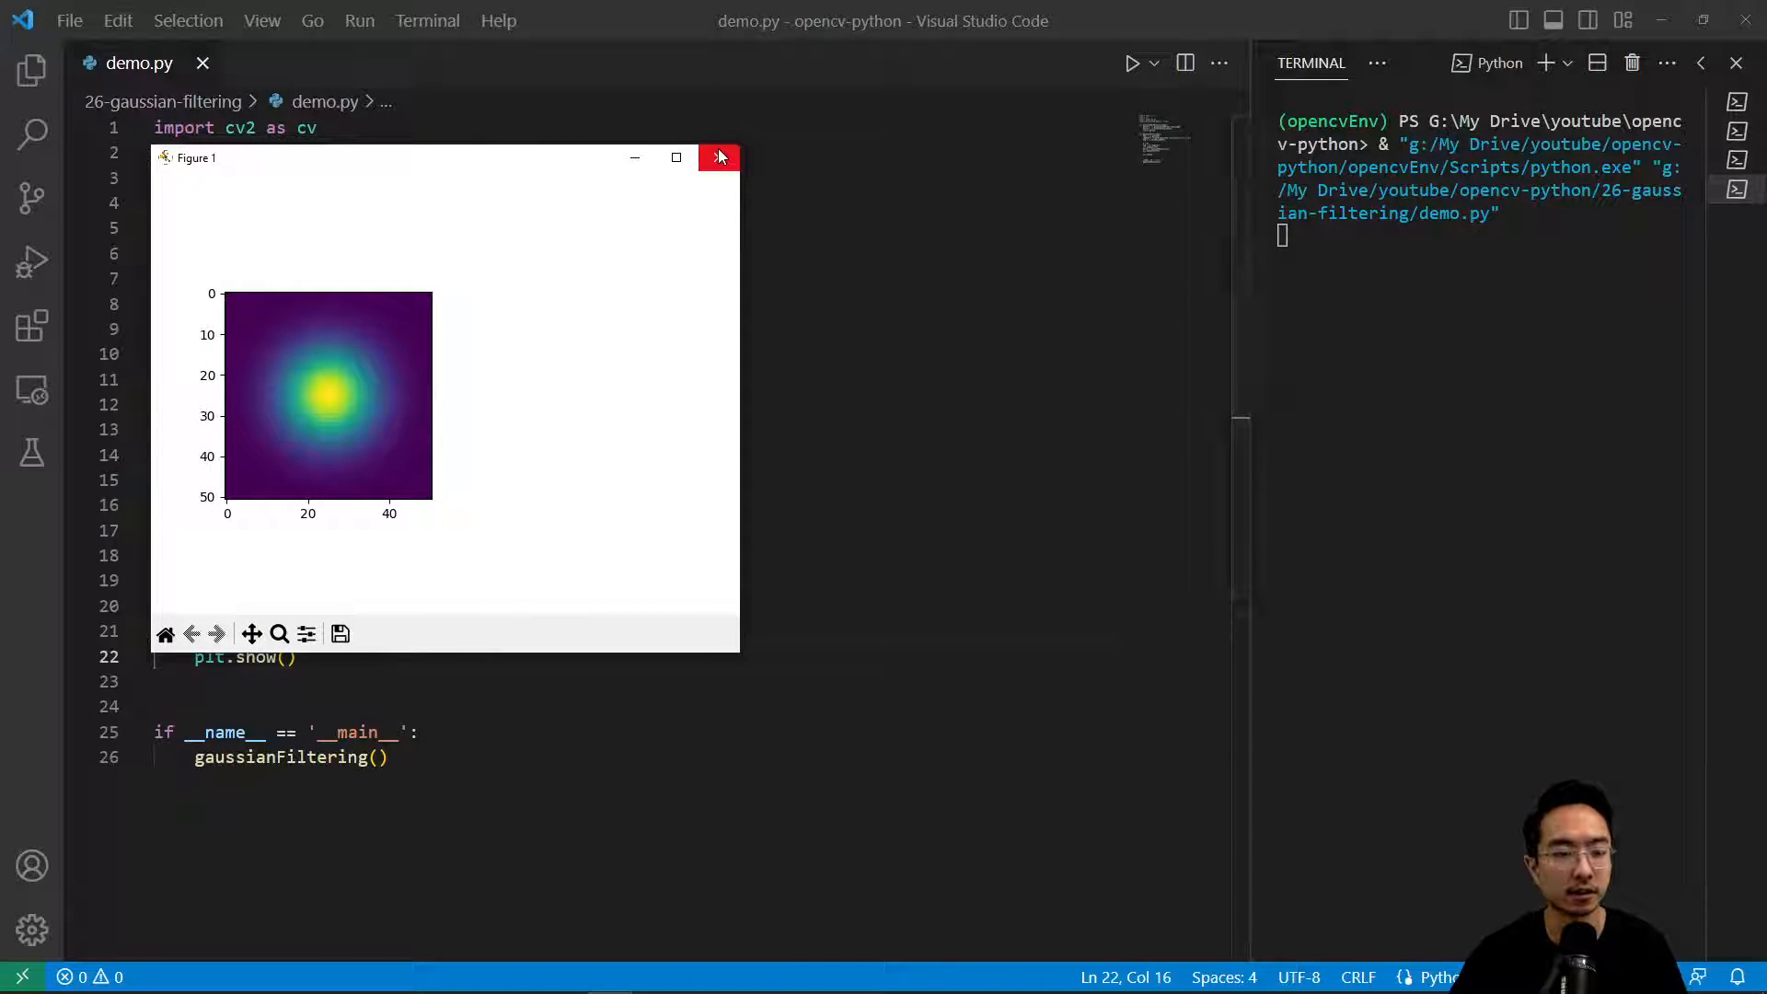
click(719, 156)
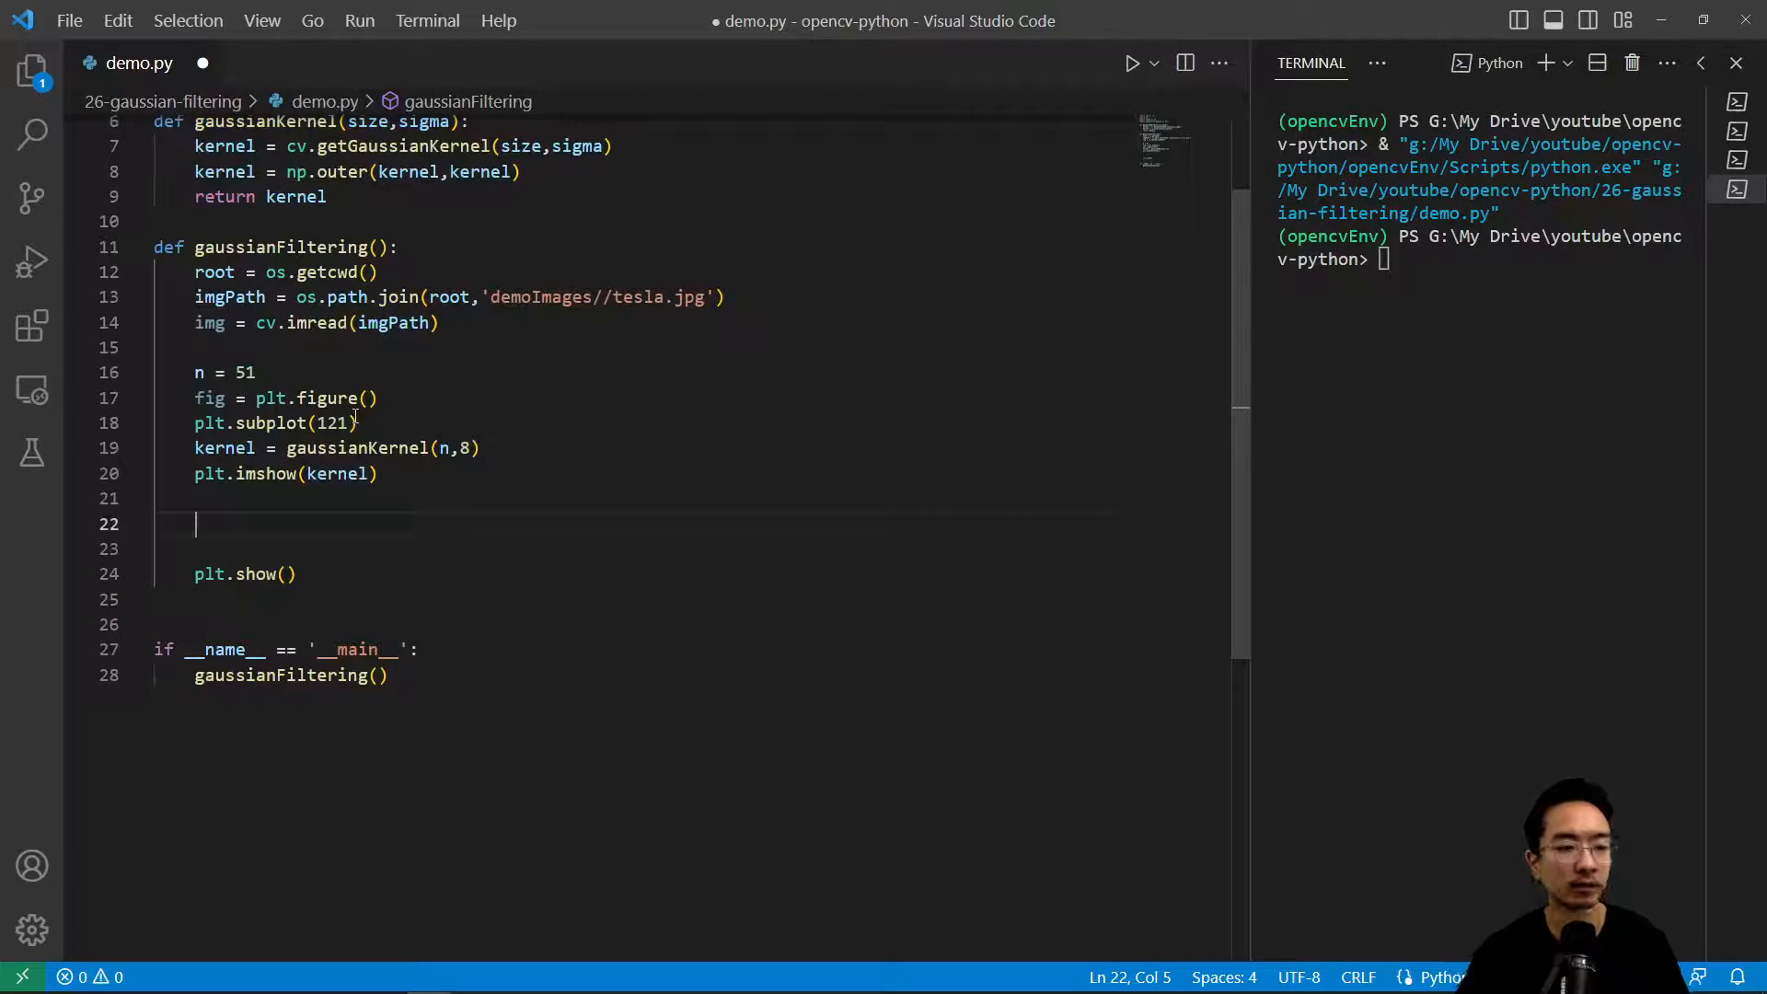
Step: Add ax = fig.add_subplot(122, projection='3d') for a 3D view beside the kernel image
text(ax = af)
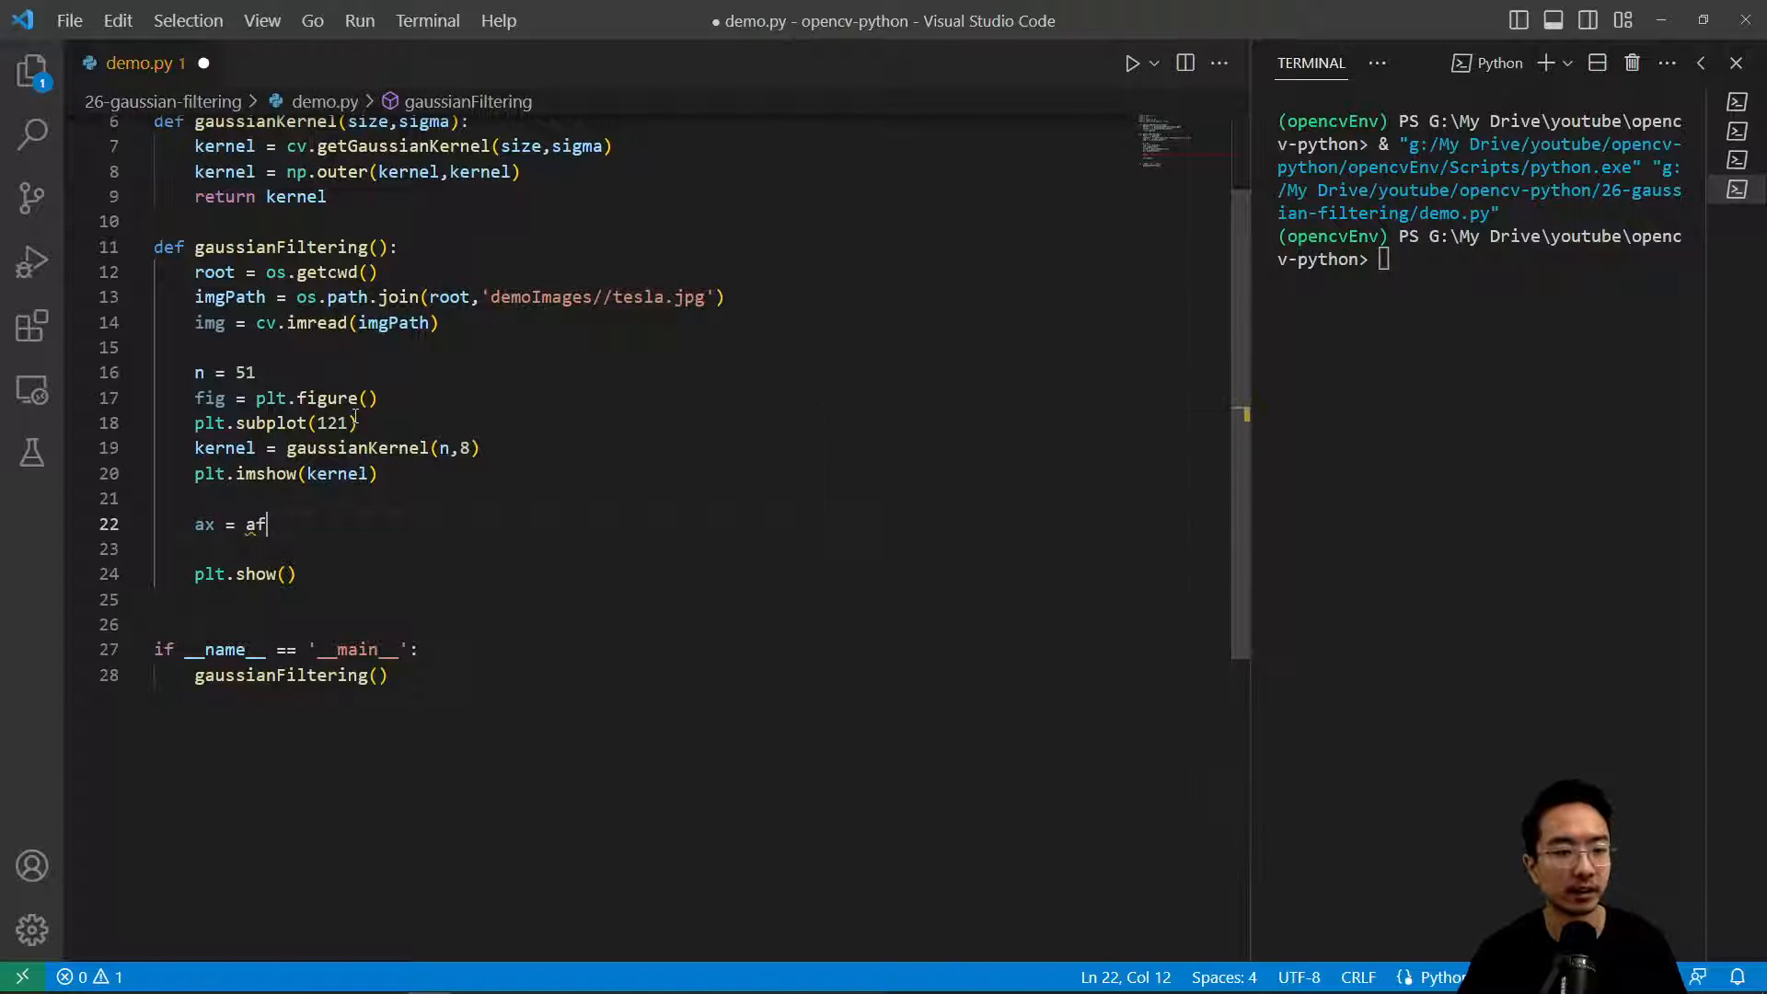
text(ig.)
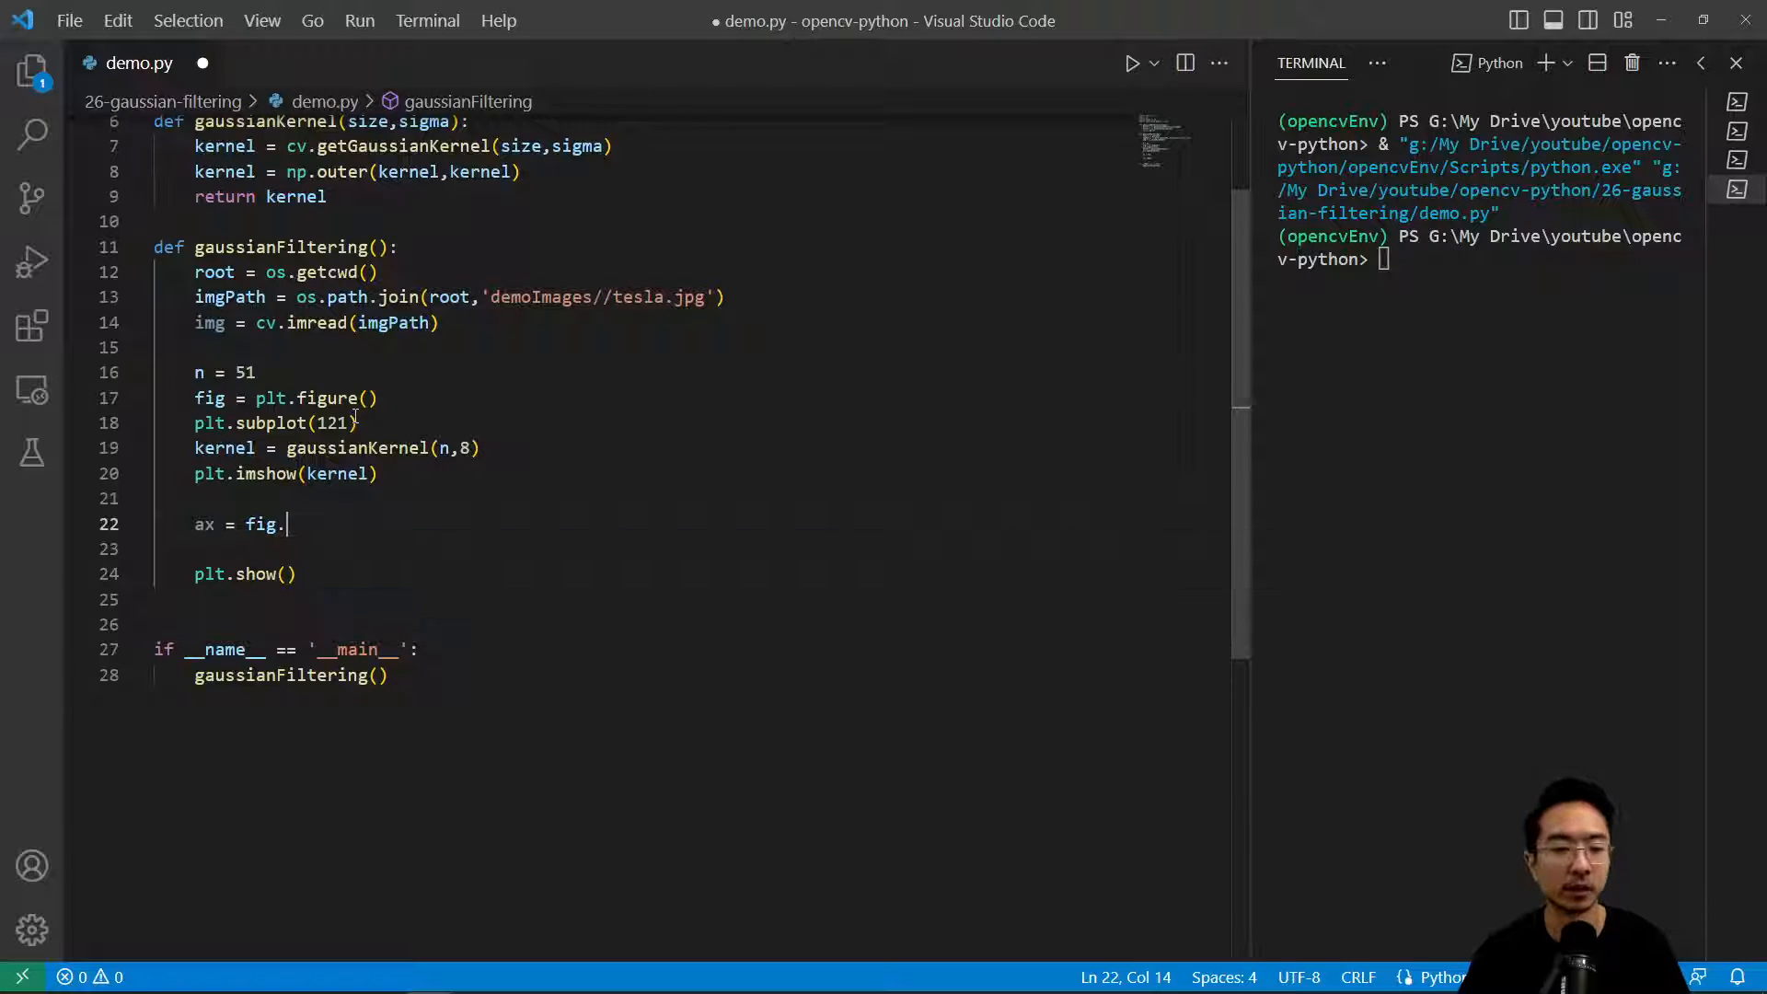
text(add_subplot()
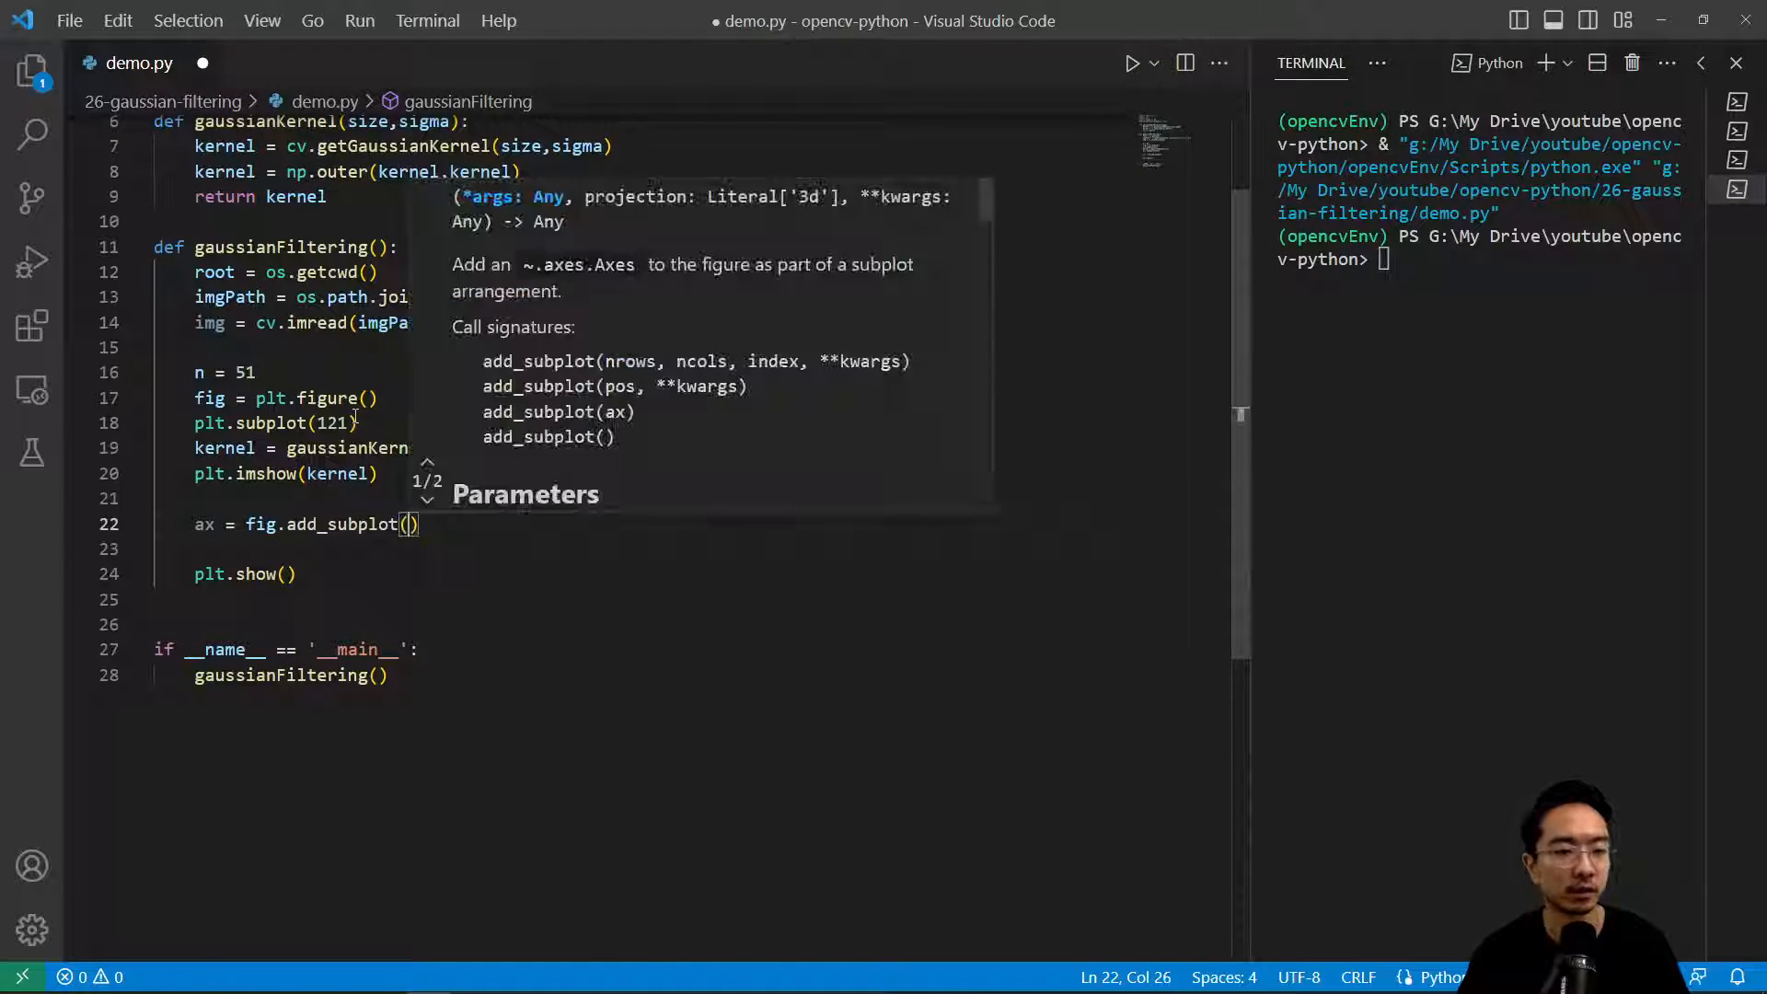
text(122,,)
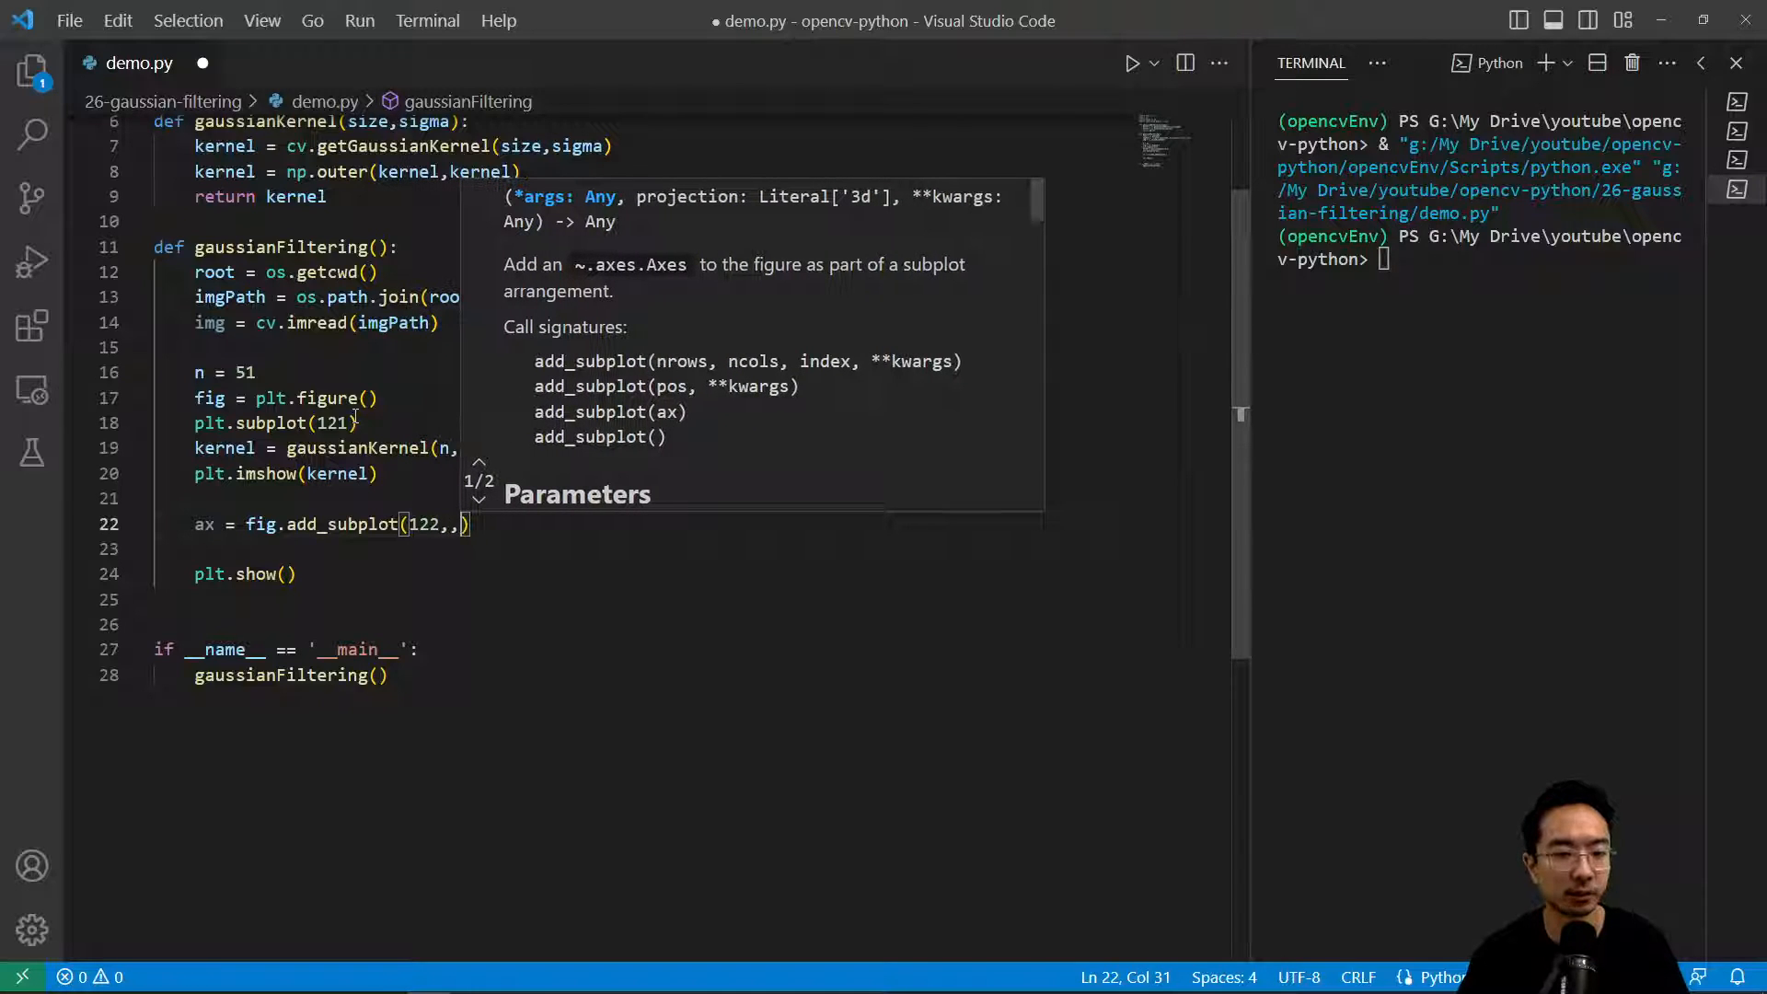
text(projection=)
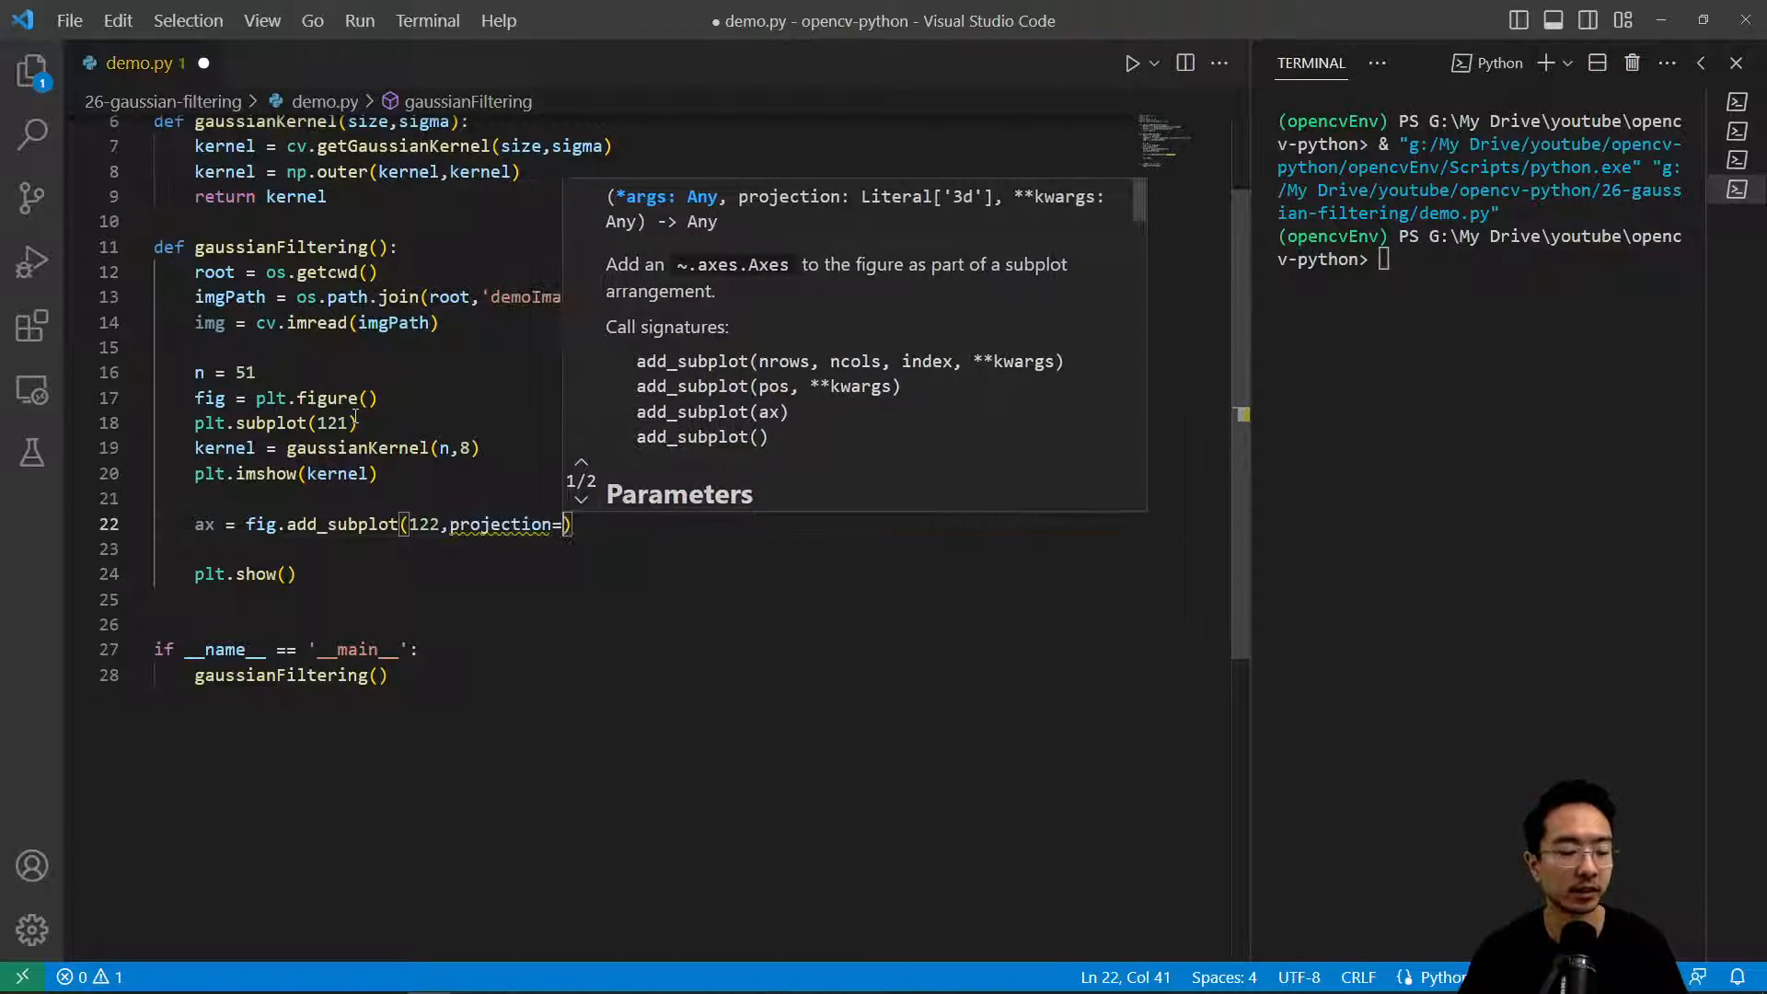
text('3d')
text(x =)
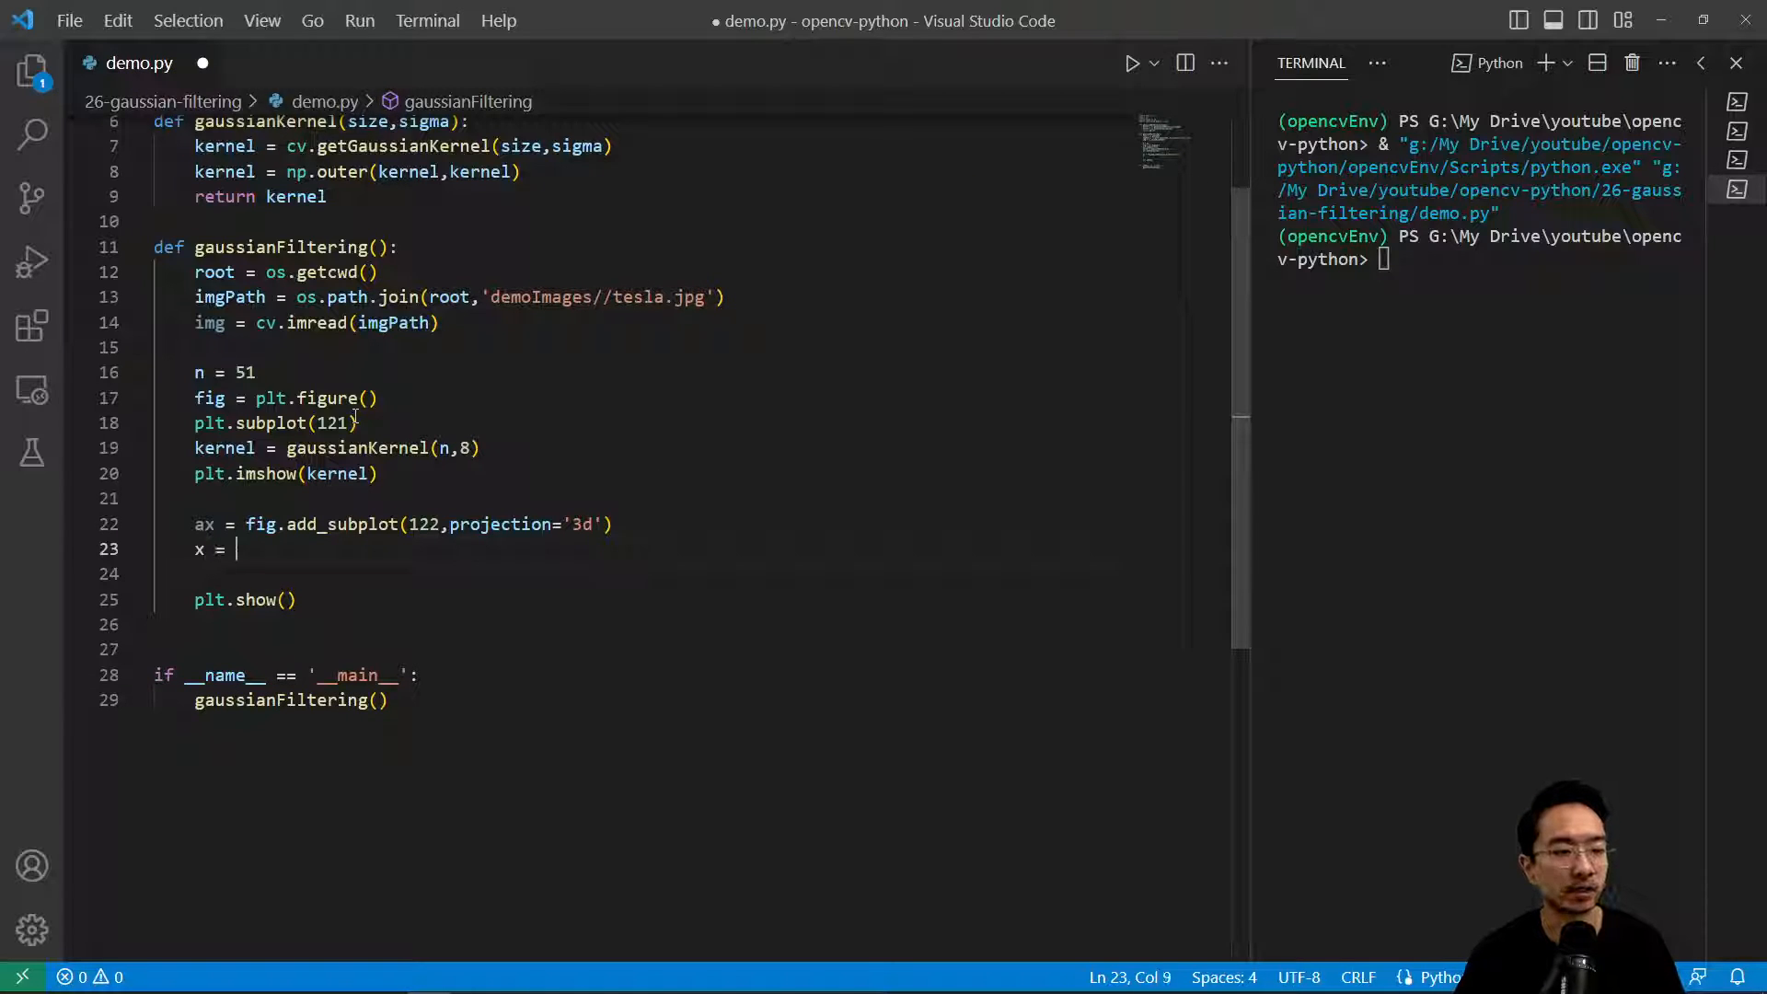
Step: Build x from np.arange over n, X, Y from np.meshgrid, and a Z flatten line
text(np.arange(0,)
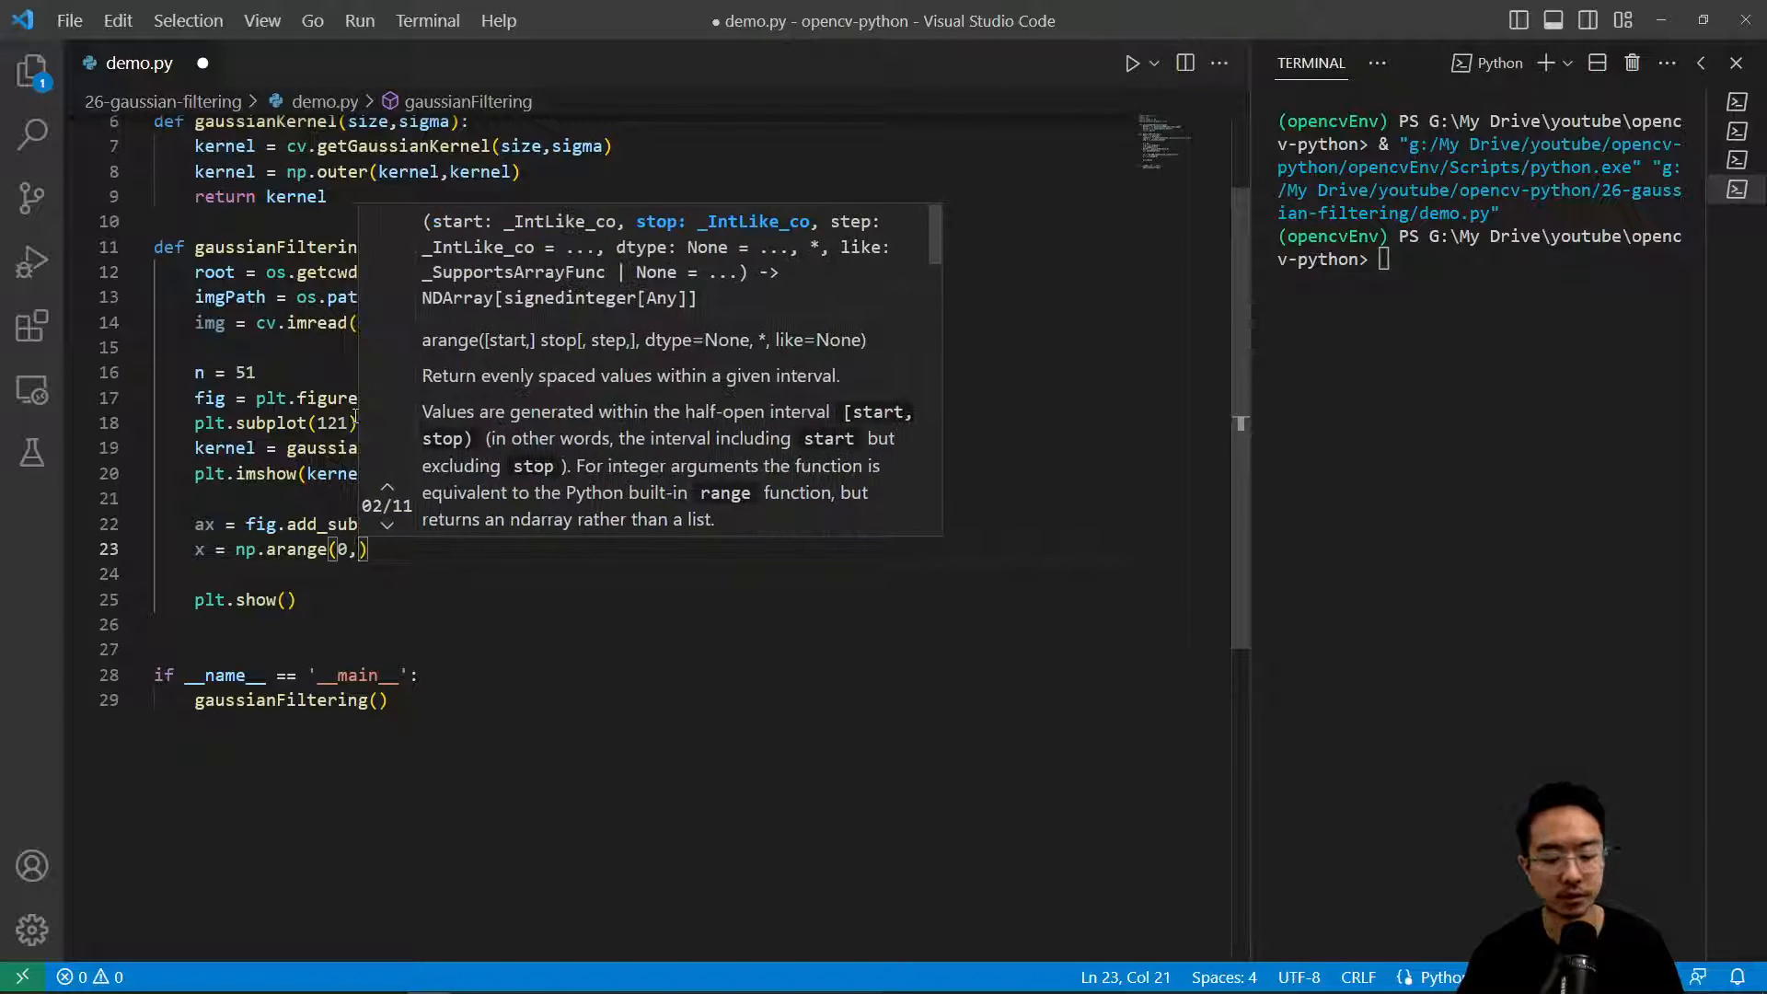
text(n,)
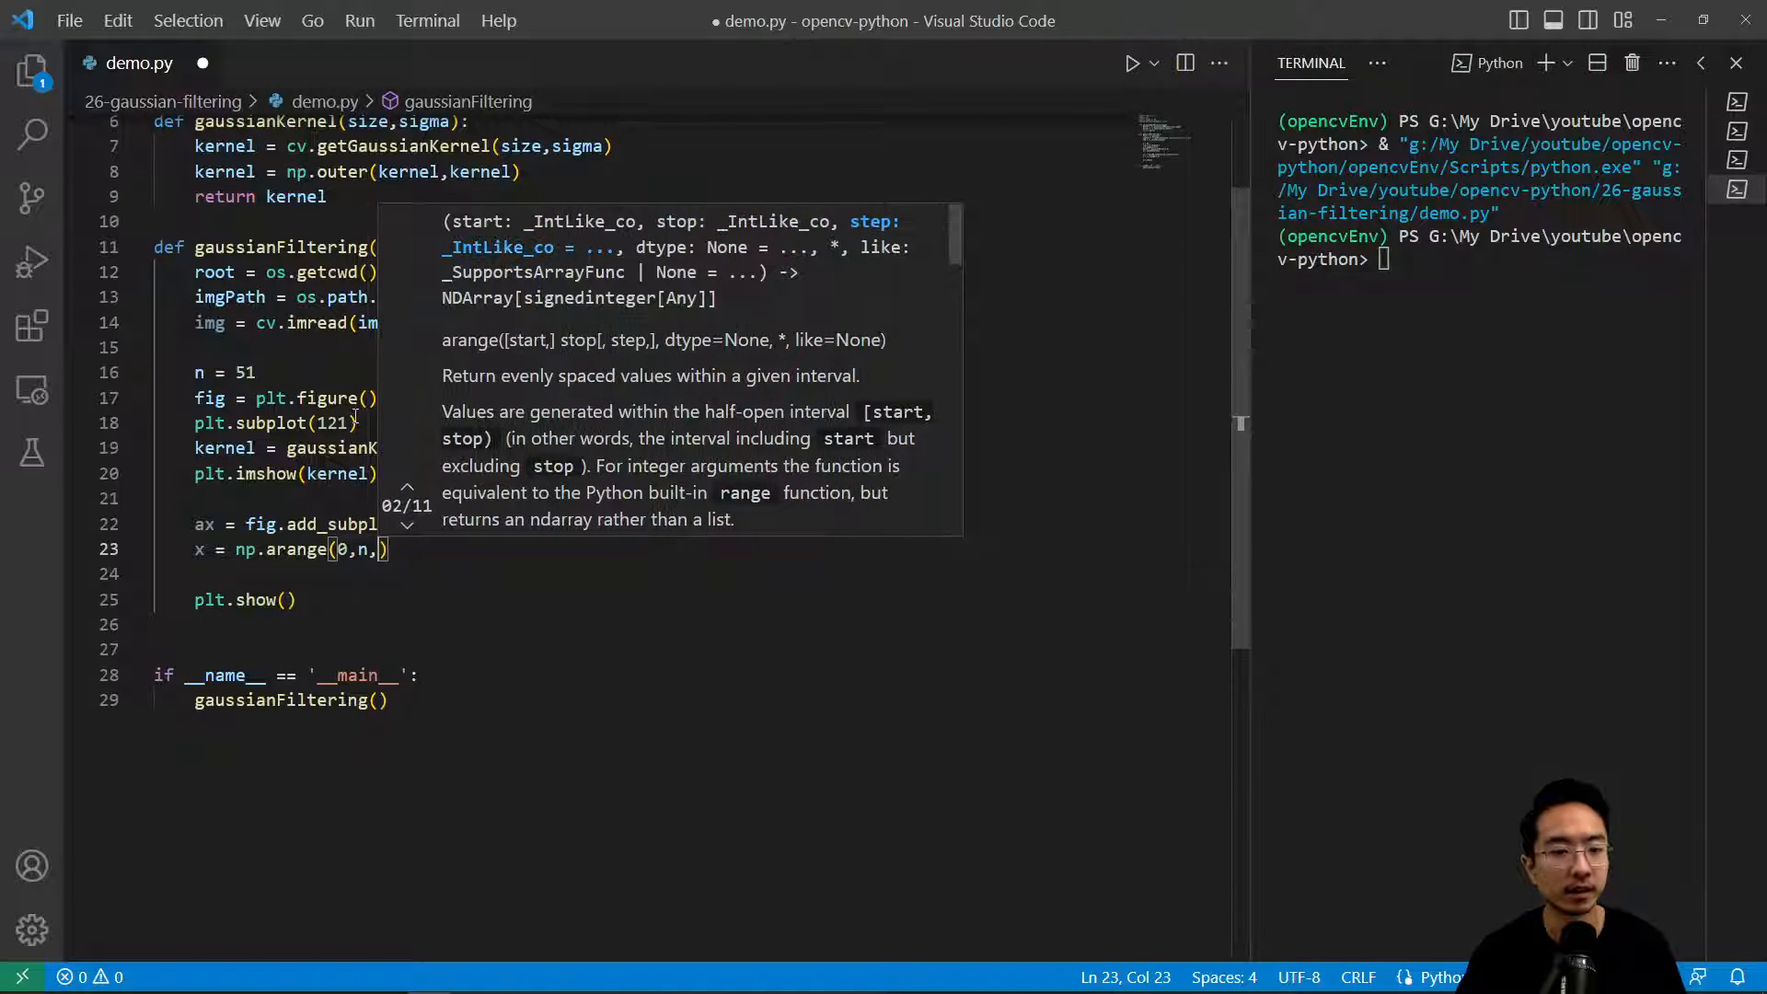
text(1)
click(662, 572)
text(y = np.arange(0,n,1)
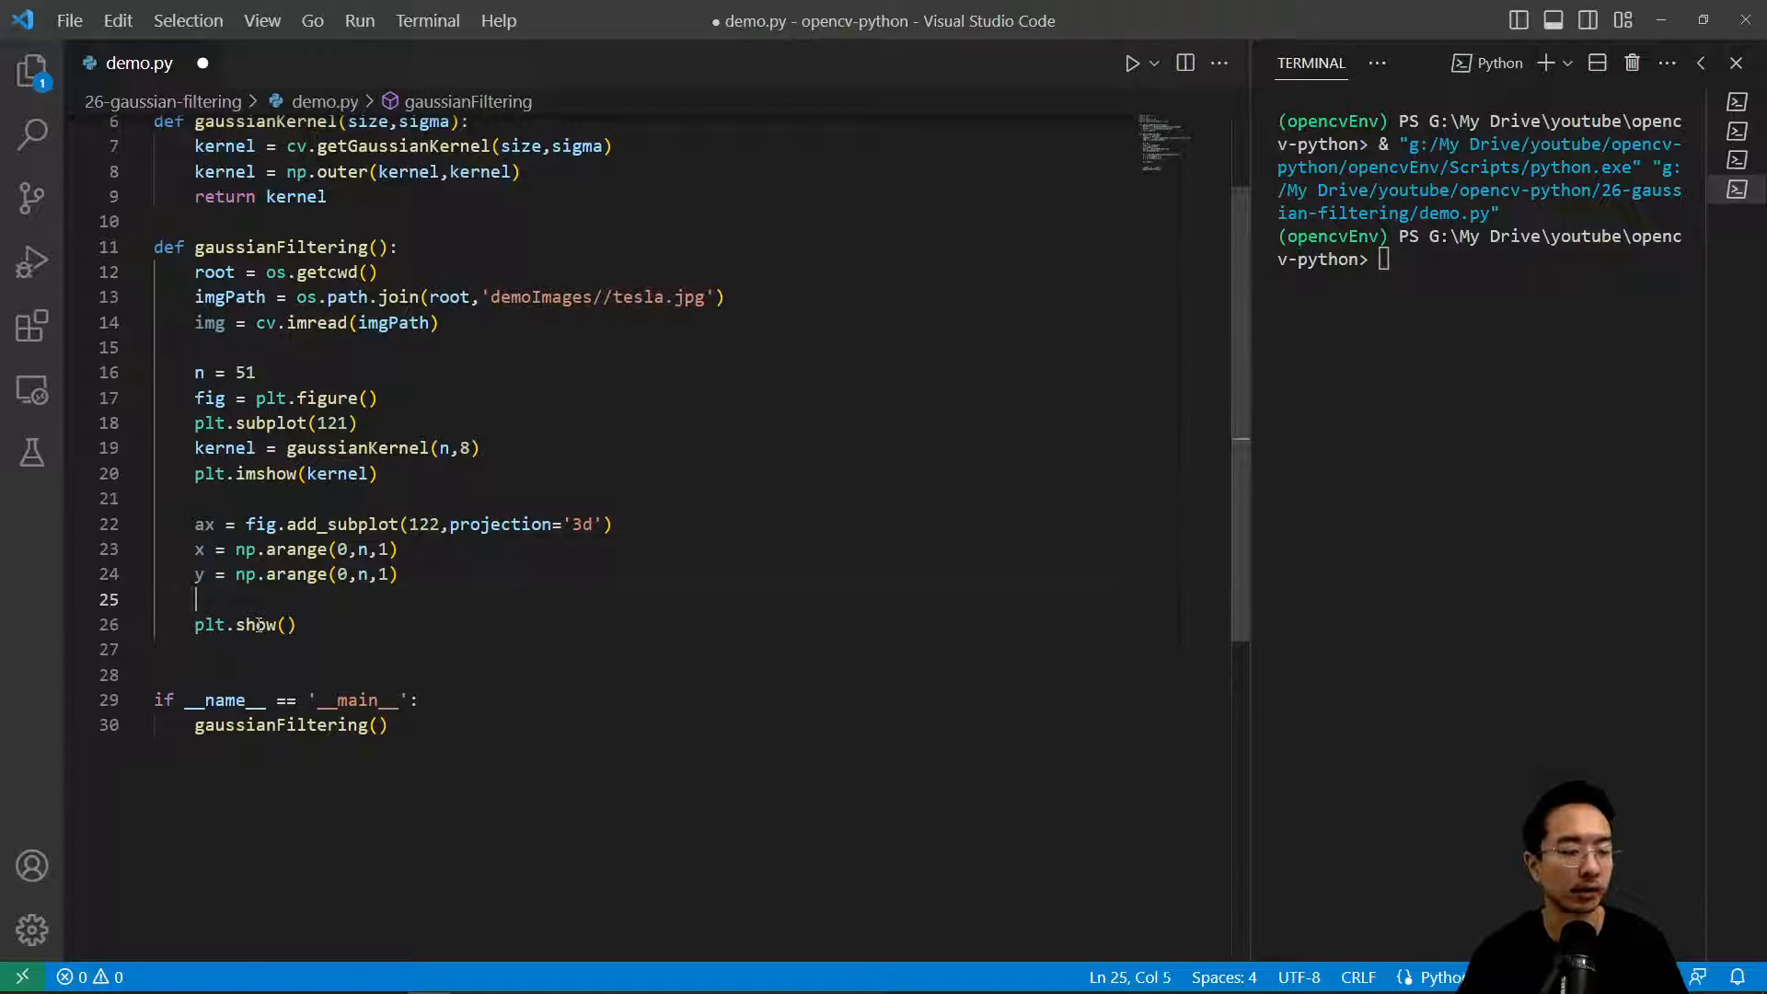
text(X,)
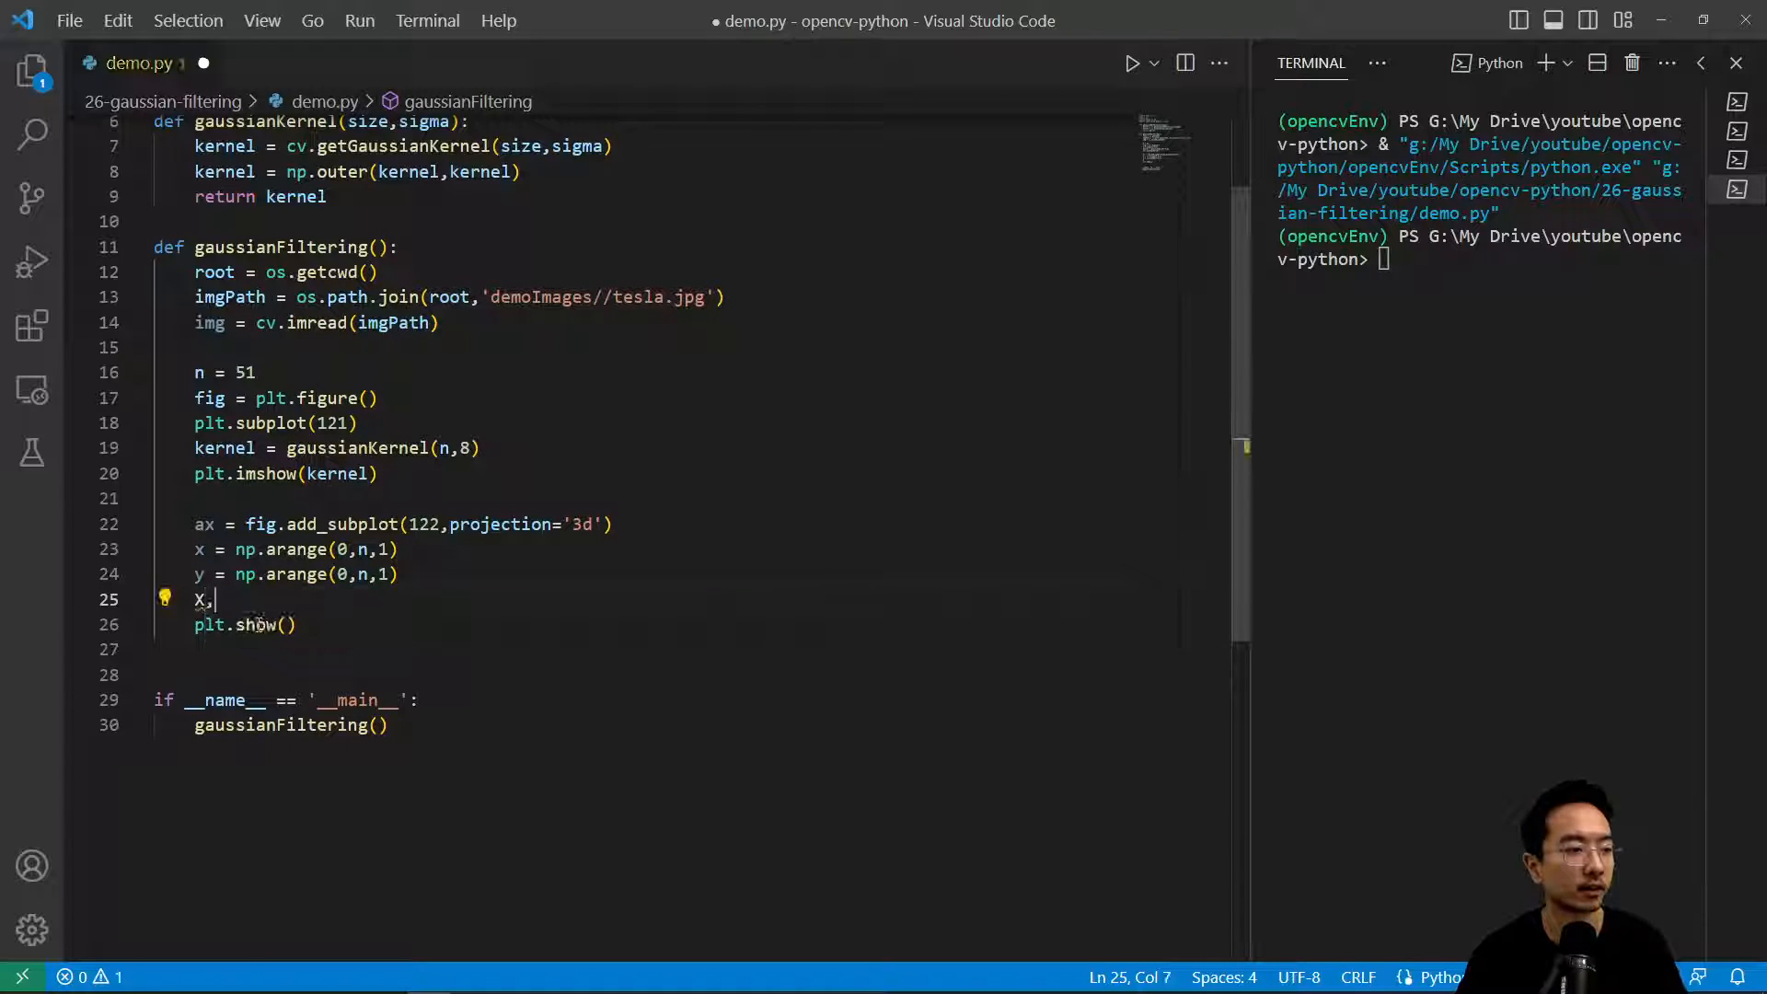
text(Y = np.meshgrid(x,y)
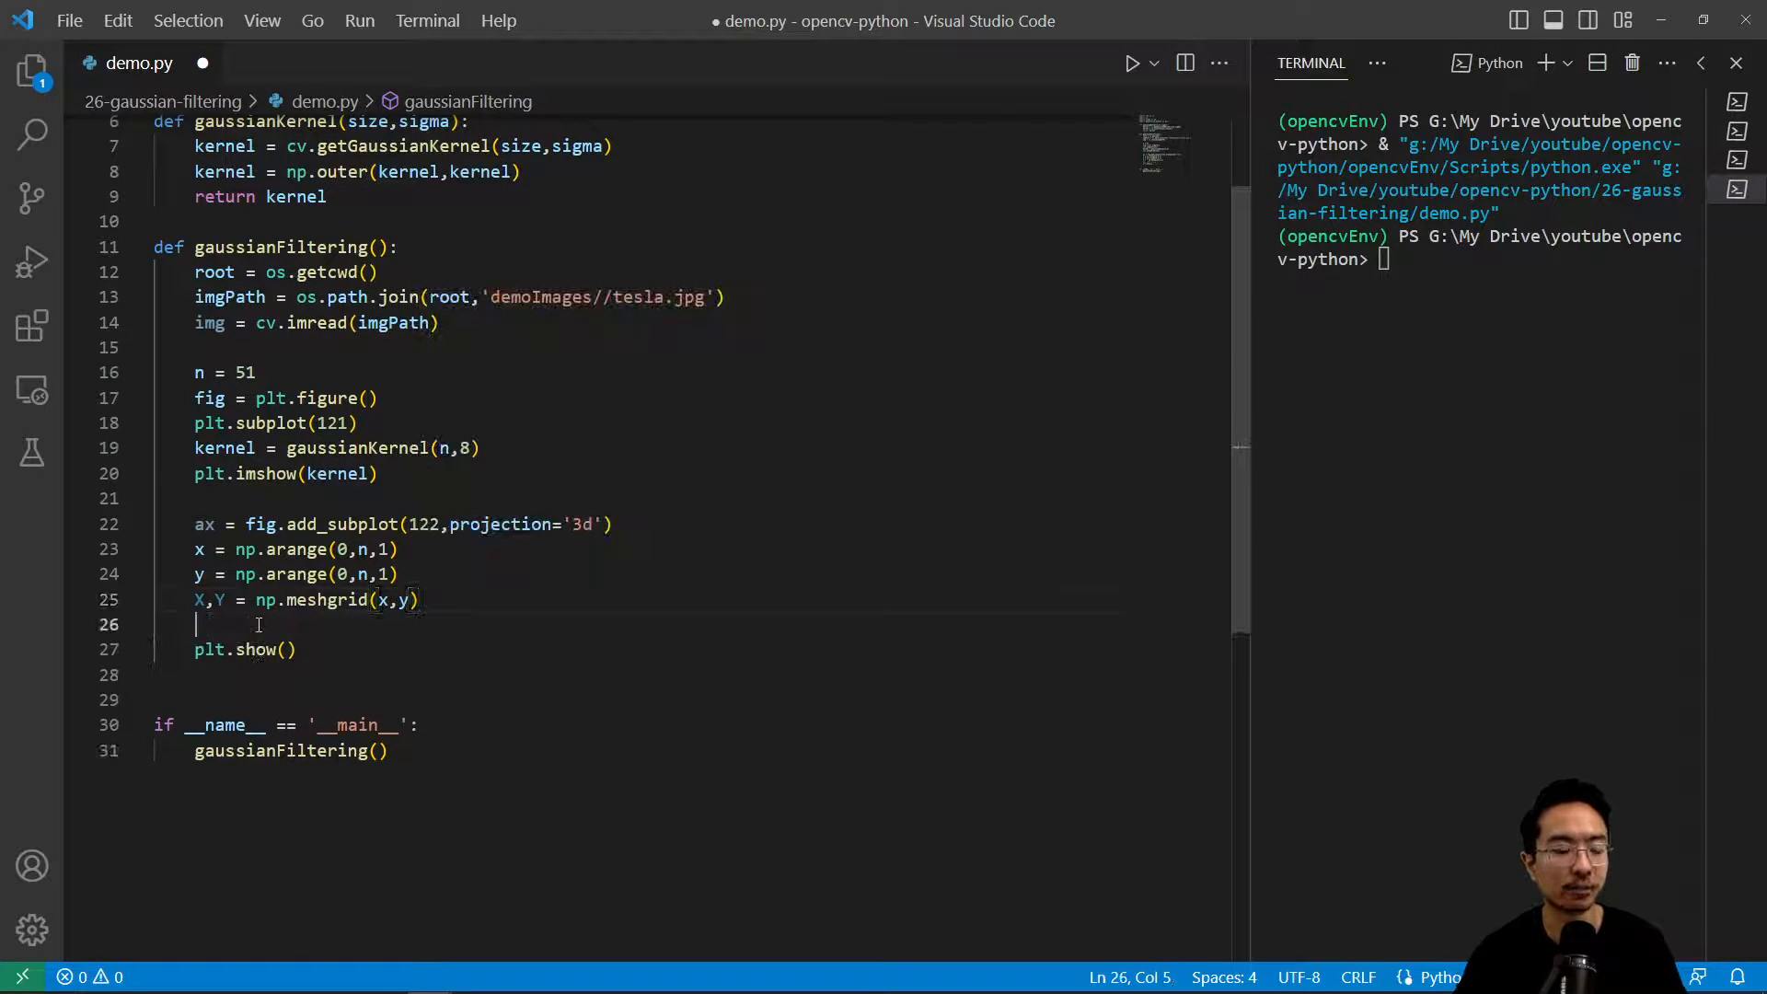
text(Z = kernel.)
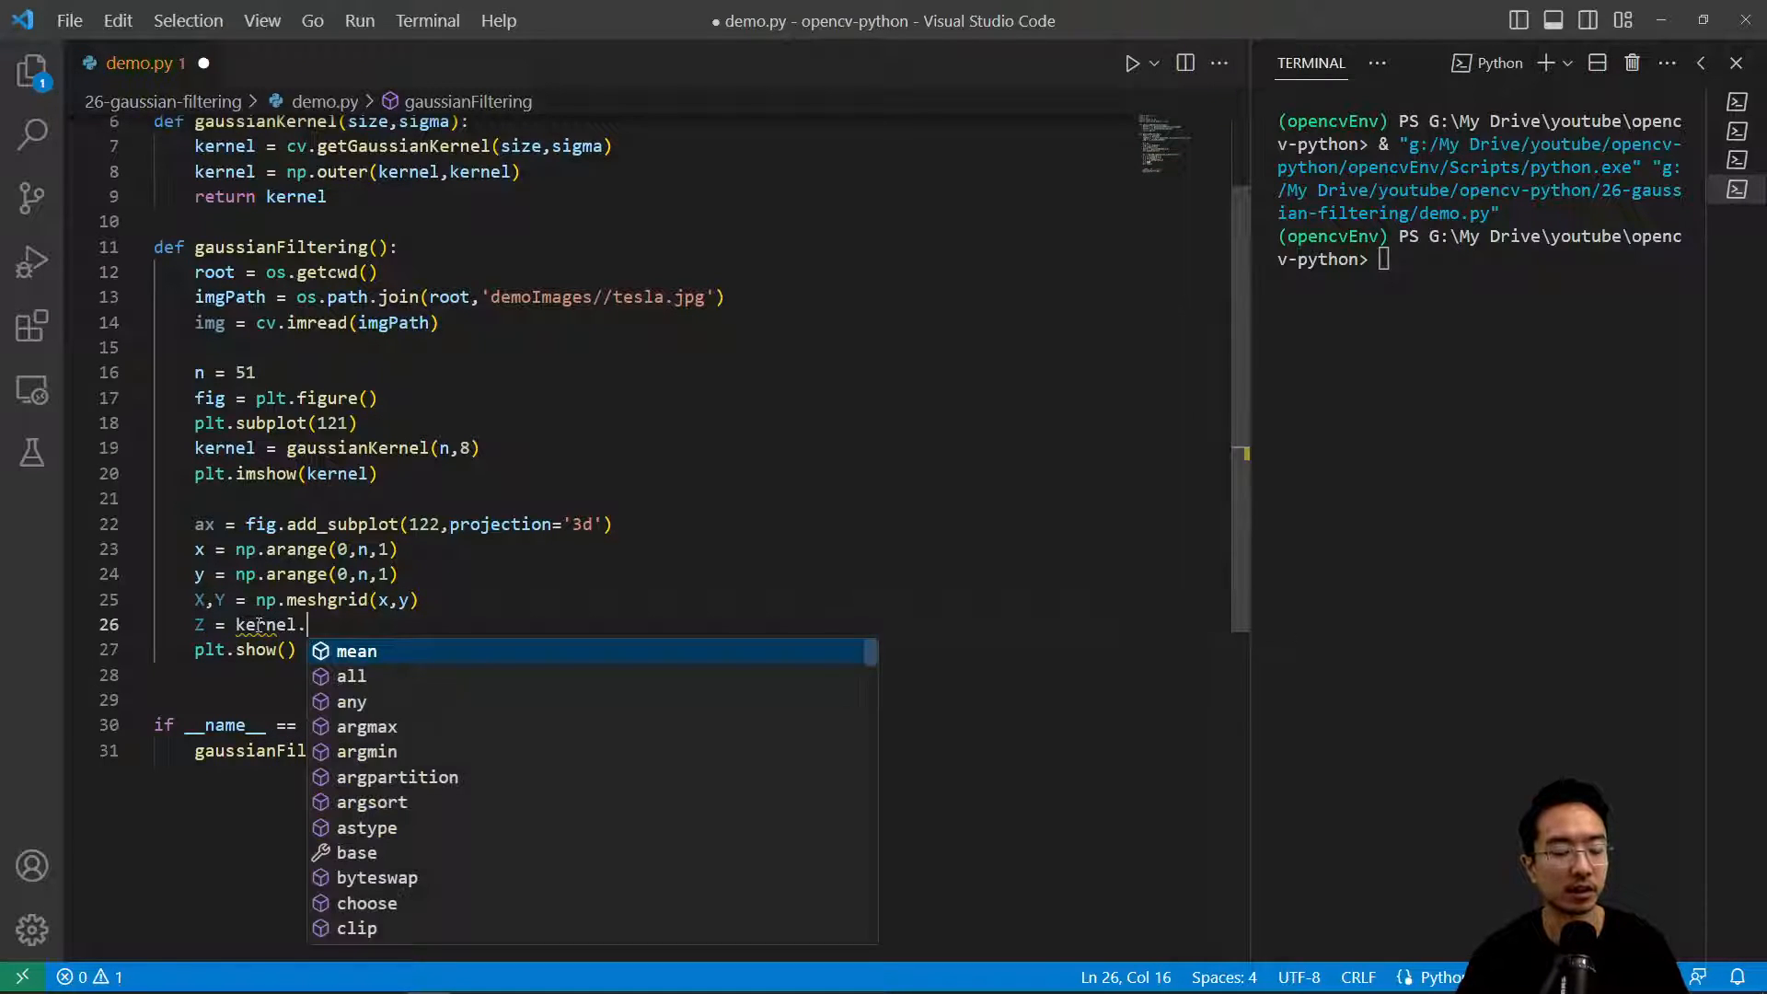
text(flatten)
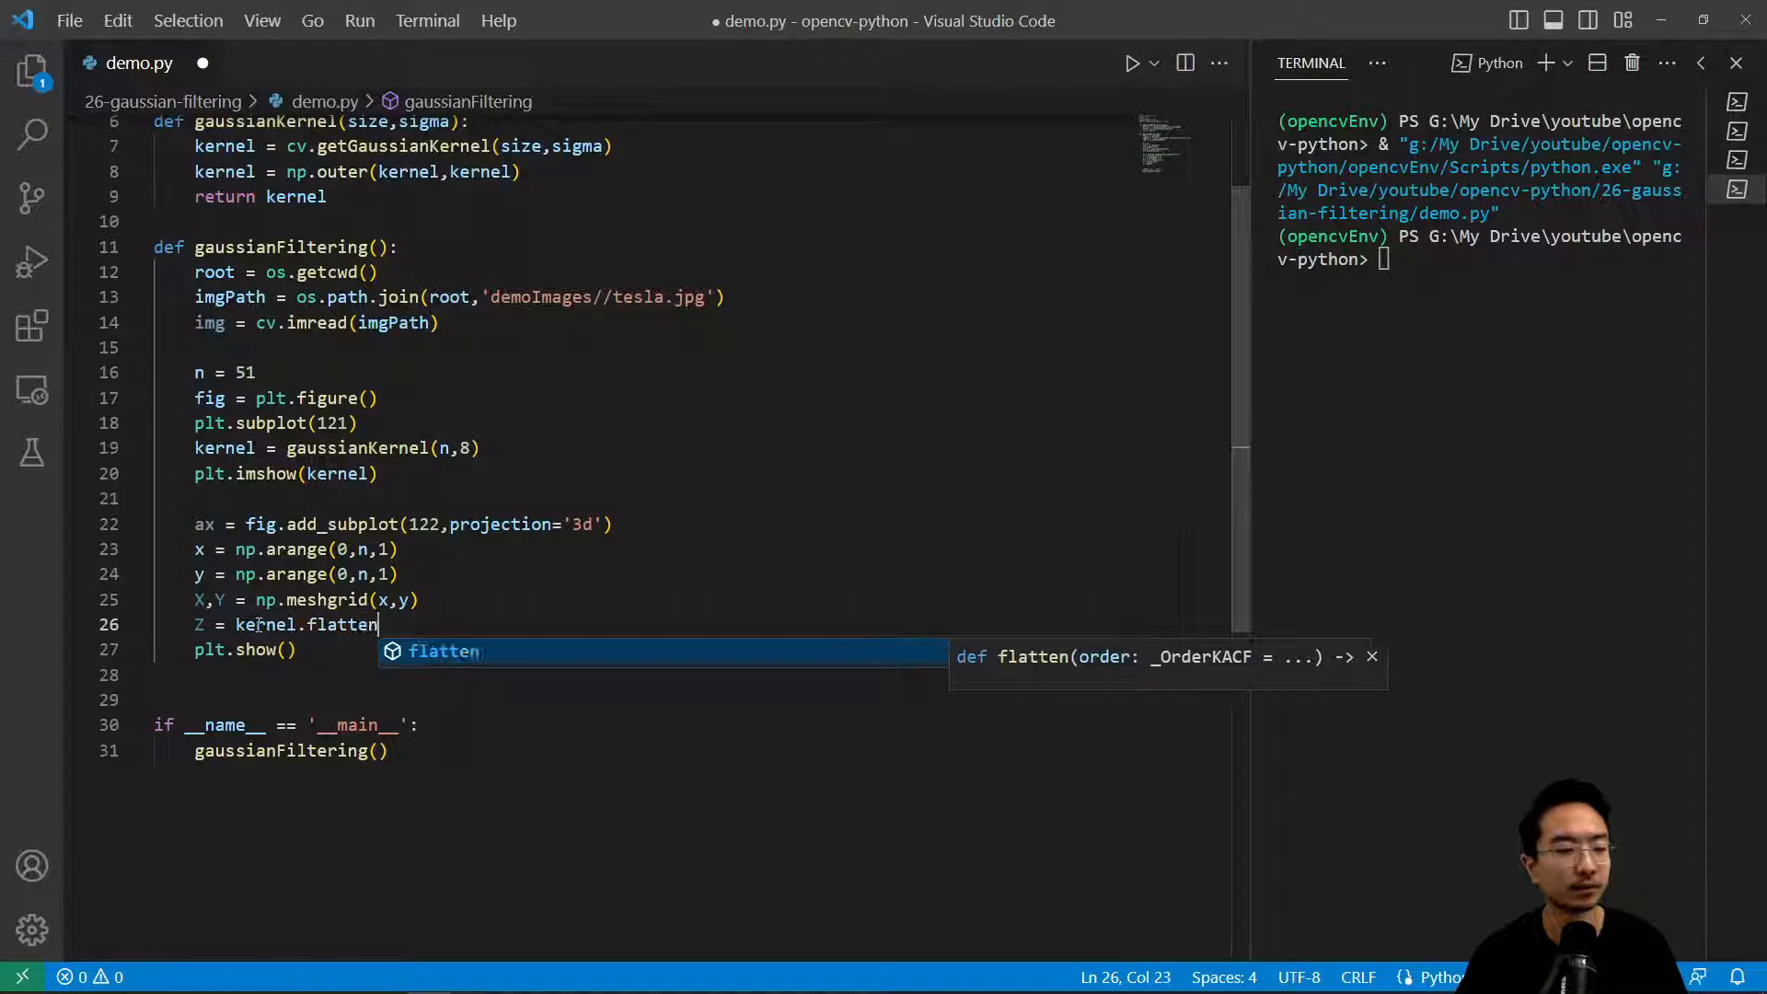
text(())
text(ax.plot)
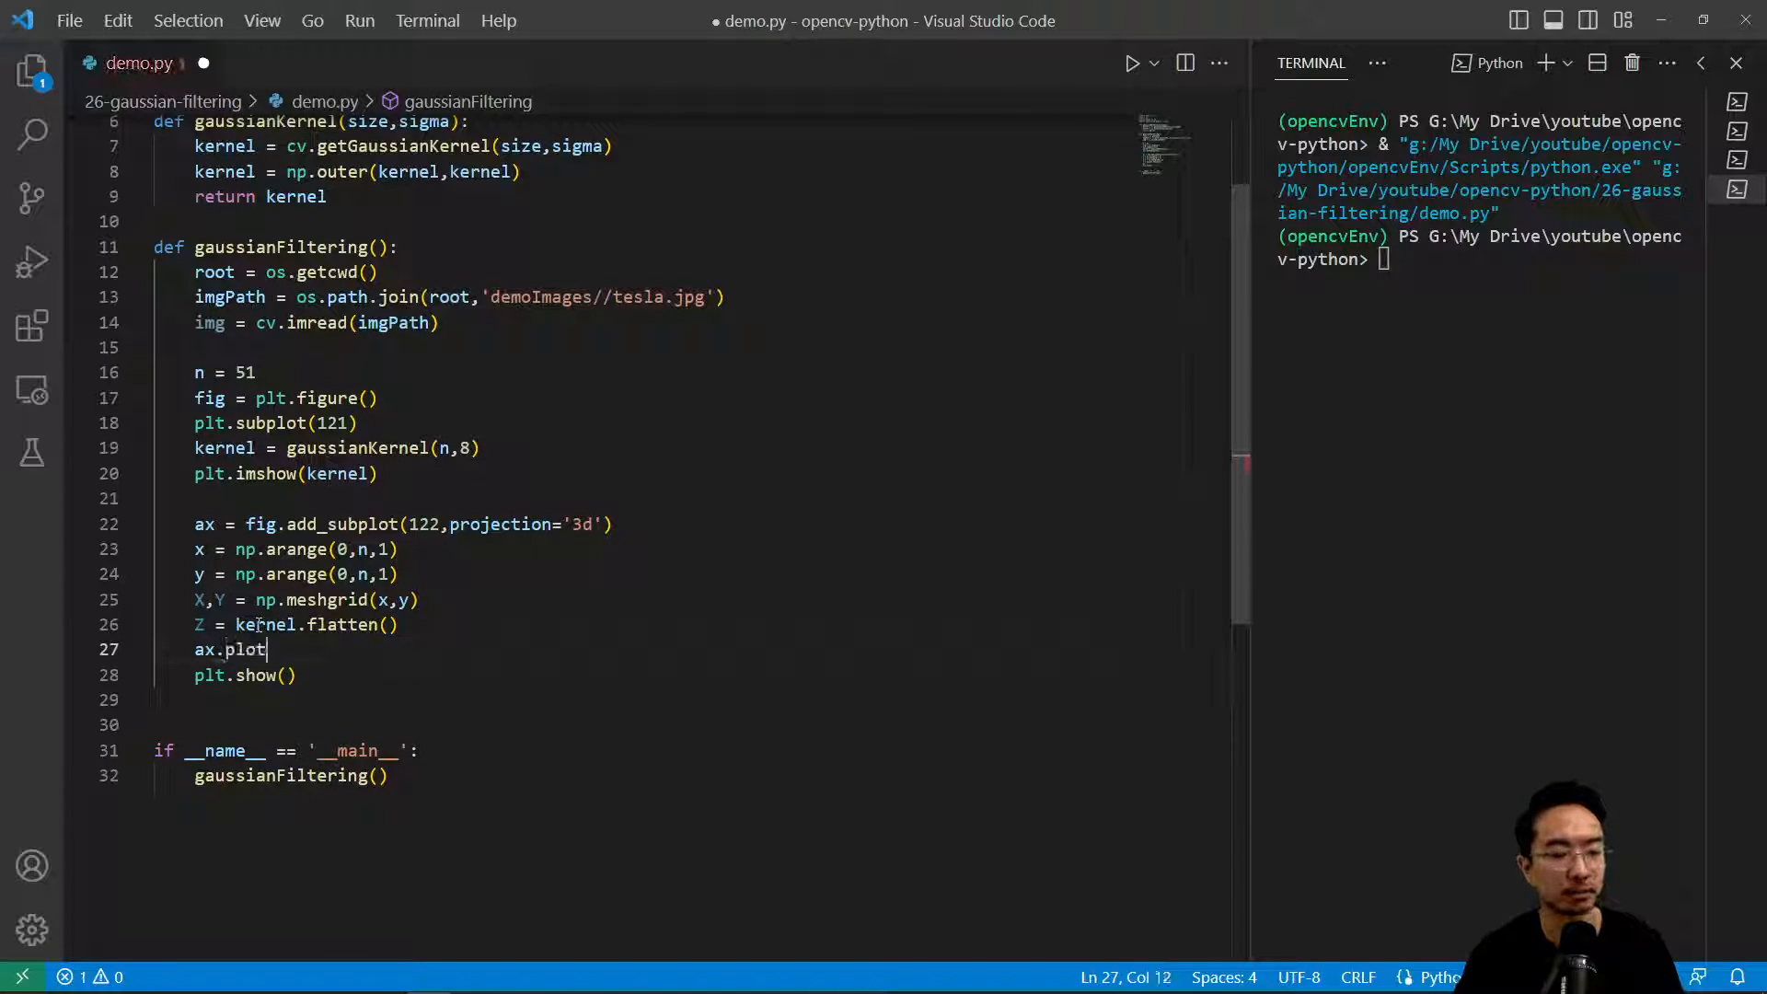
Step: Call ax.plot_surface(X, Y, kernel, cmap='viridis') and delete the unused Z line
text(_surface())
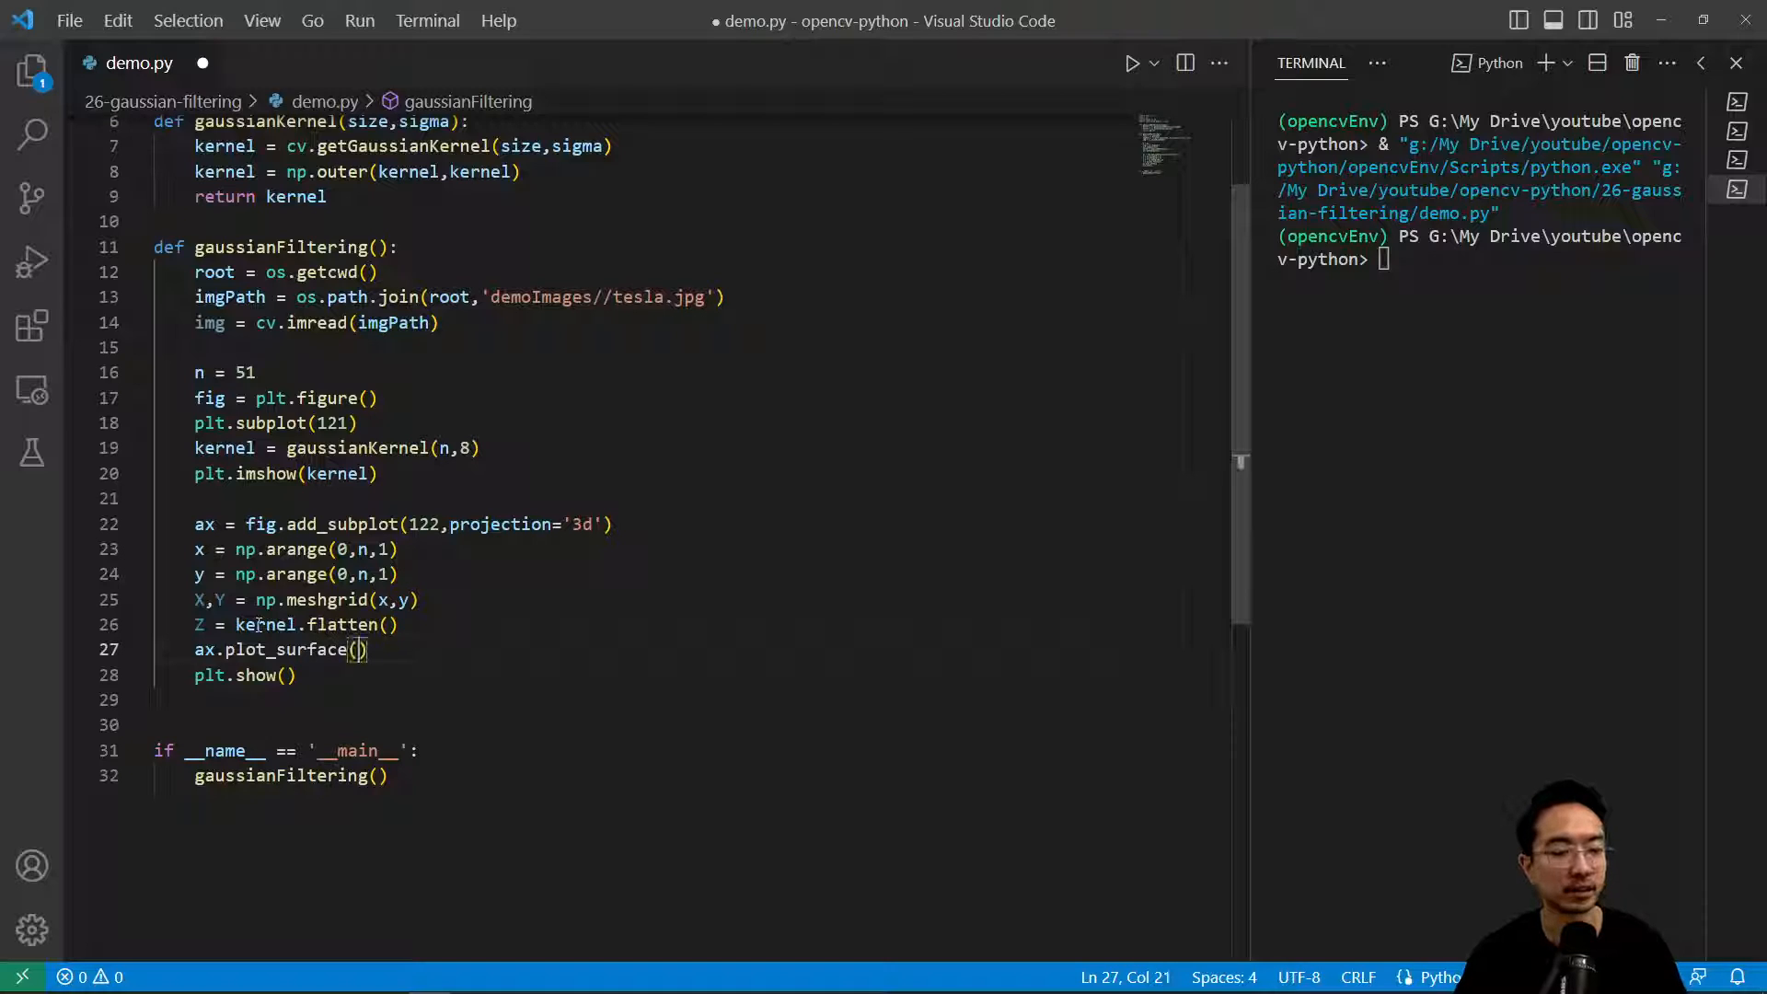
text(X,Y,)
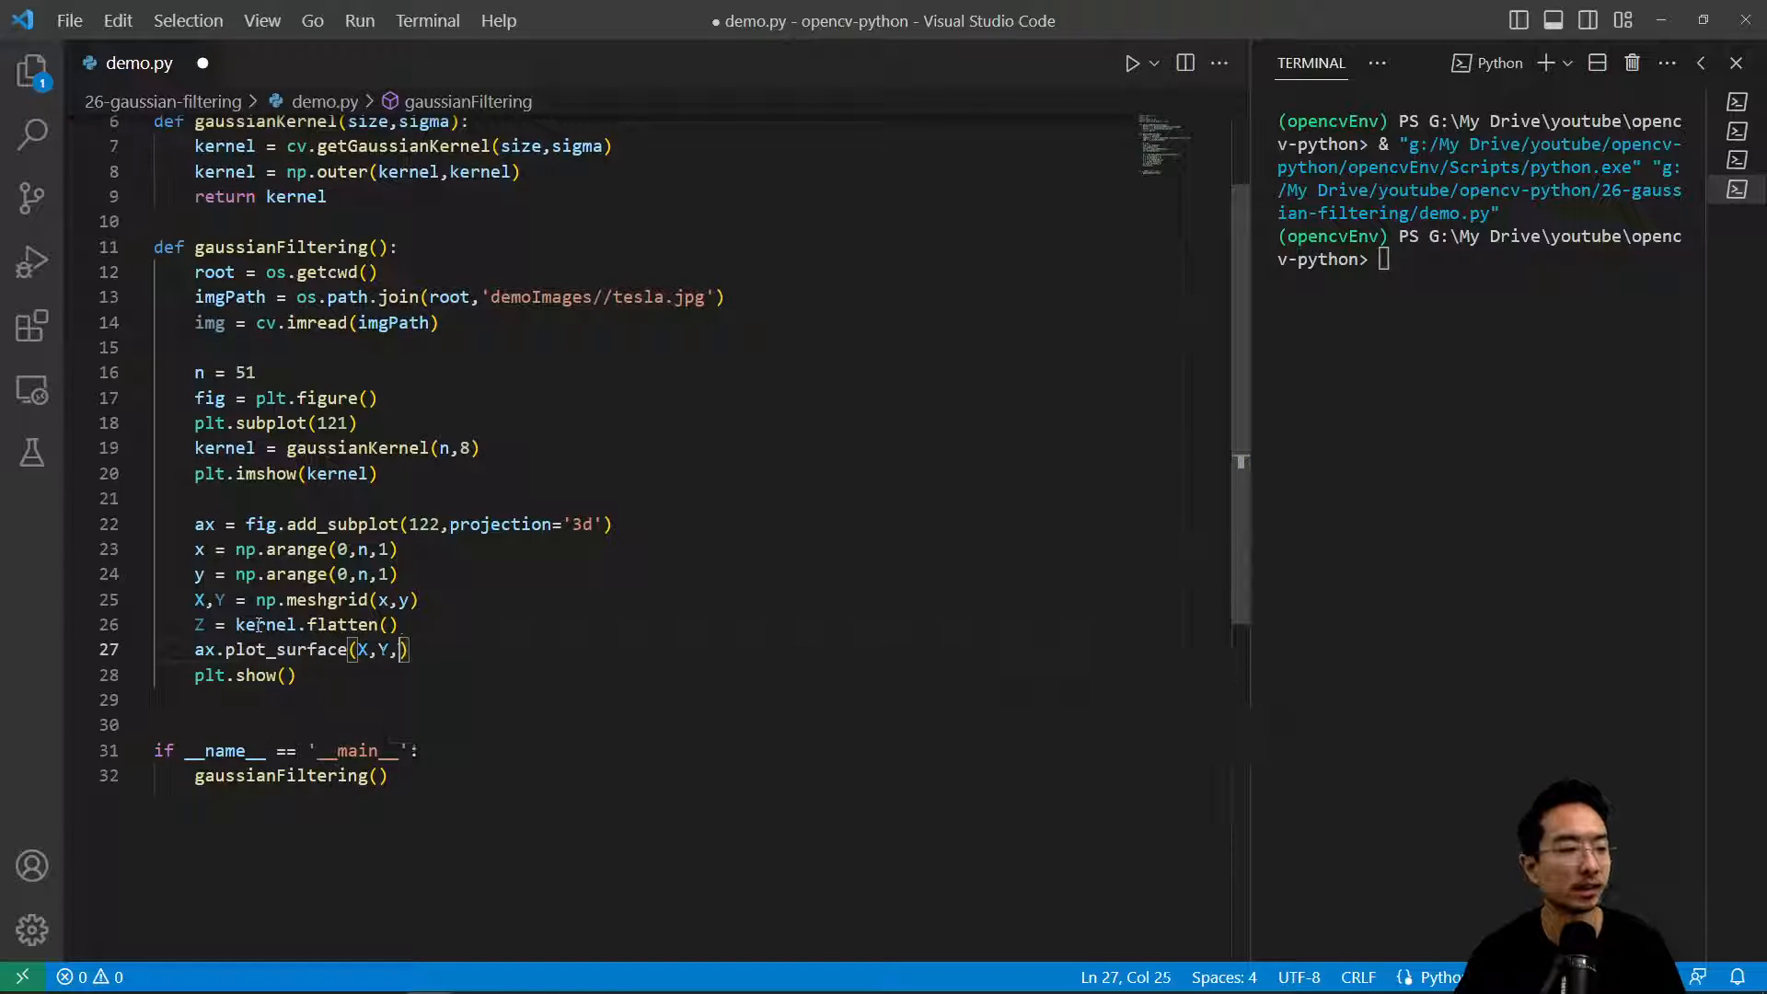
text(kernel)
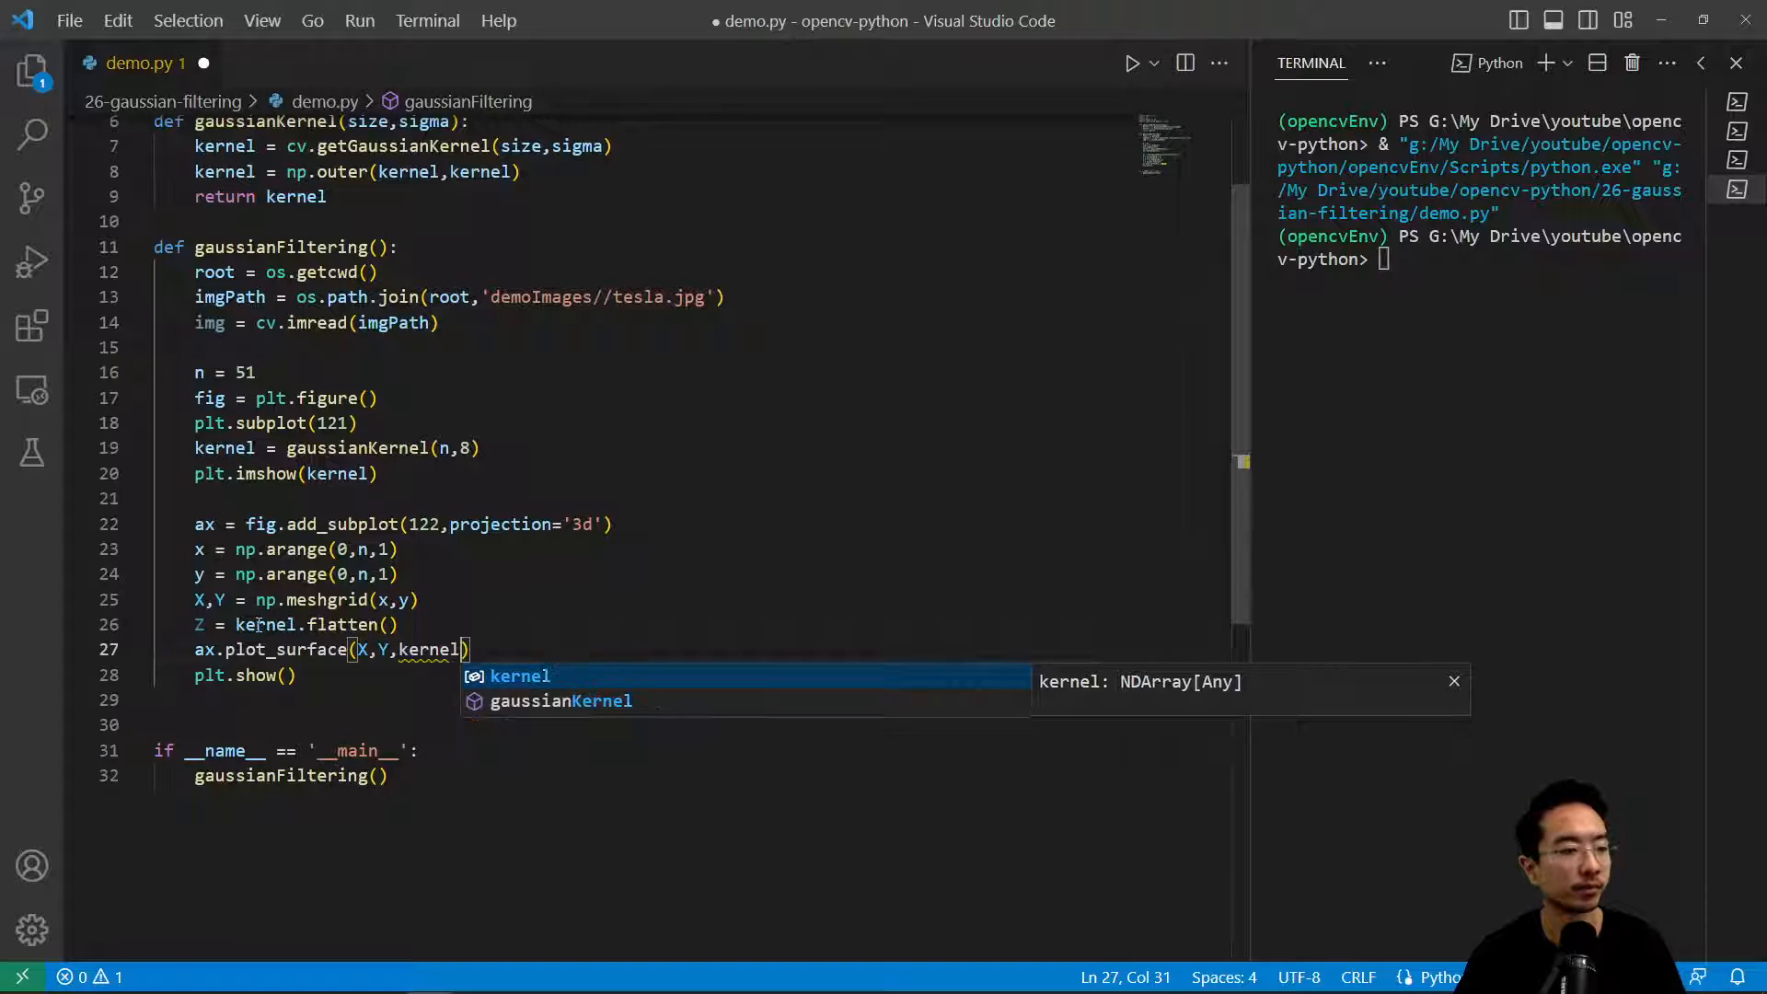
text(,c)
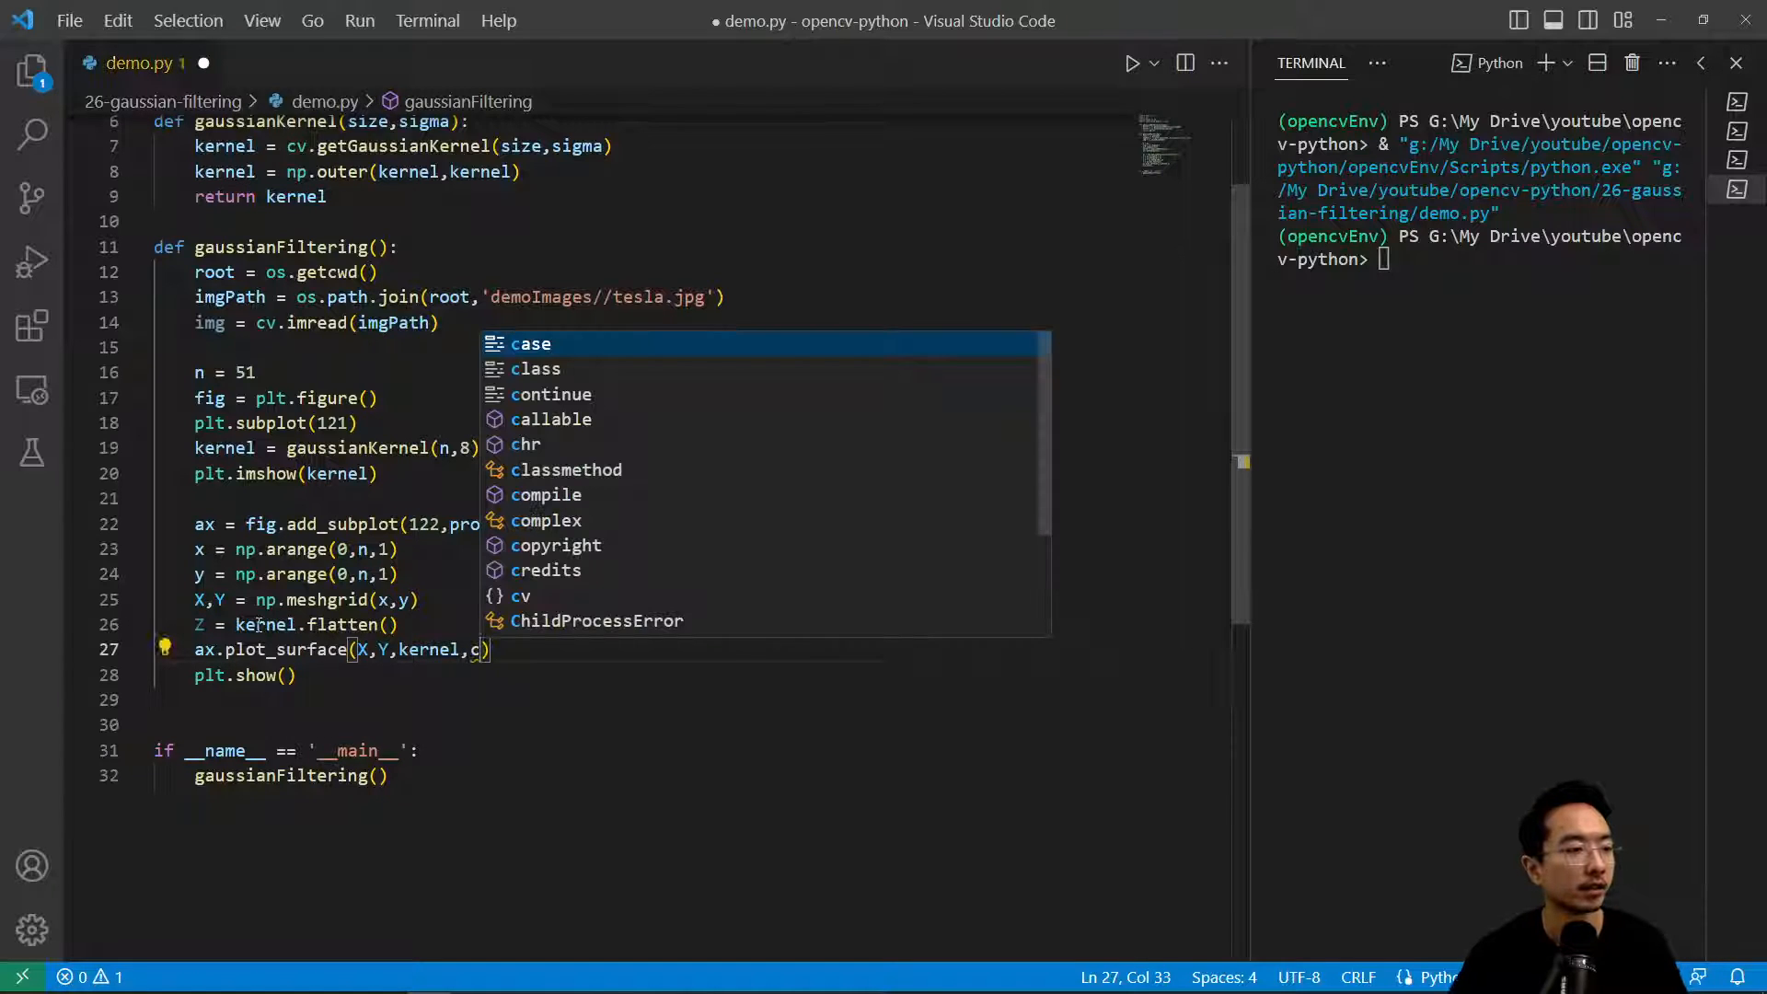
text(a)
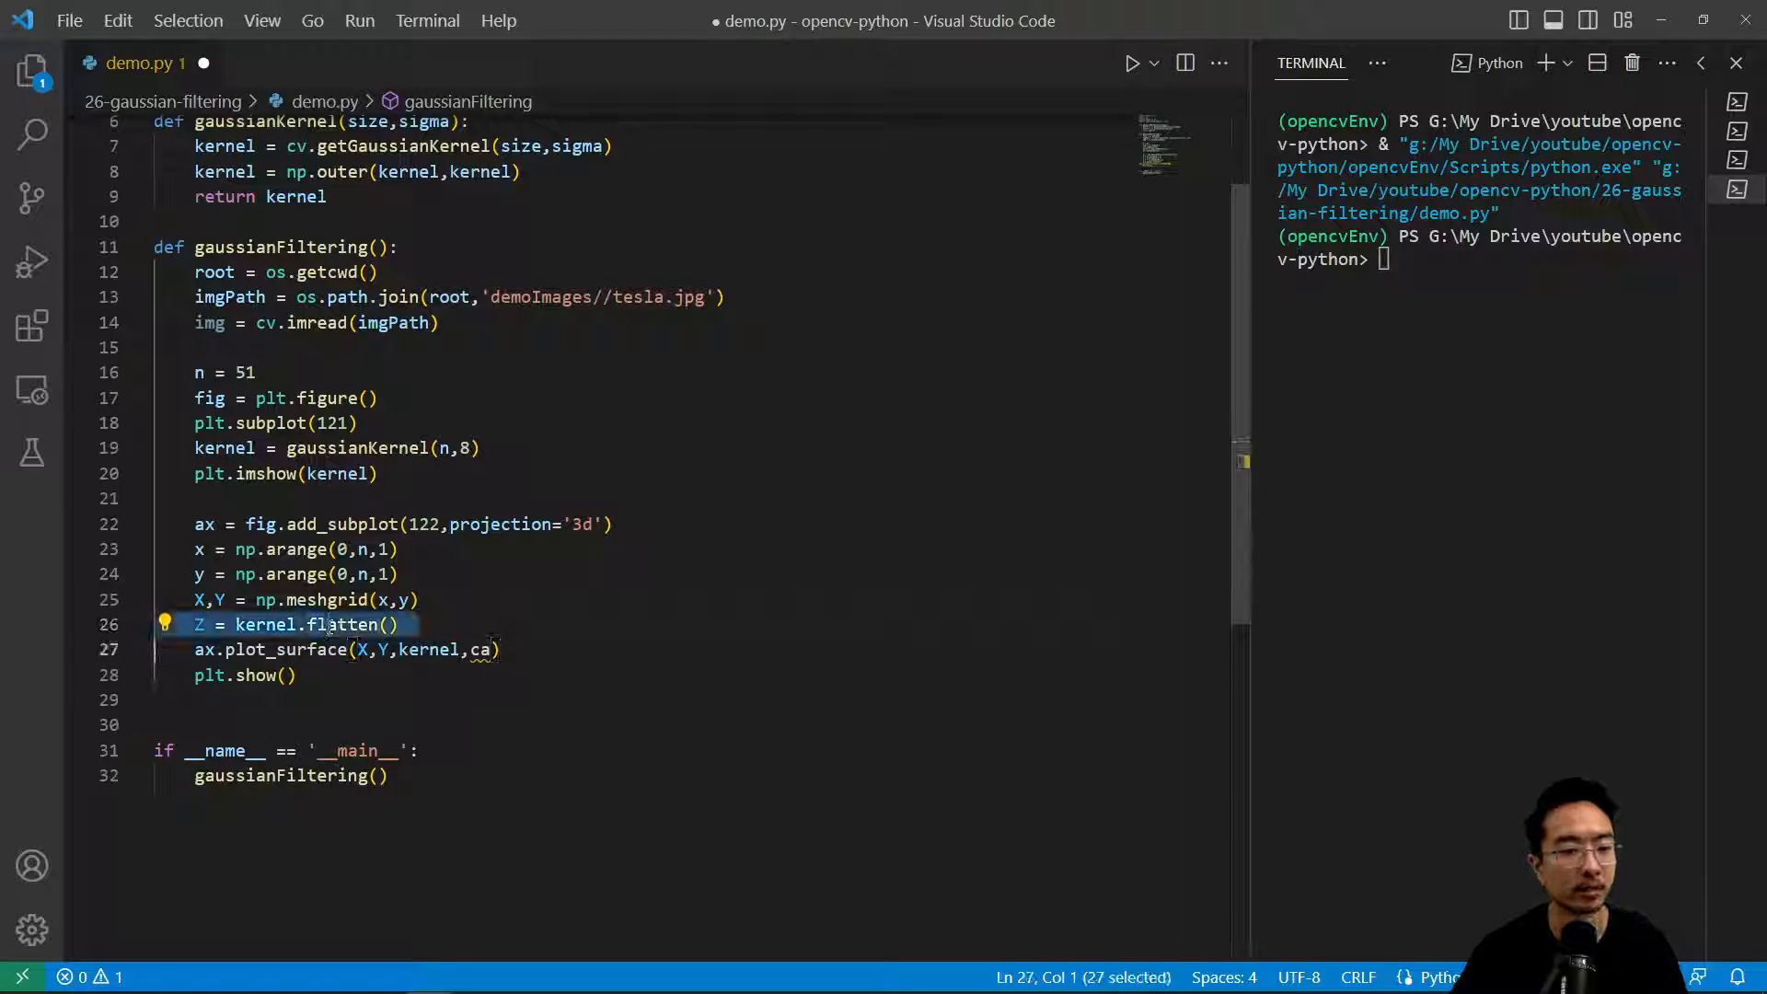
key(Delete)
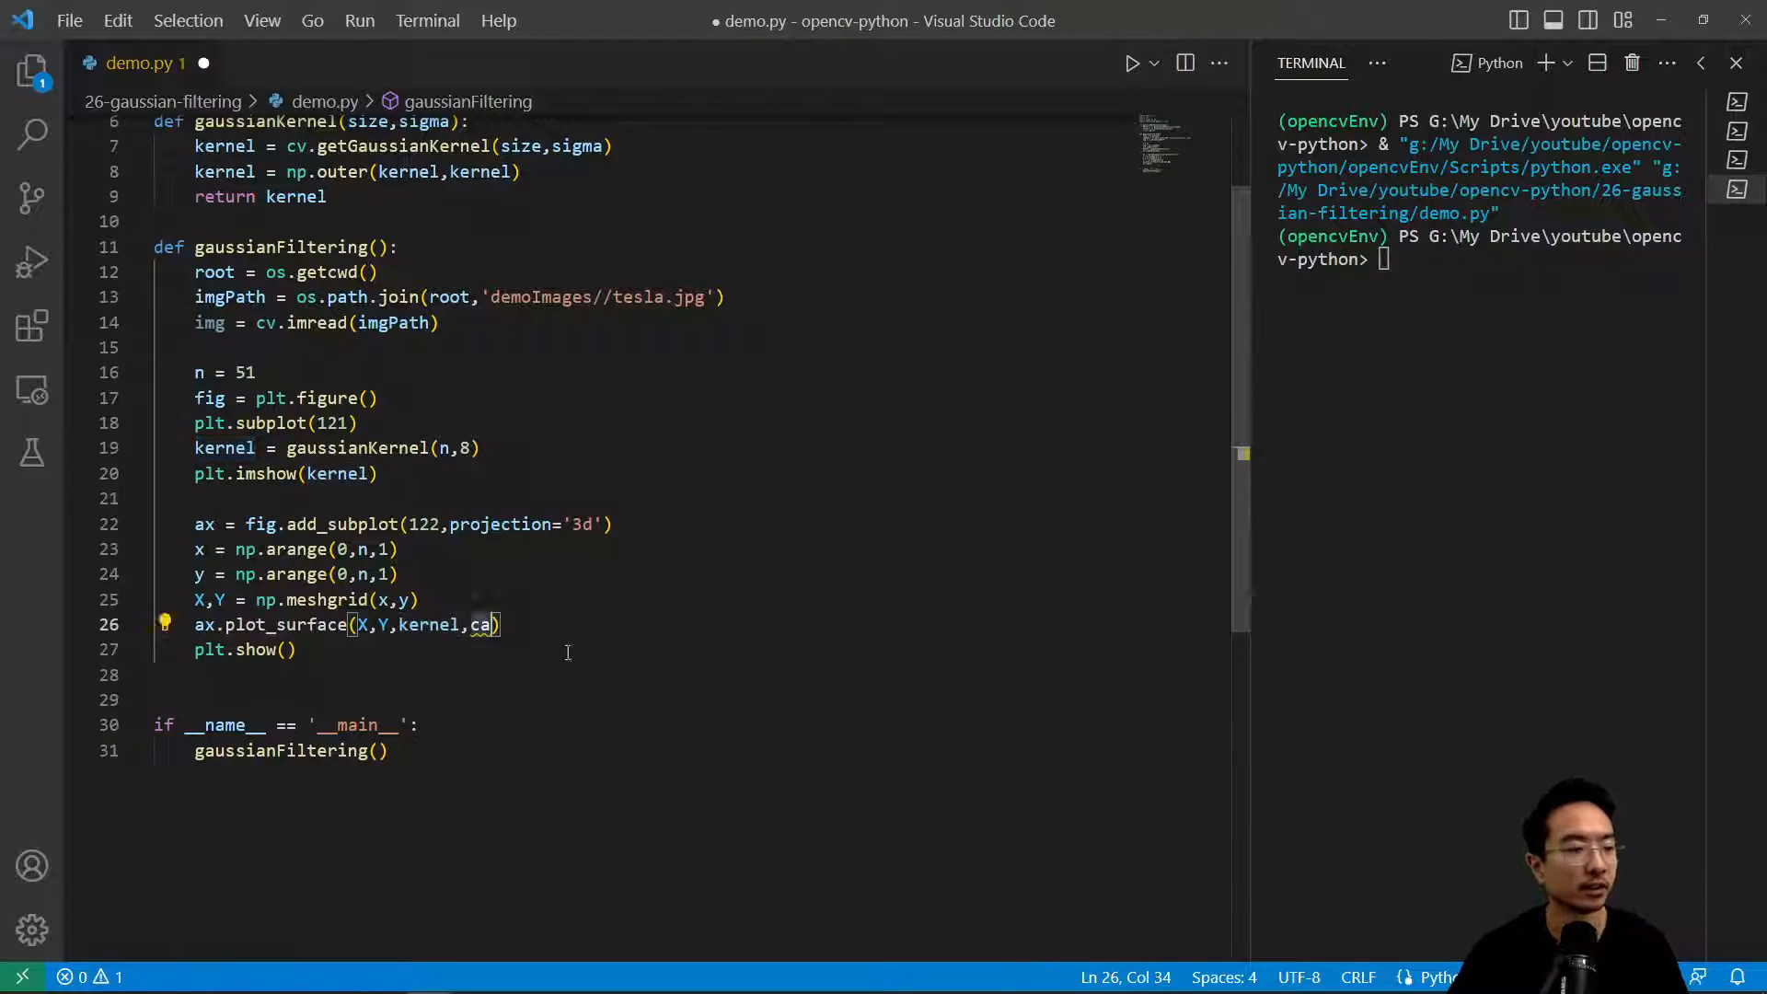
text(map=)
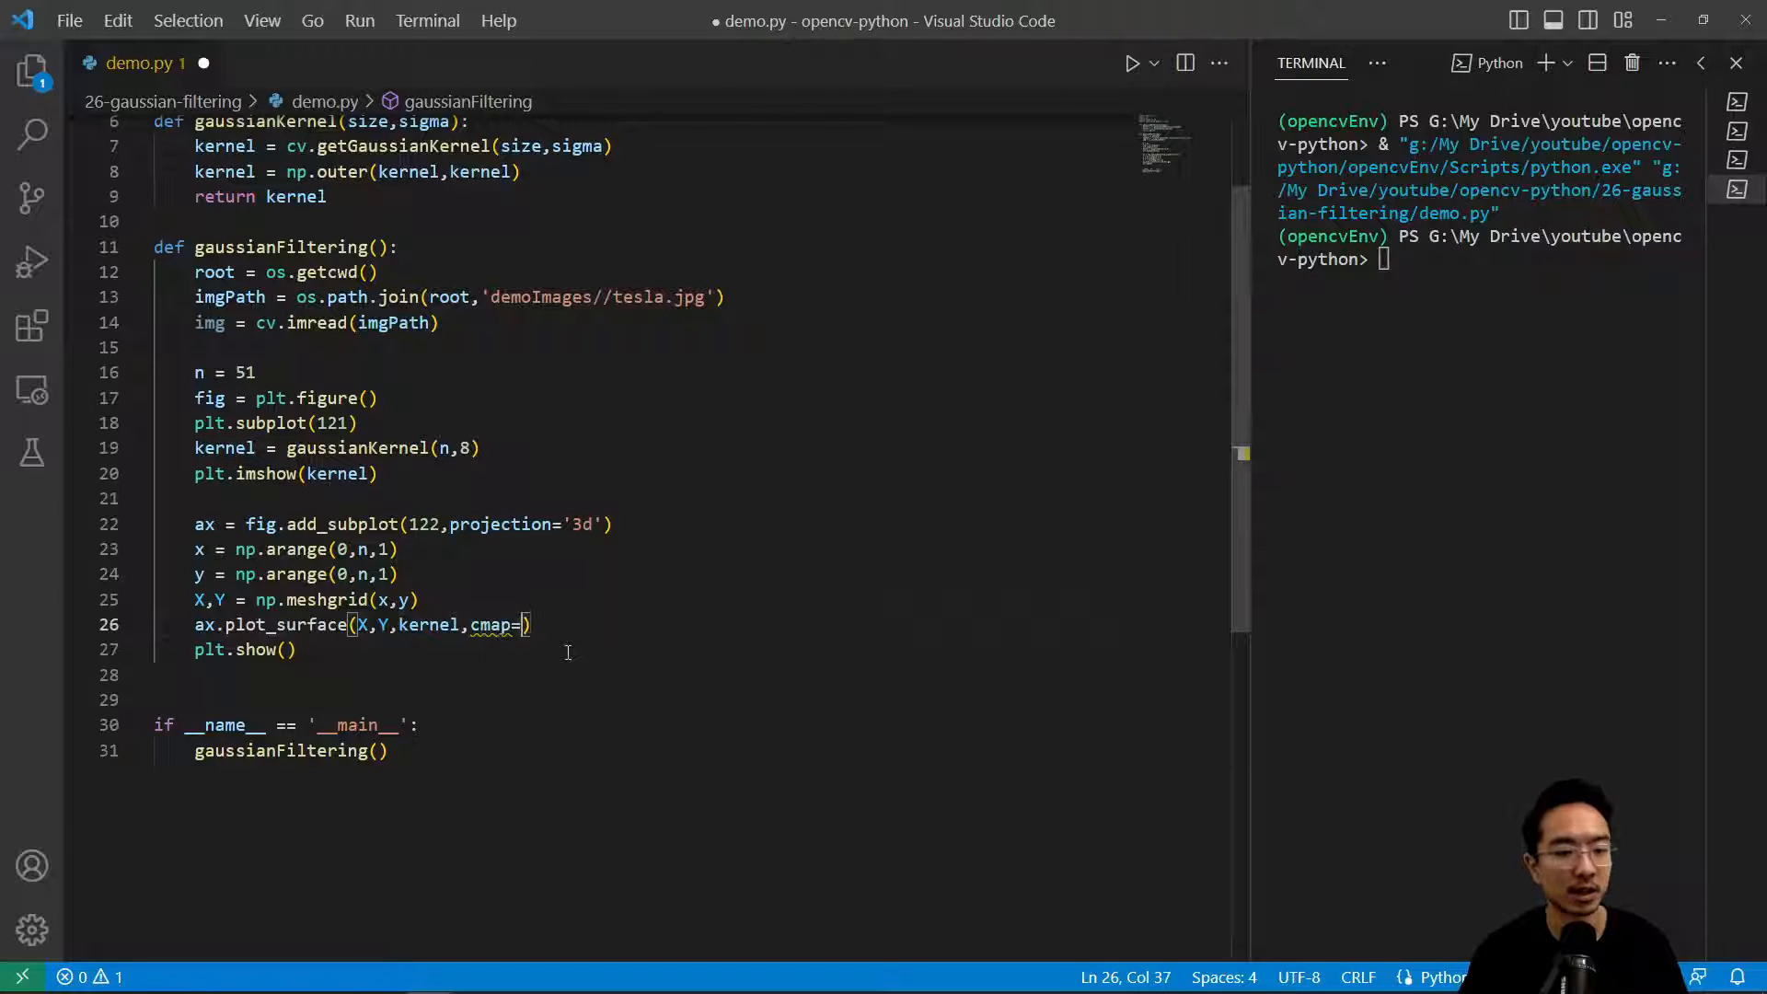
text('viridis')
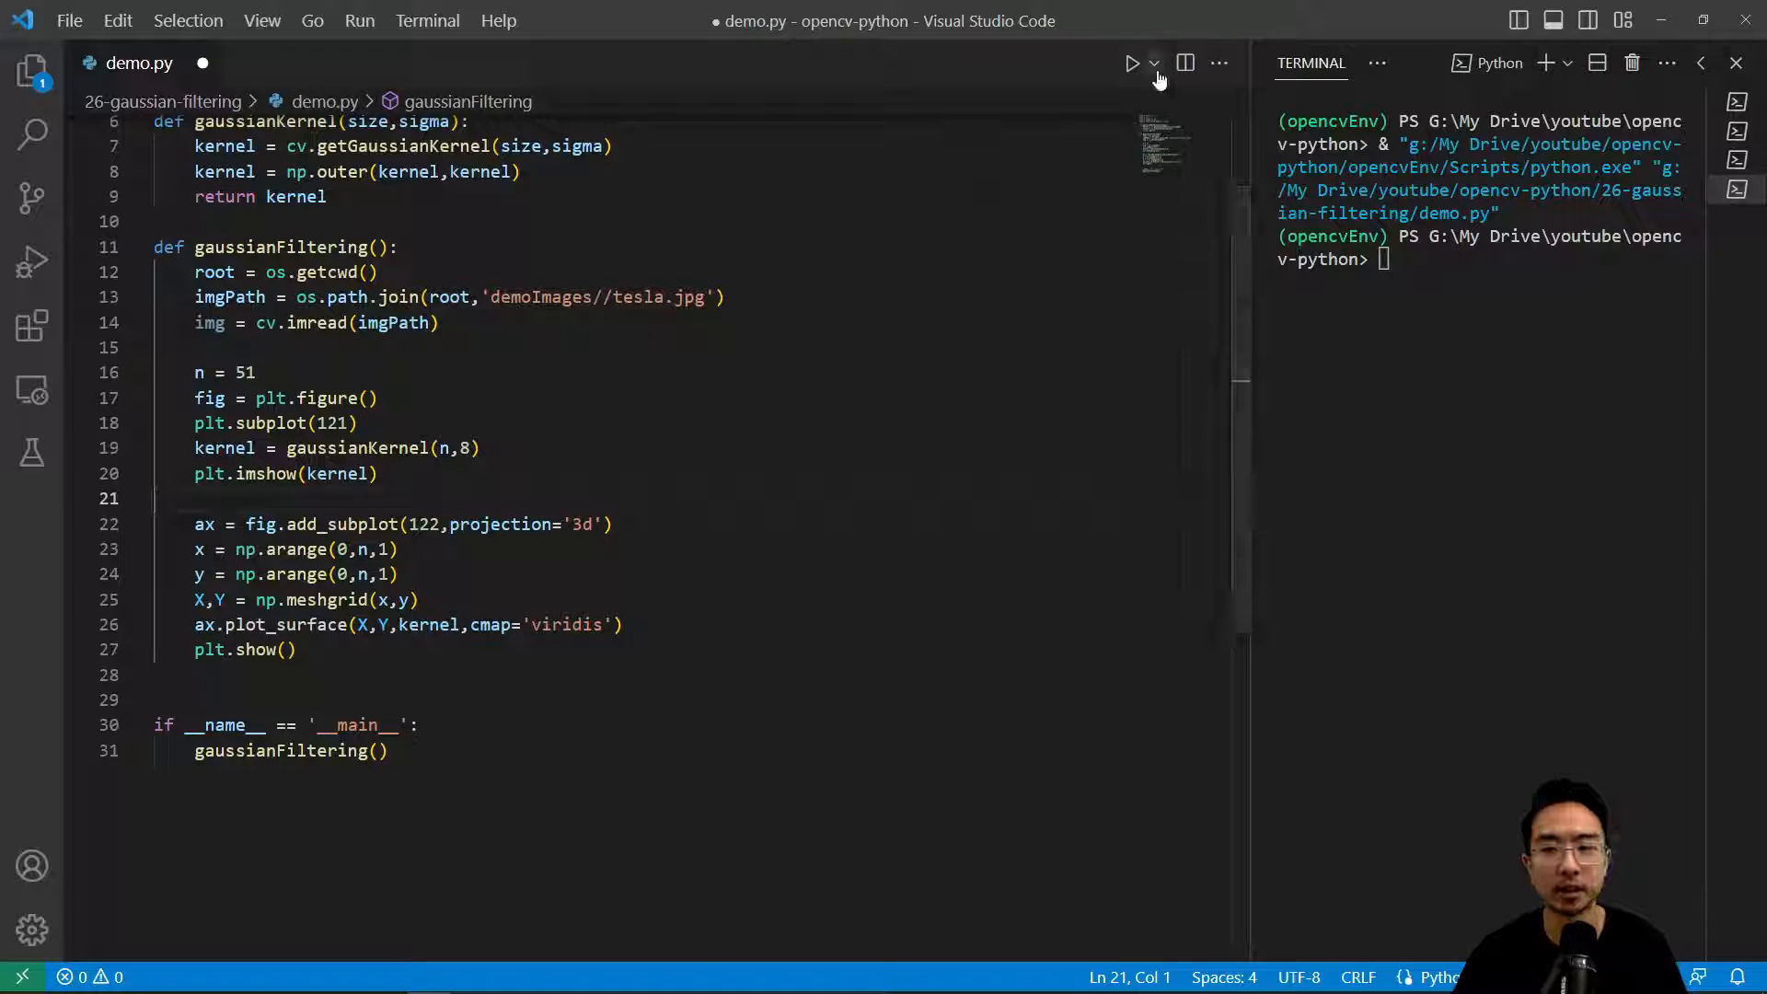
Step: Run demo.py to see the kernel heatmap beside its 3D viridis surface, then close the figure
click(1131, 62)
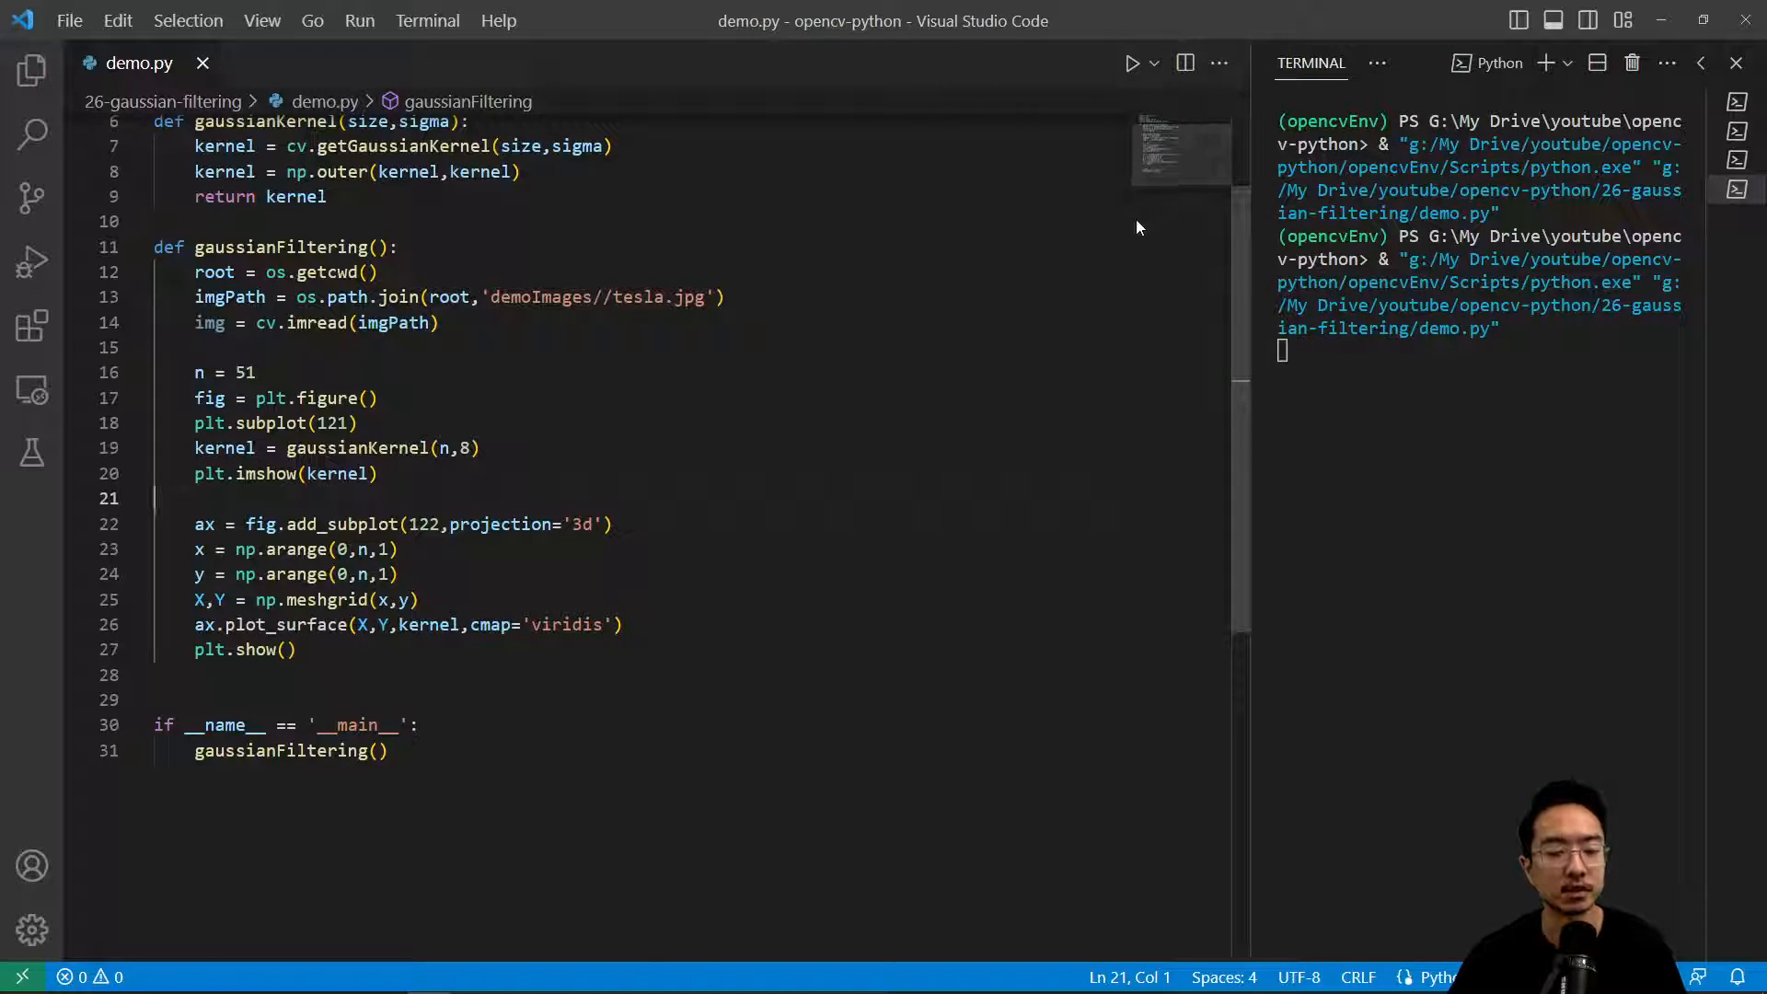
click(1130, 62)
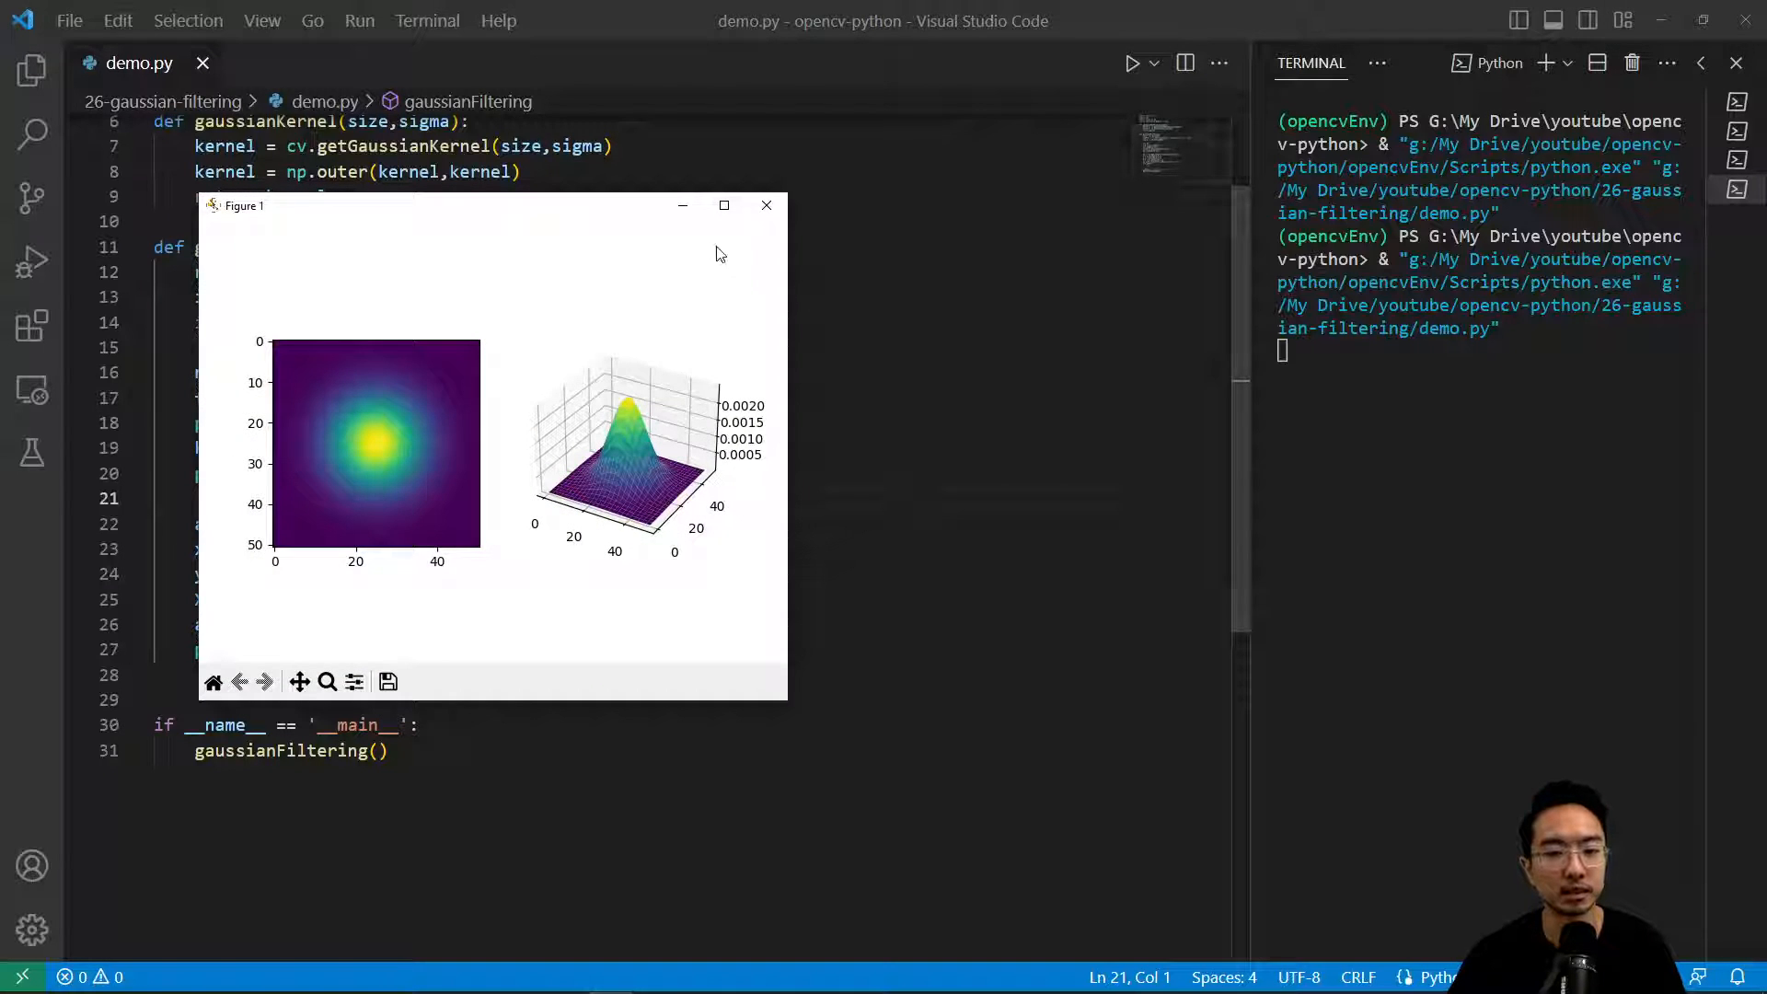
click(723, 204)
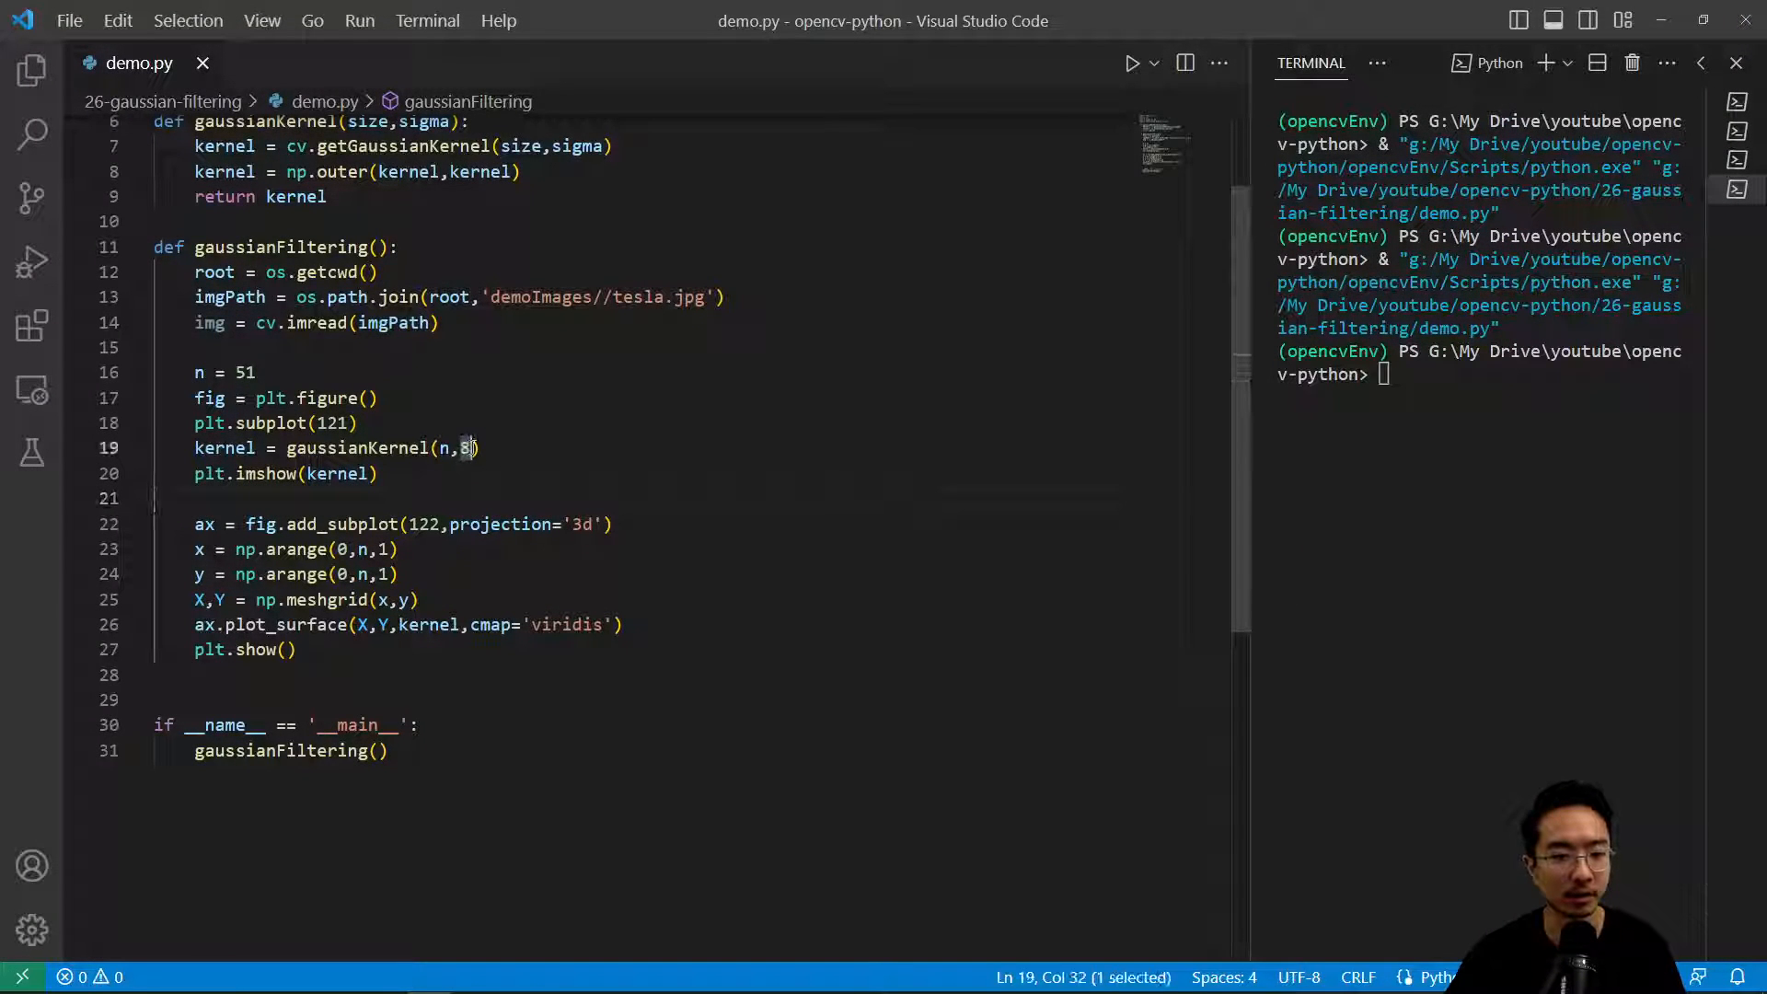
Step: Rerun with sigma 2, maximize the figure to inspect the narrower peak, then close it
click(1151, 63)
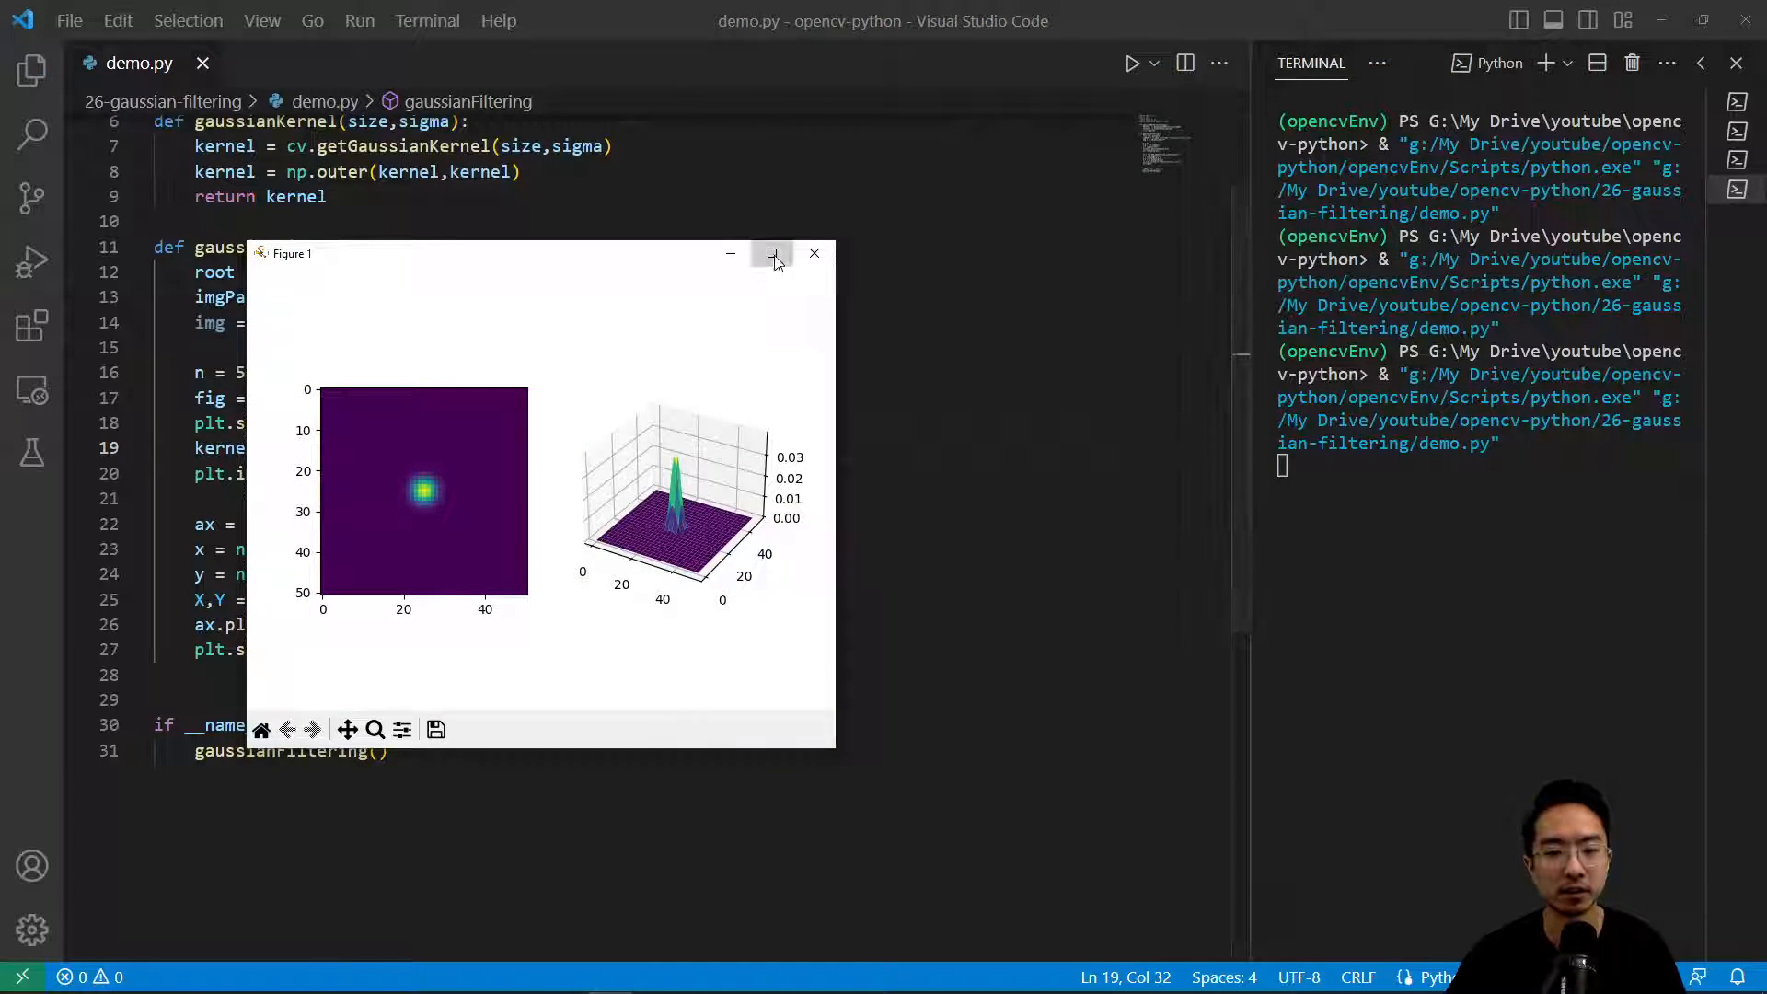
click(773, 252)
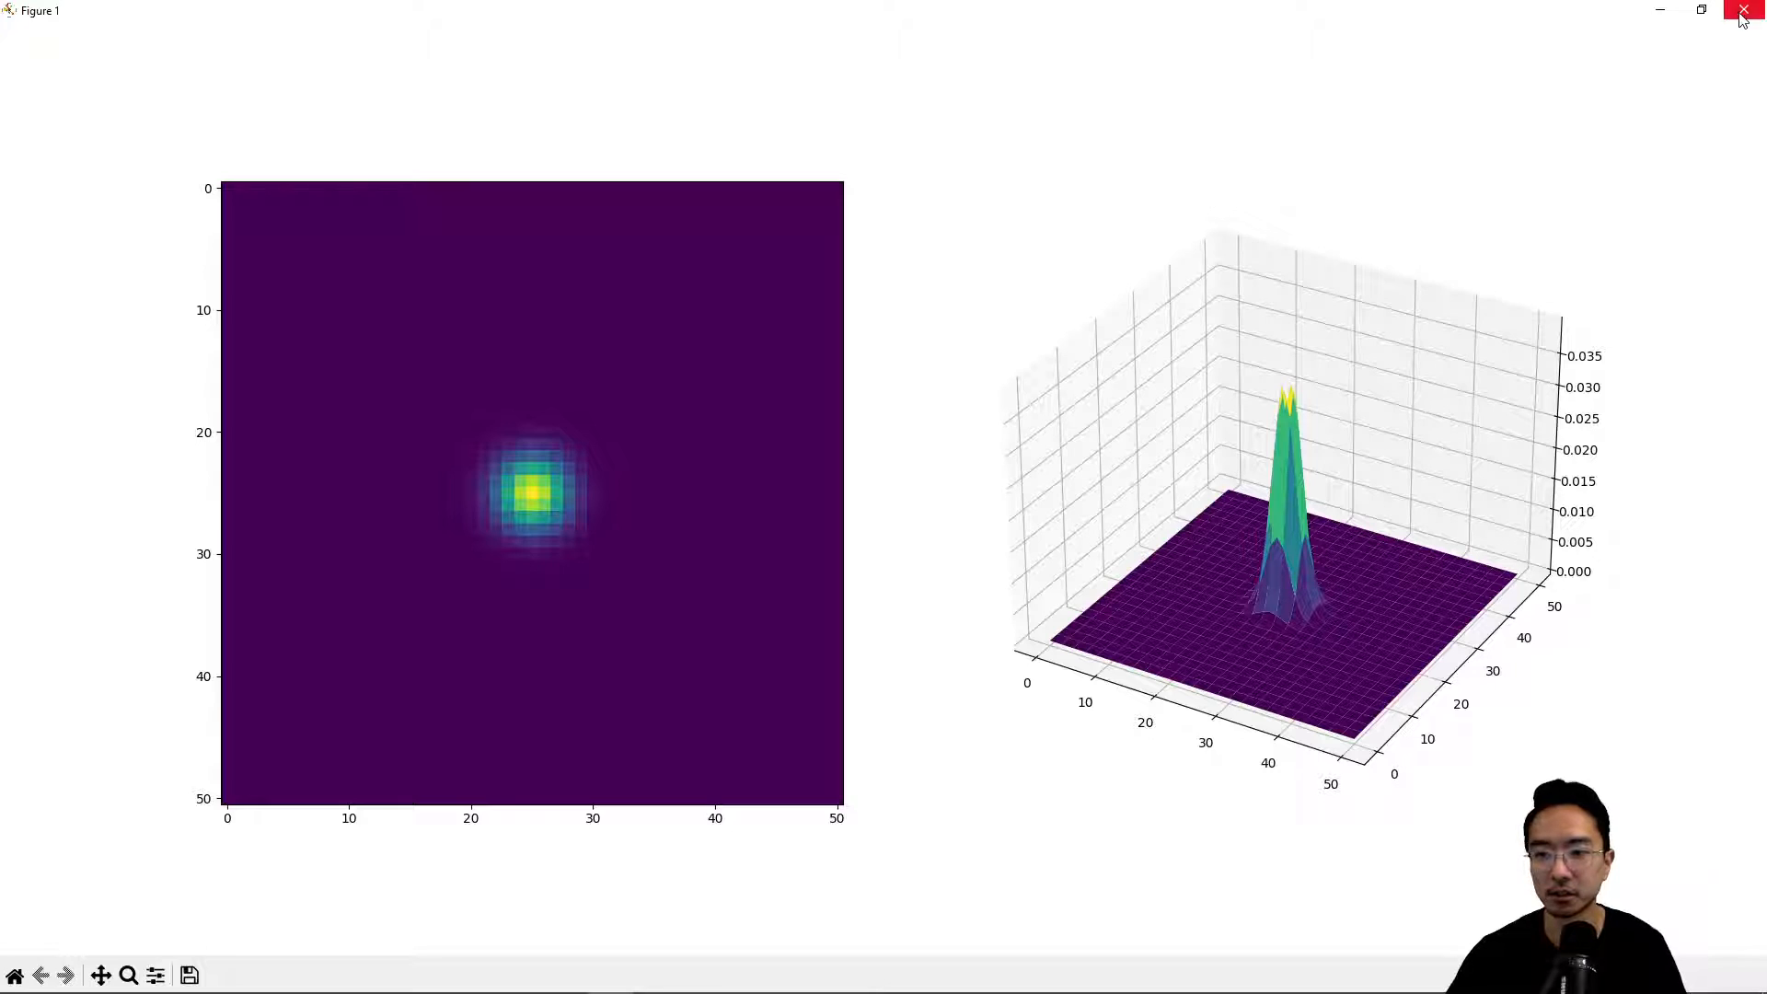
click(1742, 11)
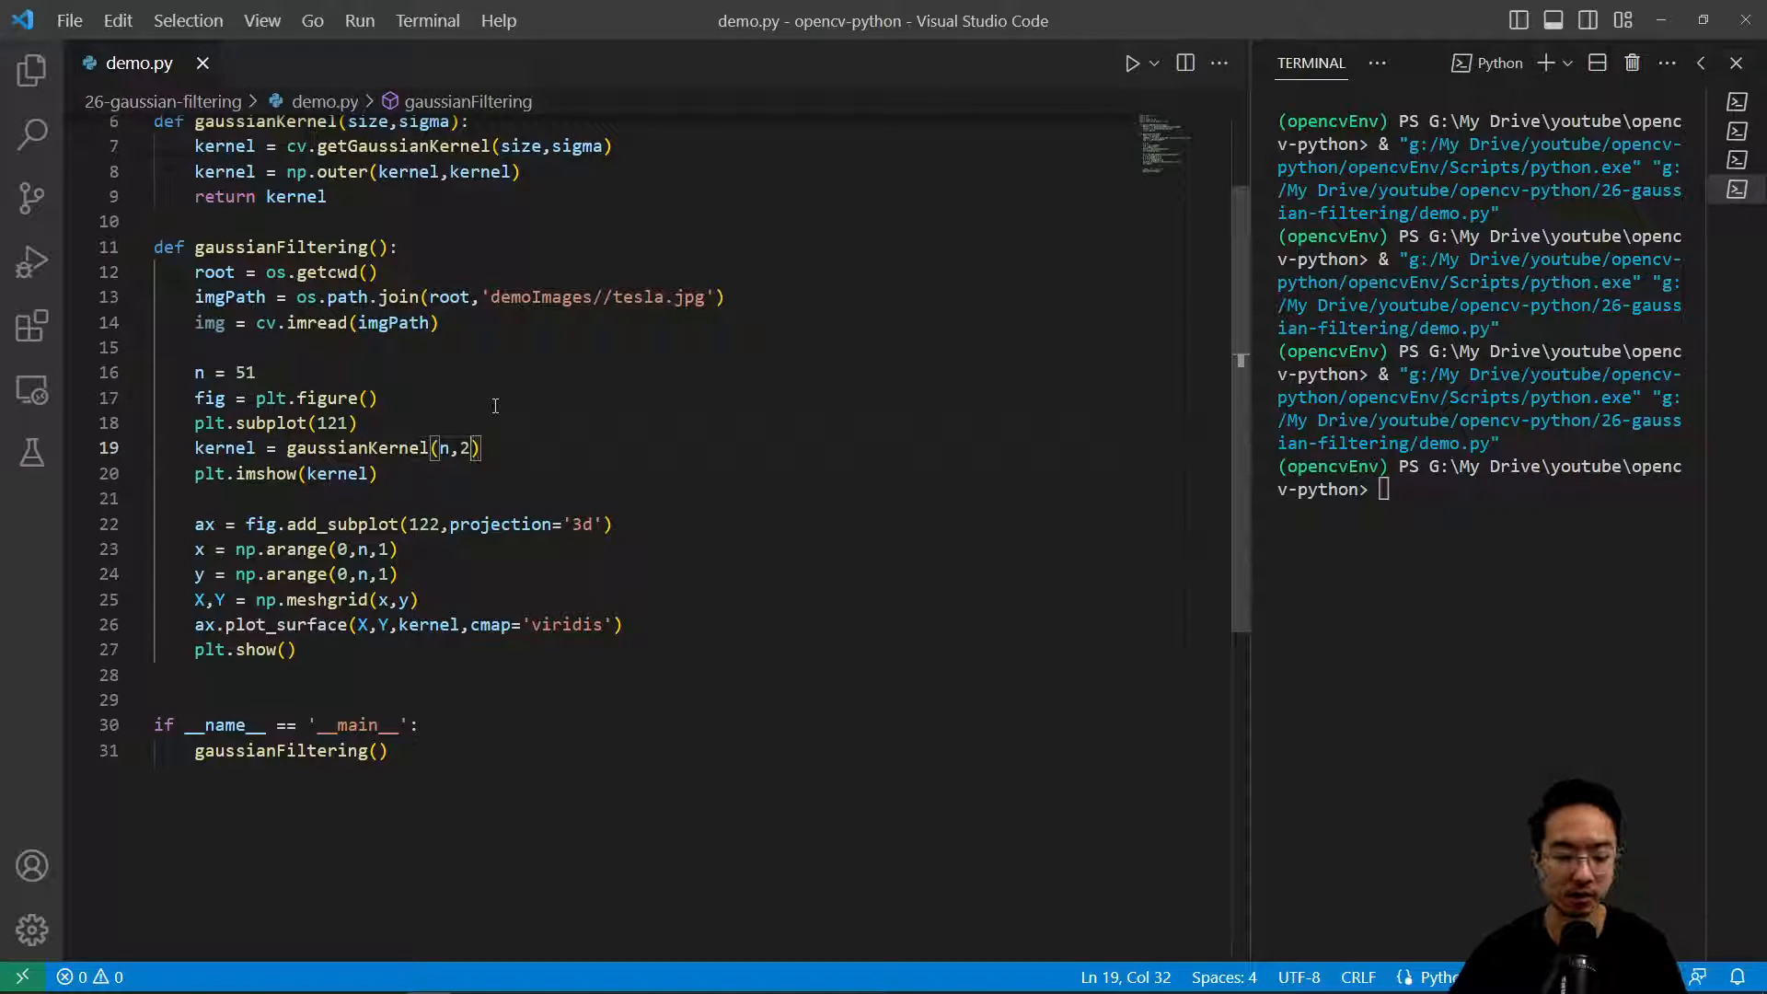
Step: Rerun with sigma 4 to see a broader kernel, then set the gaussianKernel sigma back to 8
text(4)
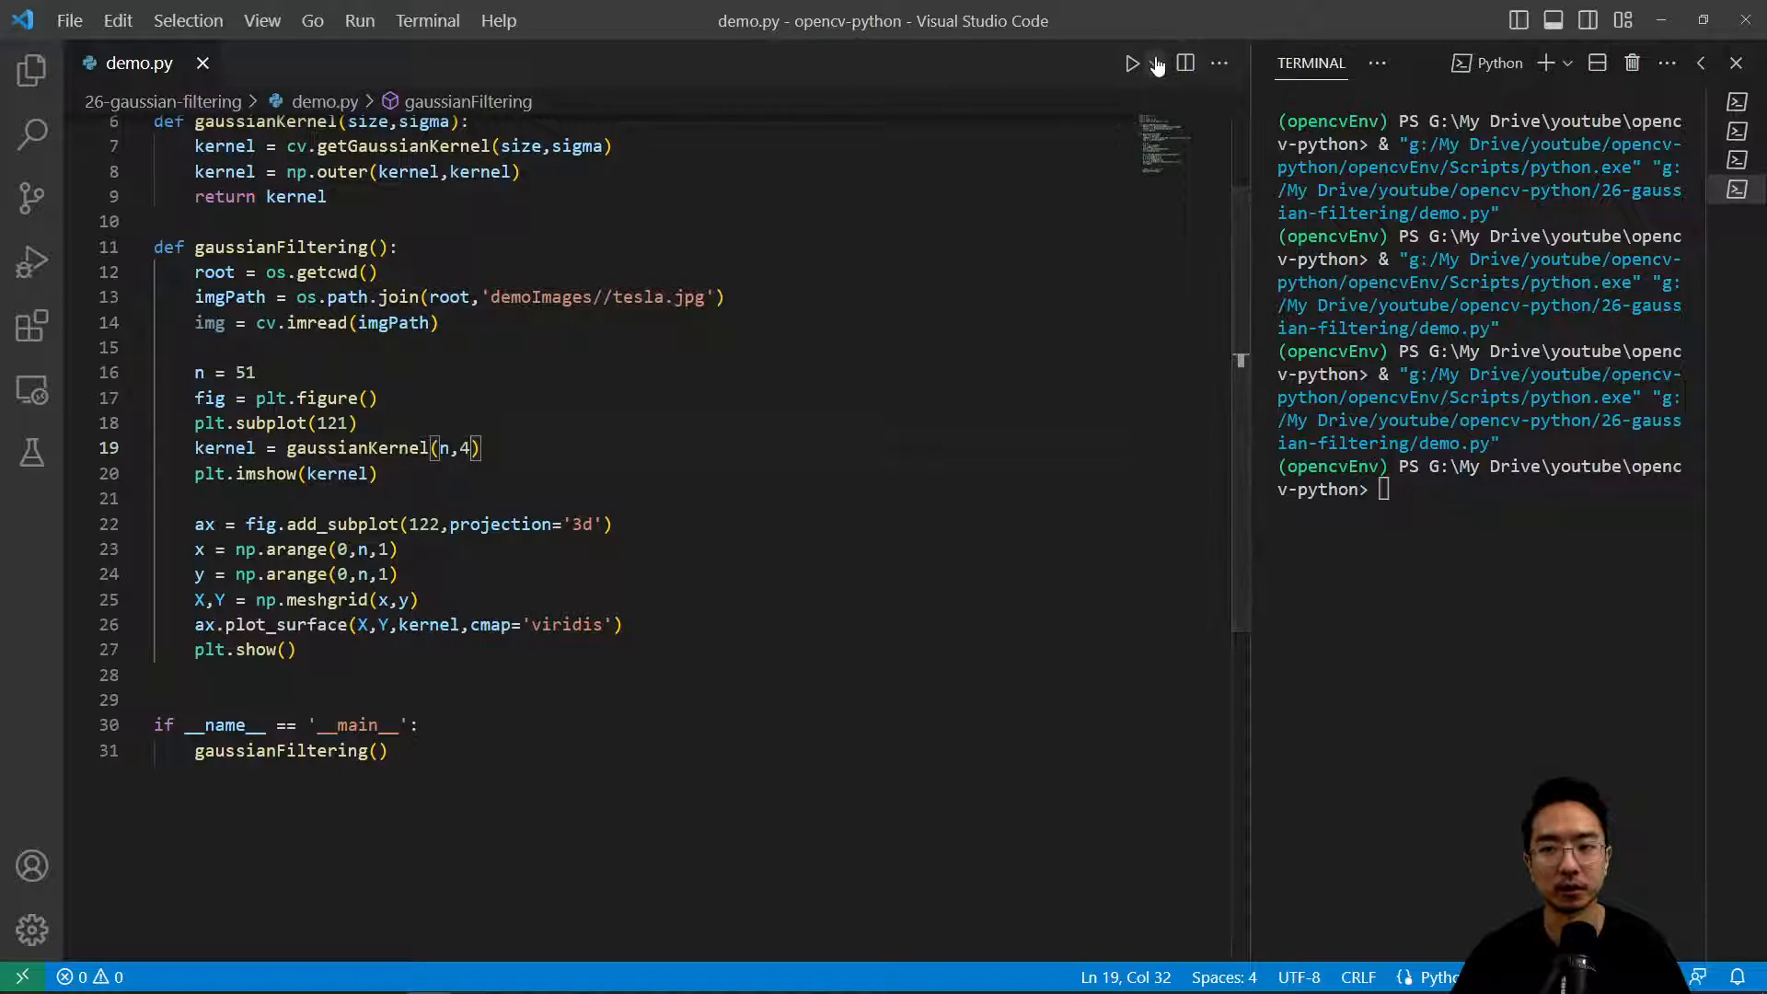
click(1132, 63)
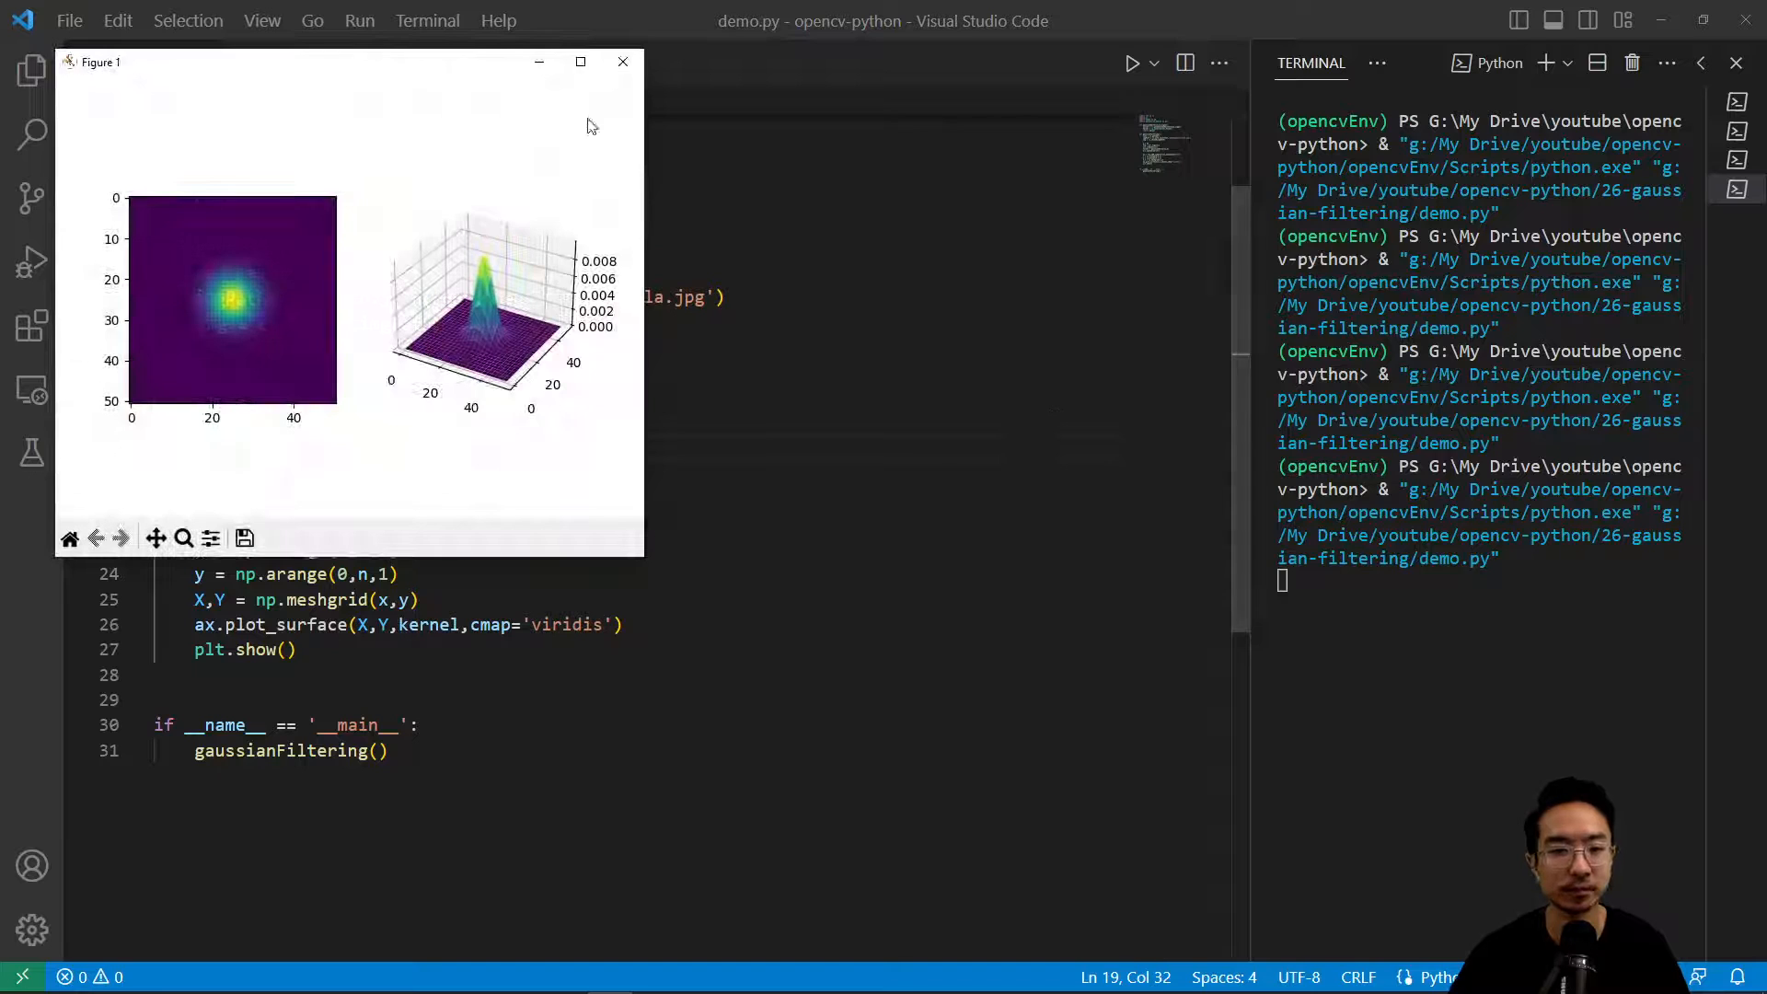
click(580, 60)
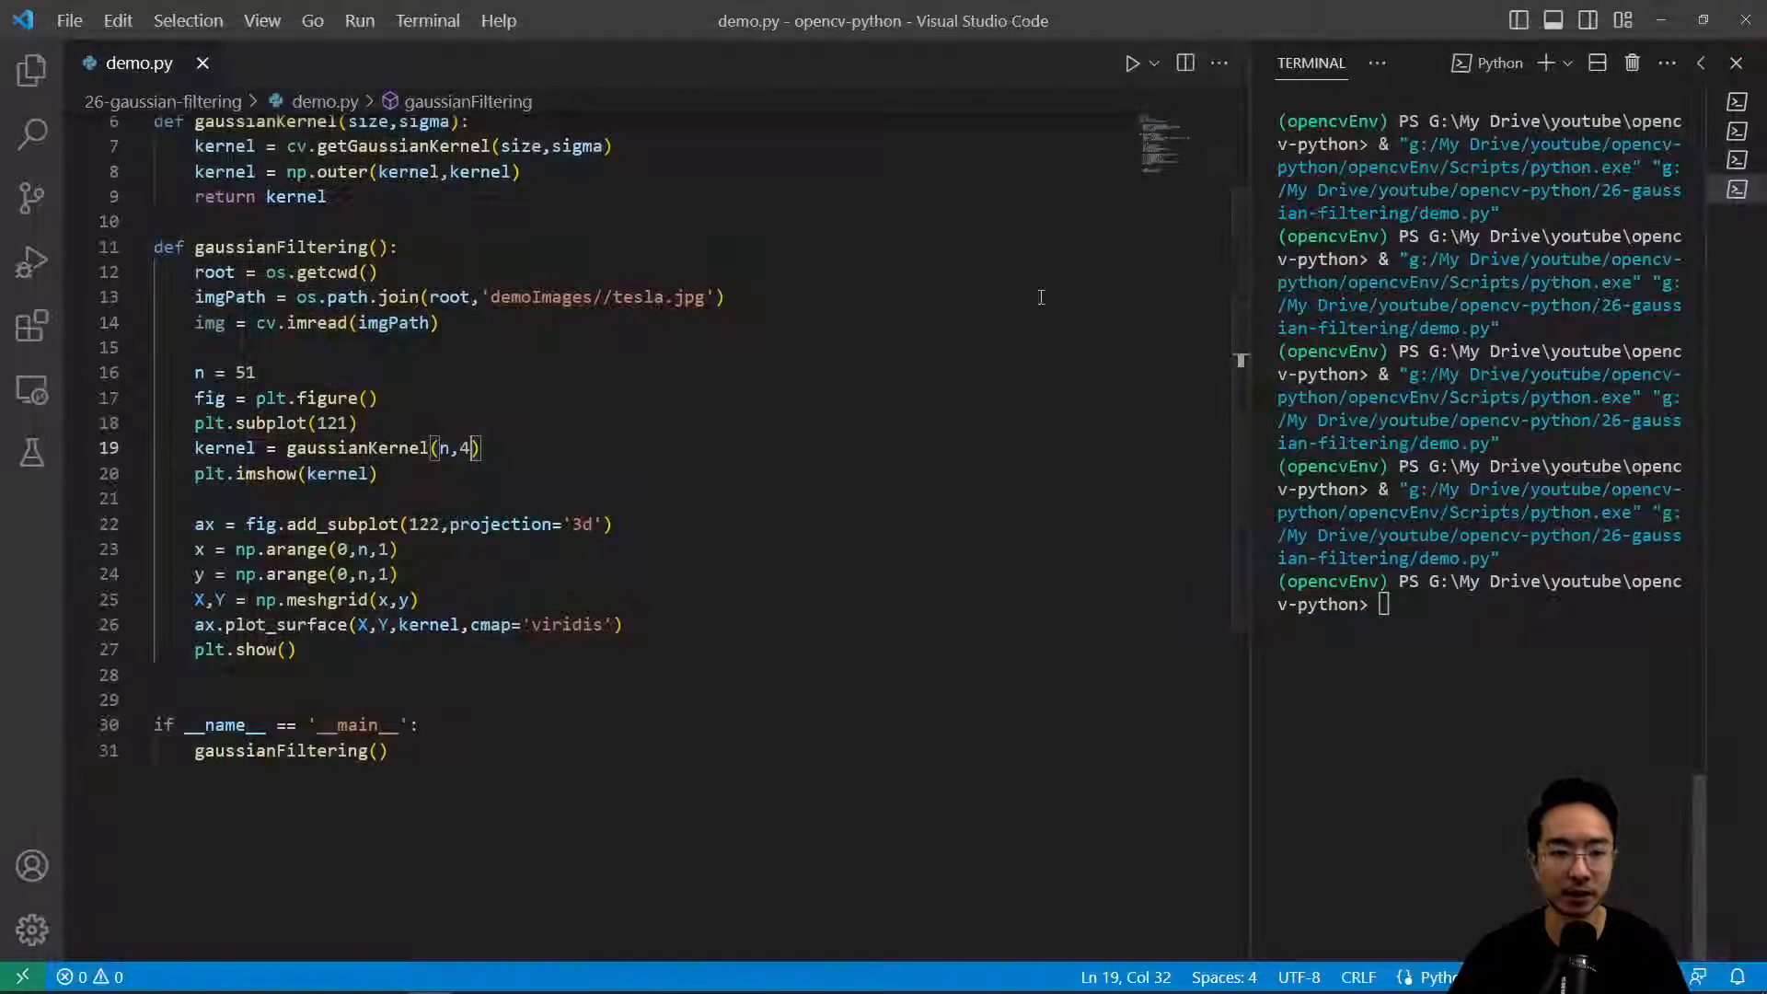
text(8)
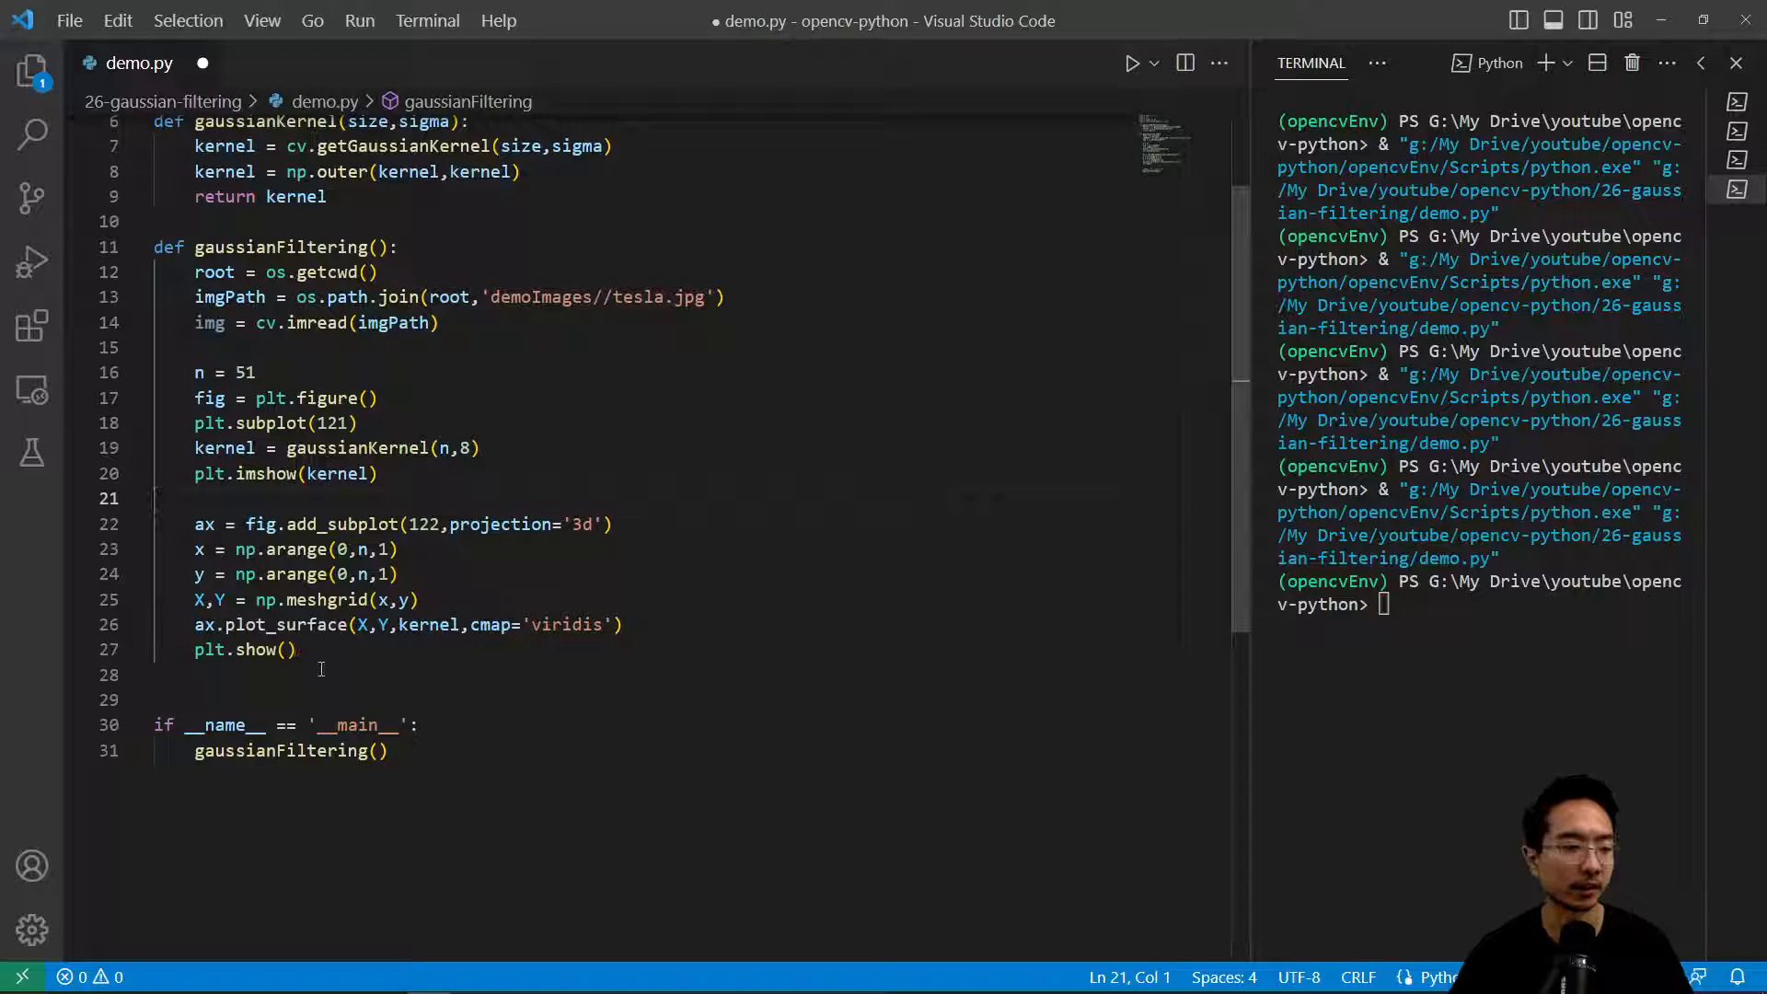
mouse_move(307, 784)
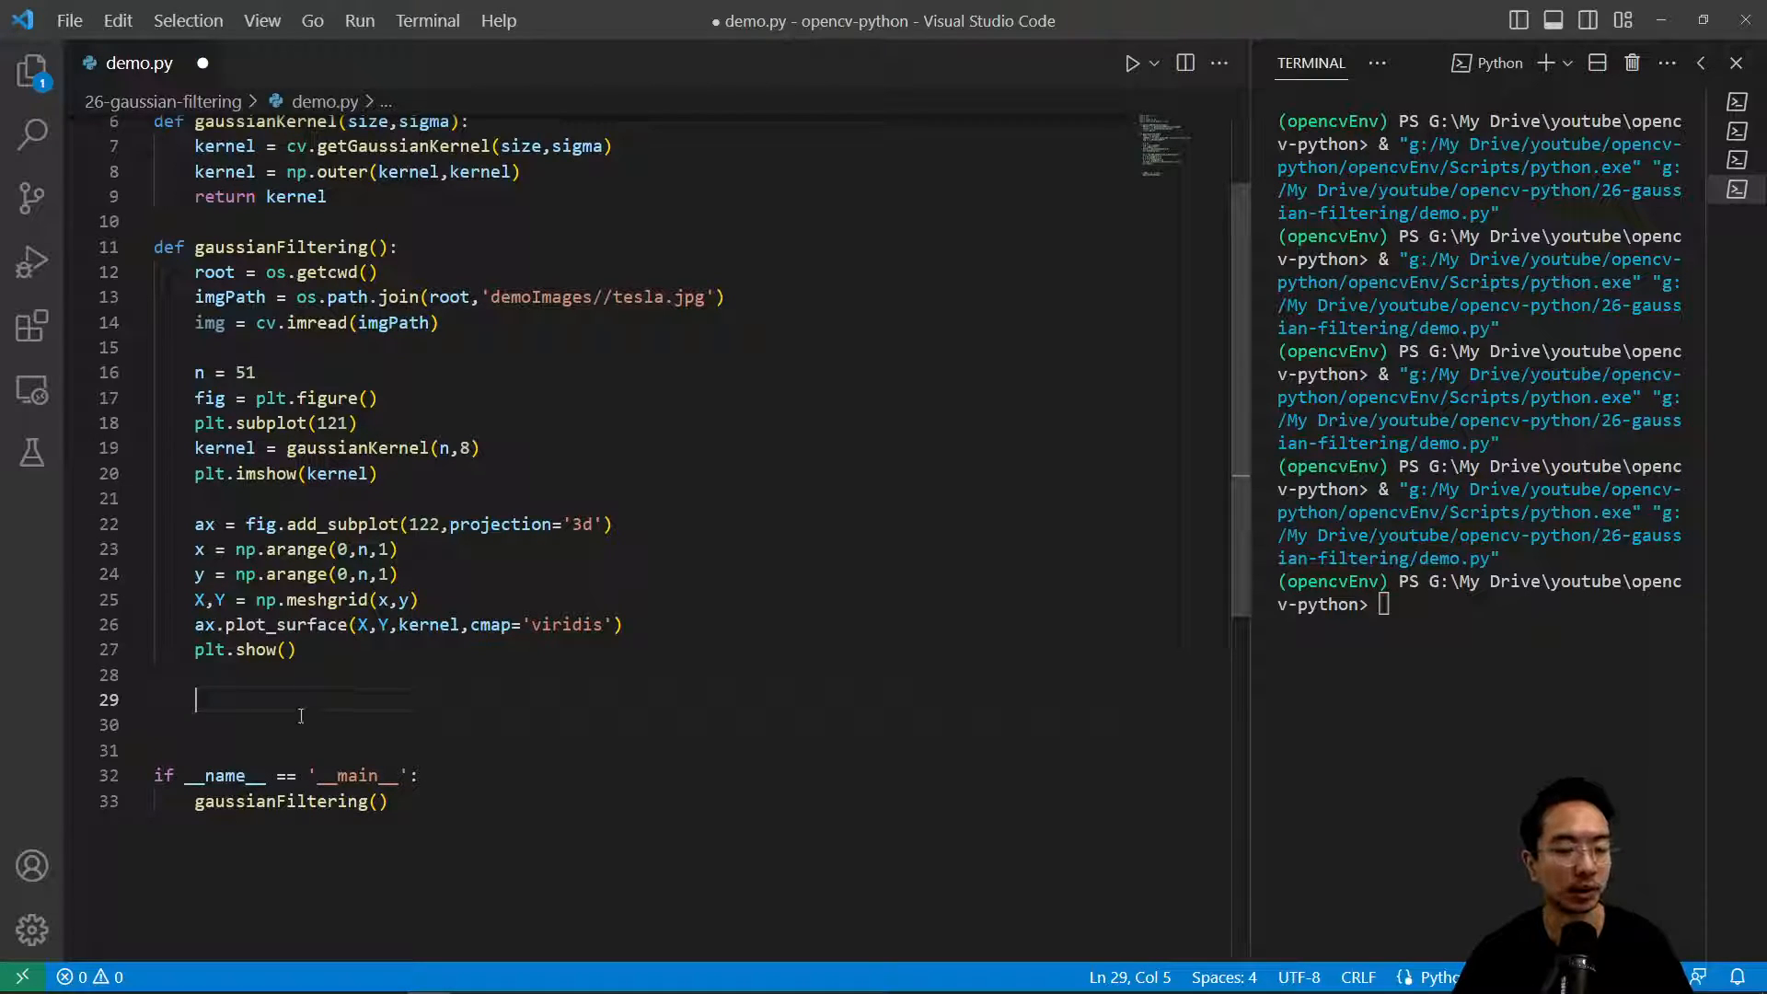
Step: Define winName = 'gaus filter' and create it with cv.namedWindow(winName)
text(winName = 'g)
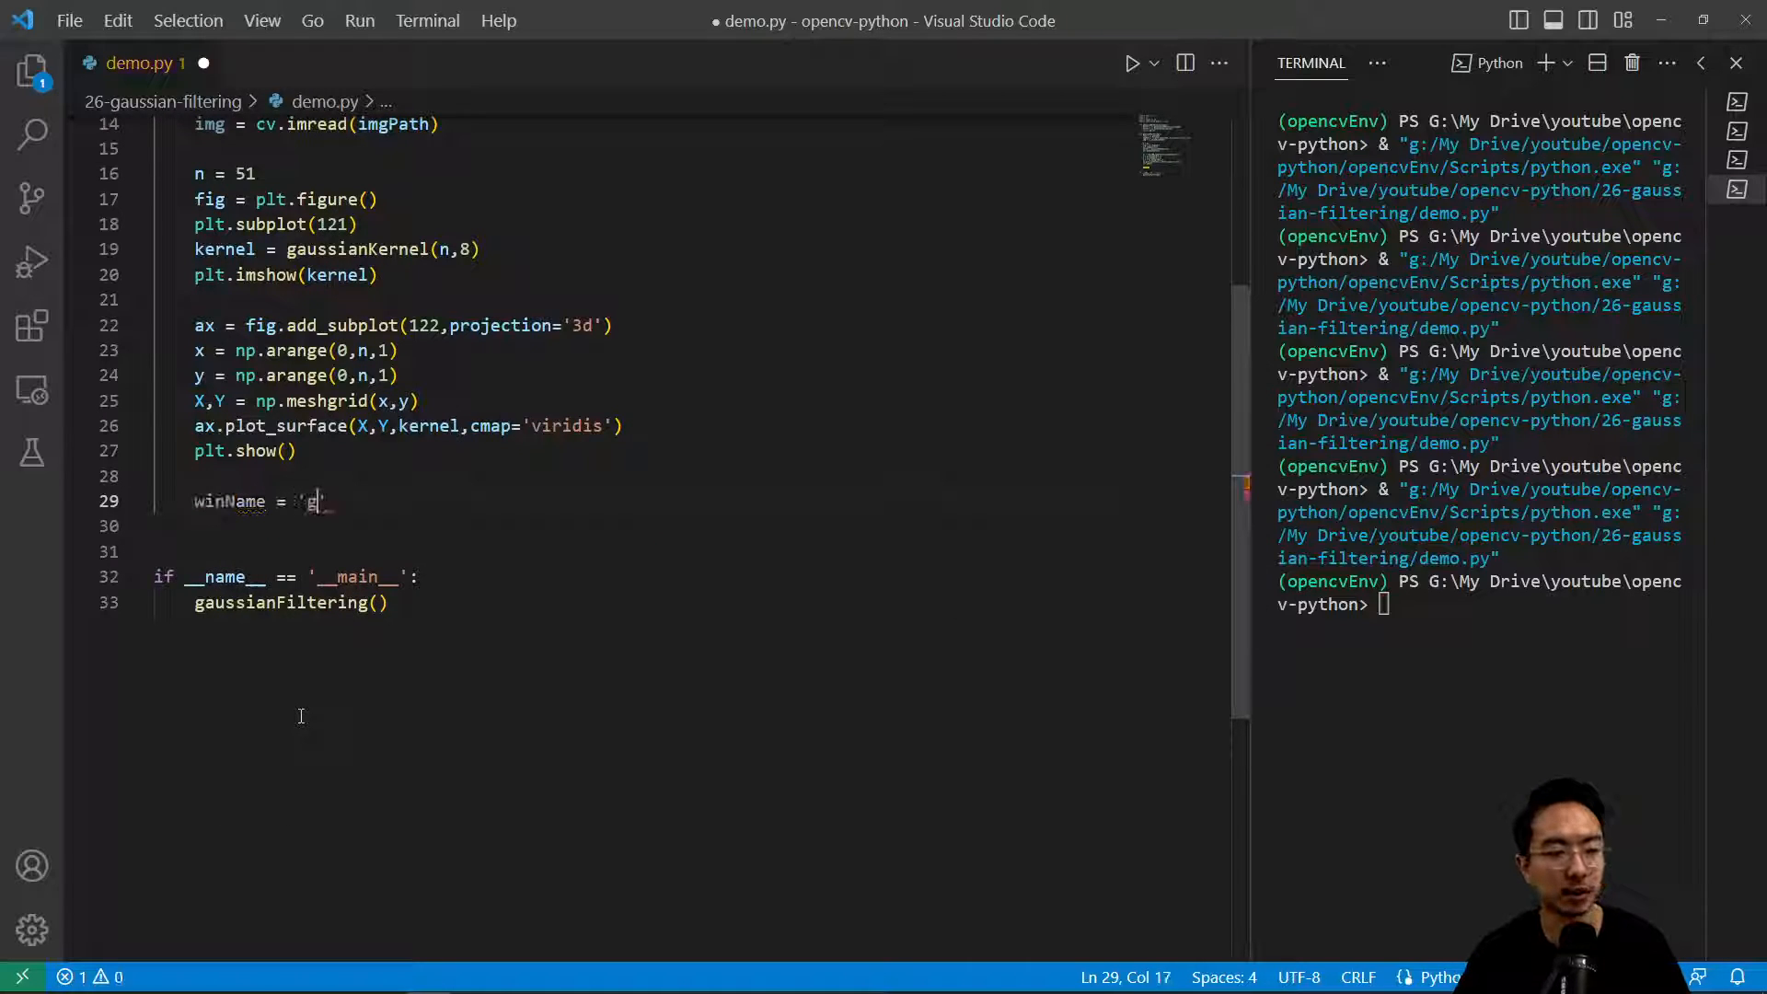
text(aus filter)
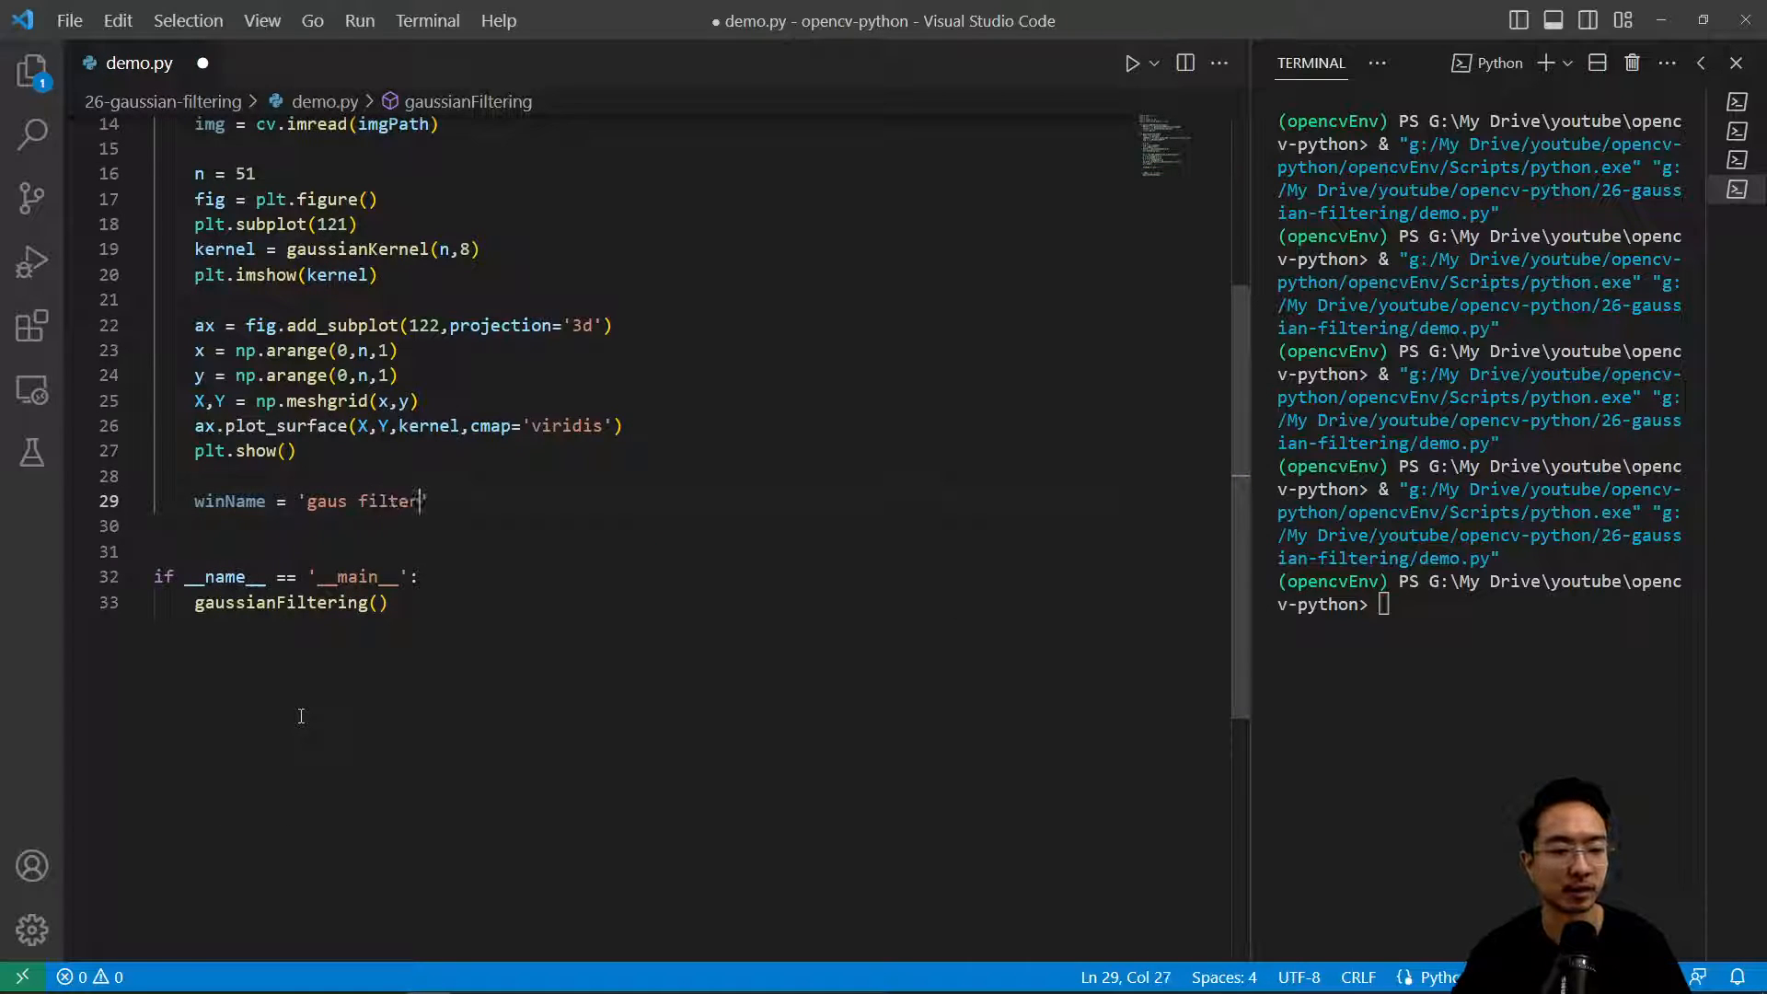
text(cv.namedWindow(winNam)
click(690, 550)
text(cv.createTrackbar('si)
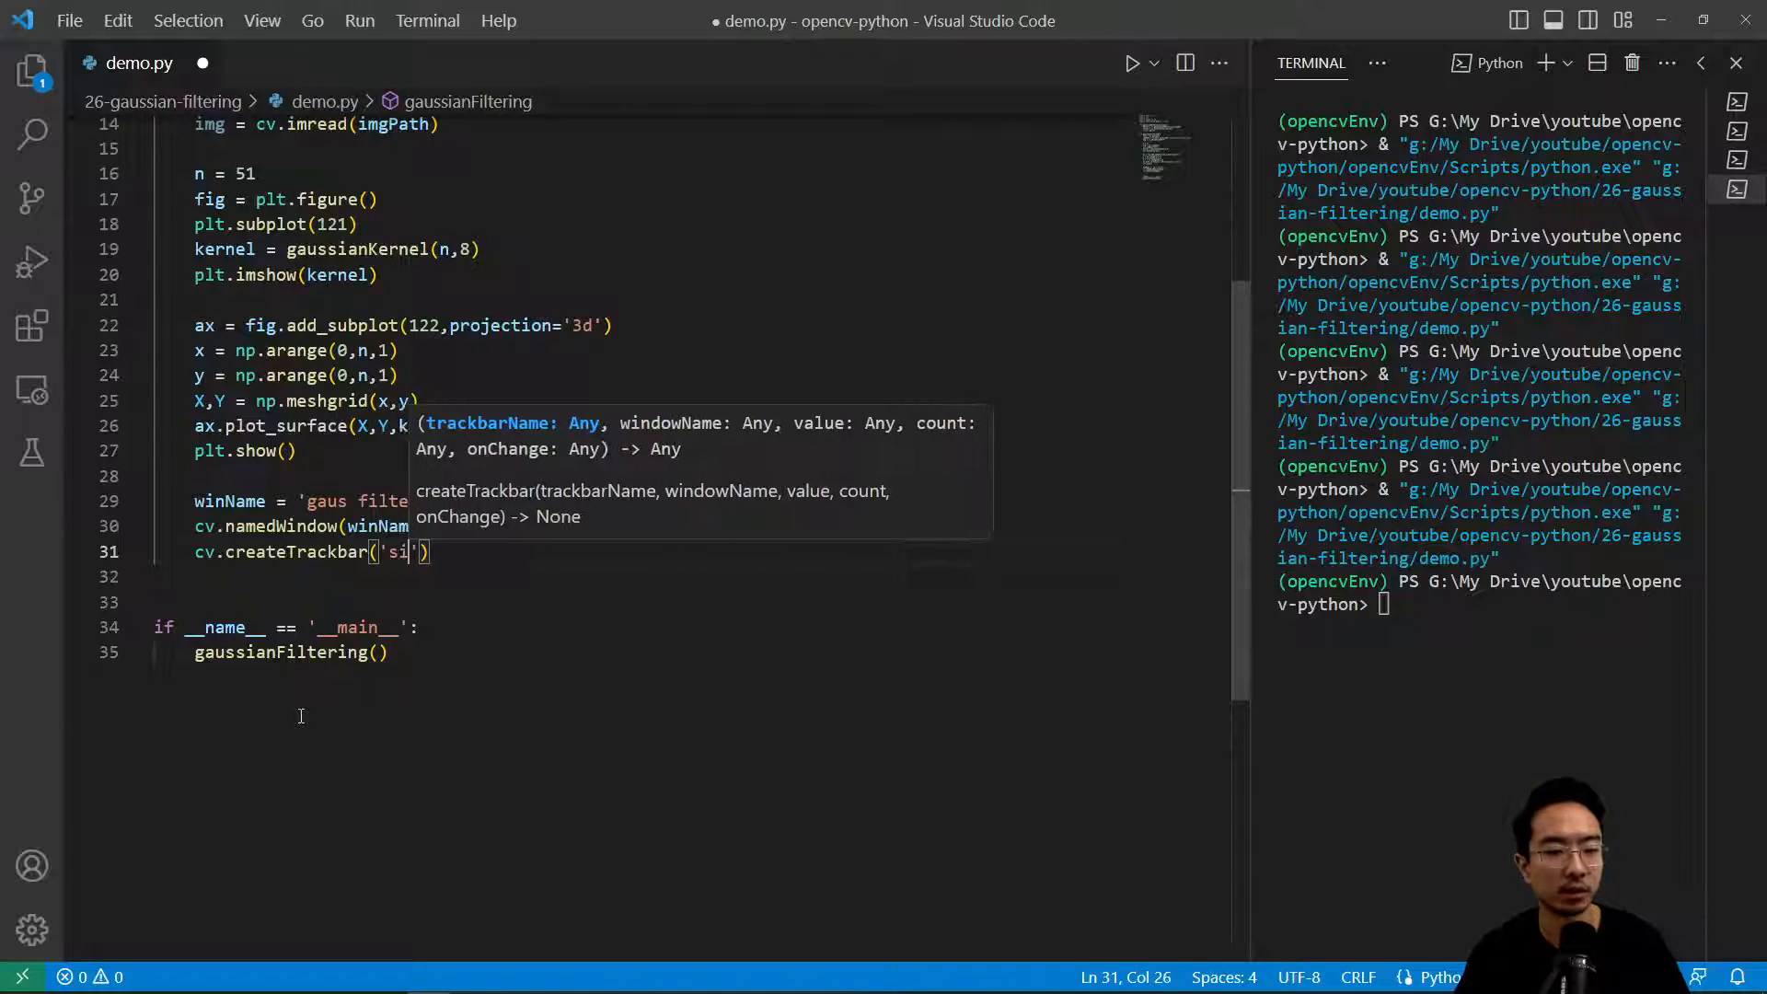
Step: Add a 'sigma' trackbar on winName ranging 1 to 20 that calls callback
text(gma)
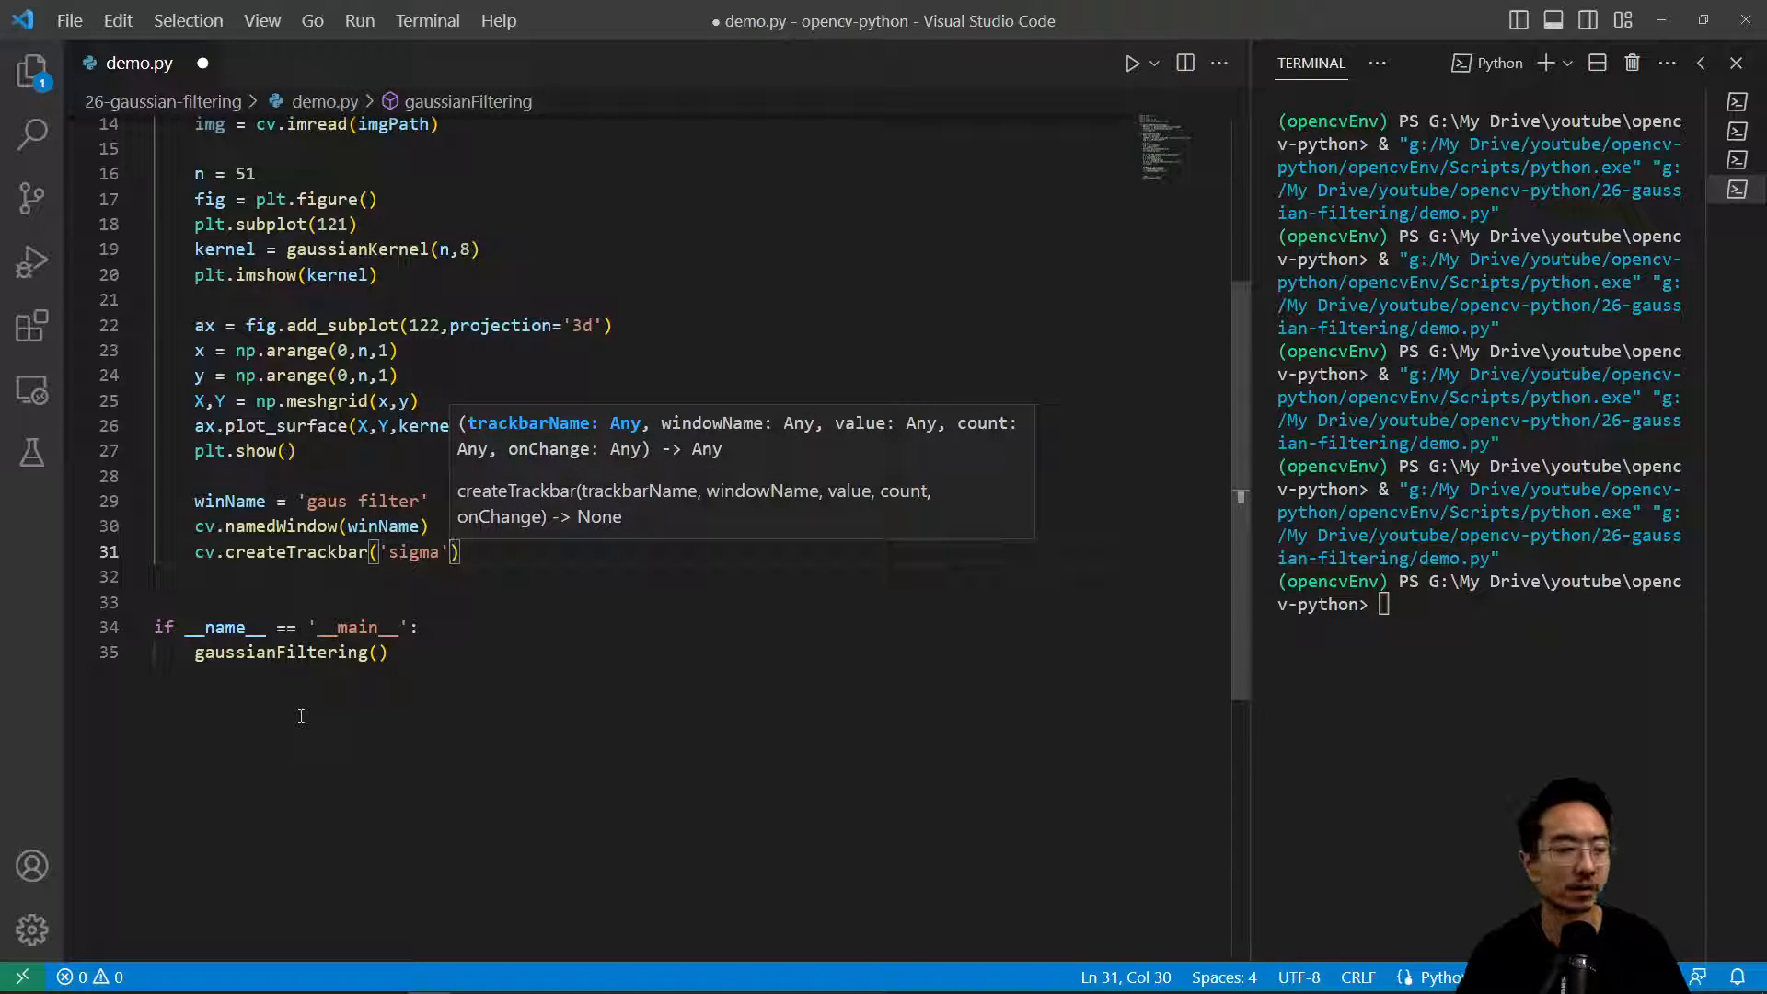
text(,winName)
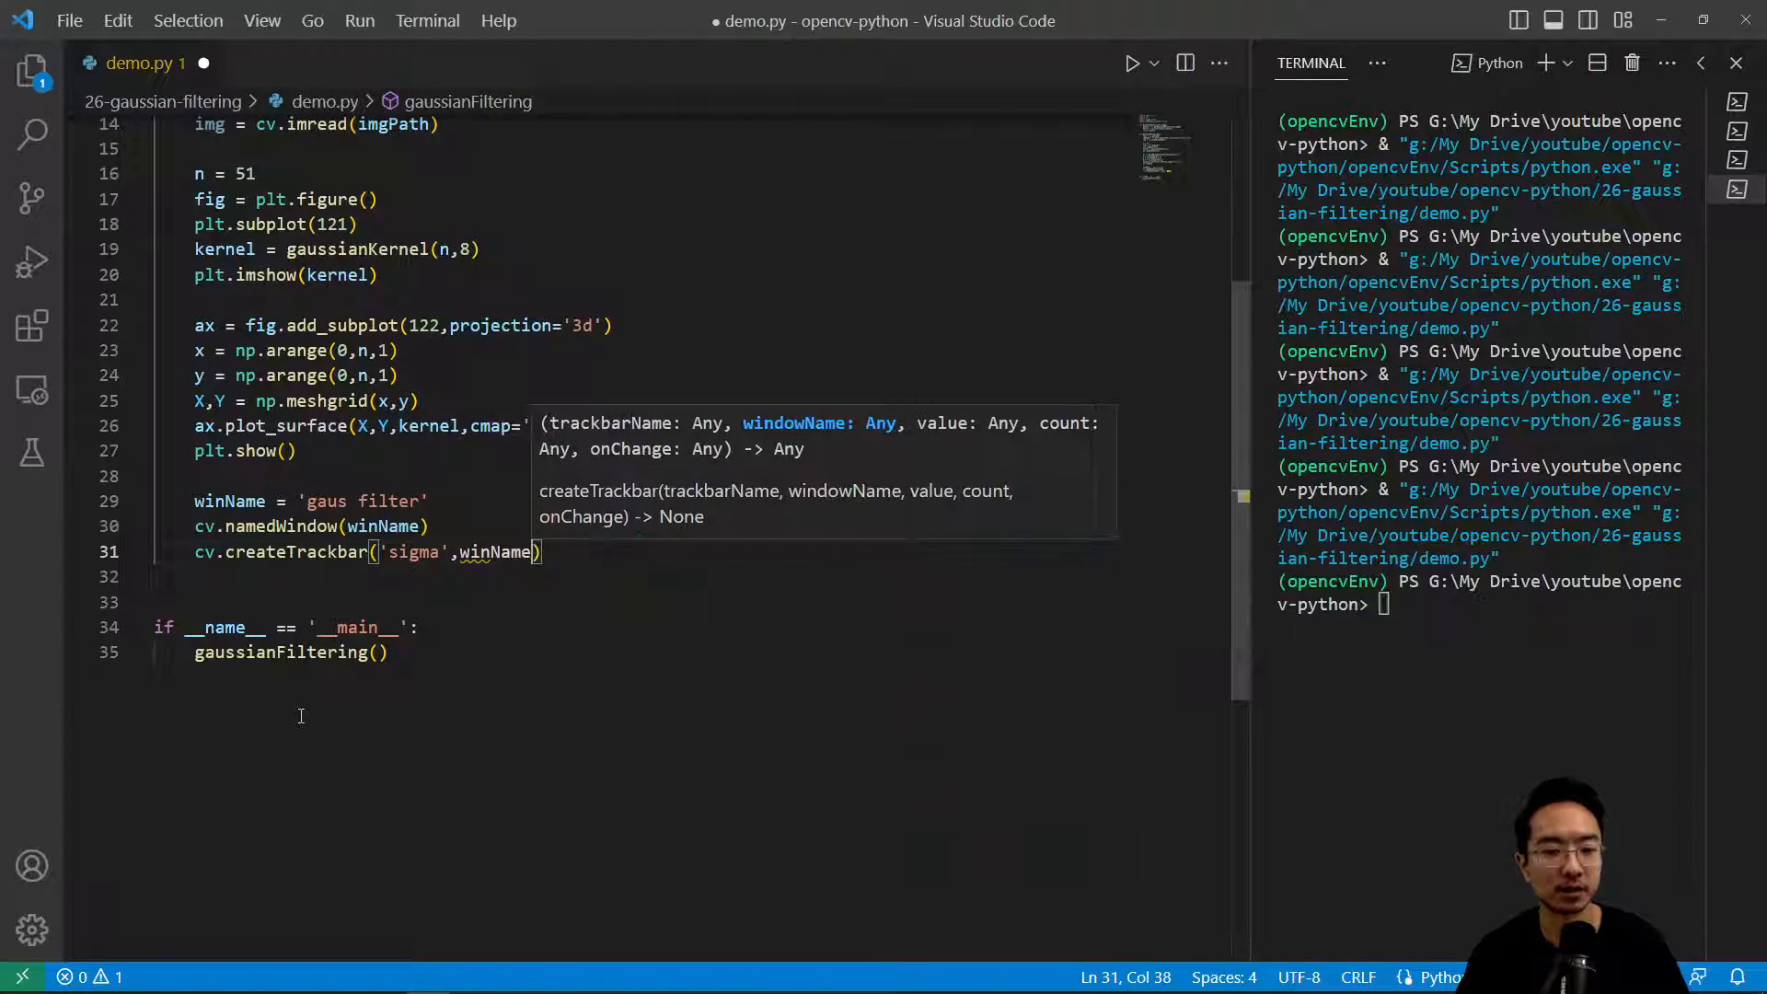
text(,1,20)
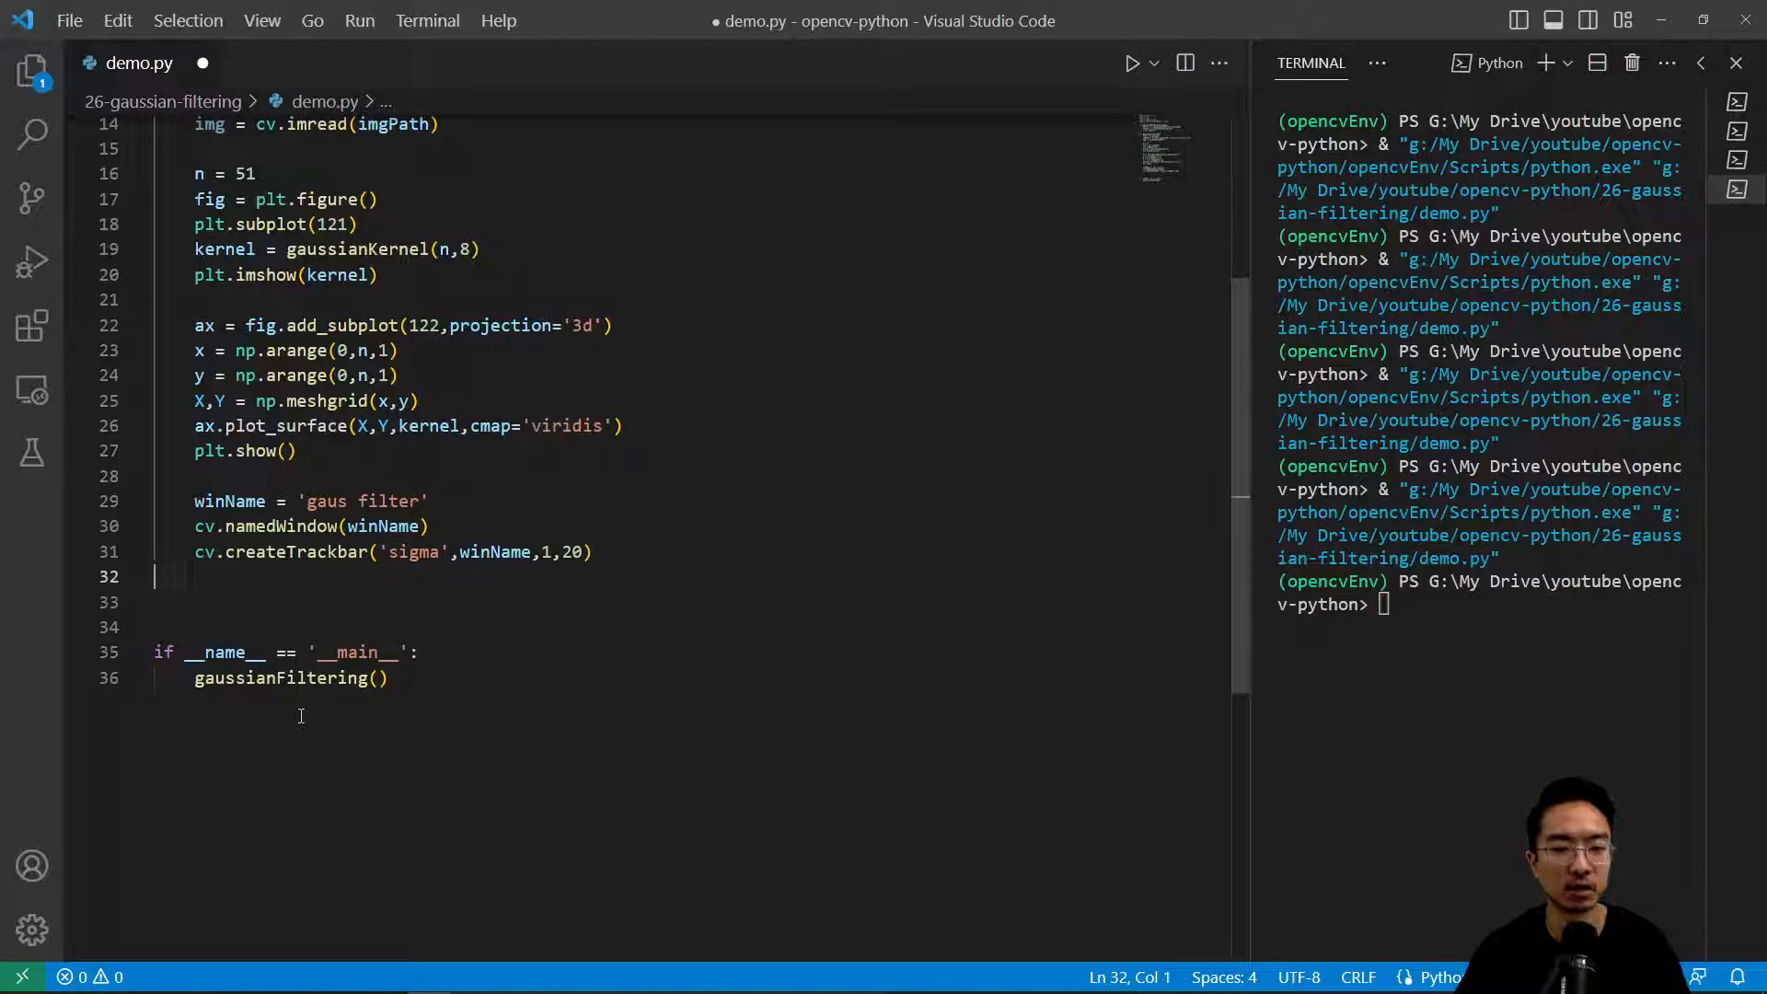
click(326, 550)
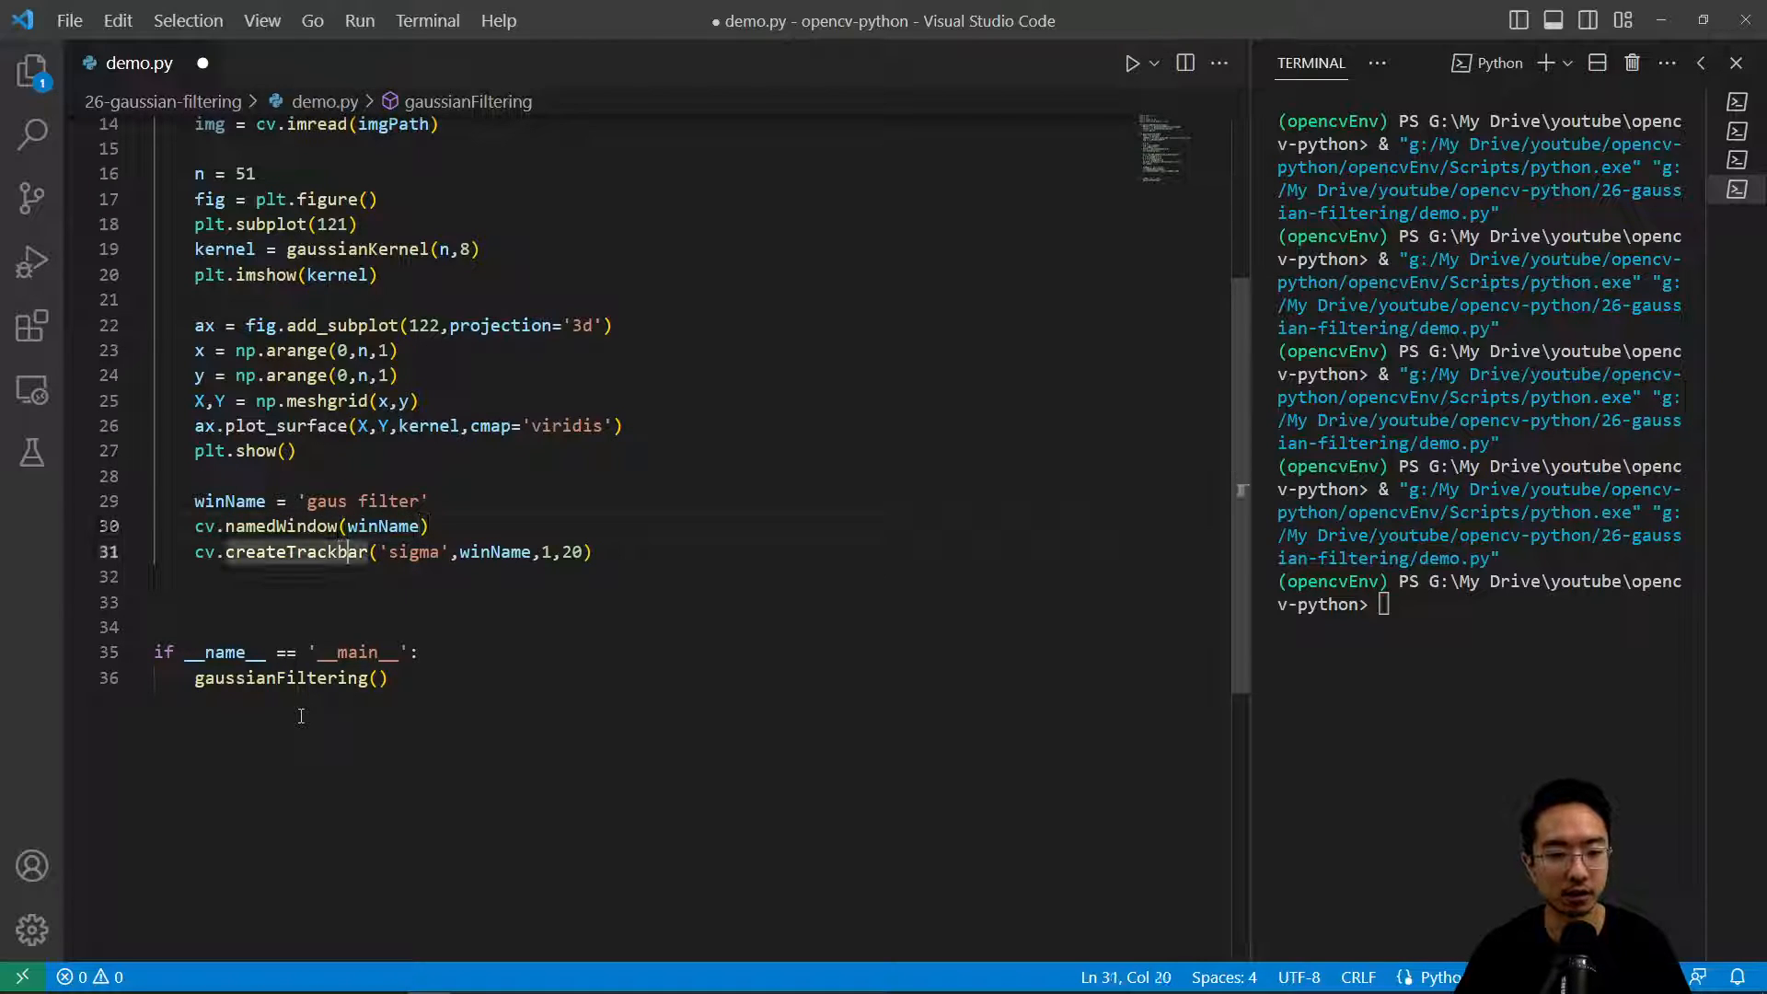
text(,c)
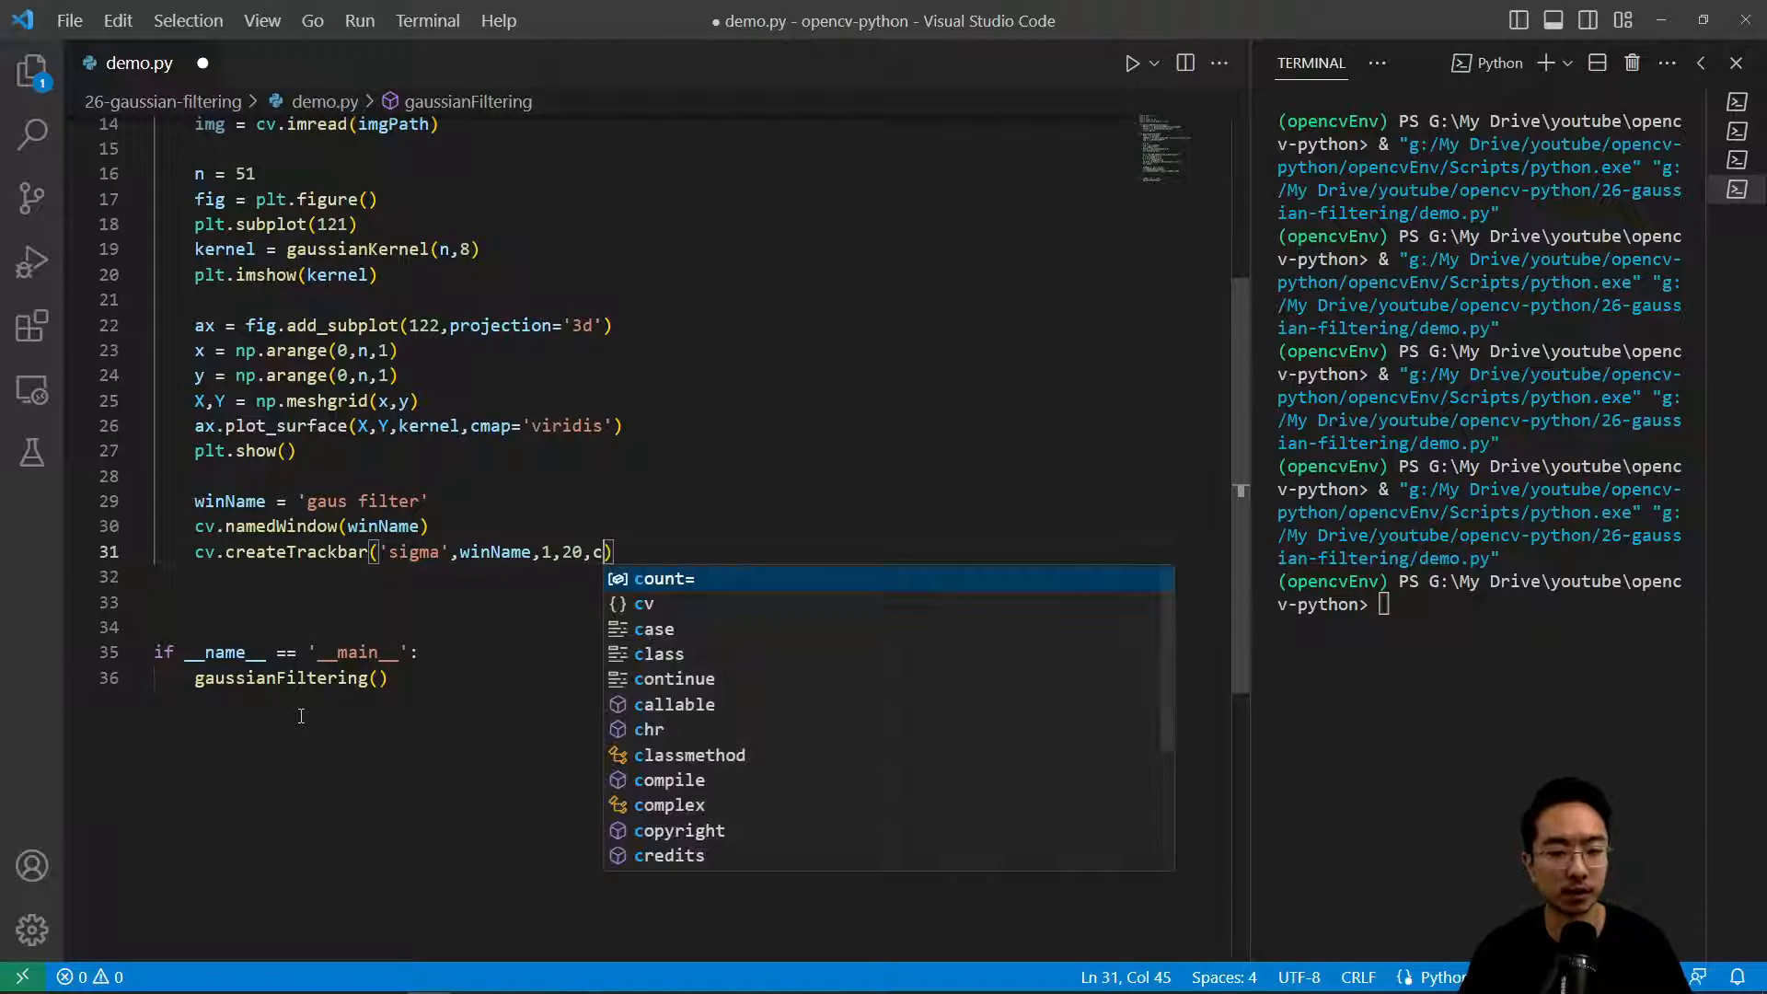
text(allback)
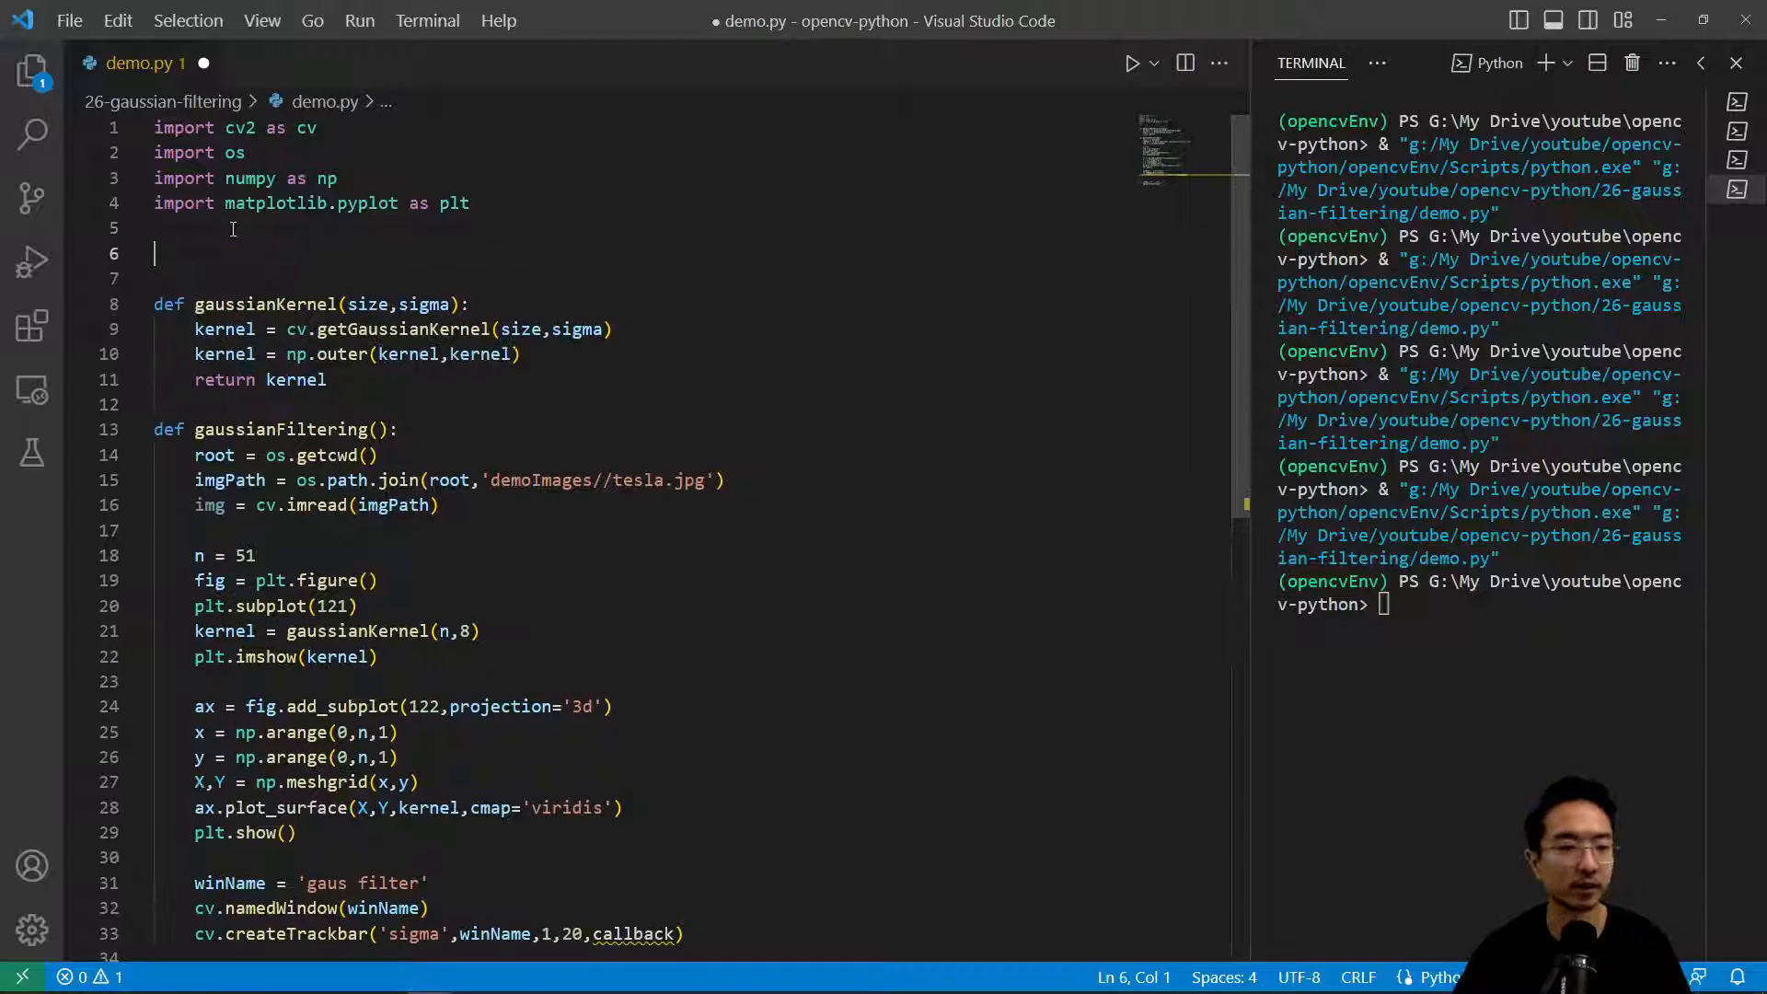
Step: Write def callback(input): with a pass body below the imports
text(def callback()
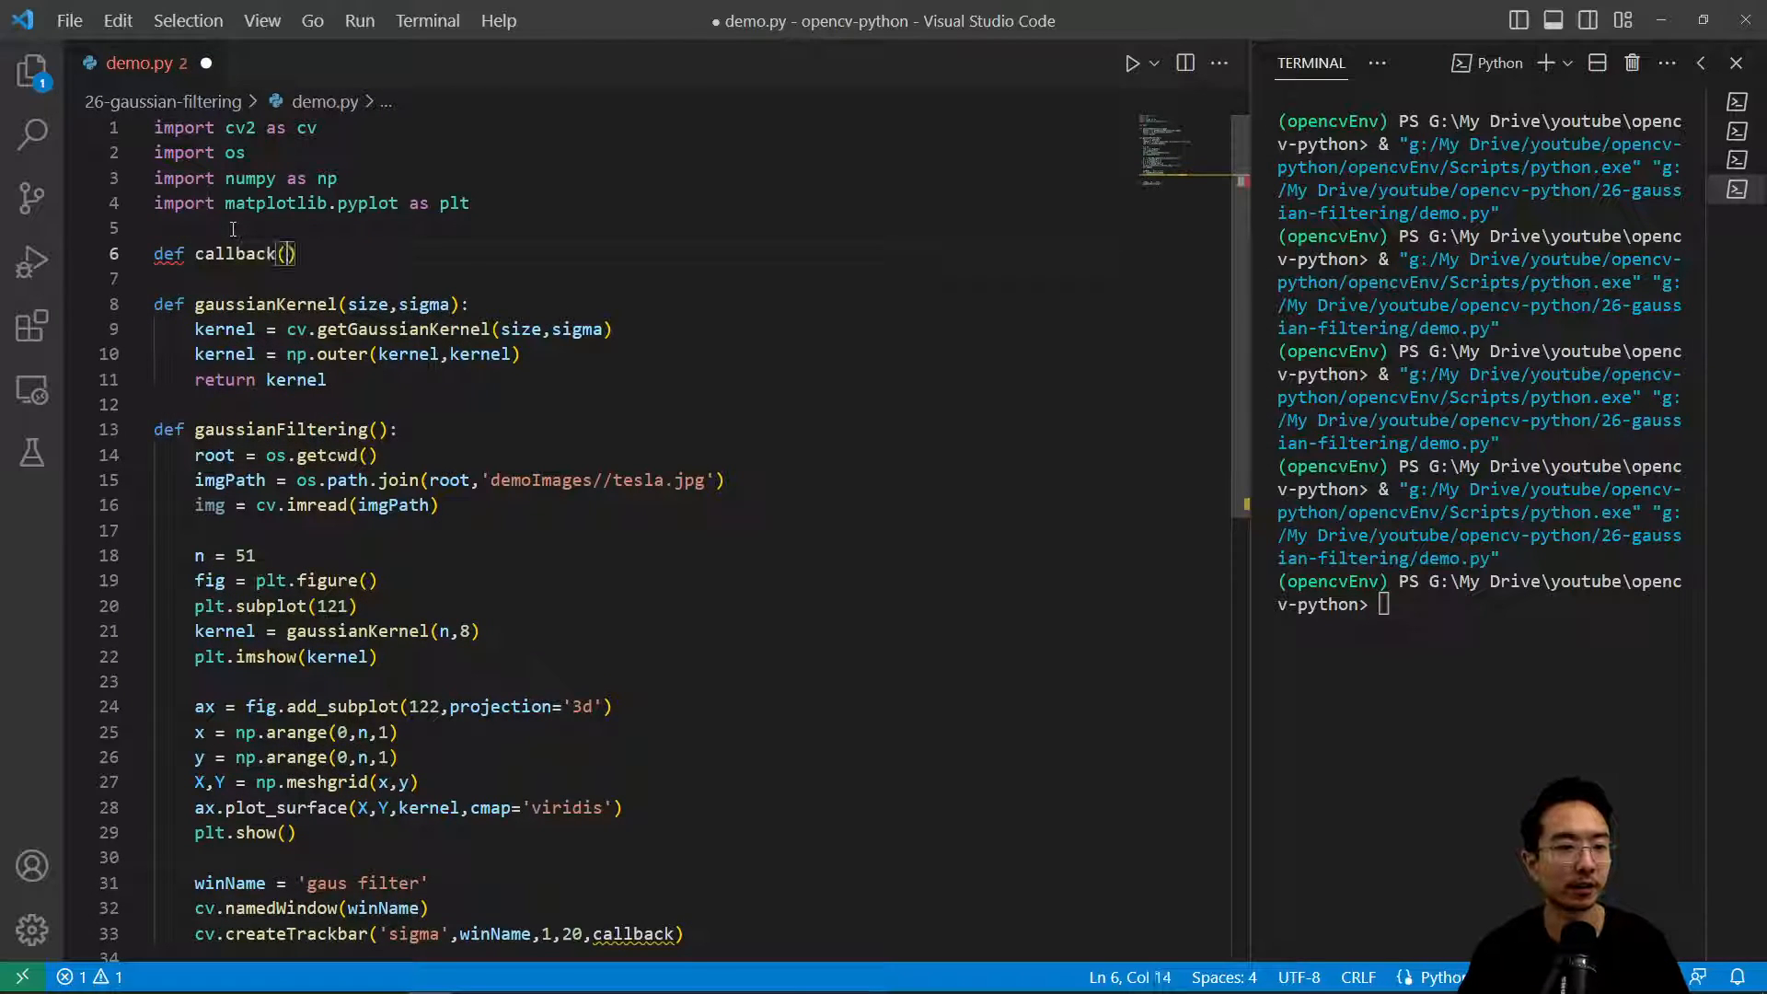
text(input):)
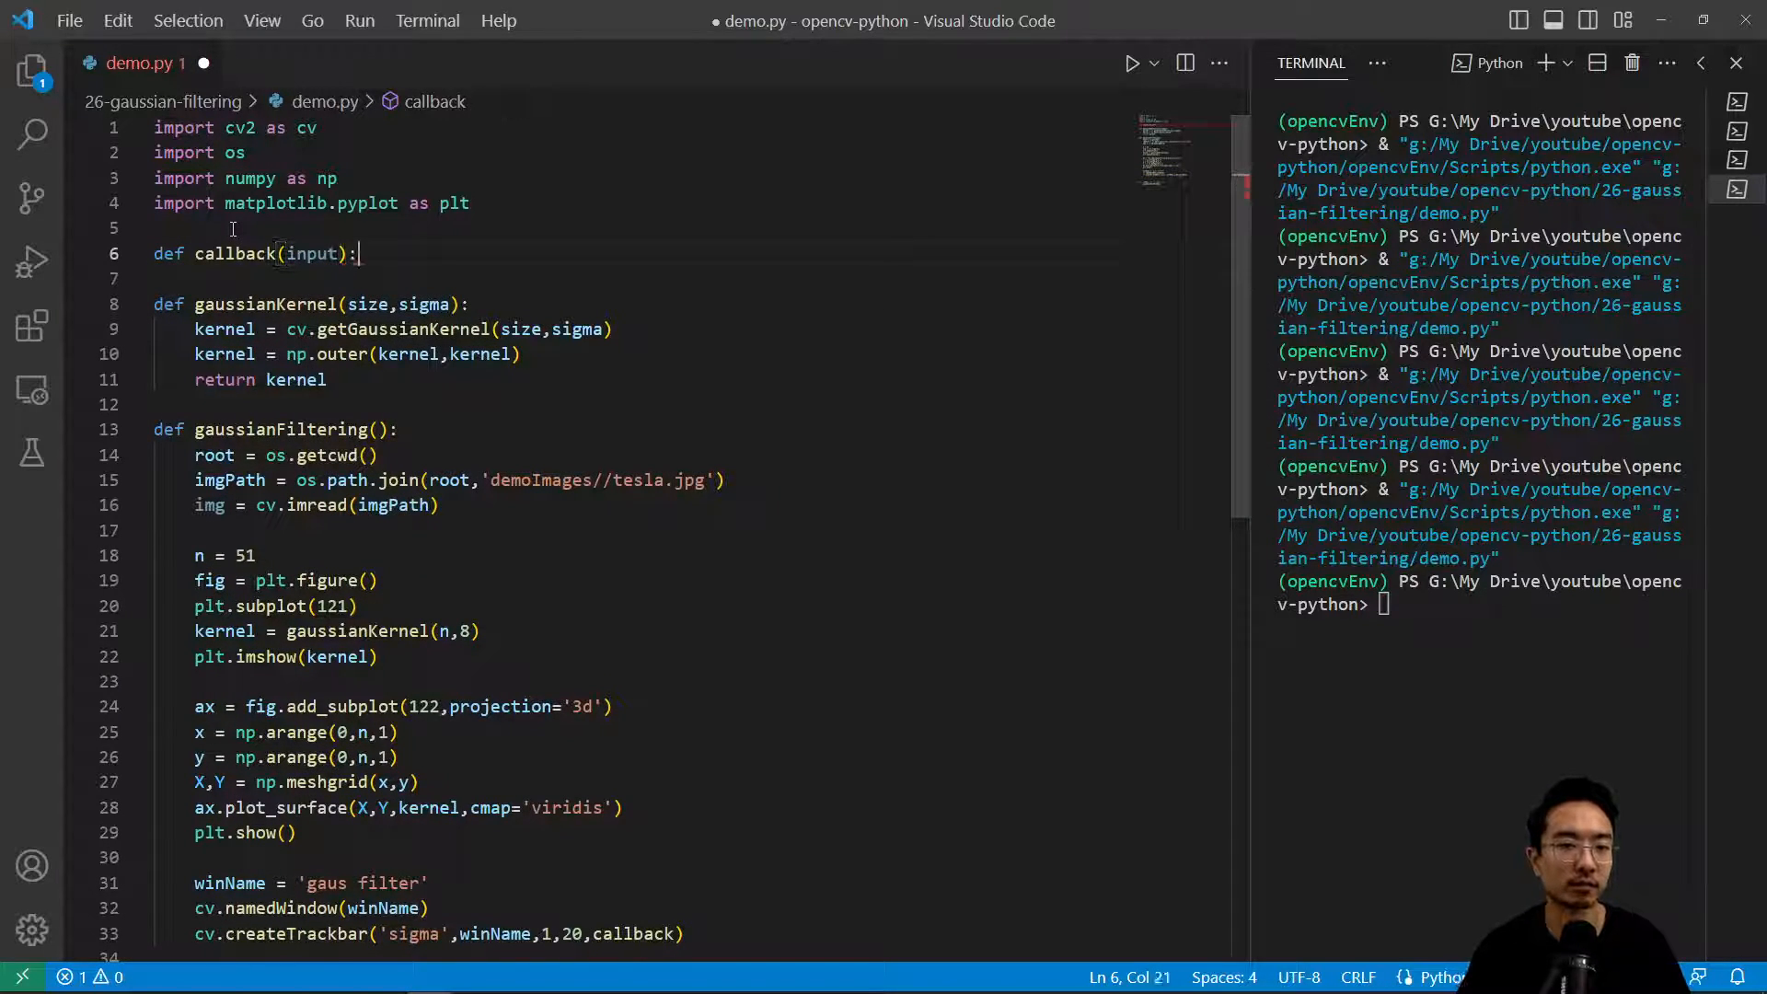
text(pass)
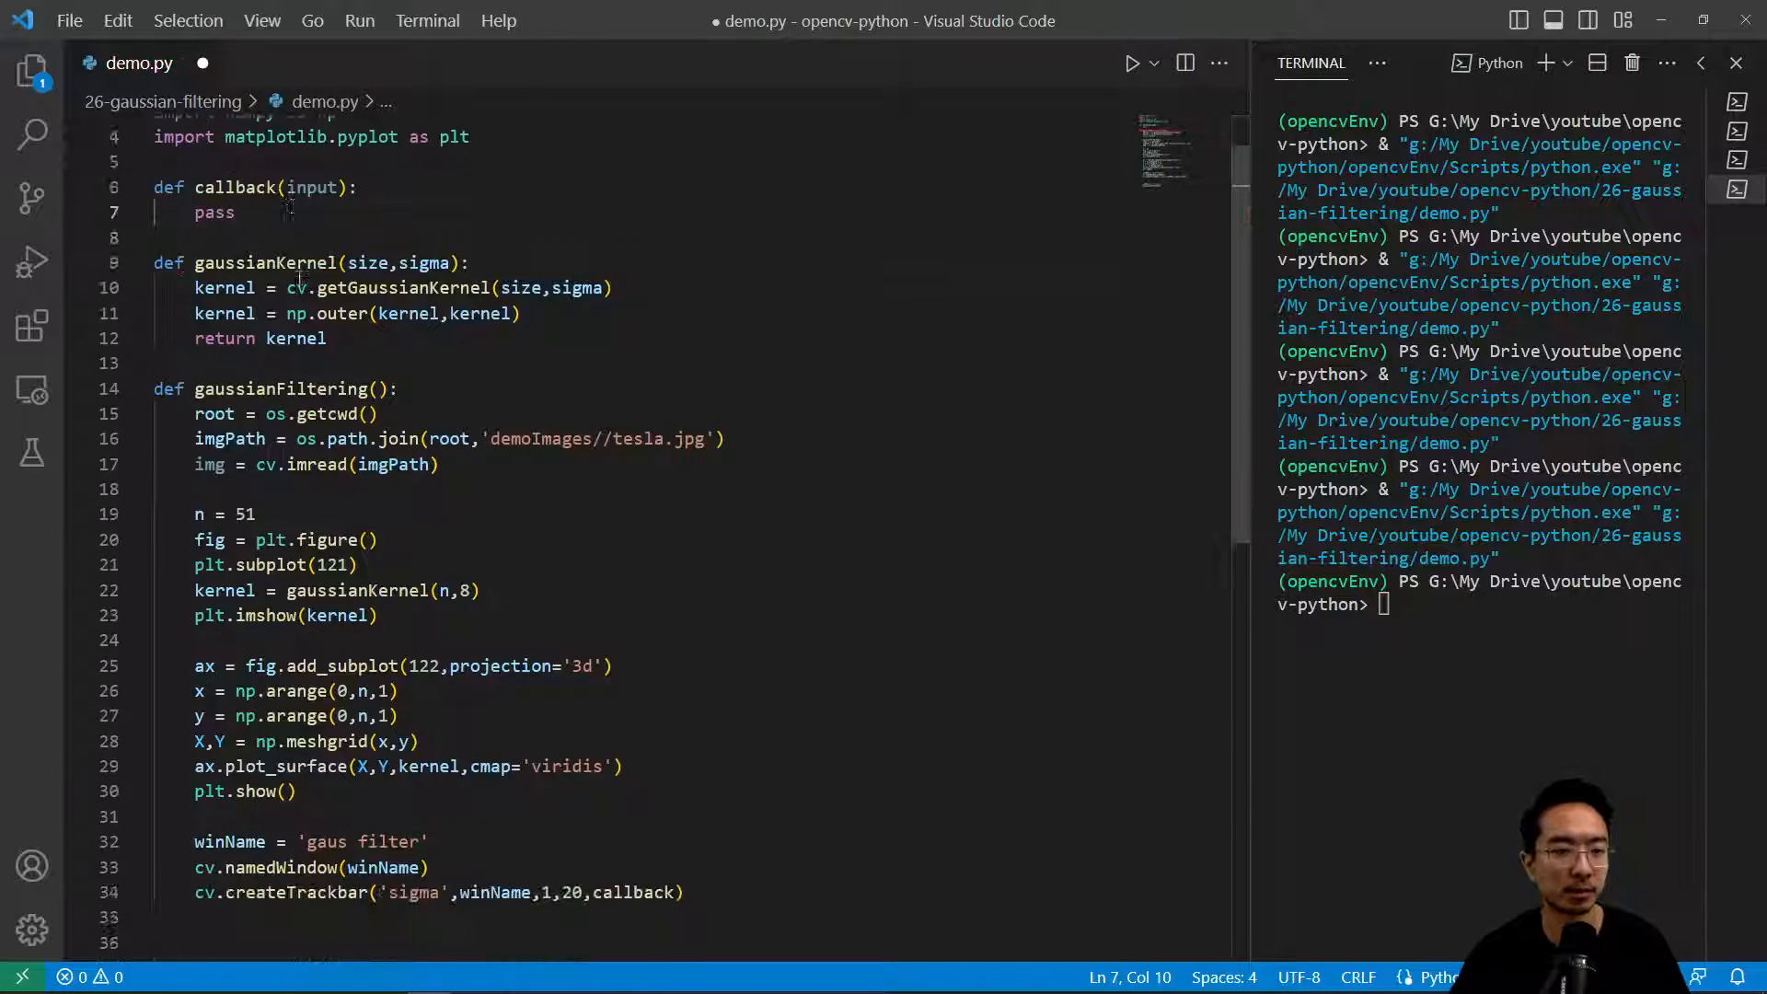
scroll(down, 3)
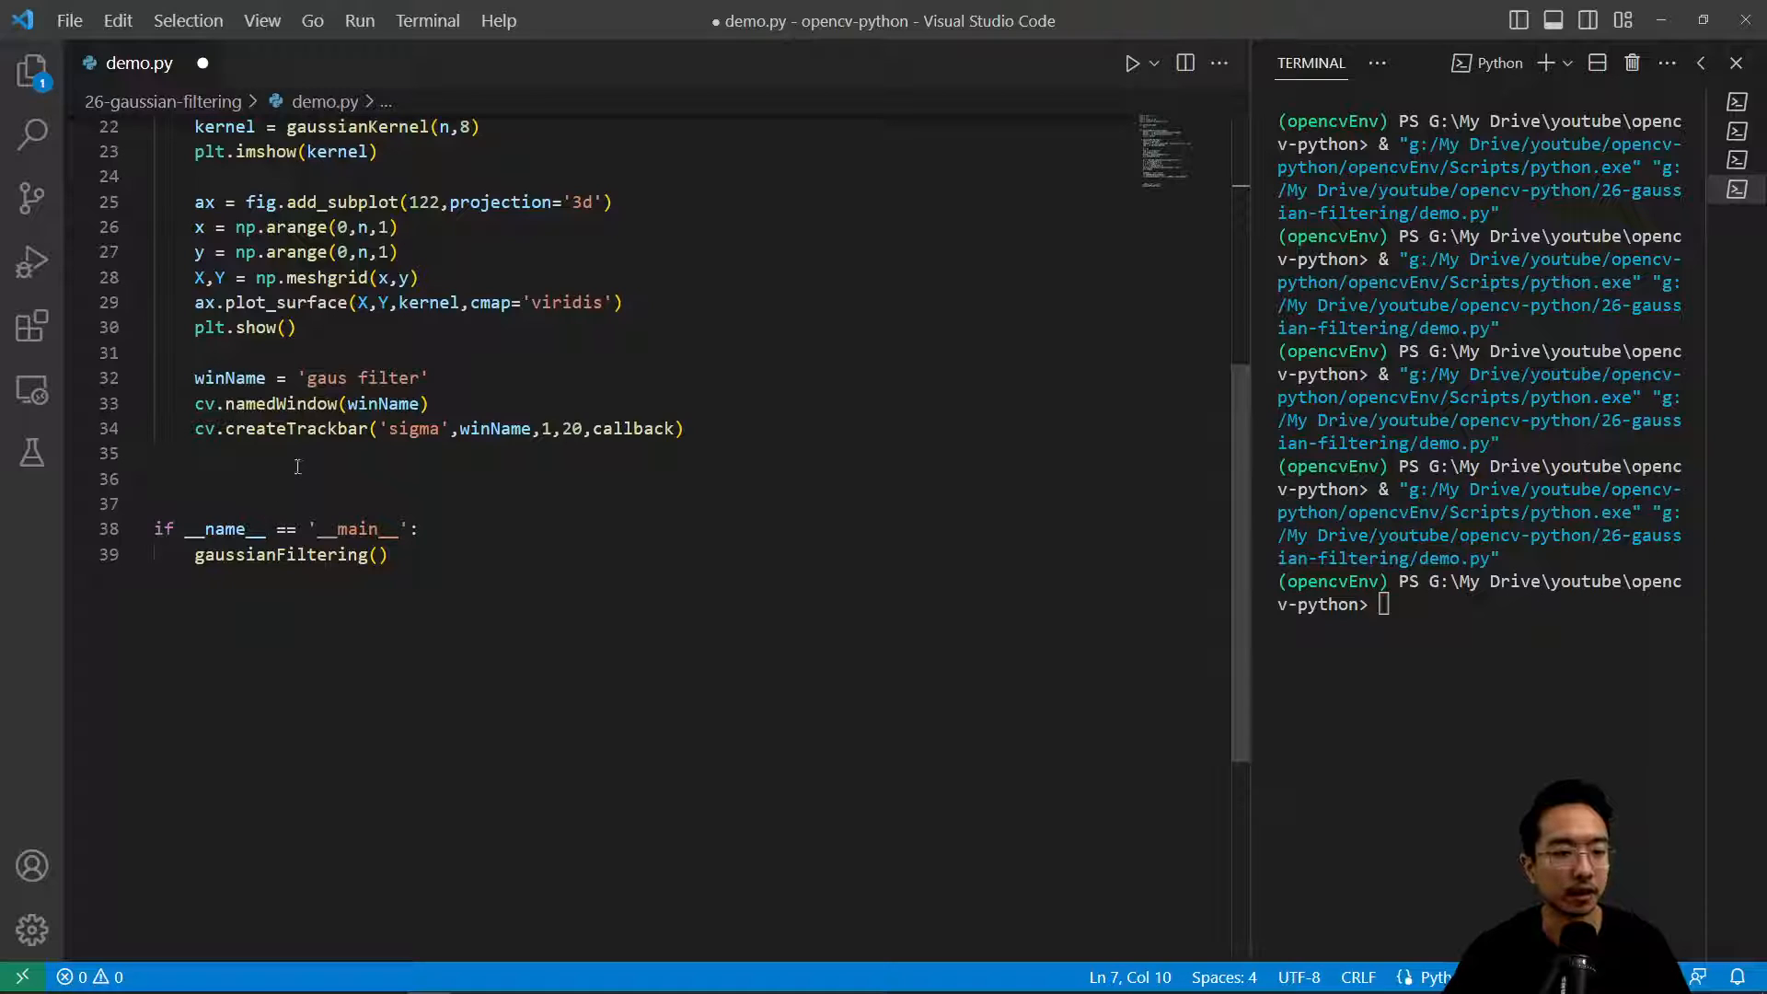
Step: Read height and width from img.shape, set scale = 1/4 and compute the scaled int width
text(heigh)
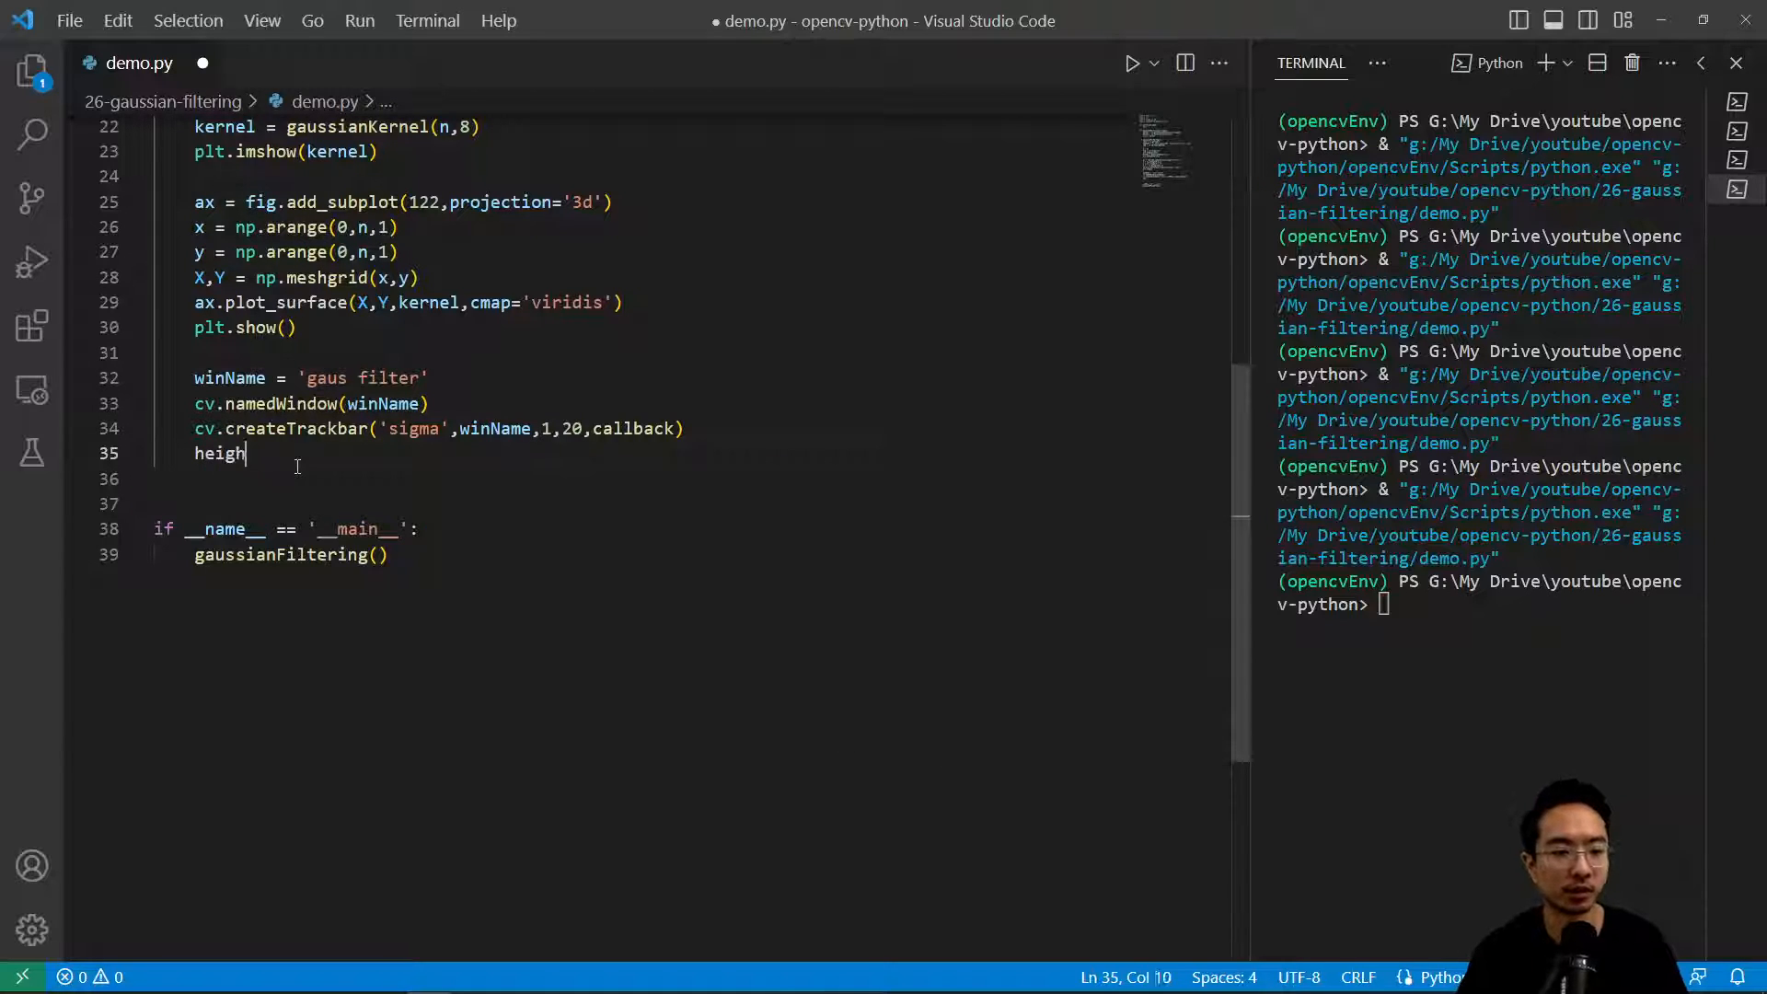
text(t,width,_ =)
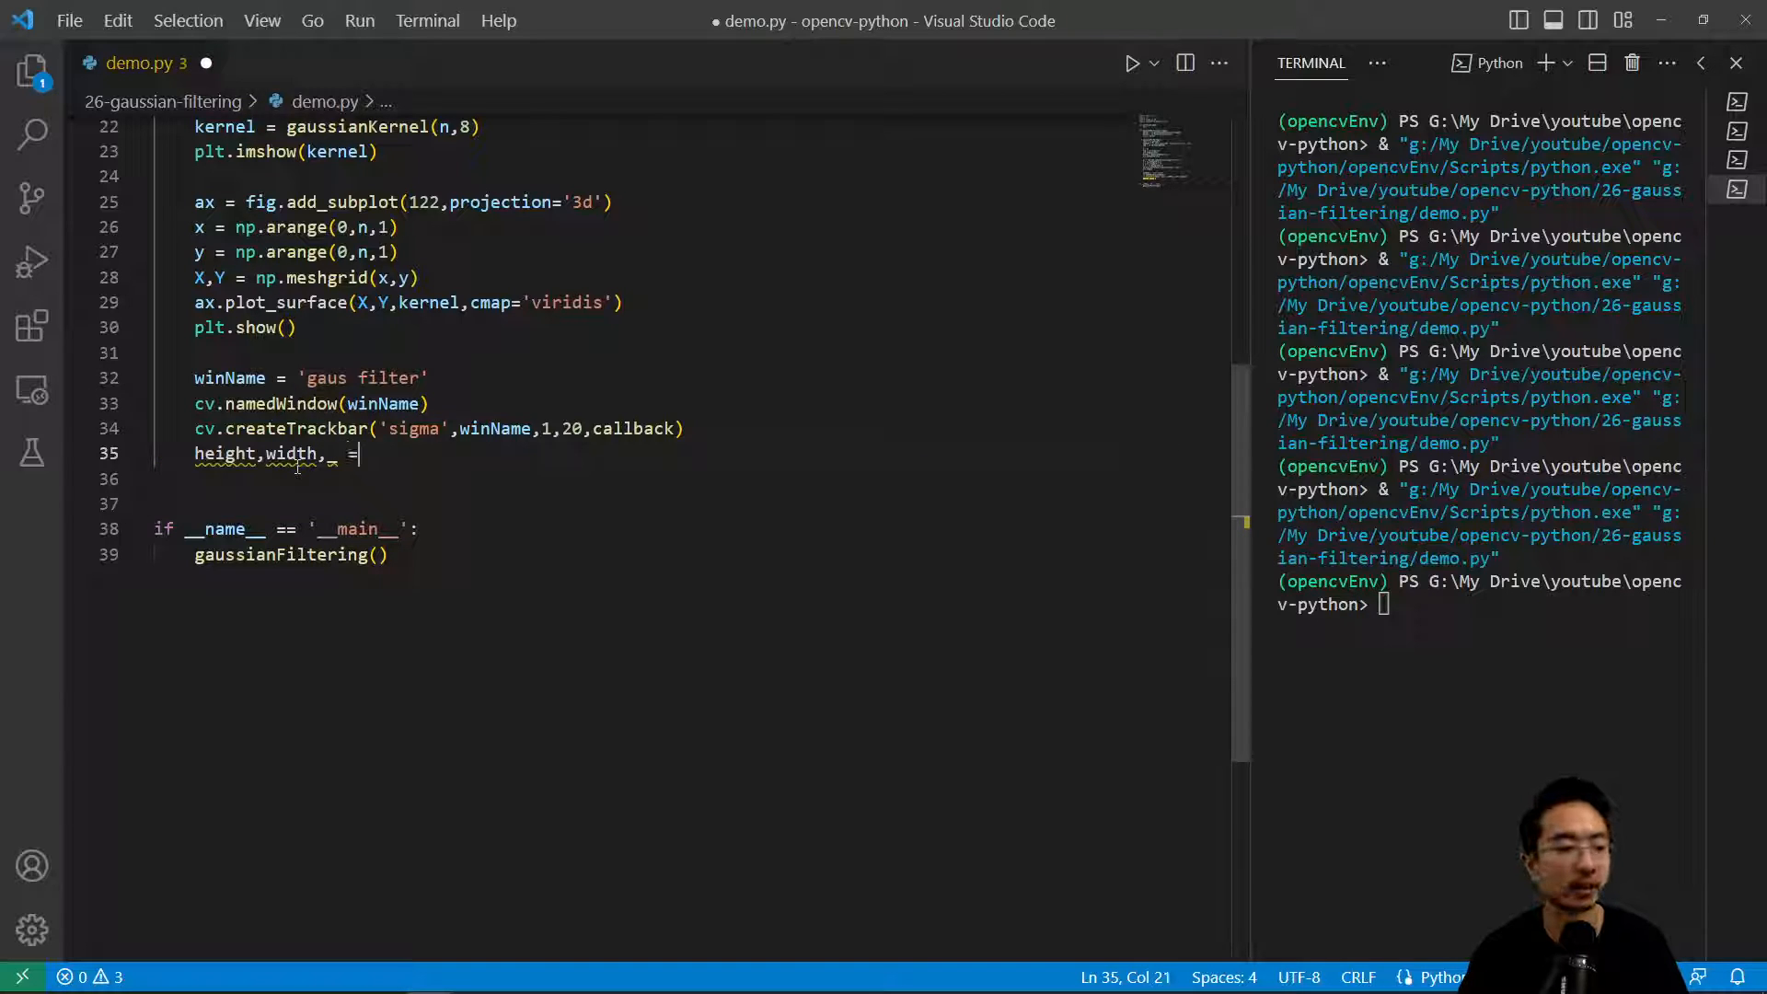
text(img.shape)
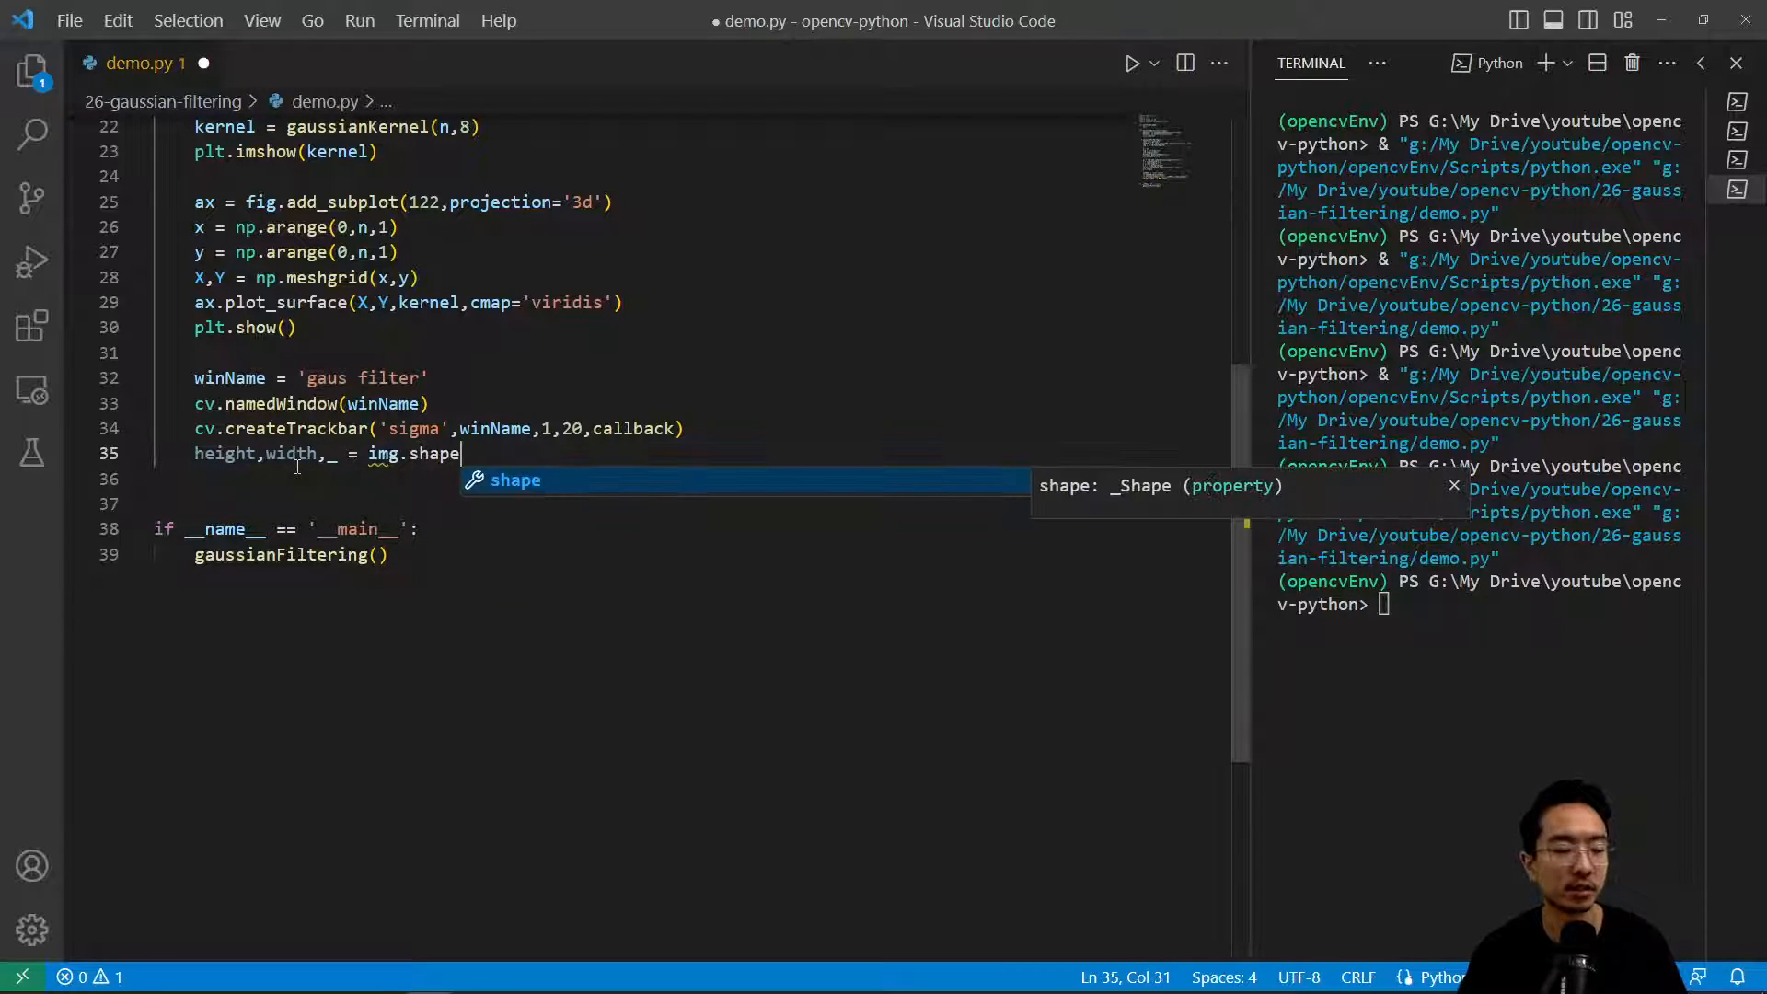
key(Escape)
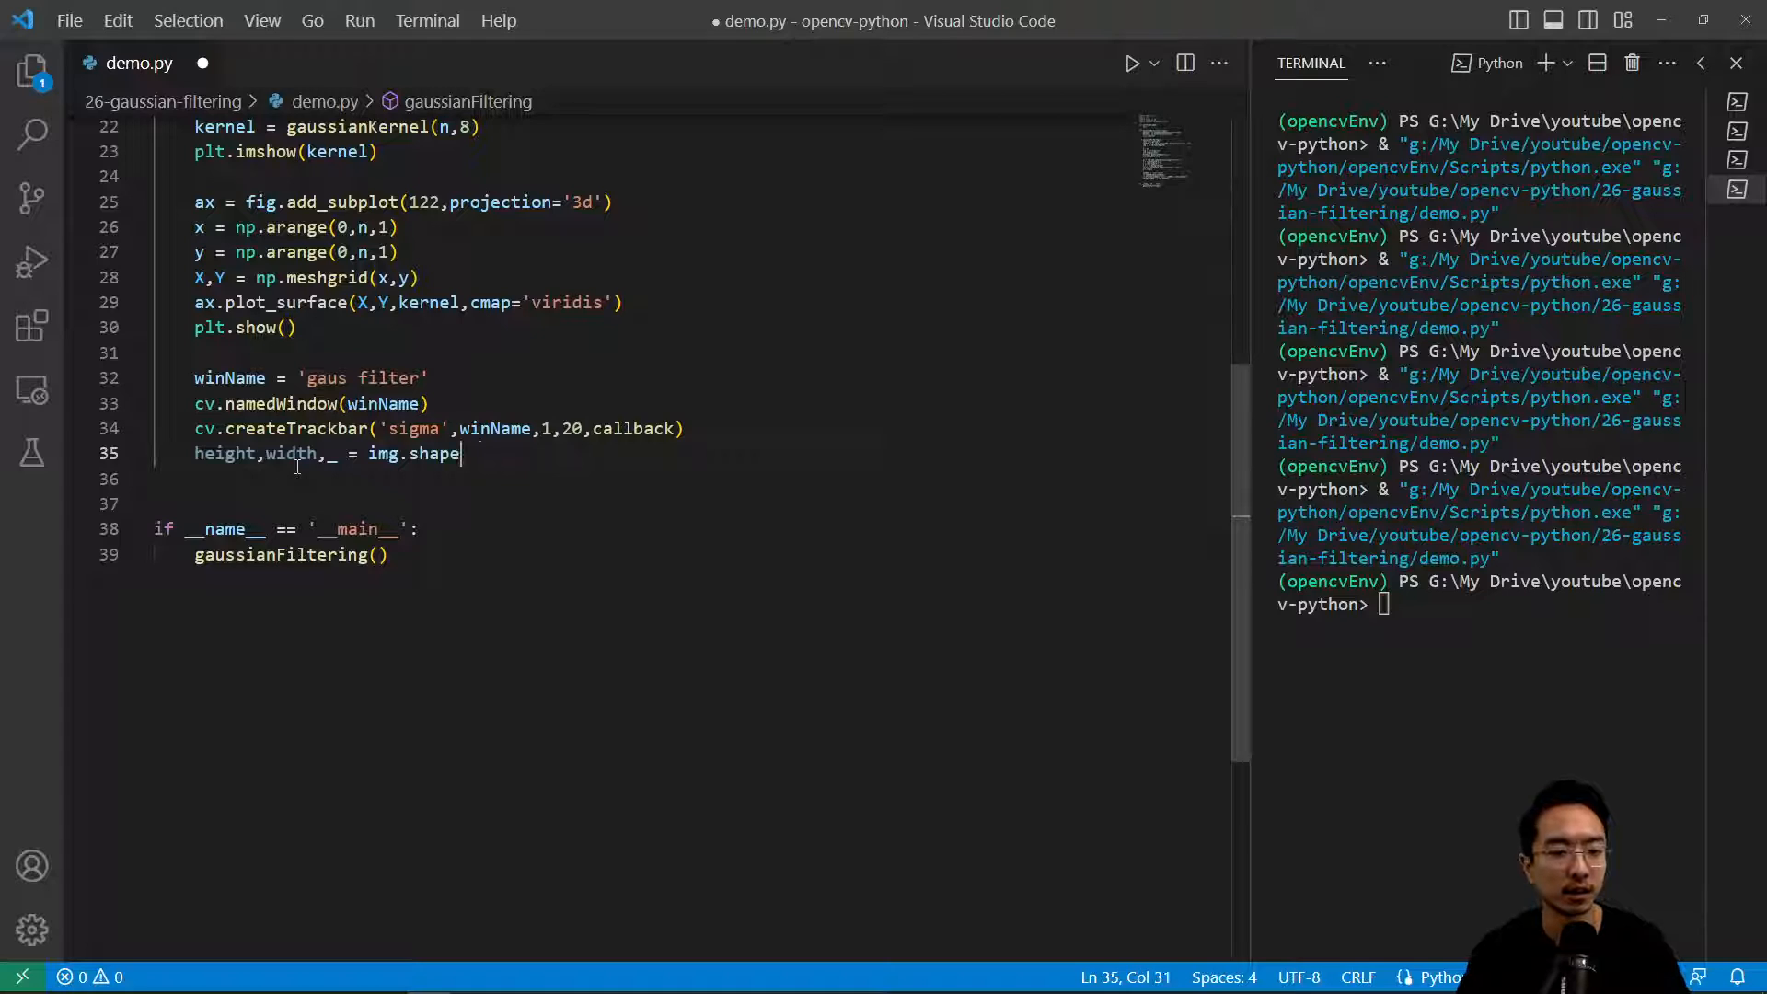
text(scale = 1/54)
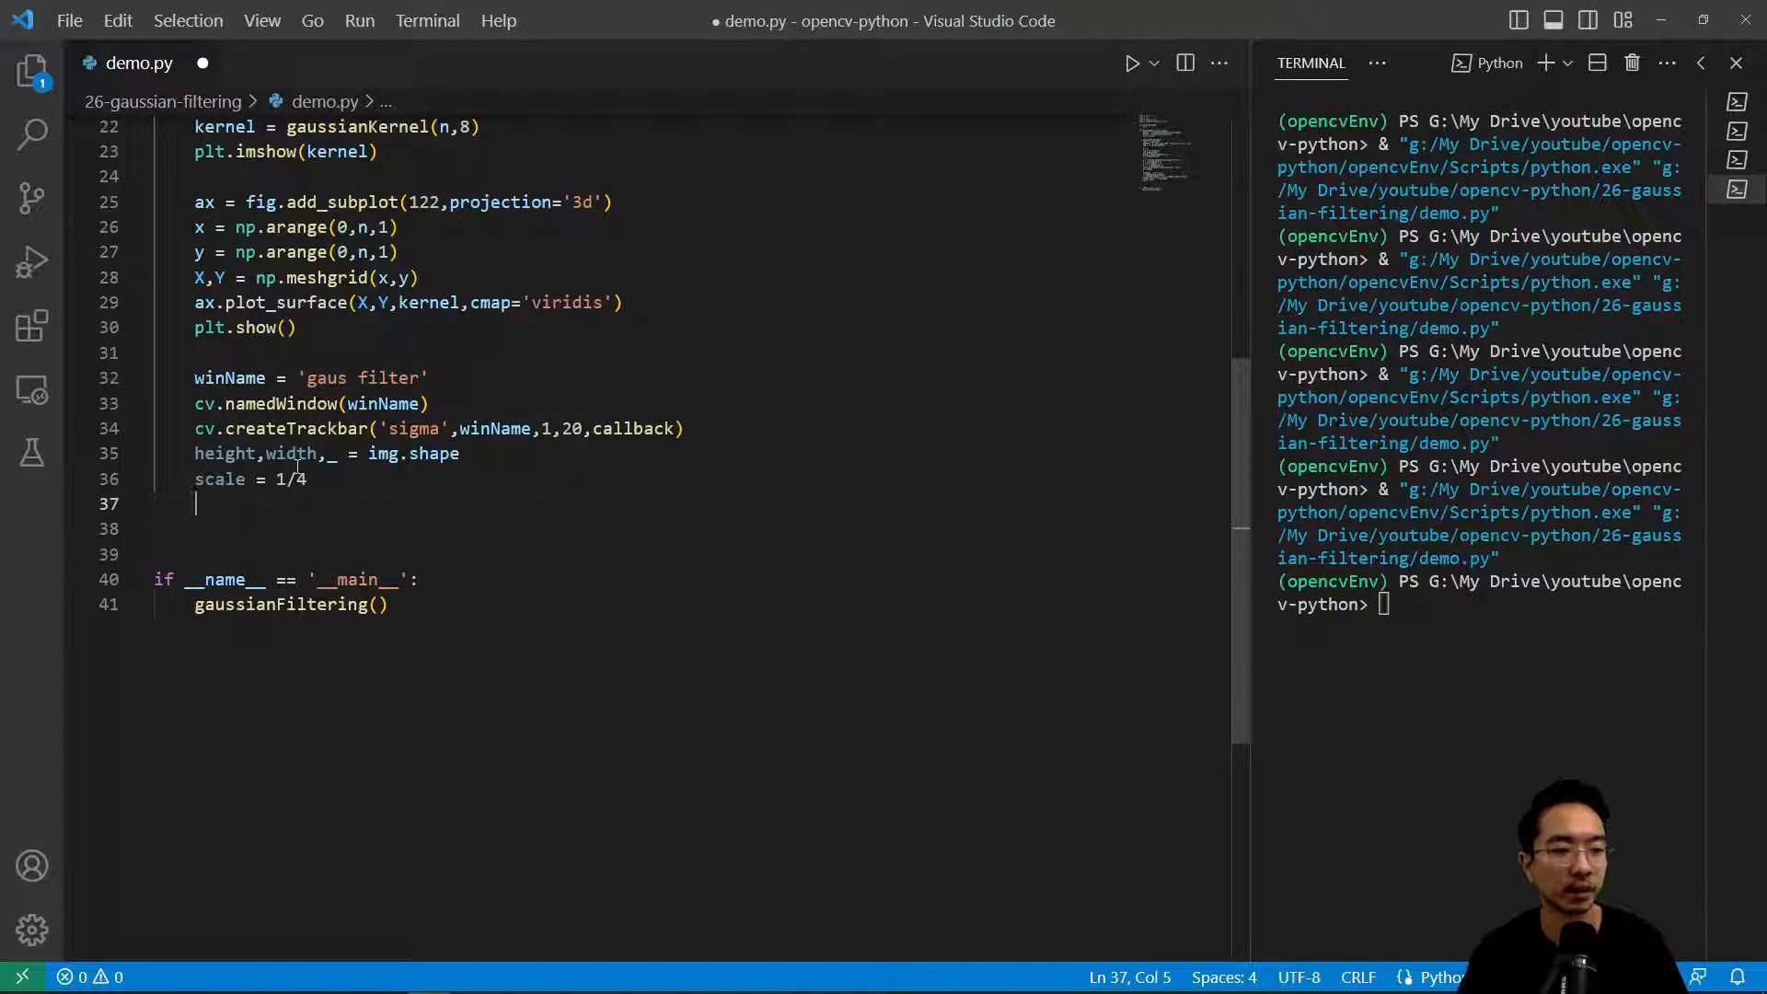
text(width = int(w)
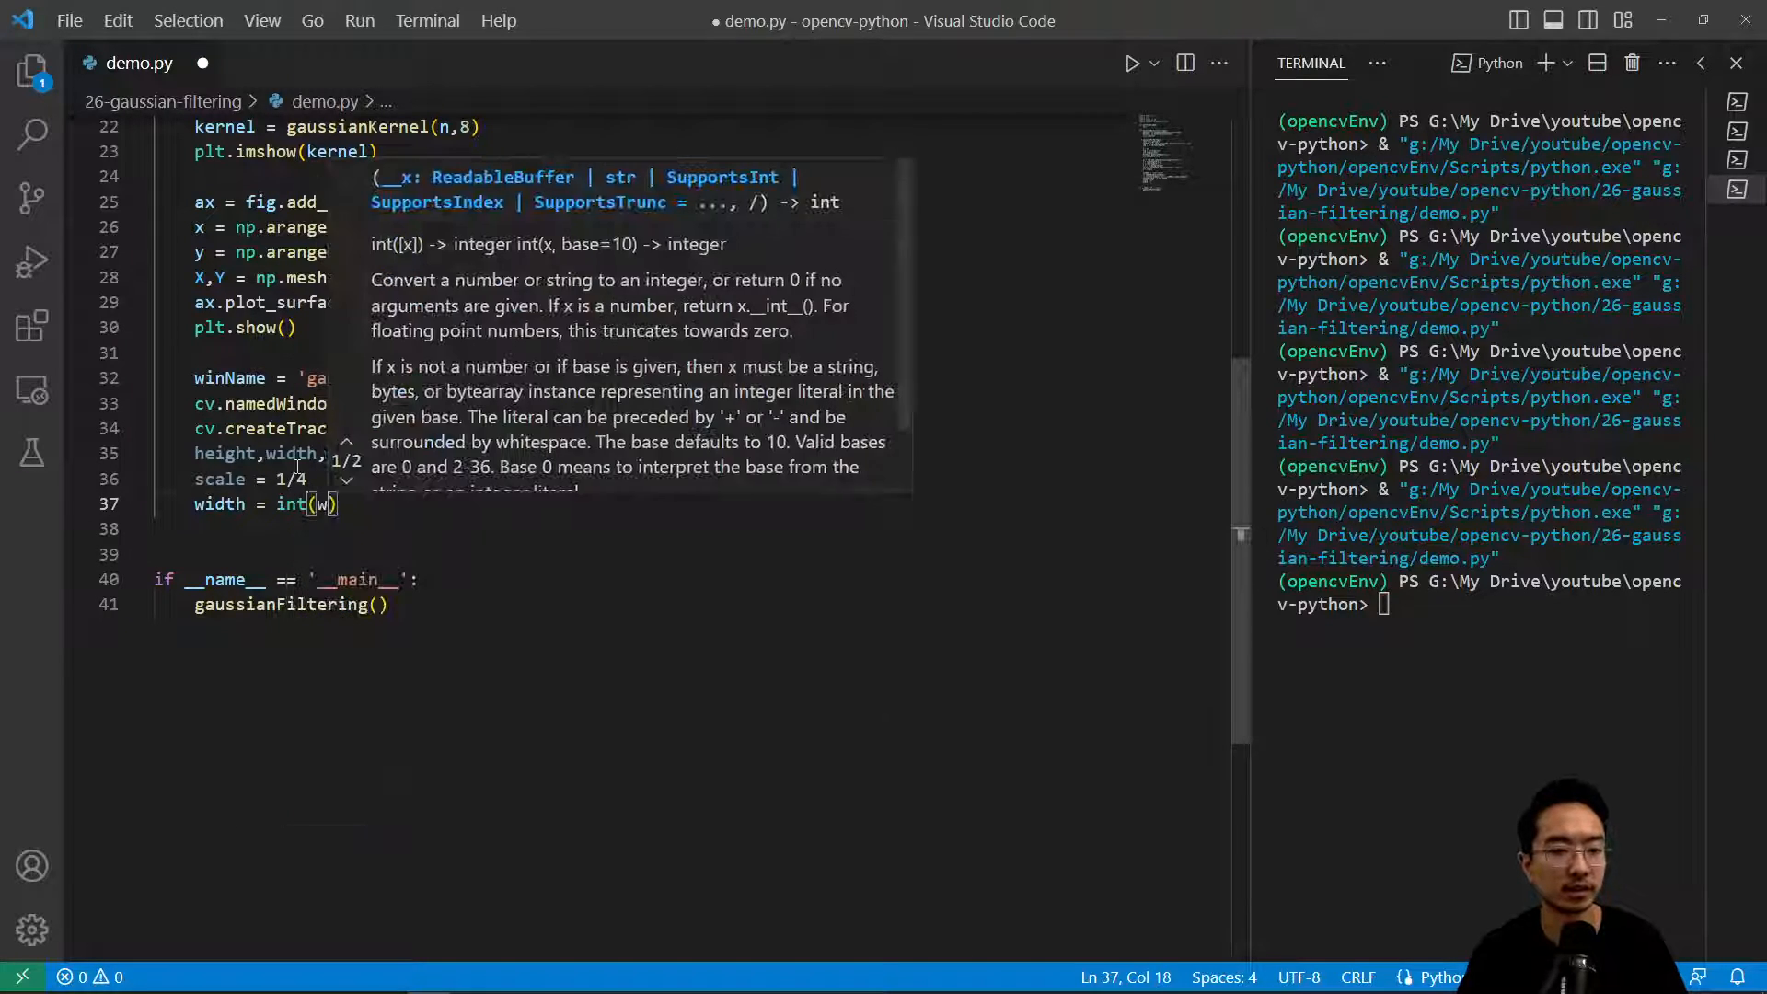
text(idth*scale)
click(690, 528)
text(height = int(height*scale)
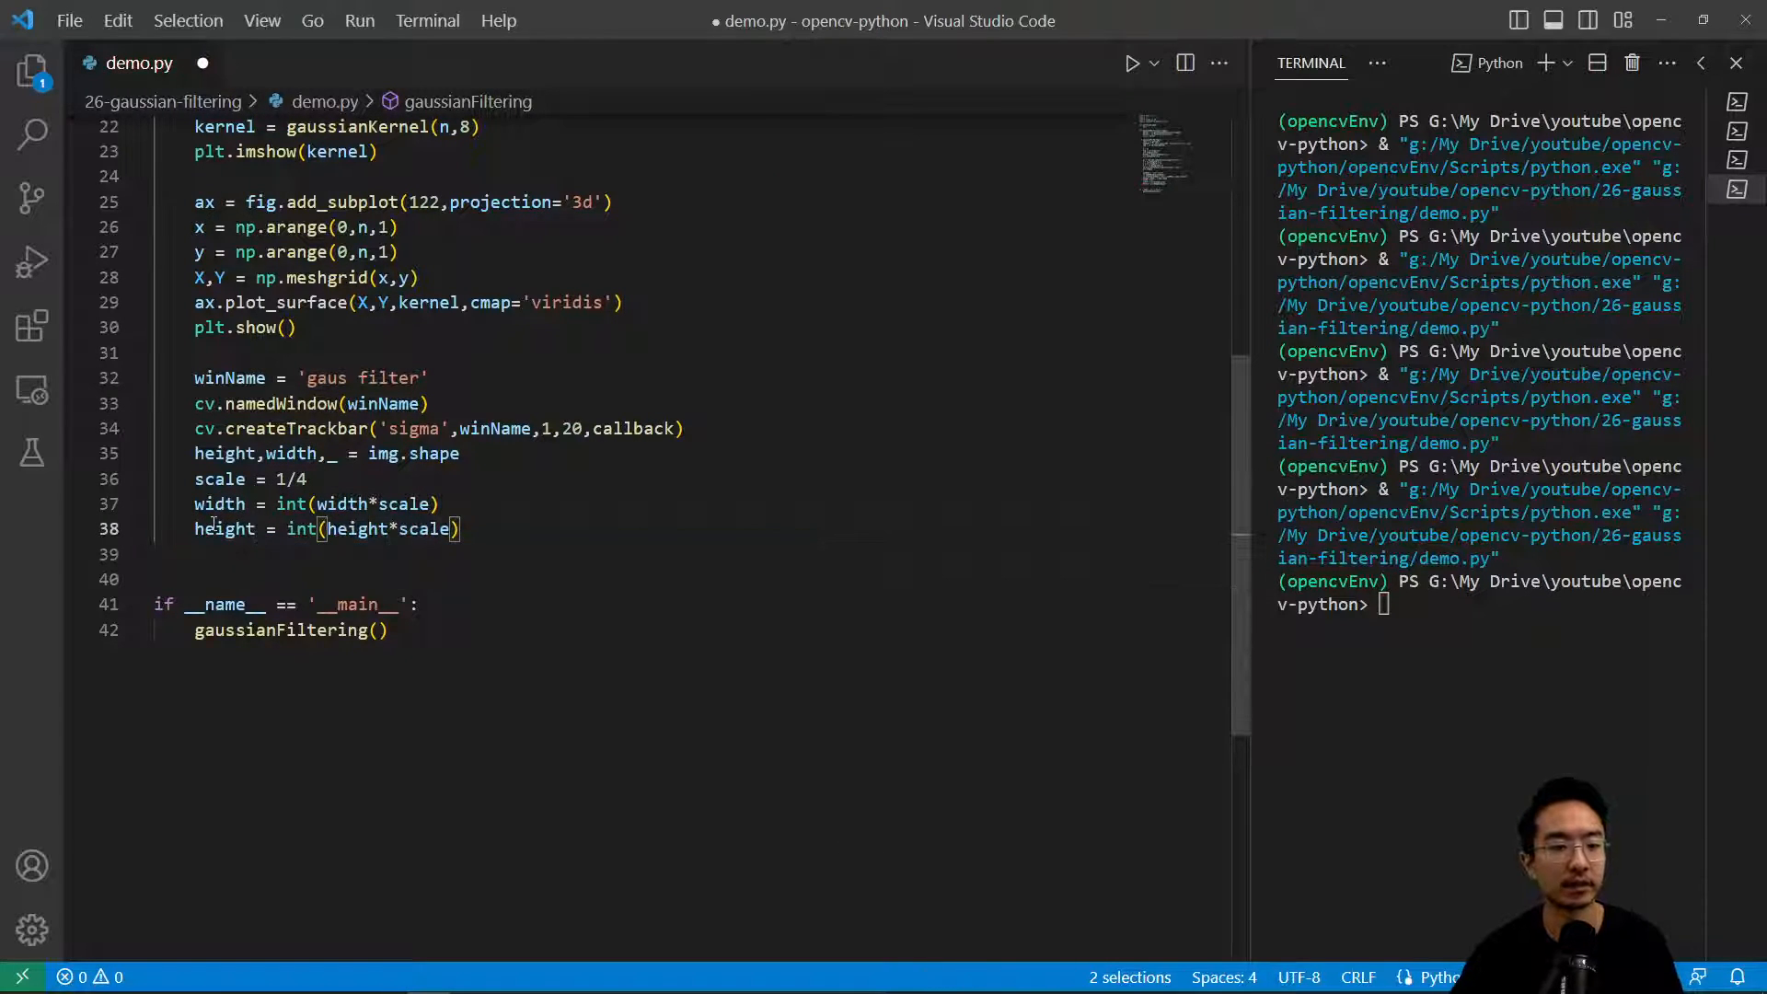
Step: Resize img with cv.resize(img,(width,height)) and leave blank lines below it
text(i)
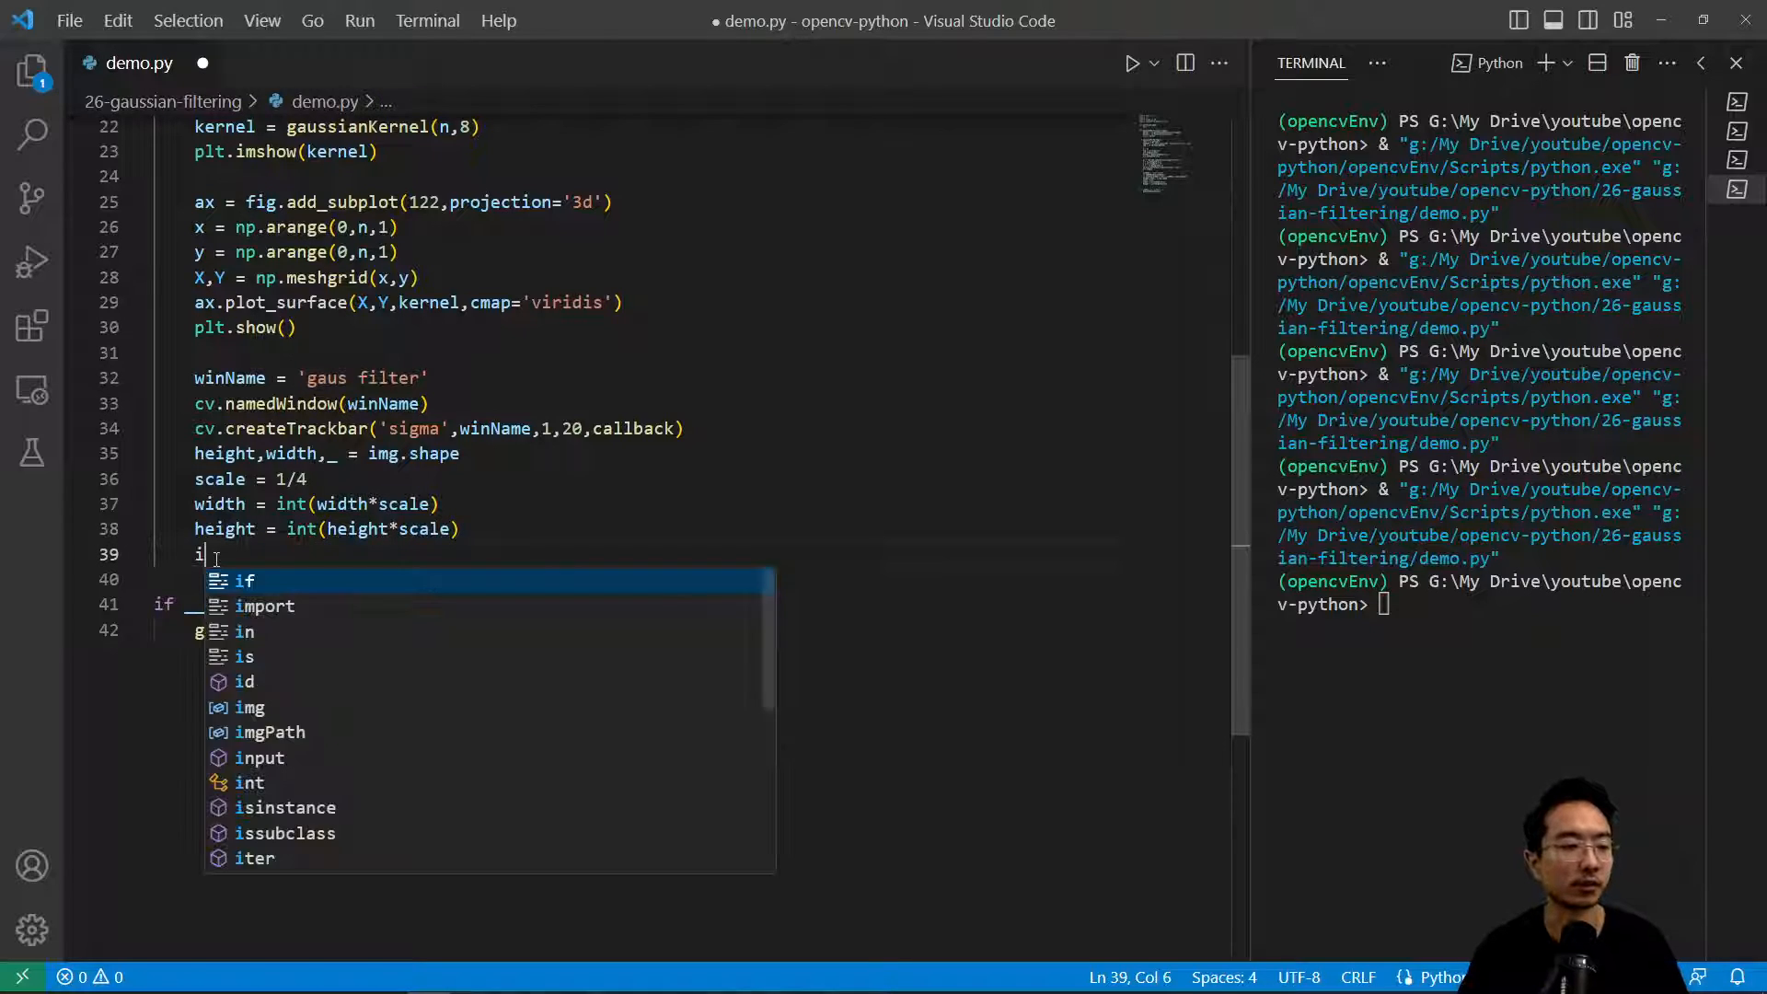
text(mg = cv)
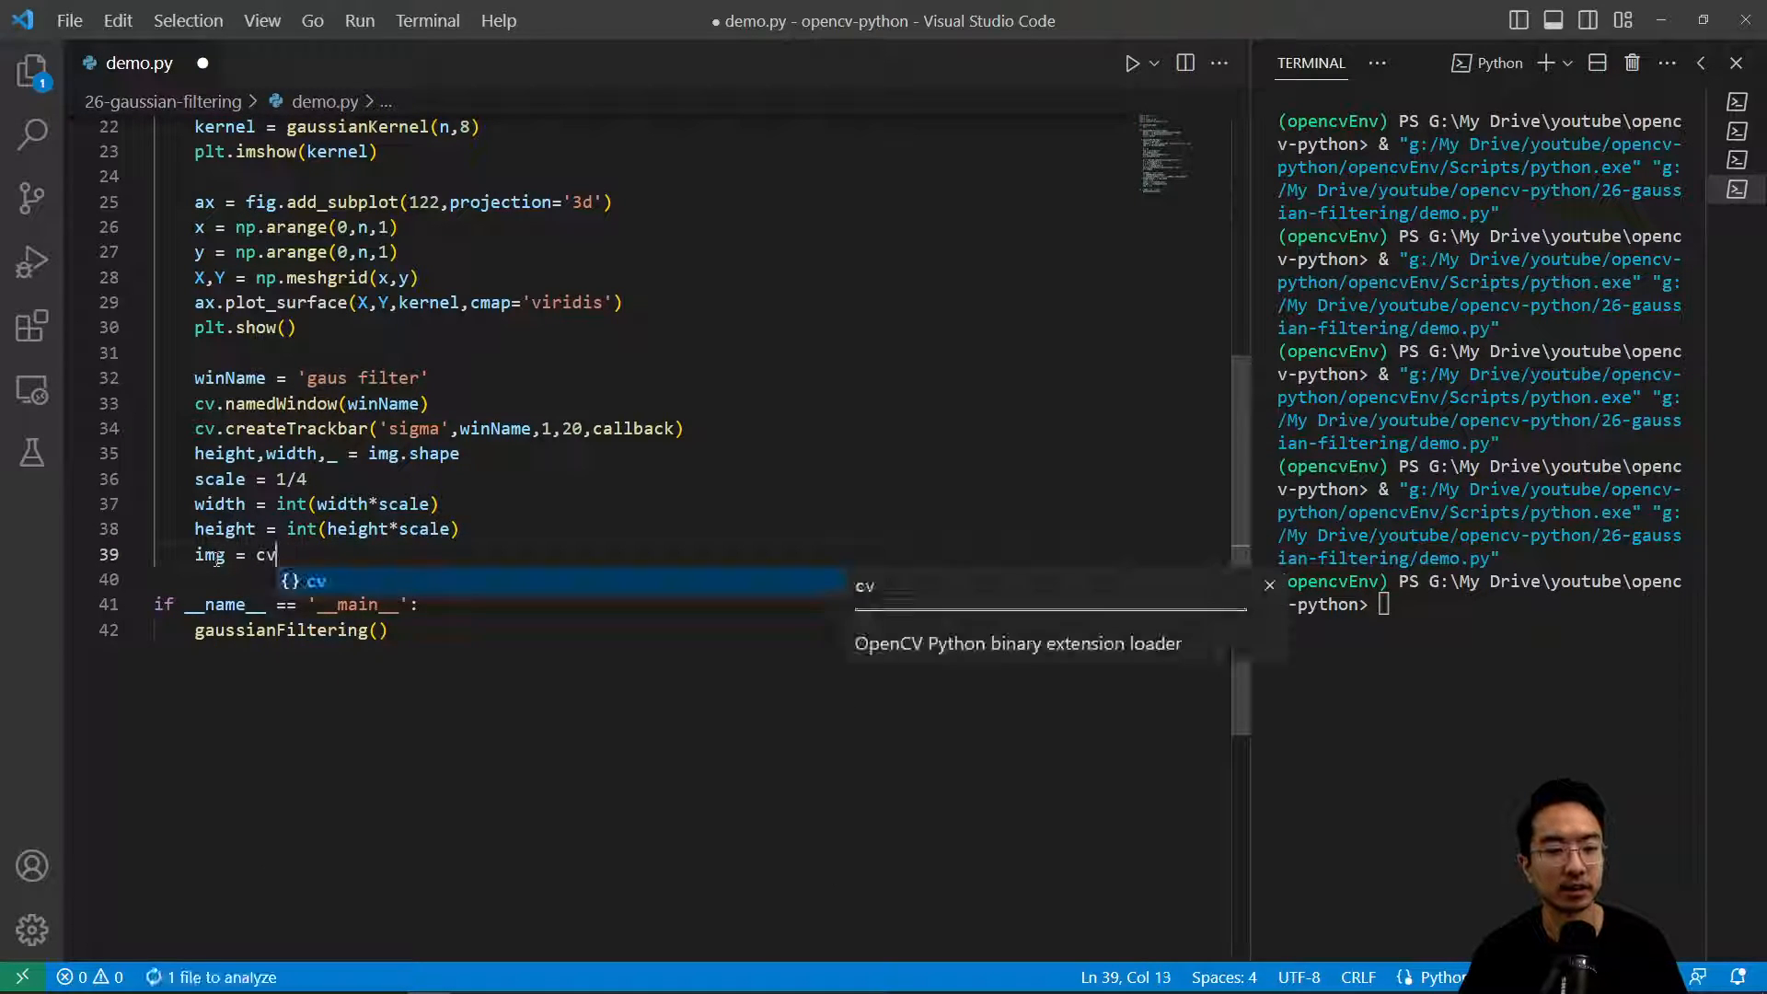
text(.resize())
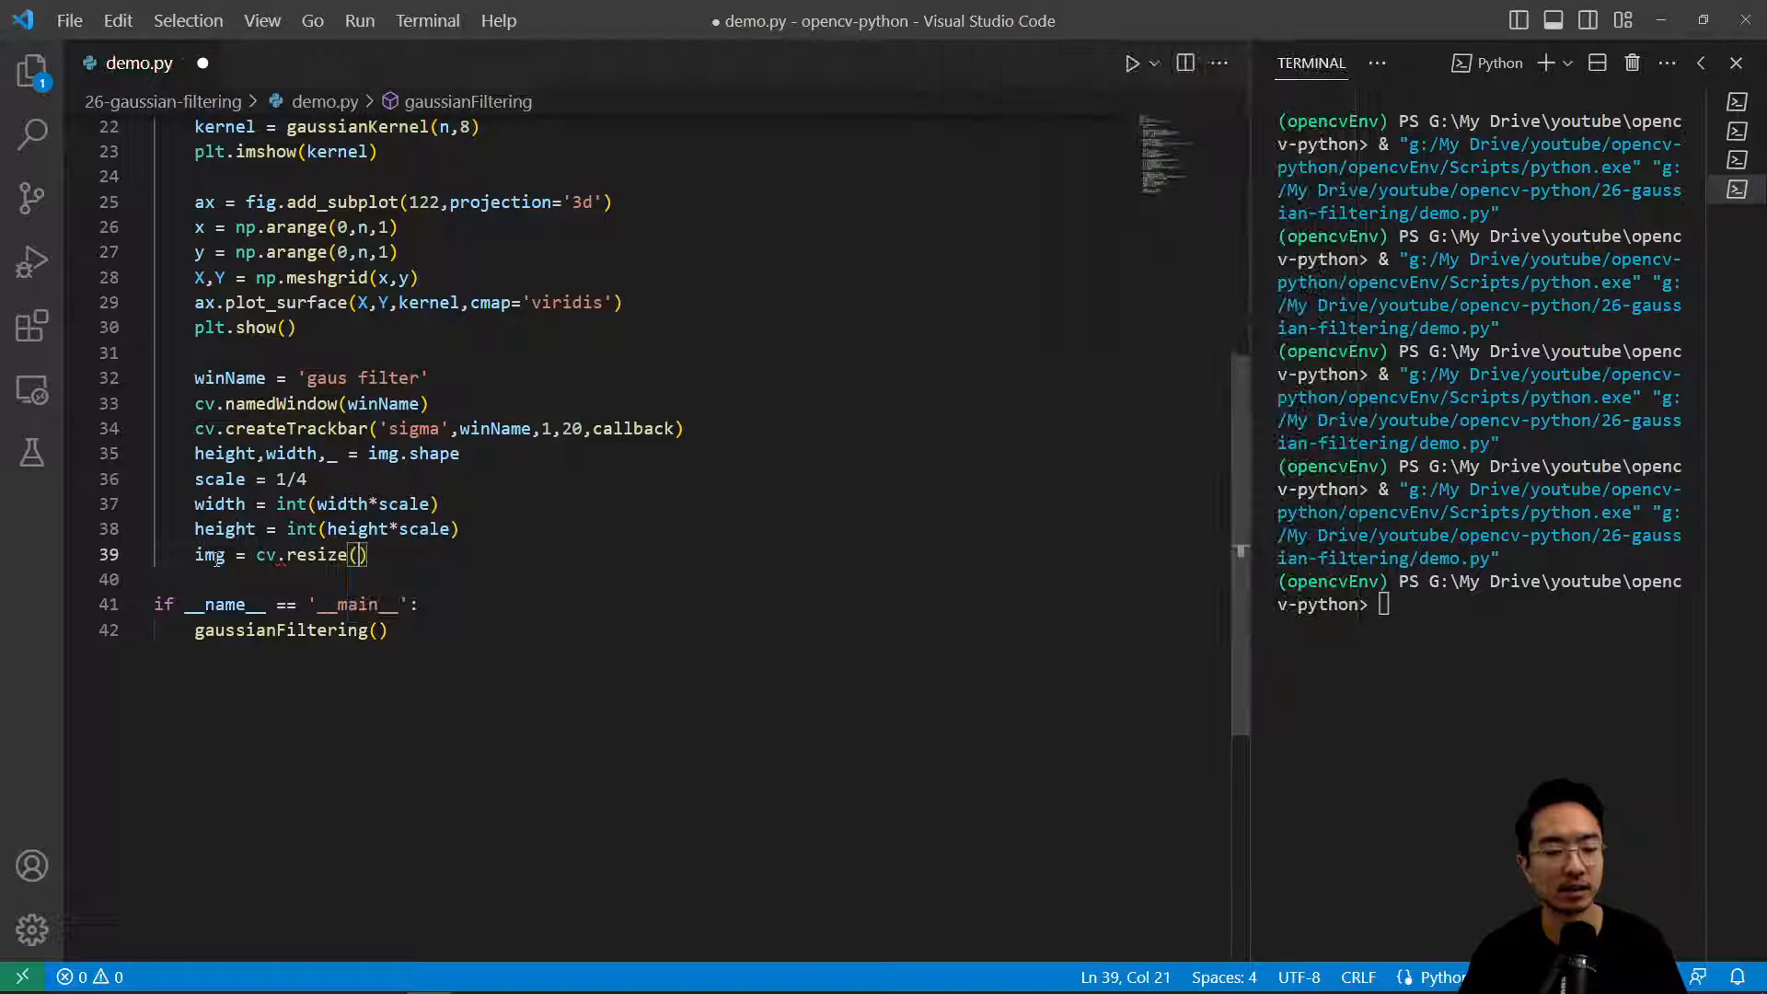
text(img,)
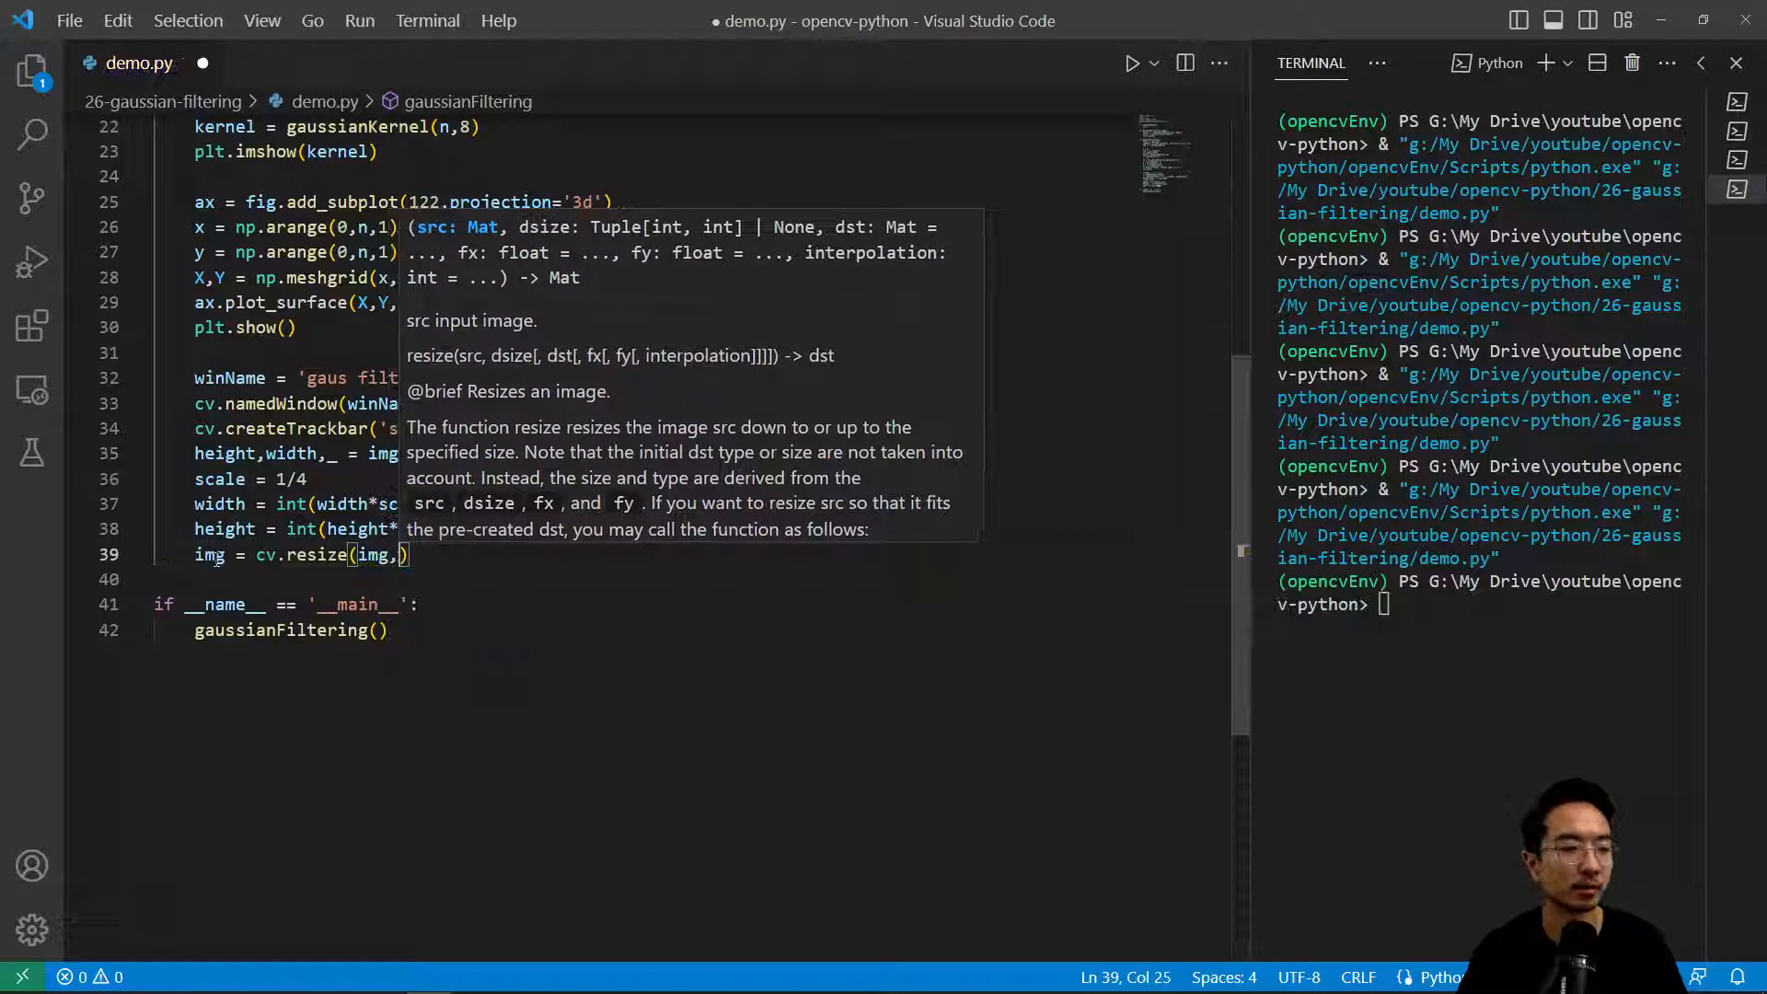
text((width,height)
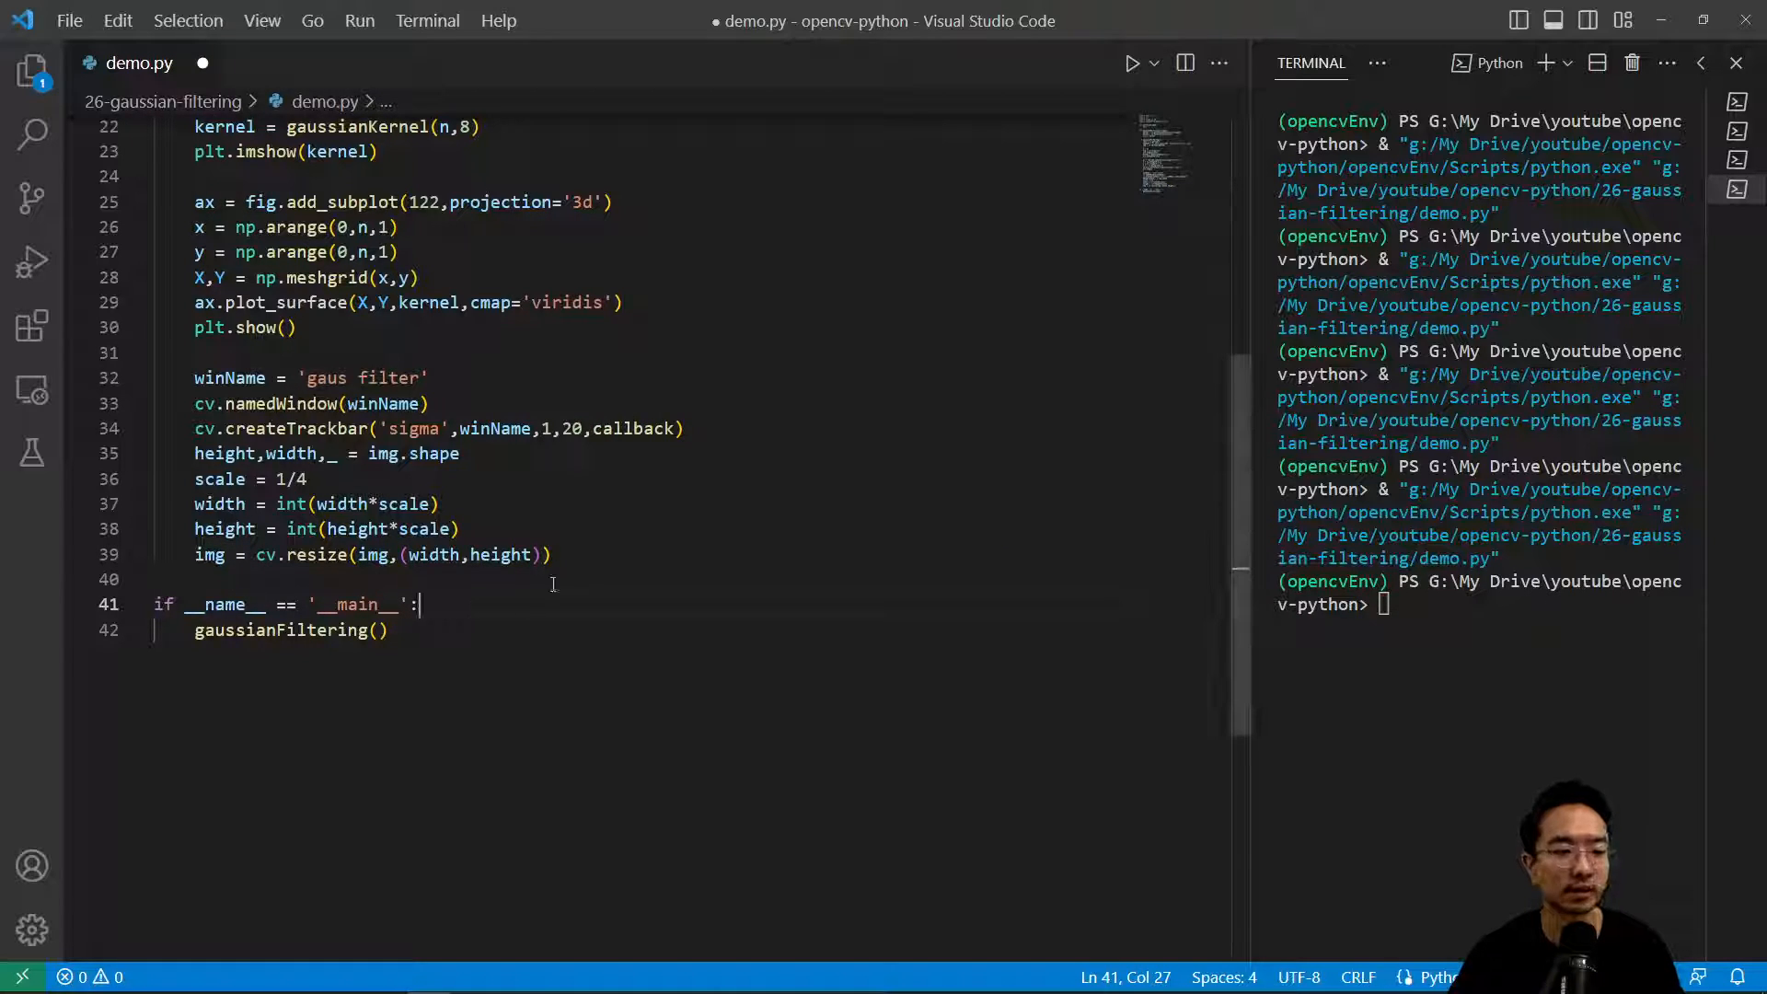
click(457, 528)
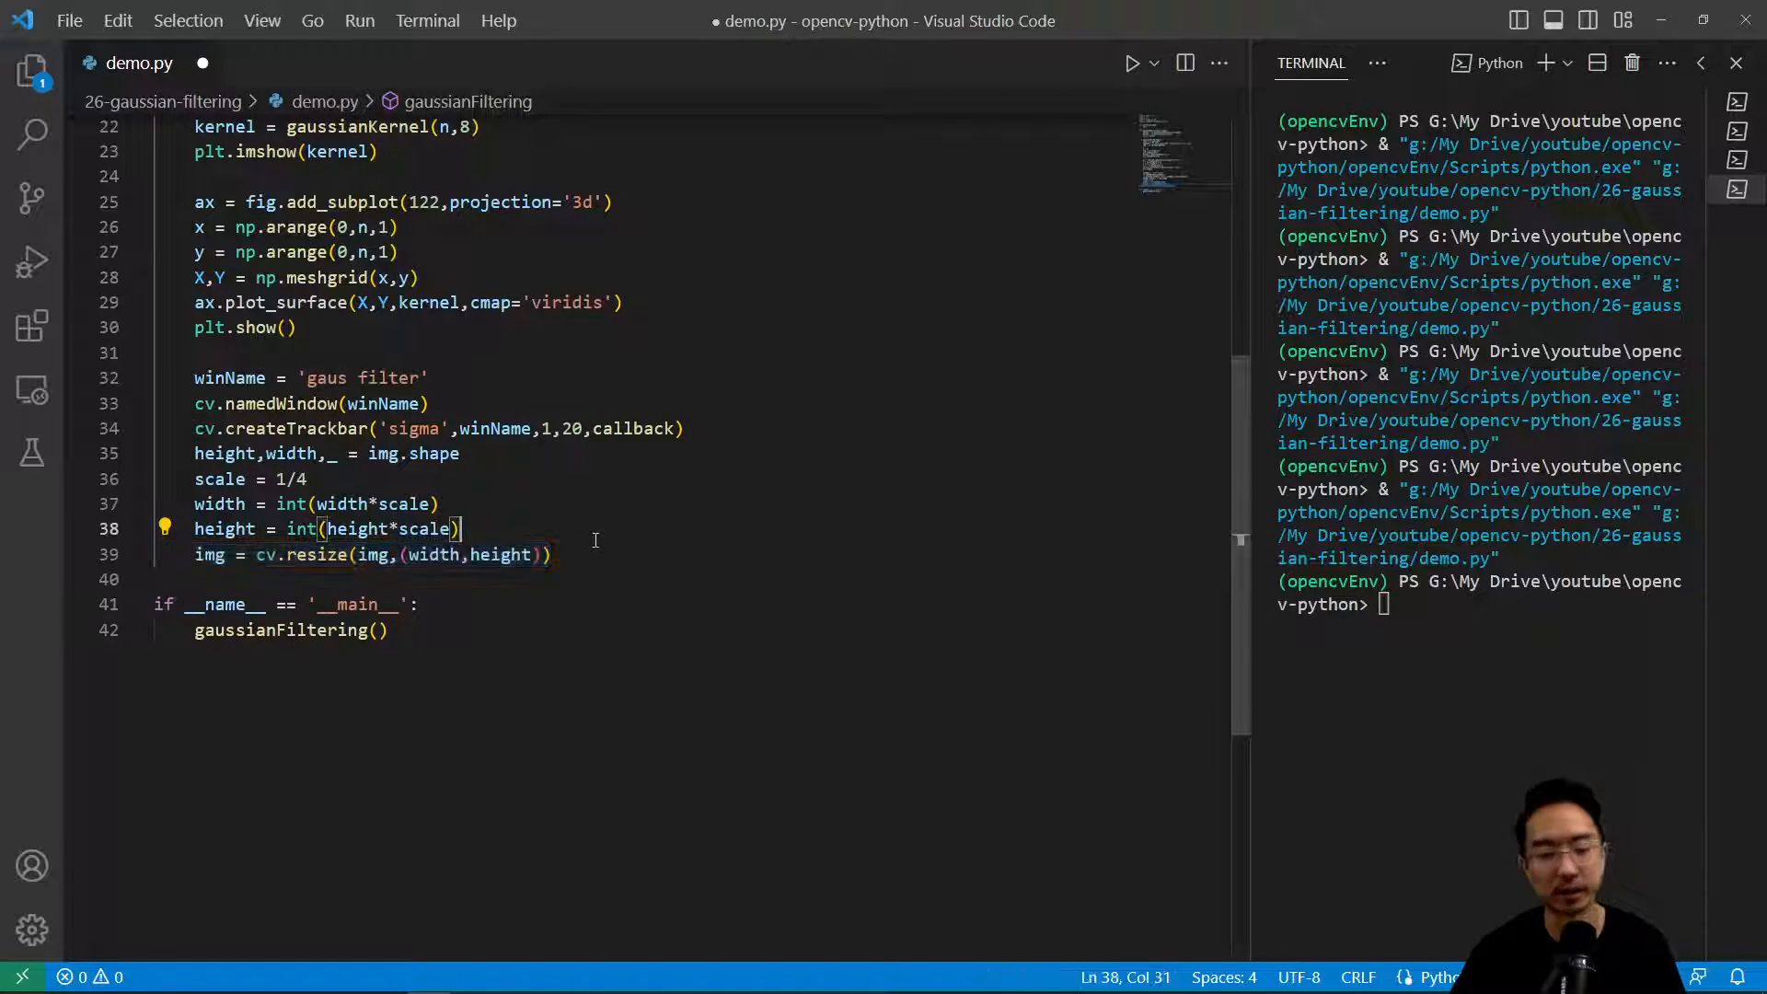
click(431, 554)
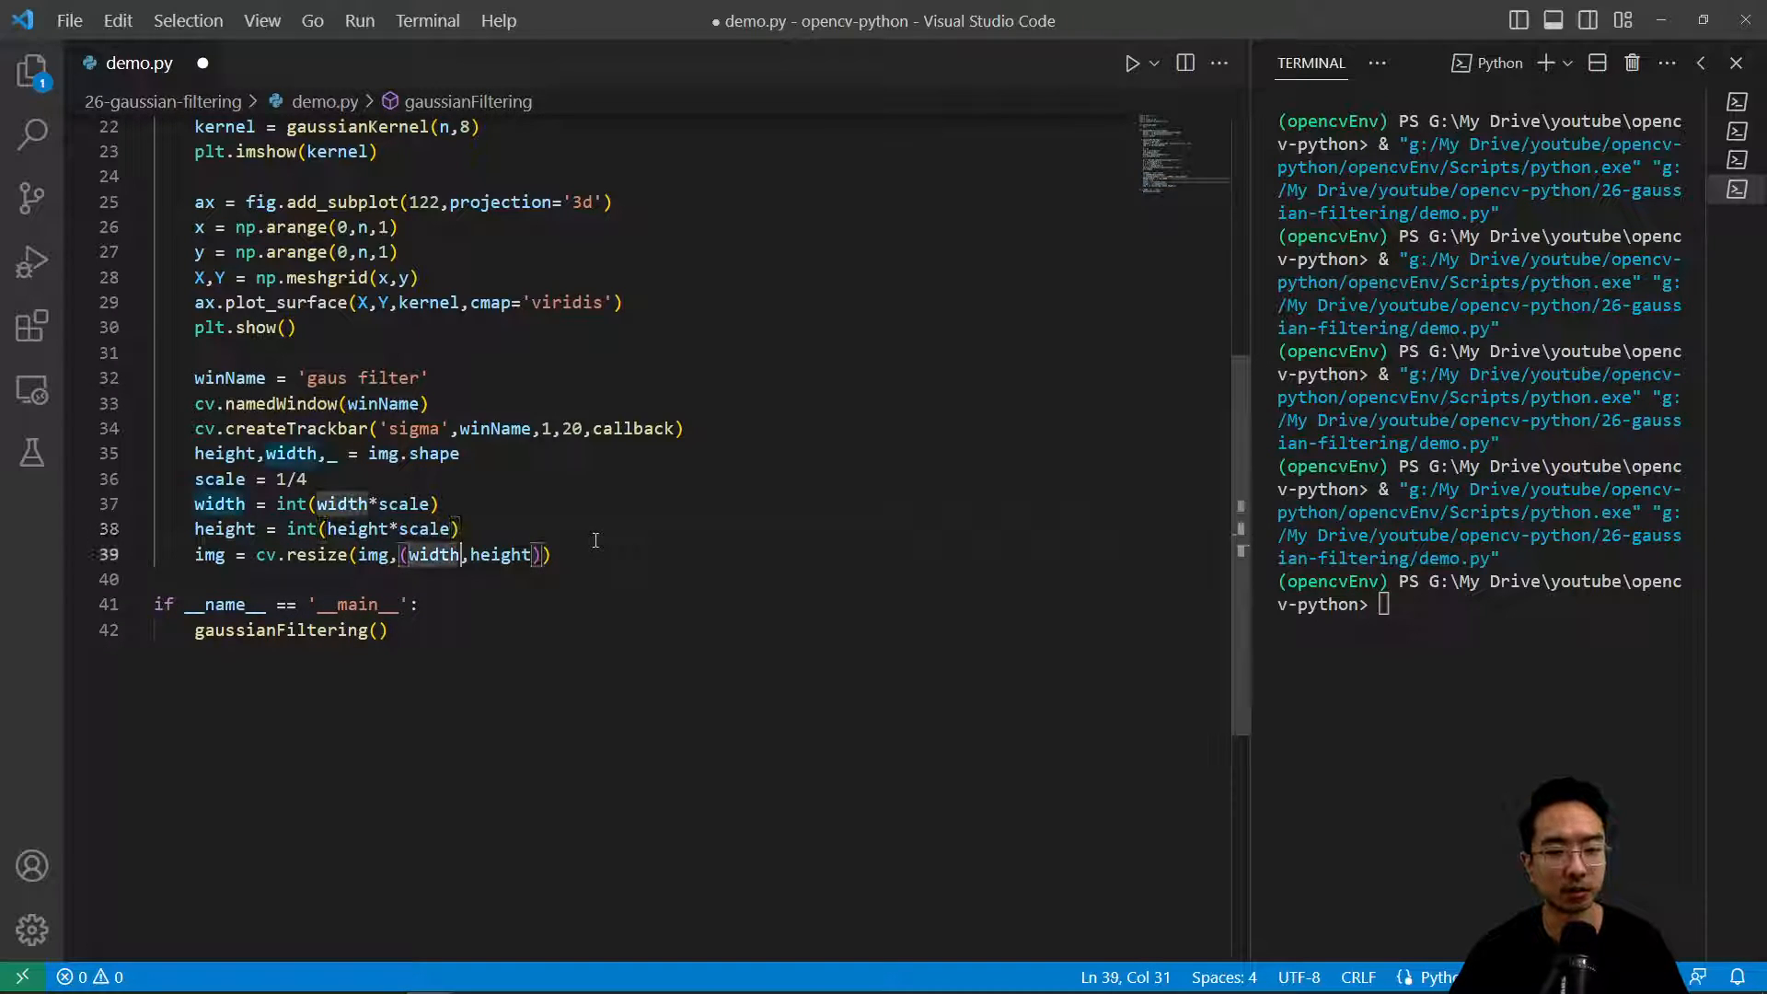
key(Enter)
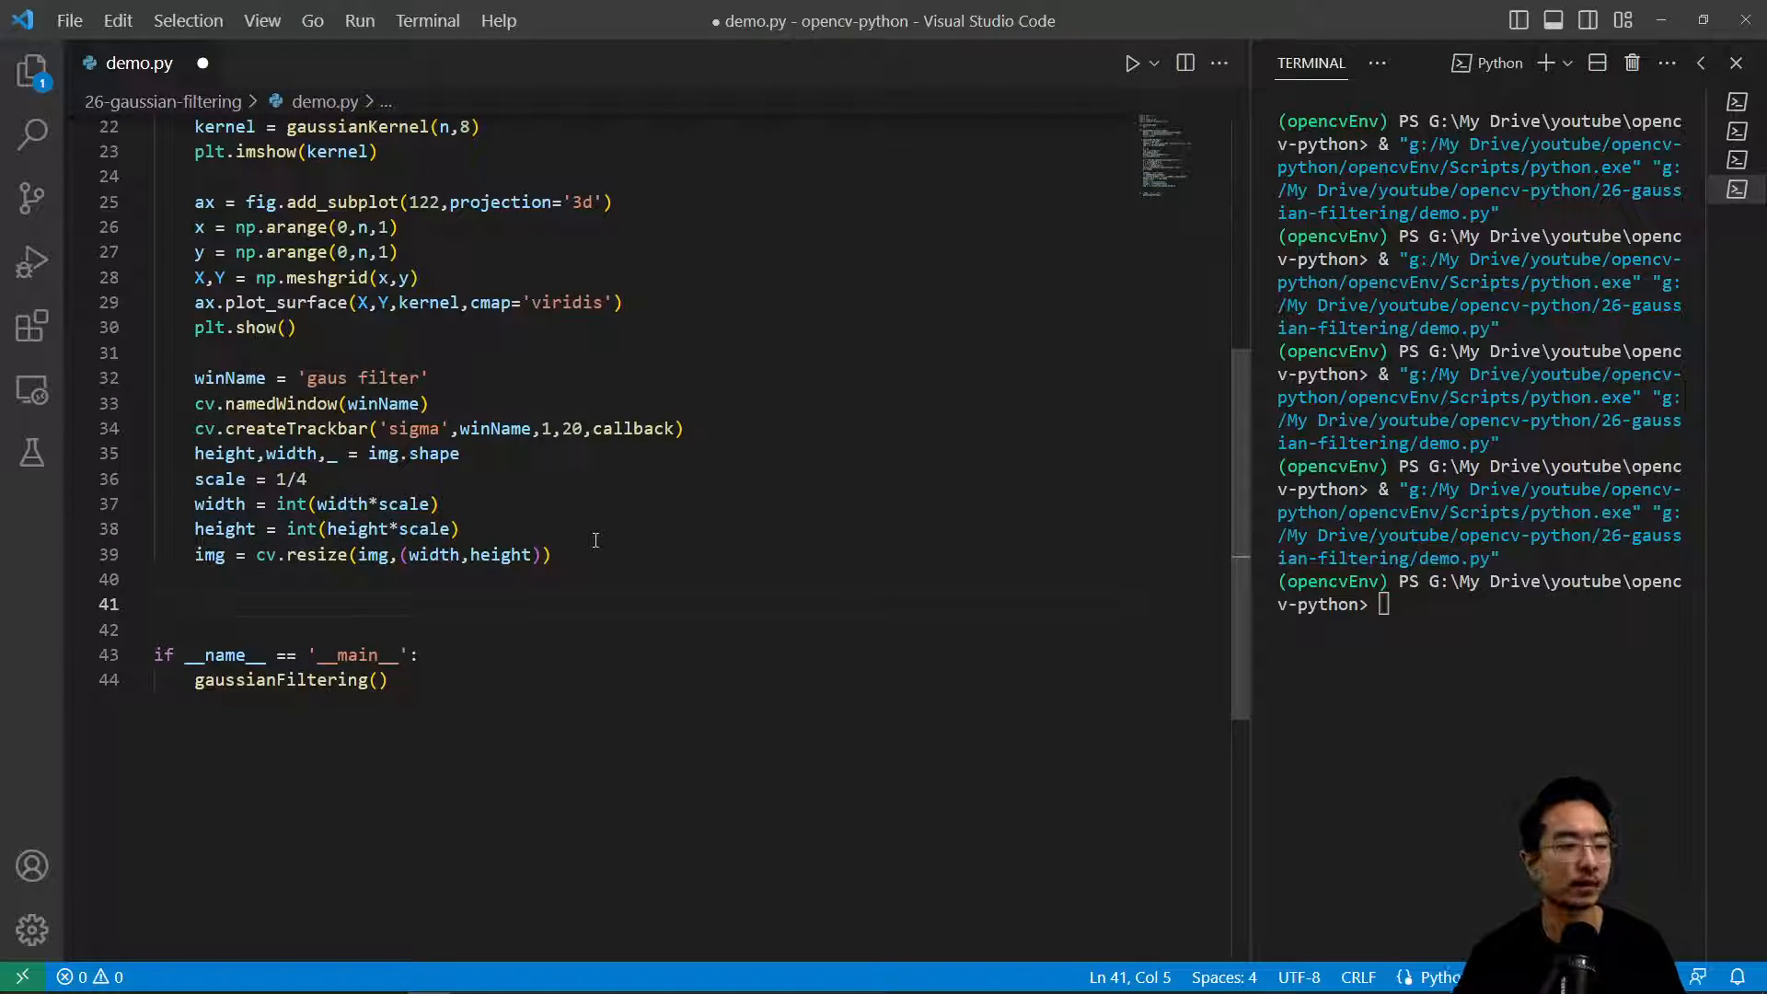
Step: Write a while True loop that breaks when cv.waitKey(1) == ord('q')
text(while True:)
click(683, 629)
text(if)
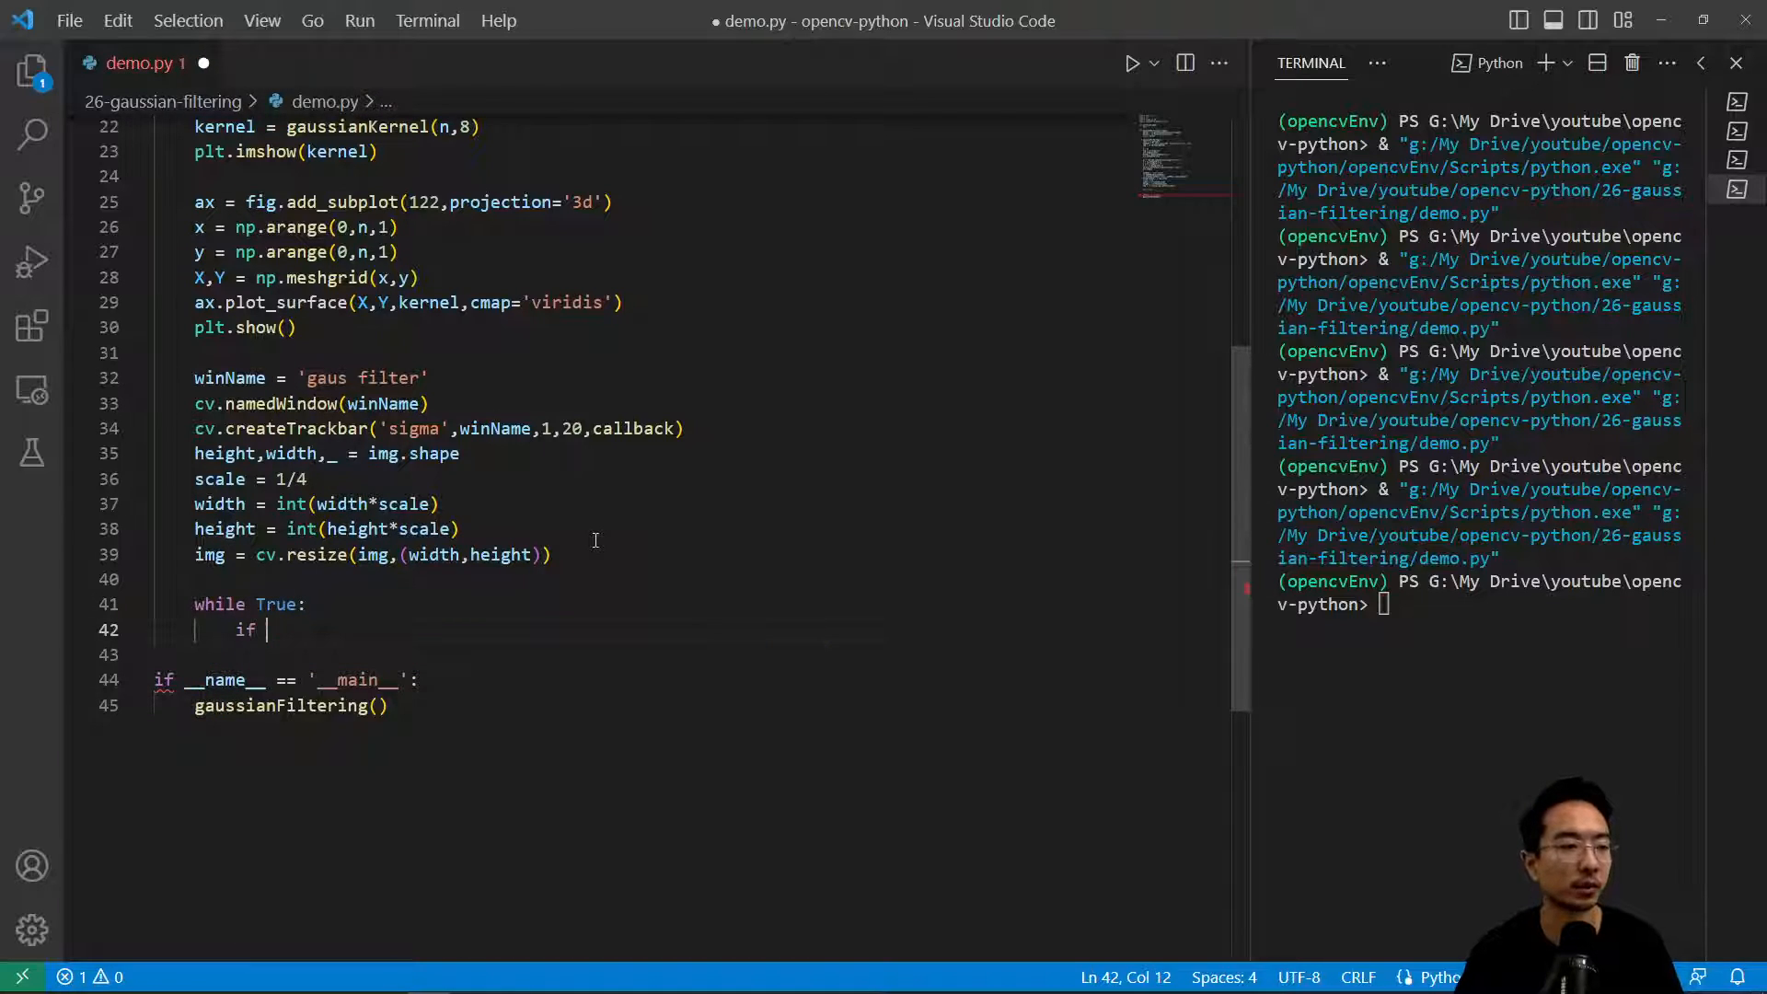
text(cv.)
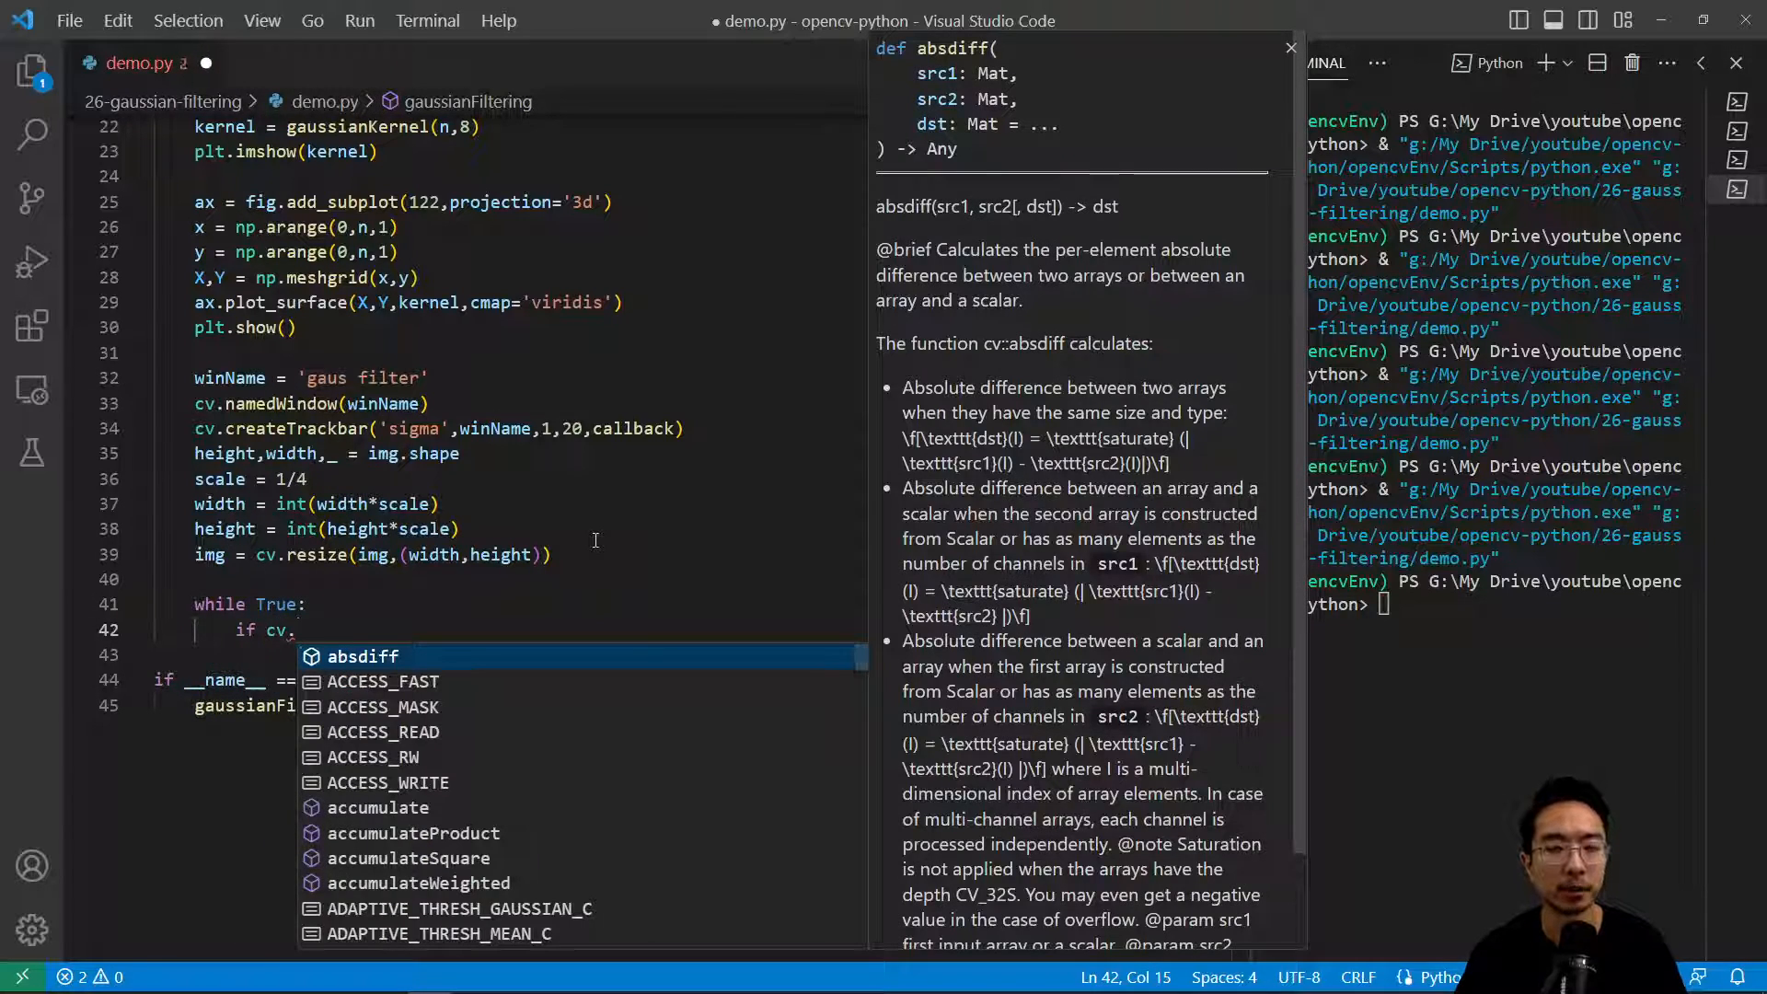
text(waitKey(1)
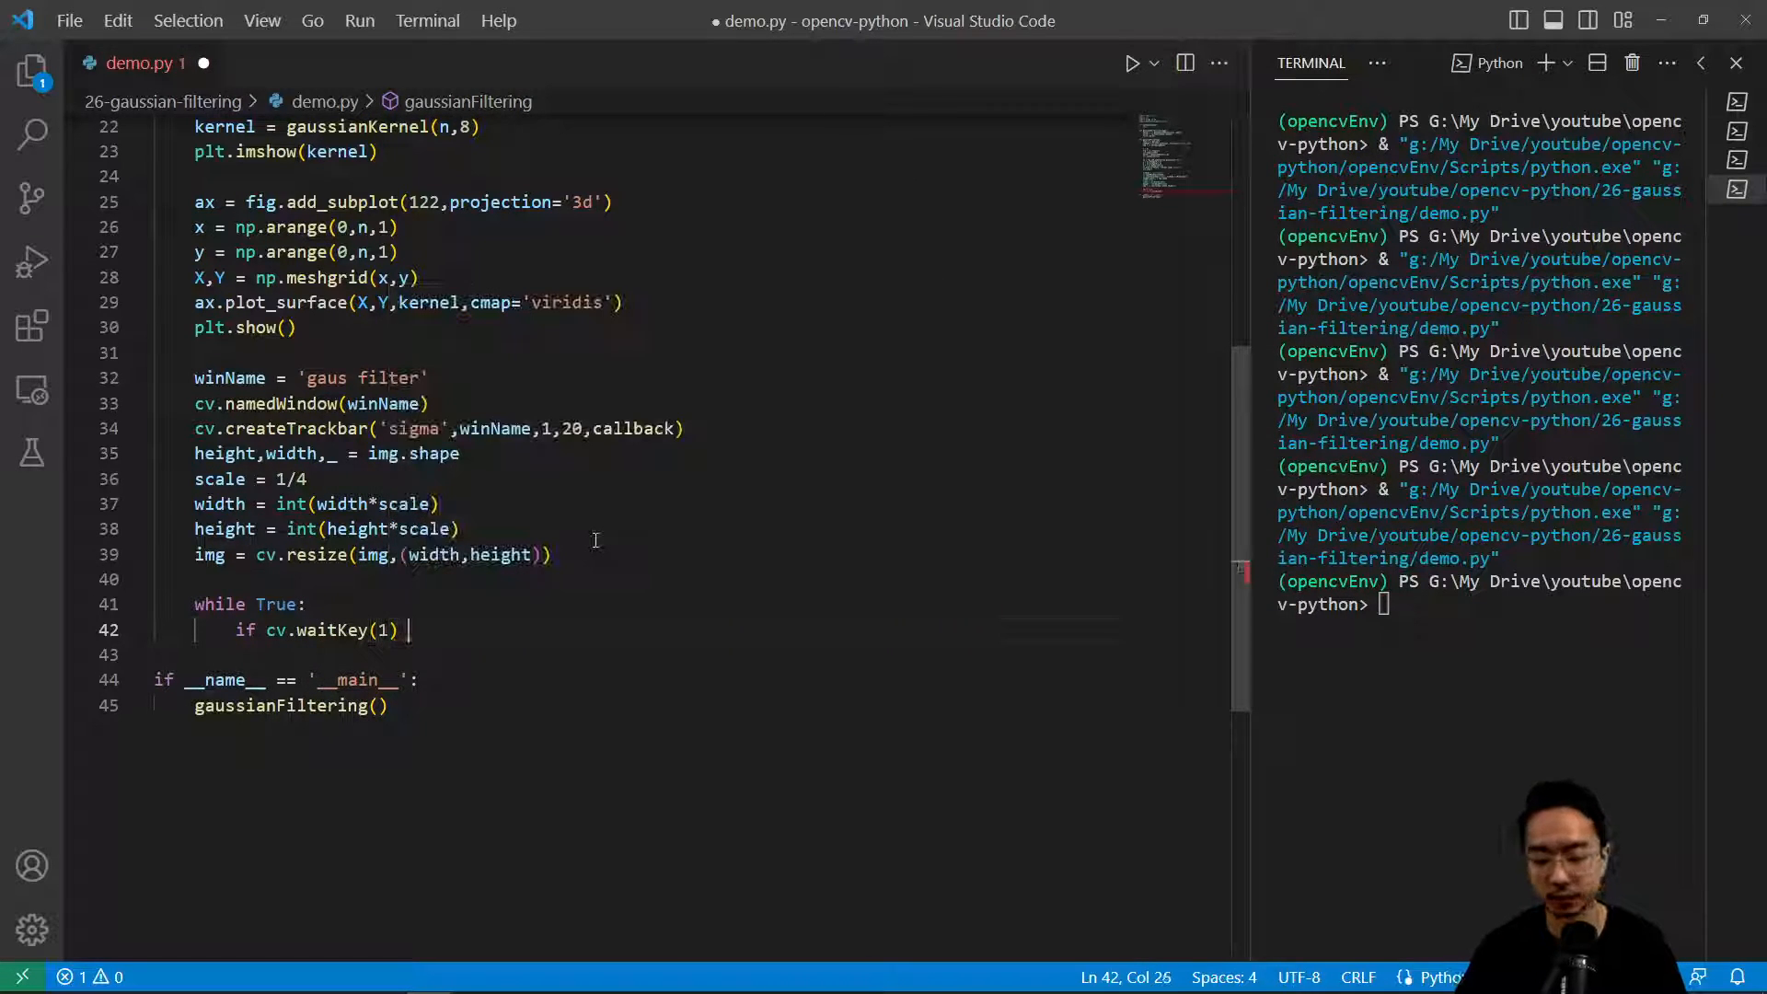
text(== ord()
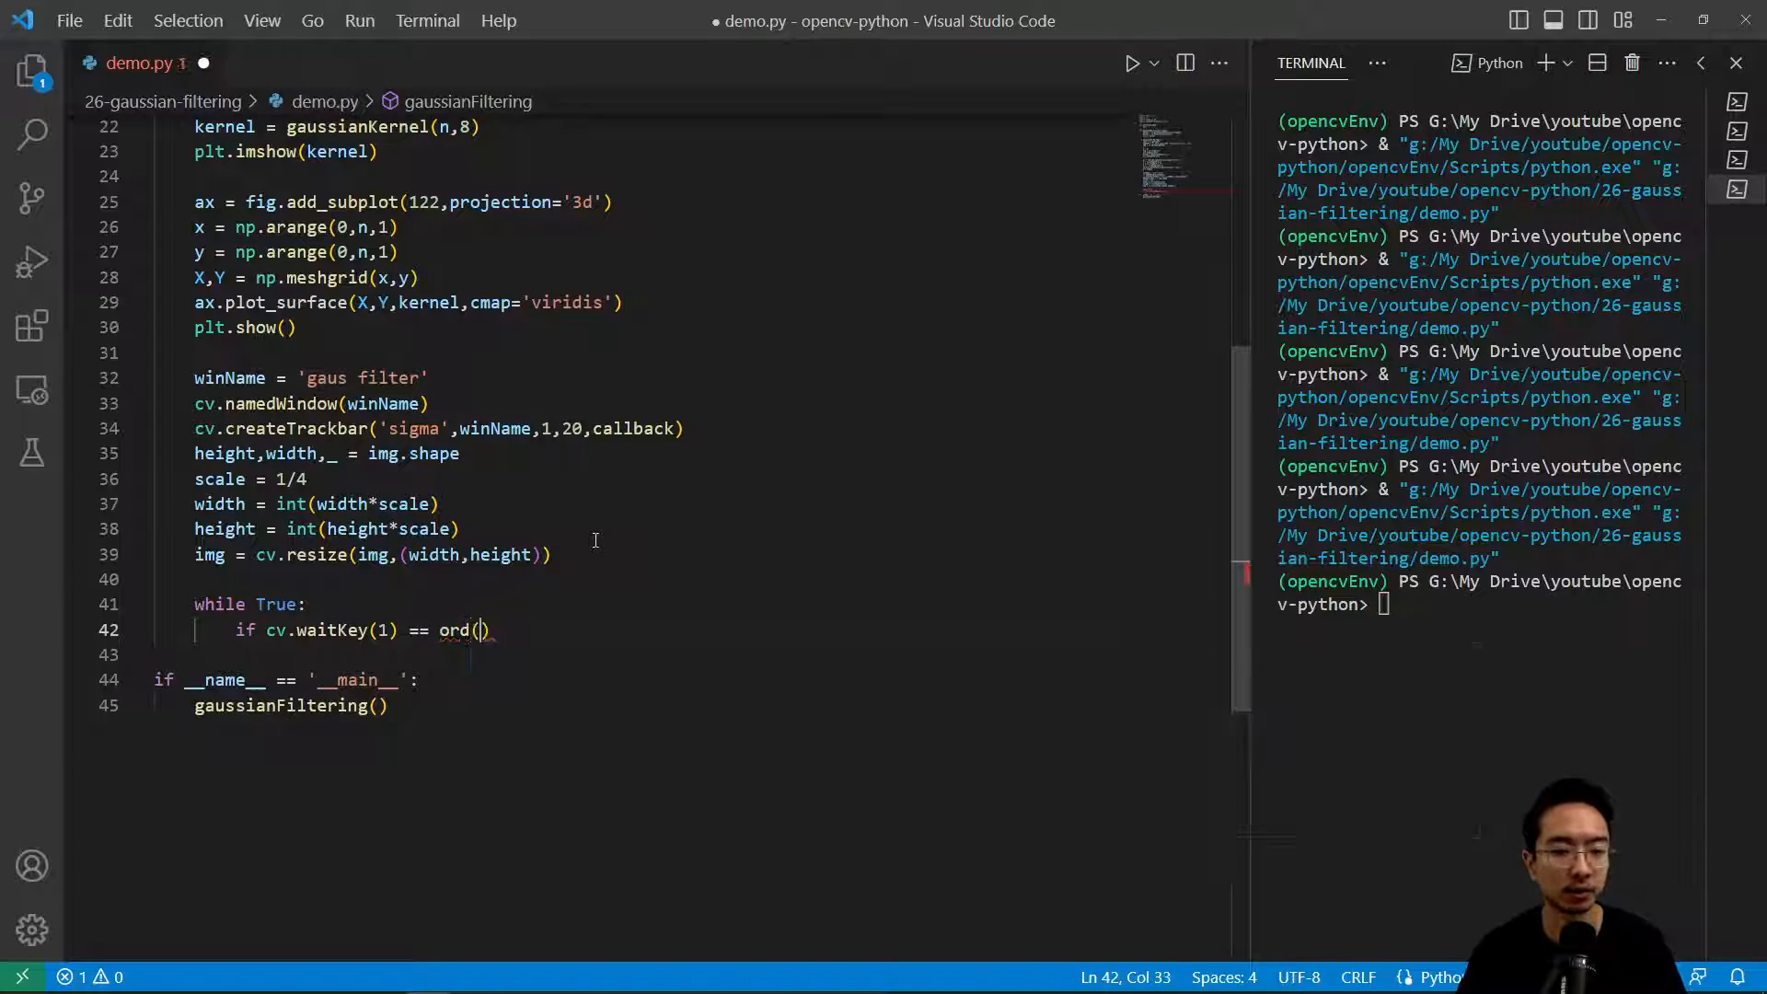
text('q')
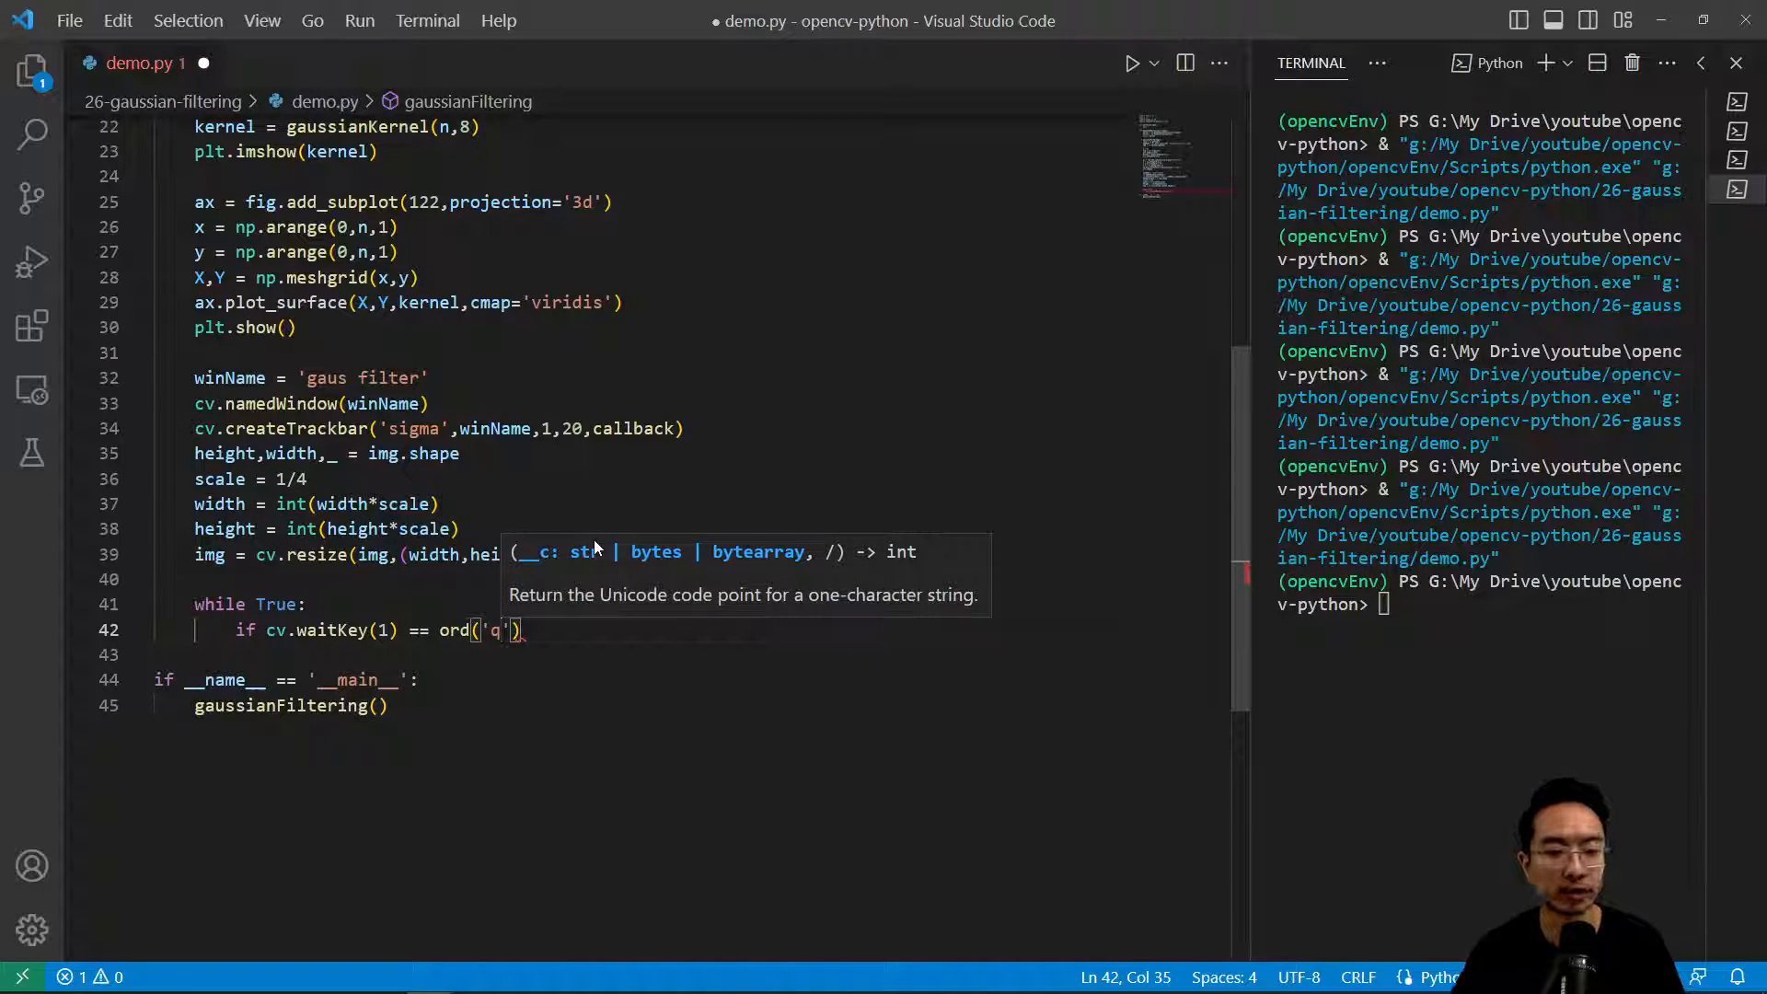
text():)
click(692, 655)
text(break)
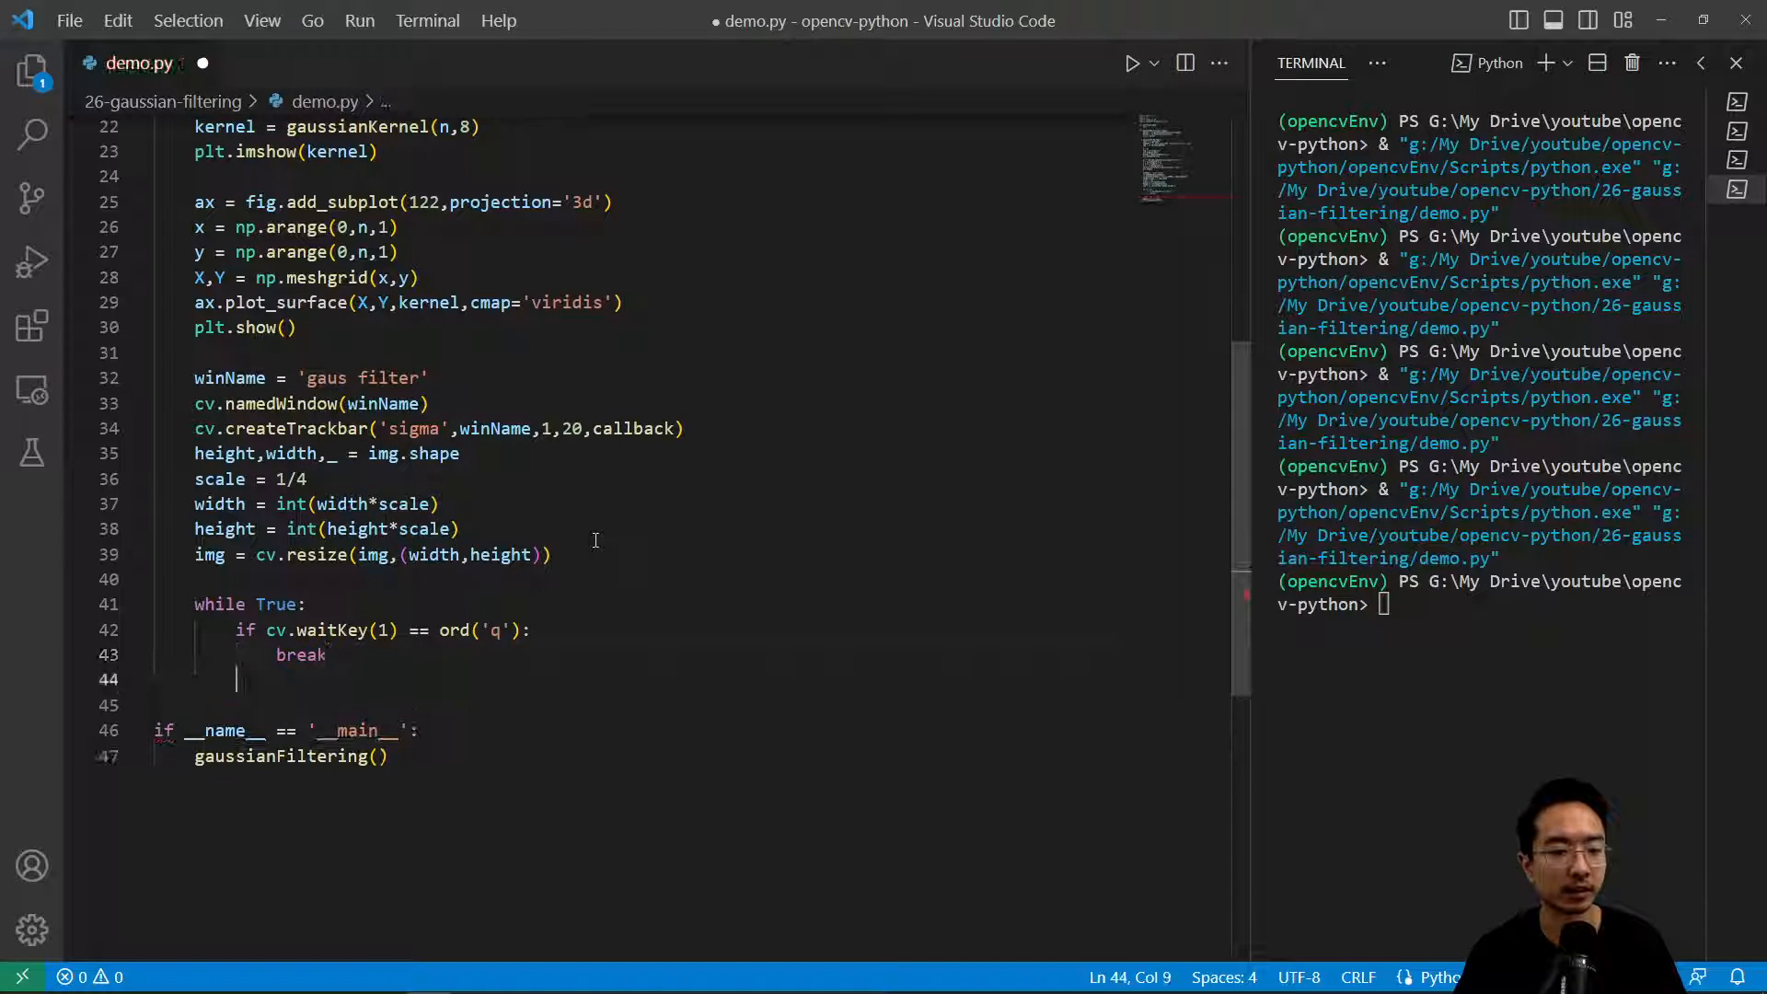
Step: Inside the loop read sigma with cv.getTrackbarPos('sigma', winName)
text(sigm)
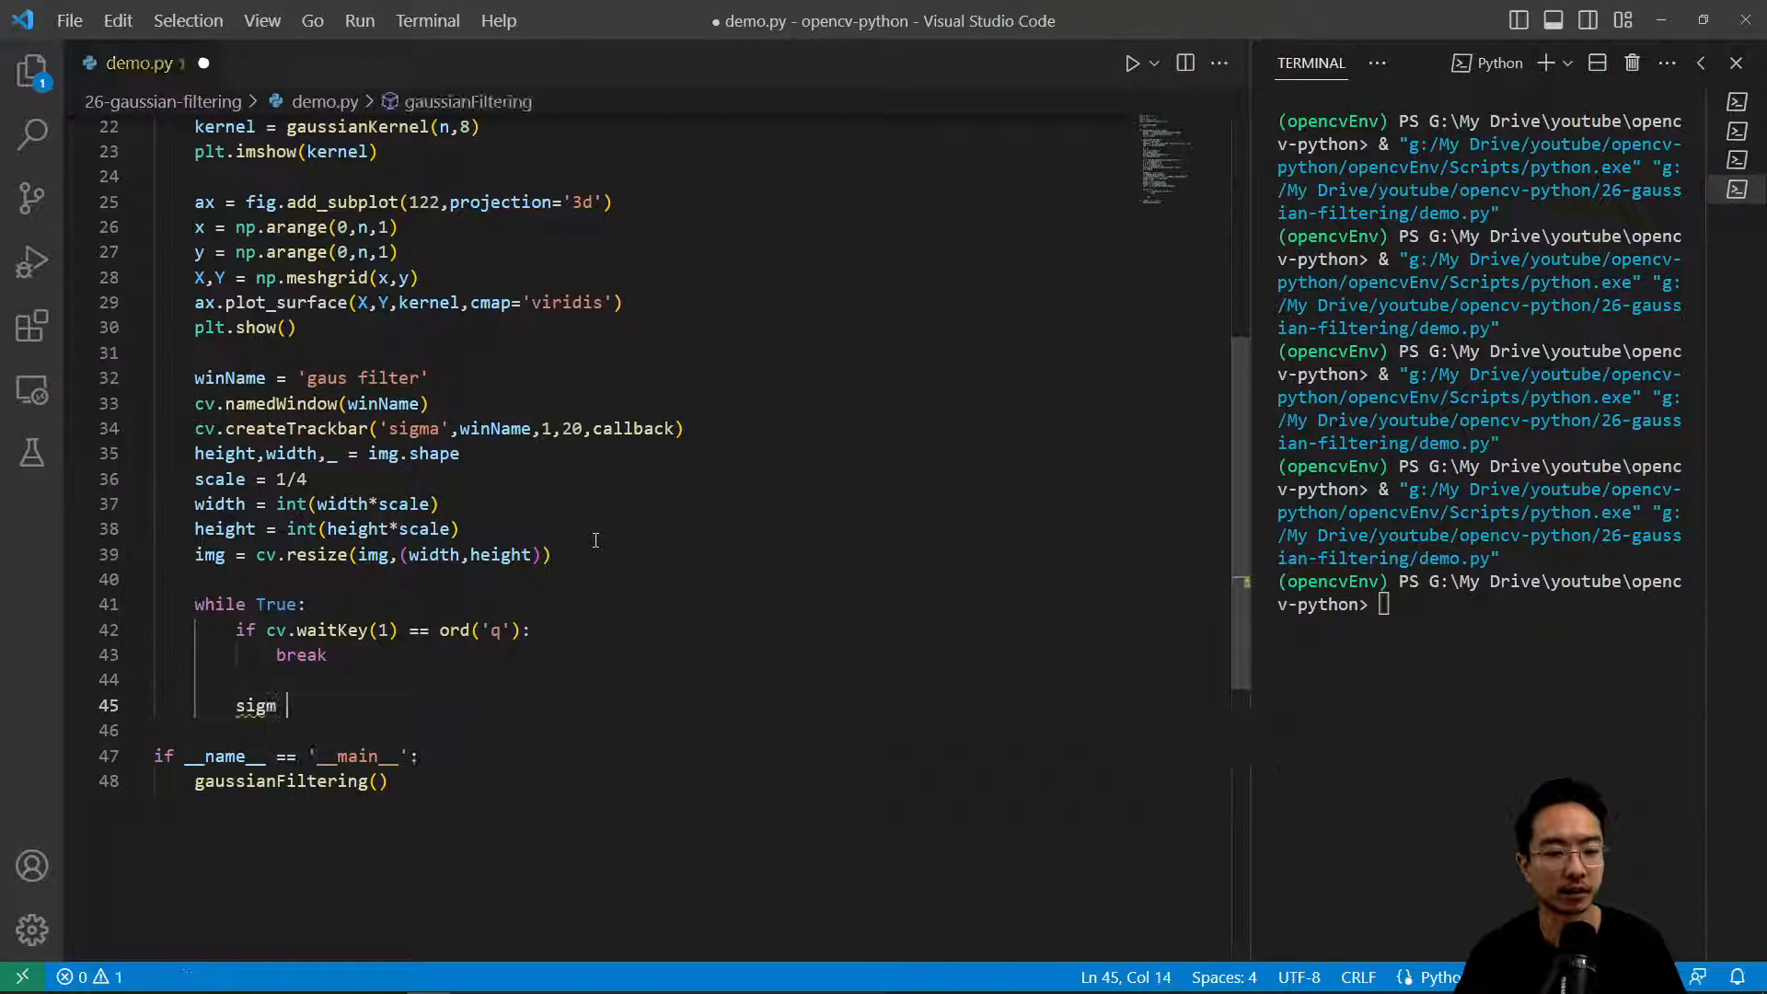
text(a =)
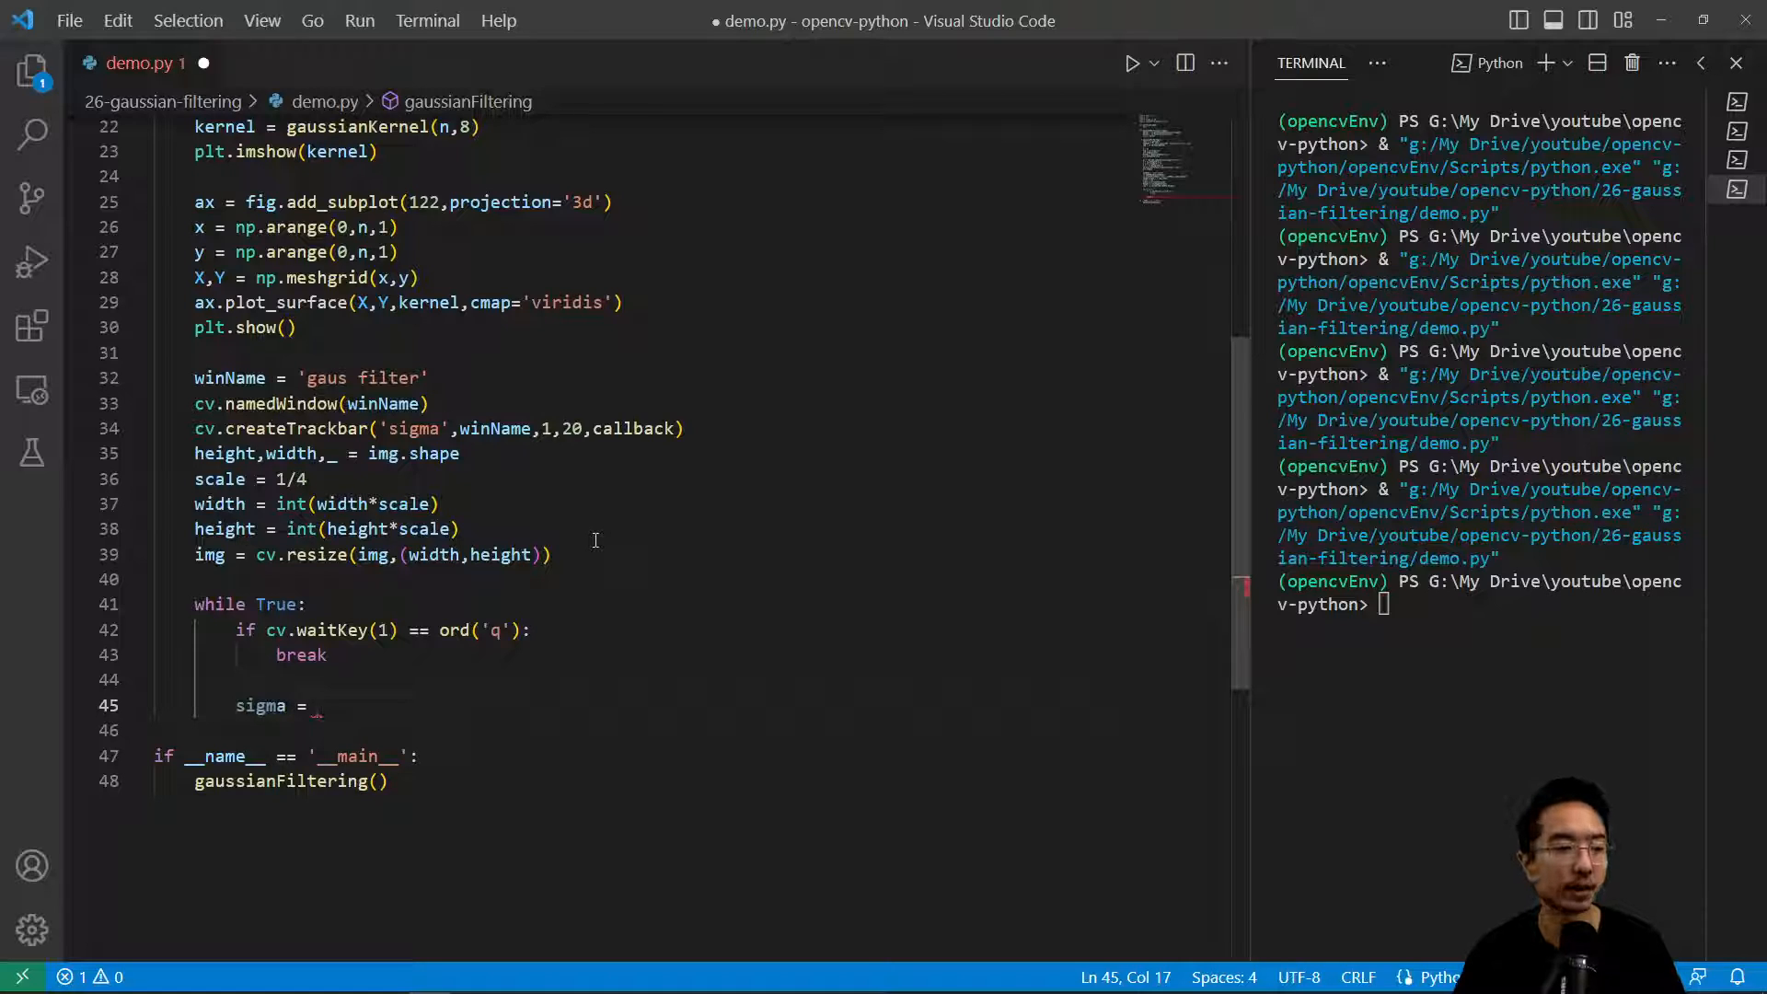
text(cv.t)
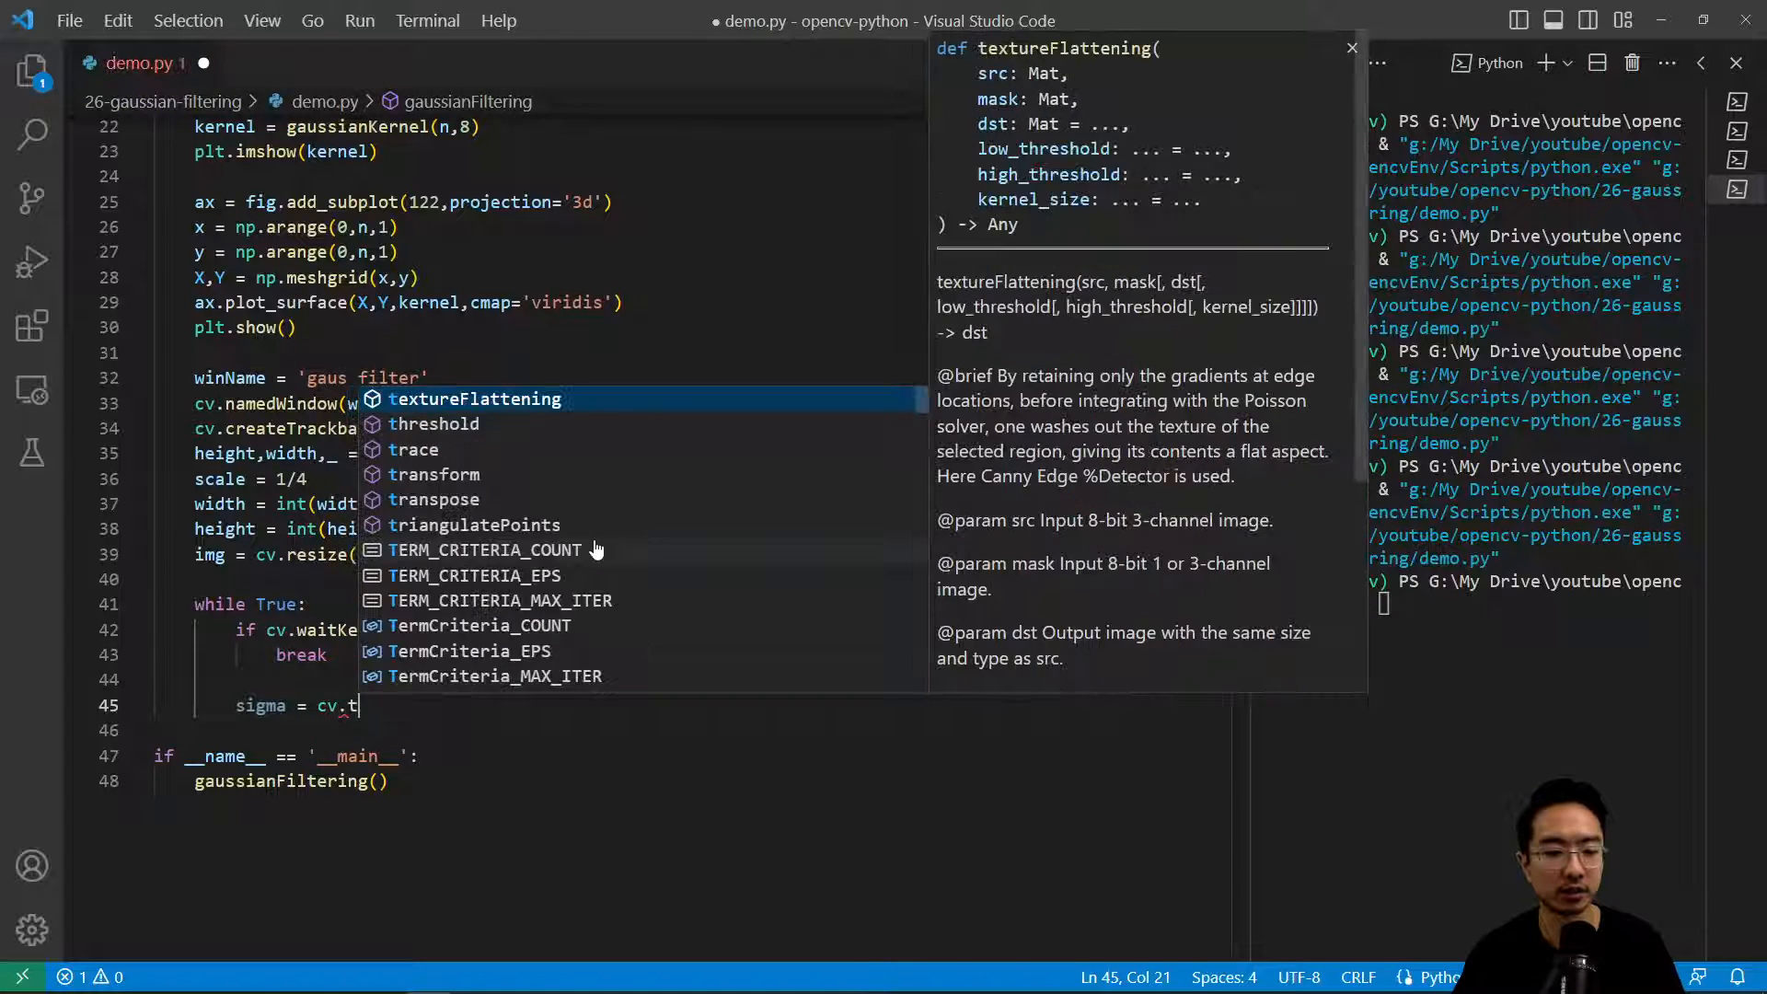
text(ettrackbarPos('sigma',)
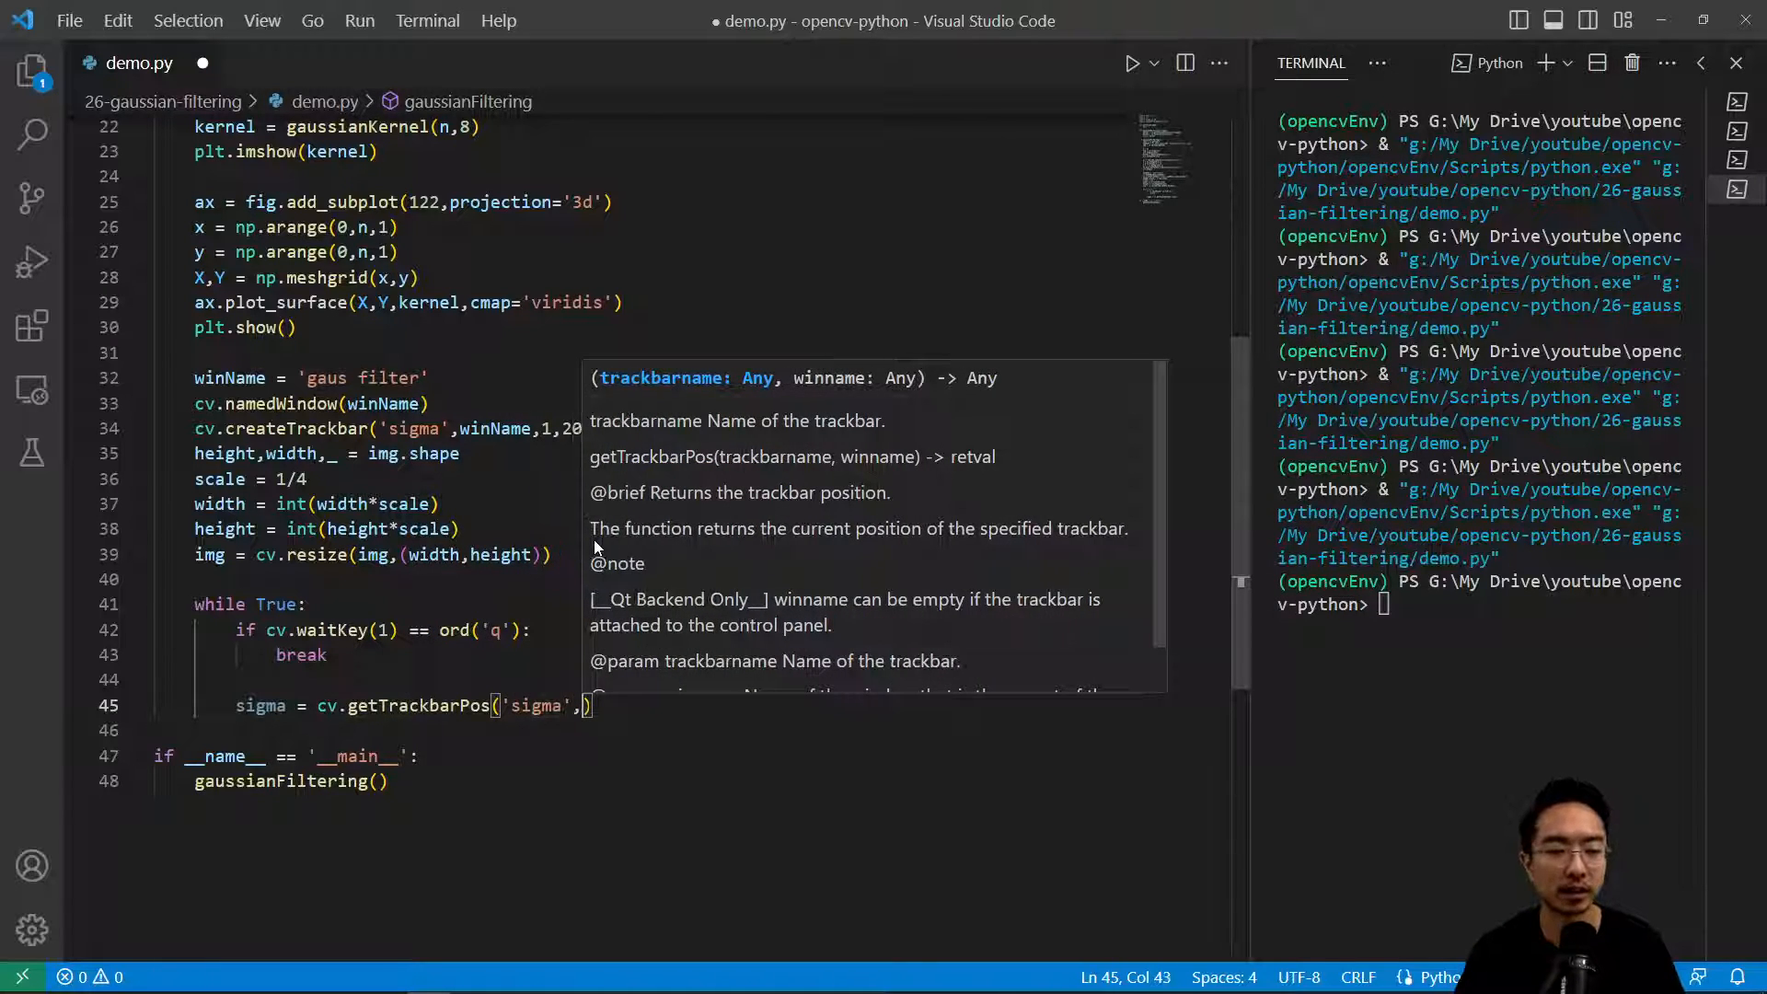
text(winName)
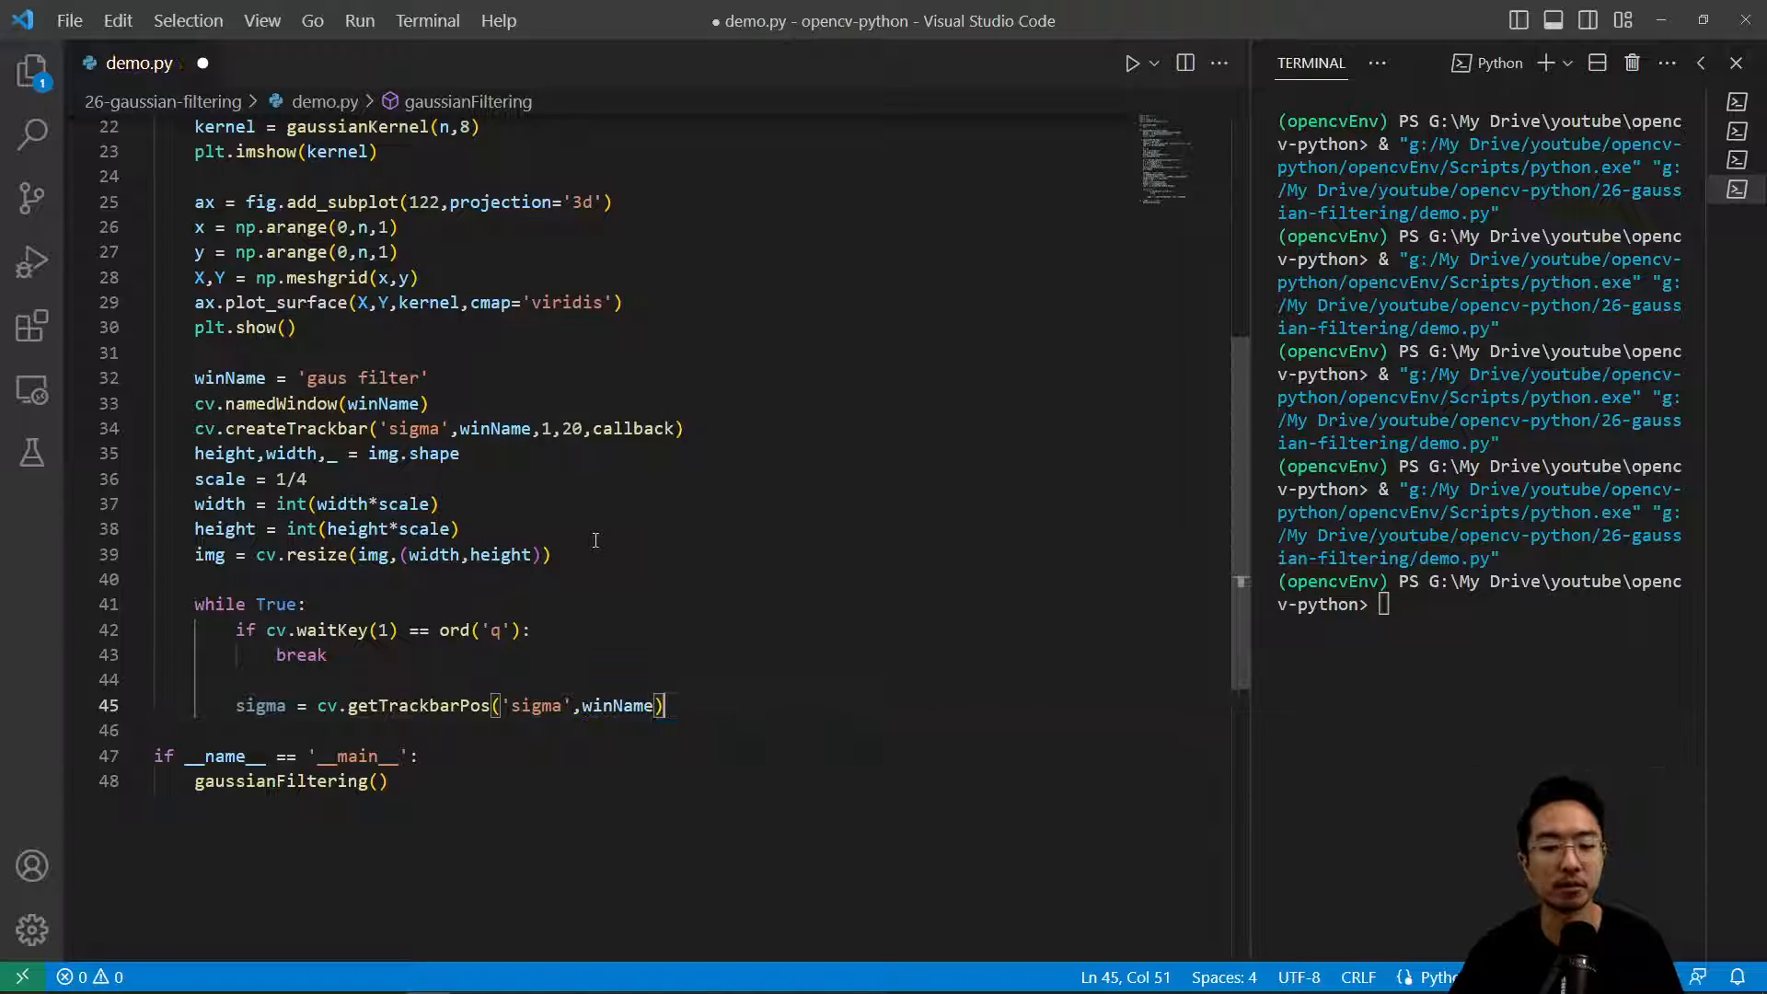
text(imgFilter = cv.GaussianBlur()
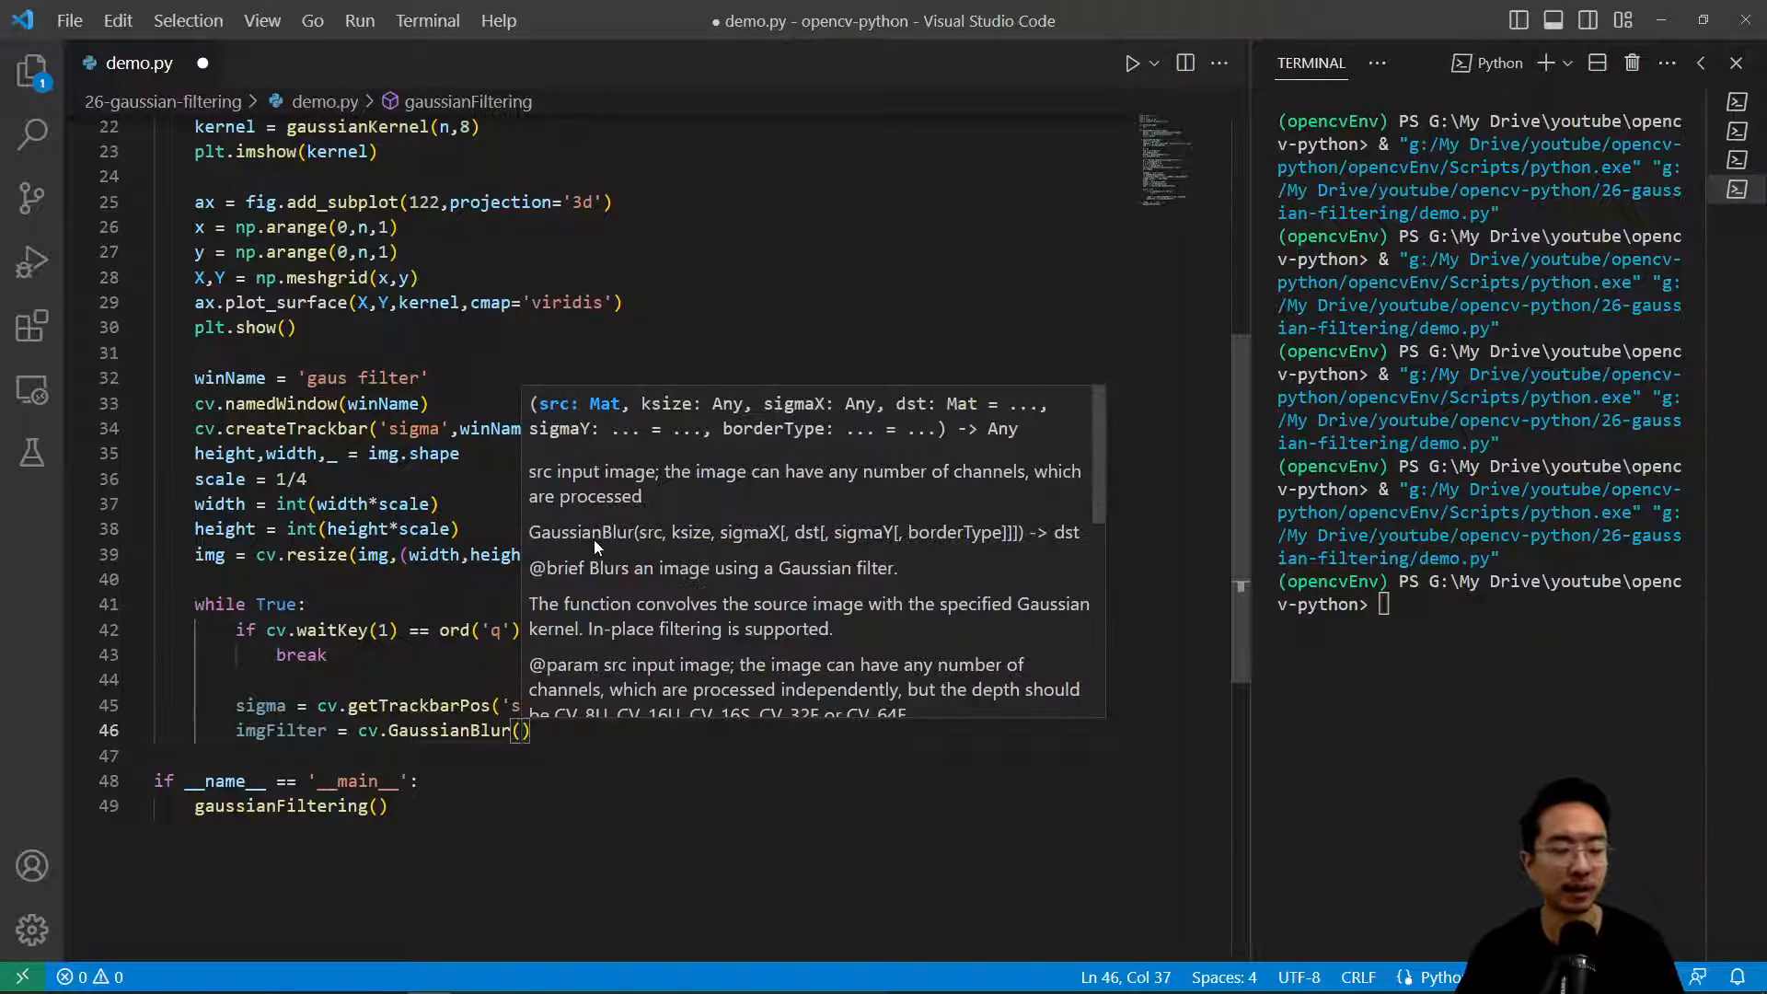
Step: Gaussian-blur img with that sigma, imshow it, and add cv.destroyAllWindows() after the loop
text(img,(n,n)
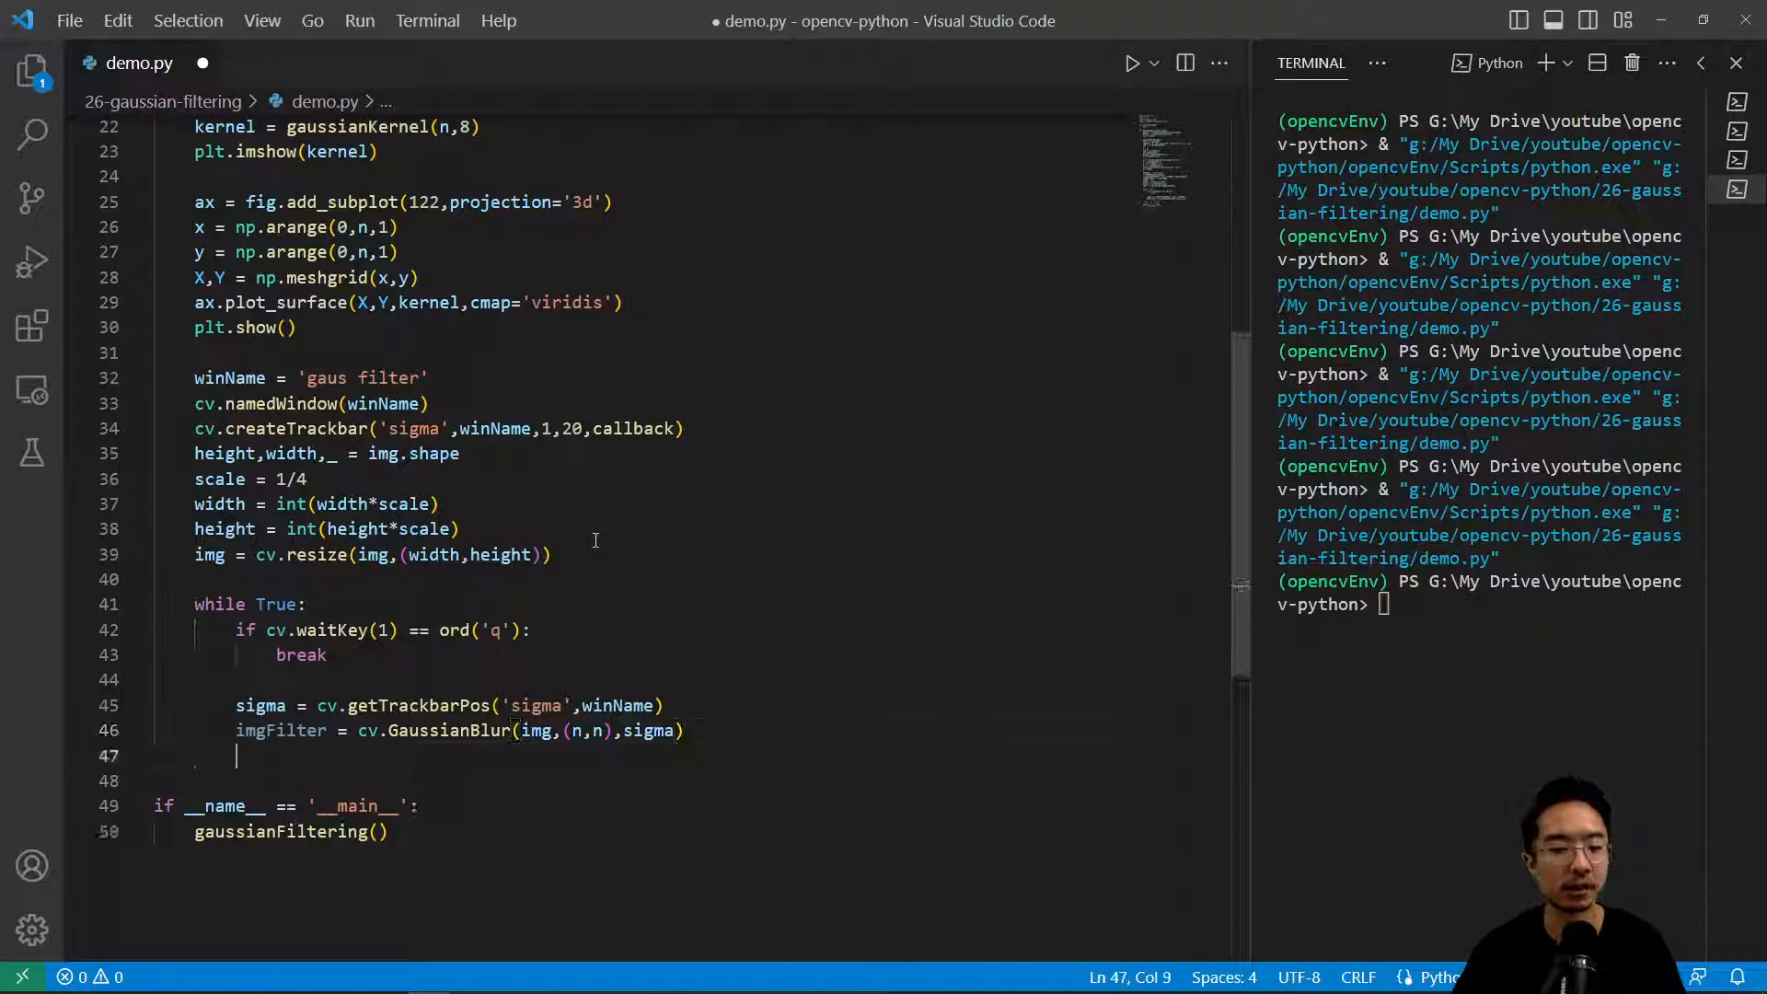
text(cv.imshow(winName,imgFilter)
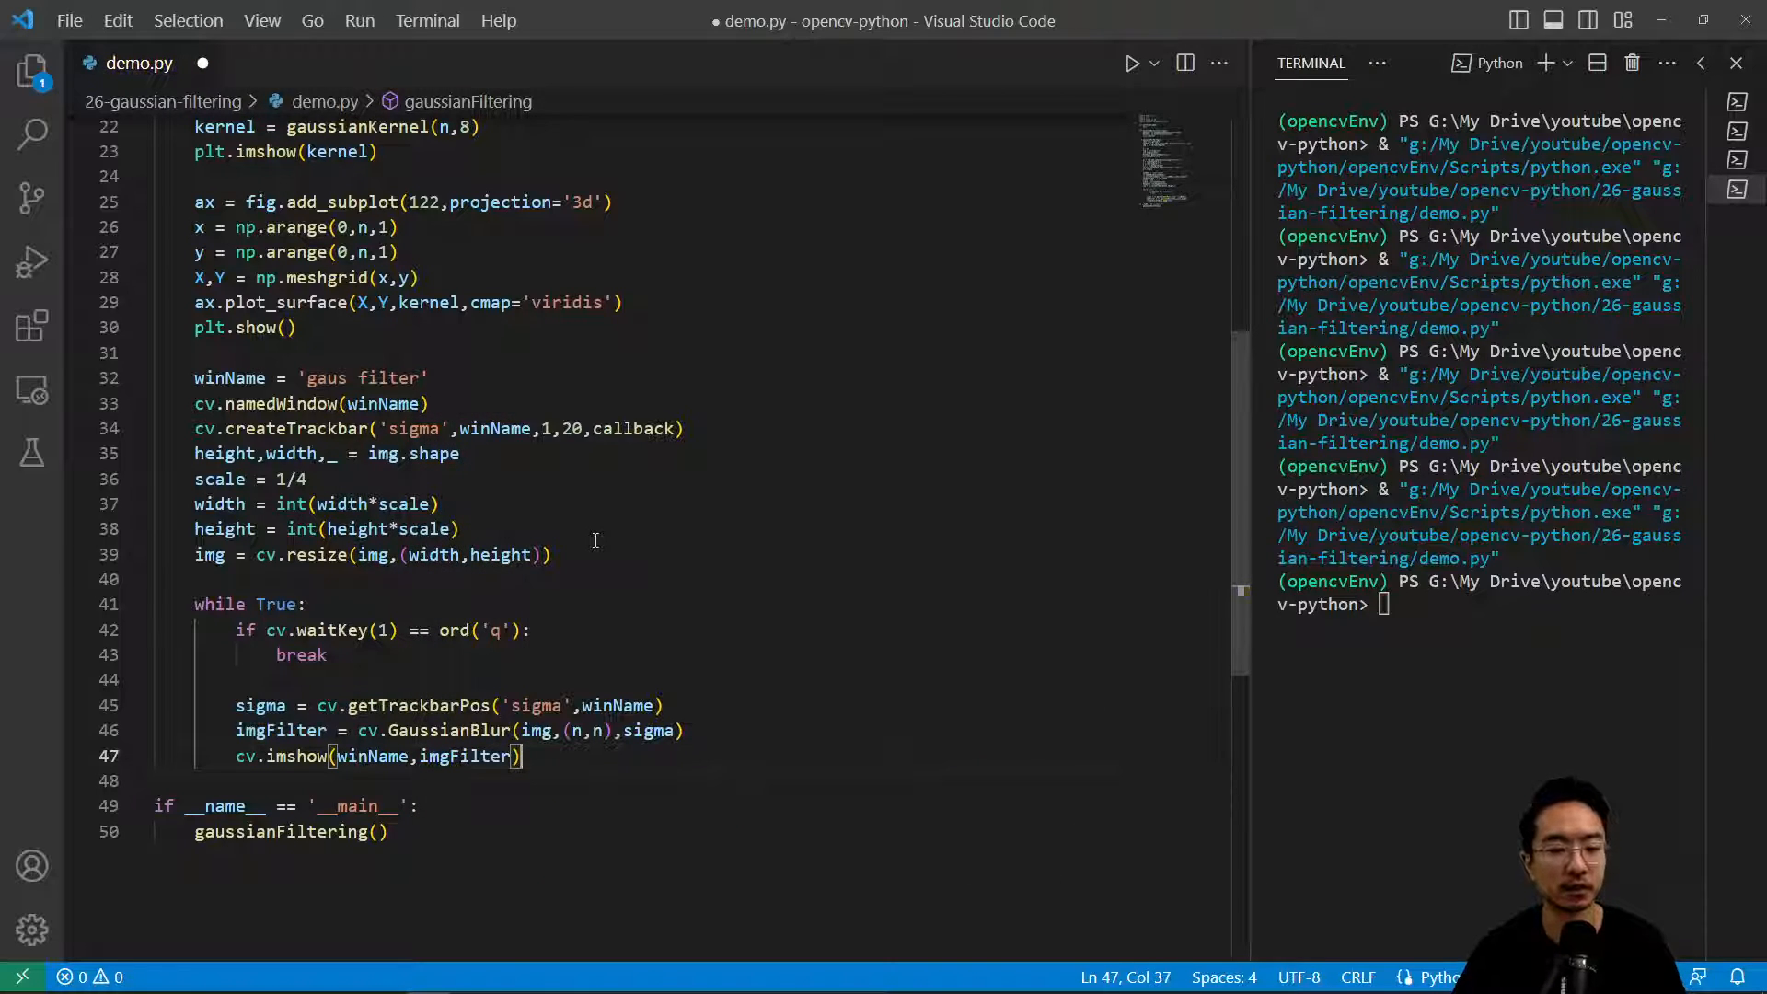
key(Enter)
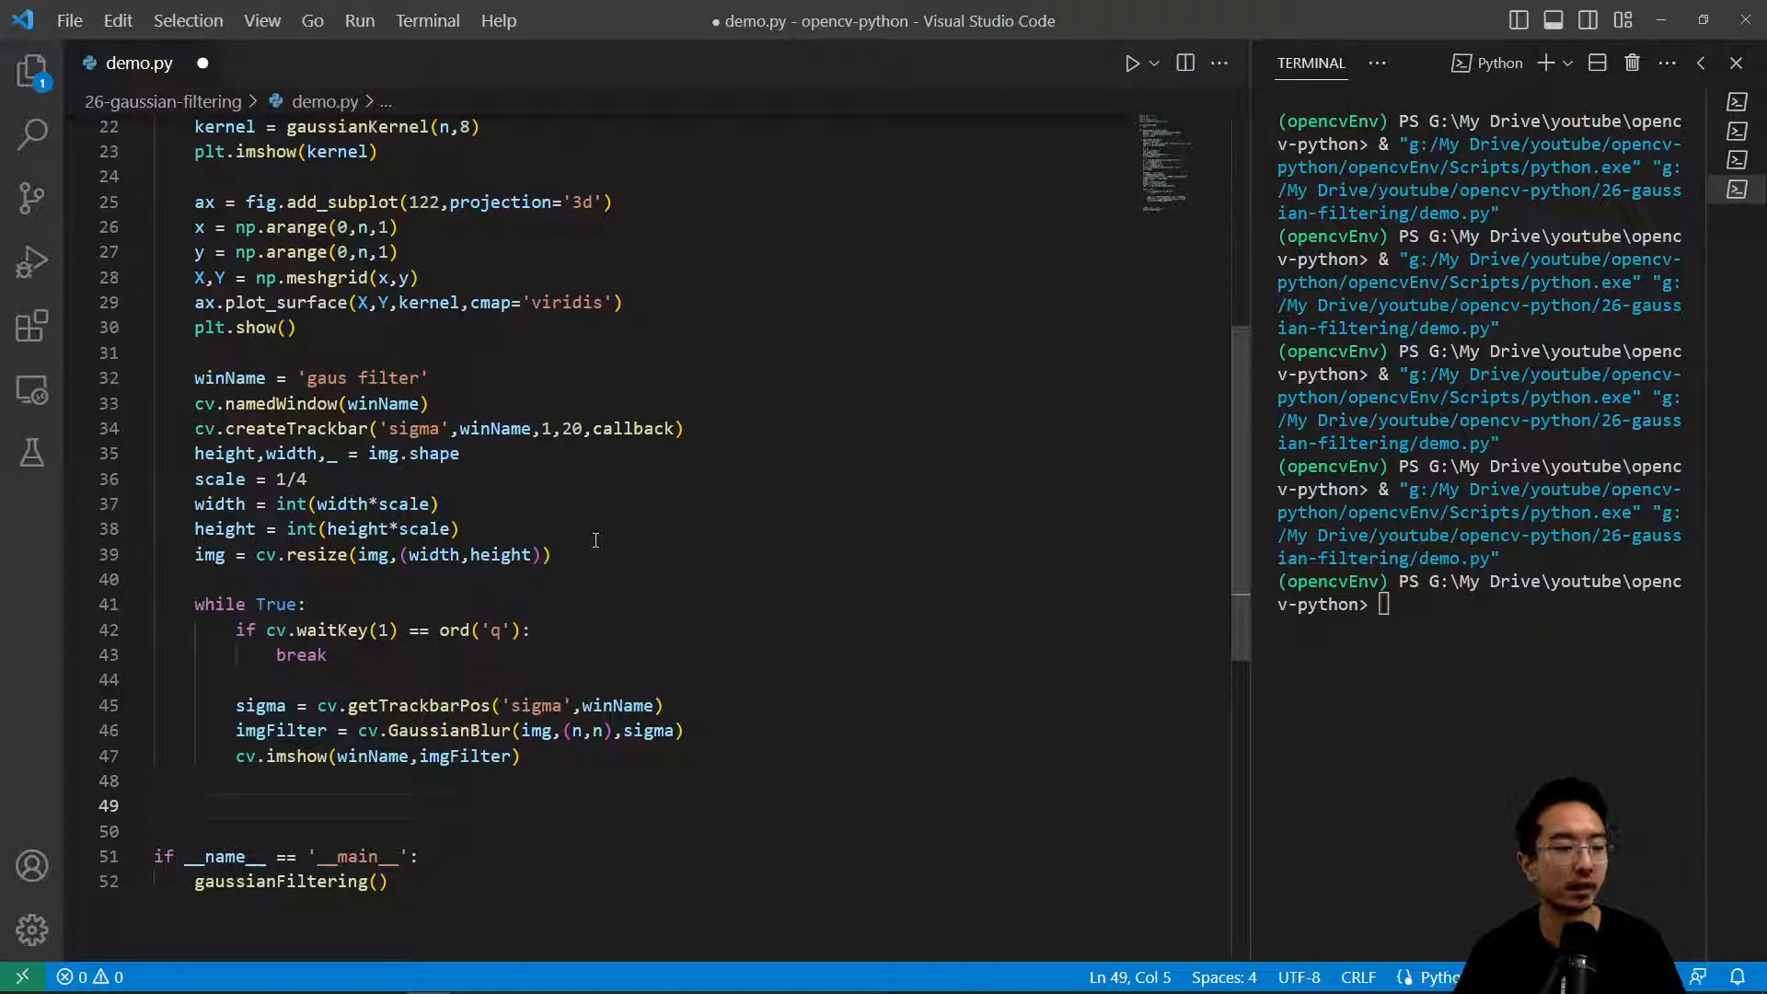
text(cv.destroyAllWindows()
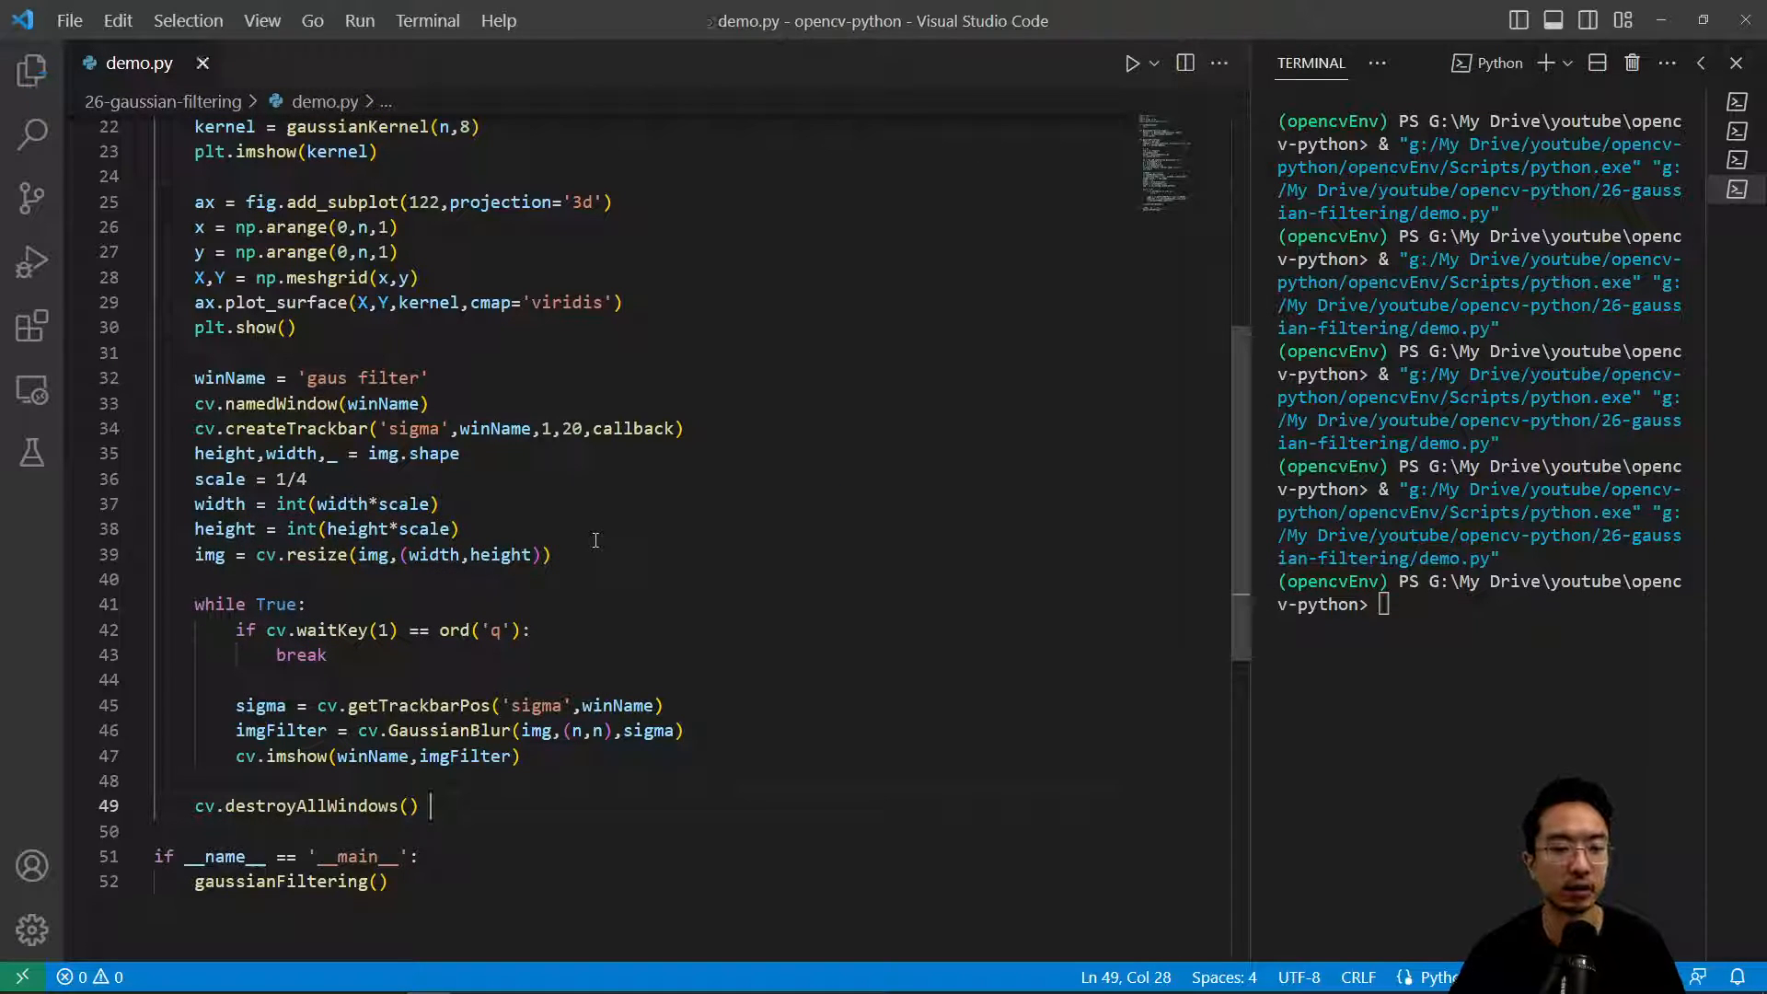
Step: Run demo.py as a Python file to open the gaus filter window
click(1152, 63)
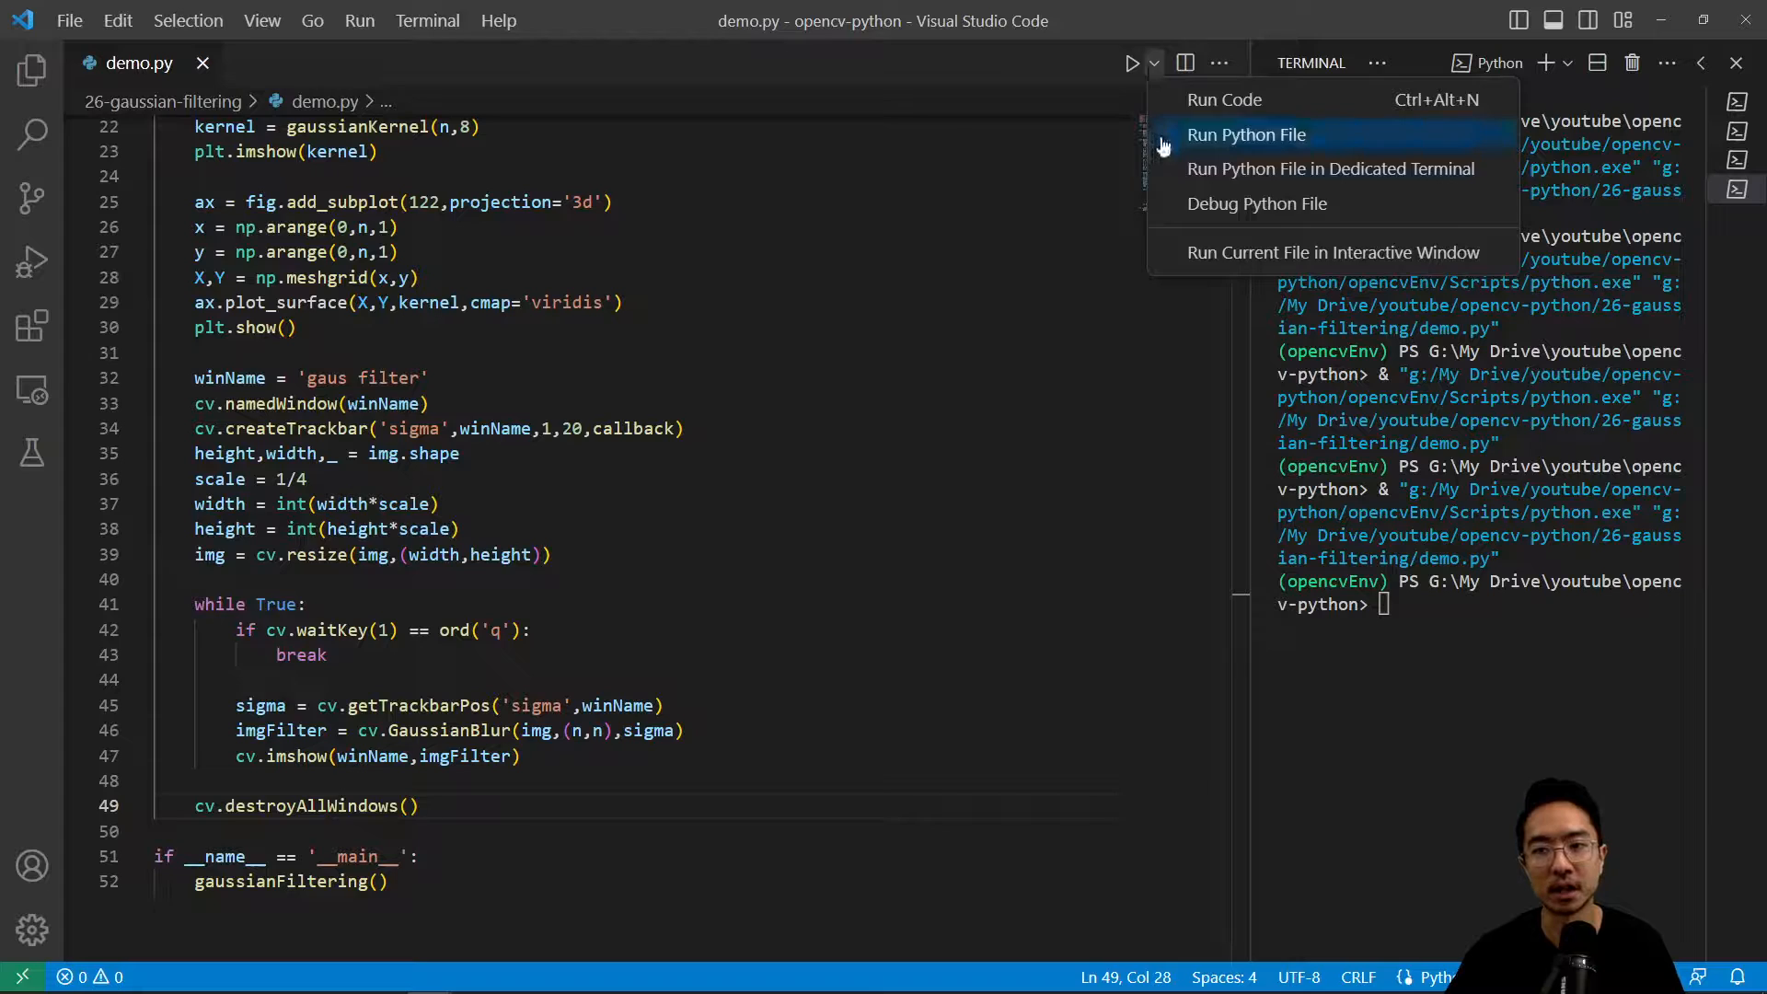
click(1246, 134)
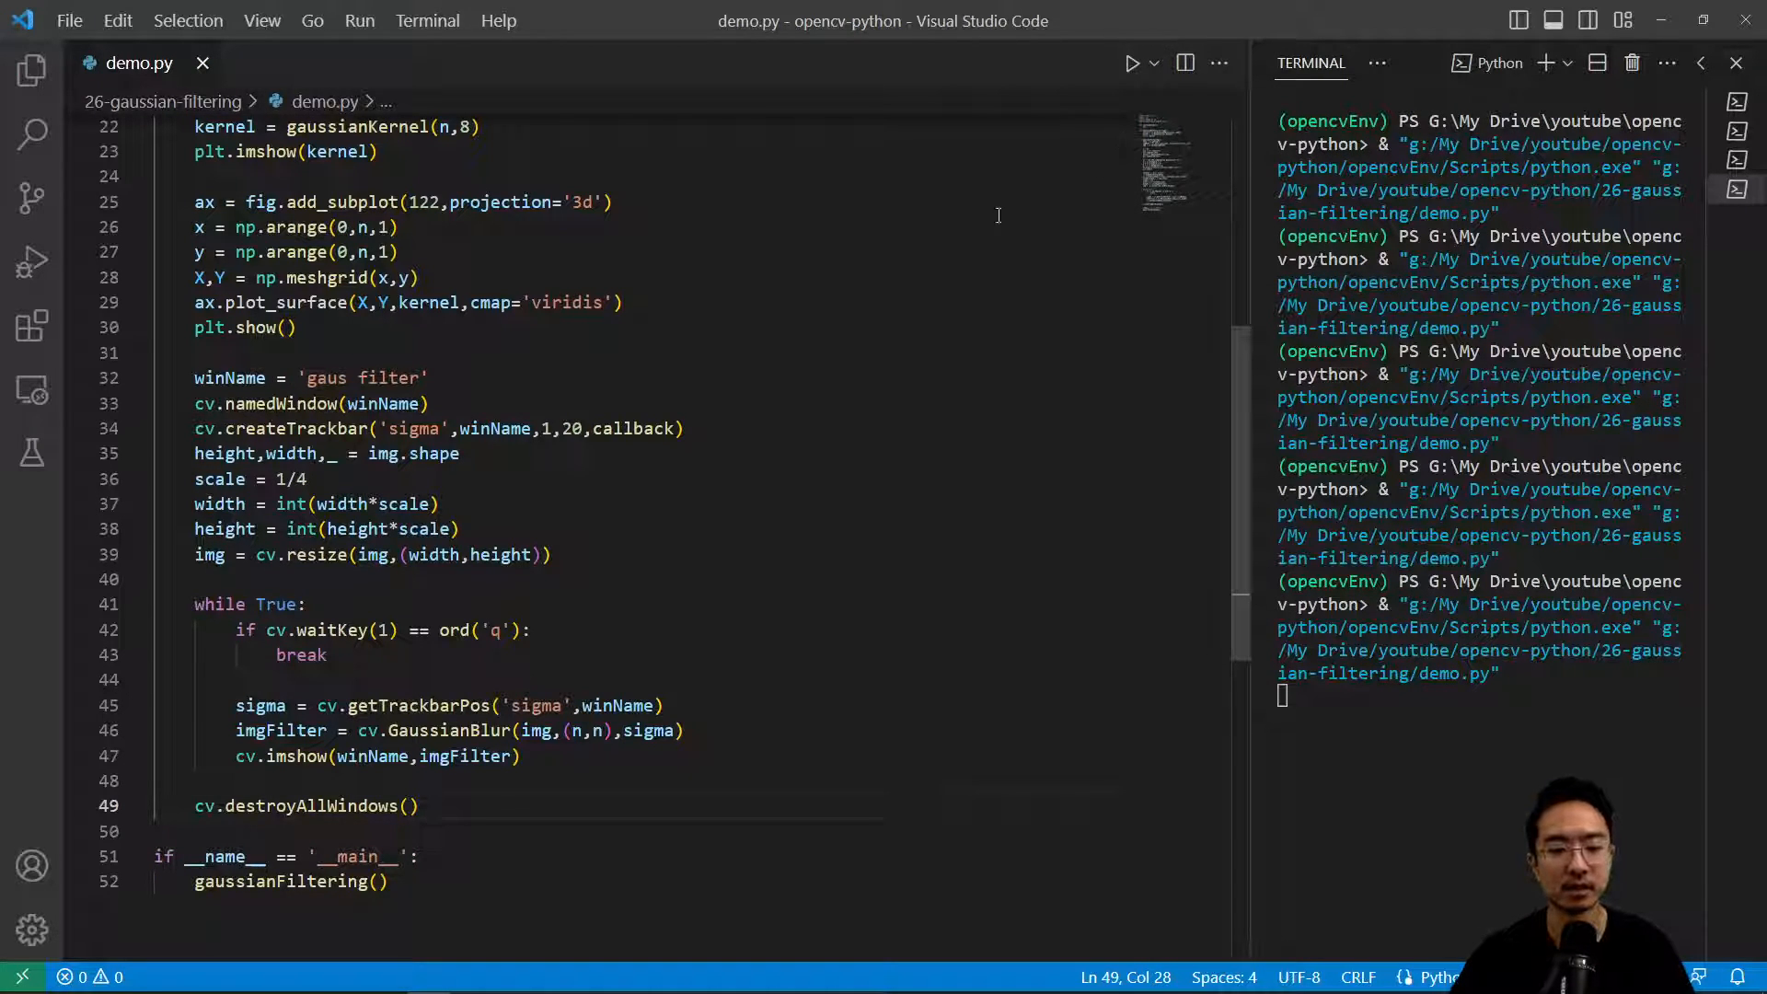
click(1131, 63)
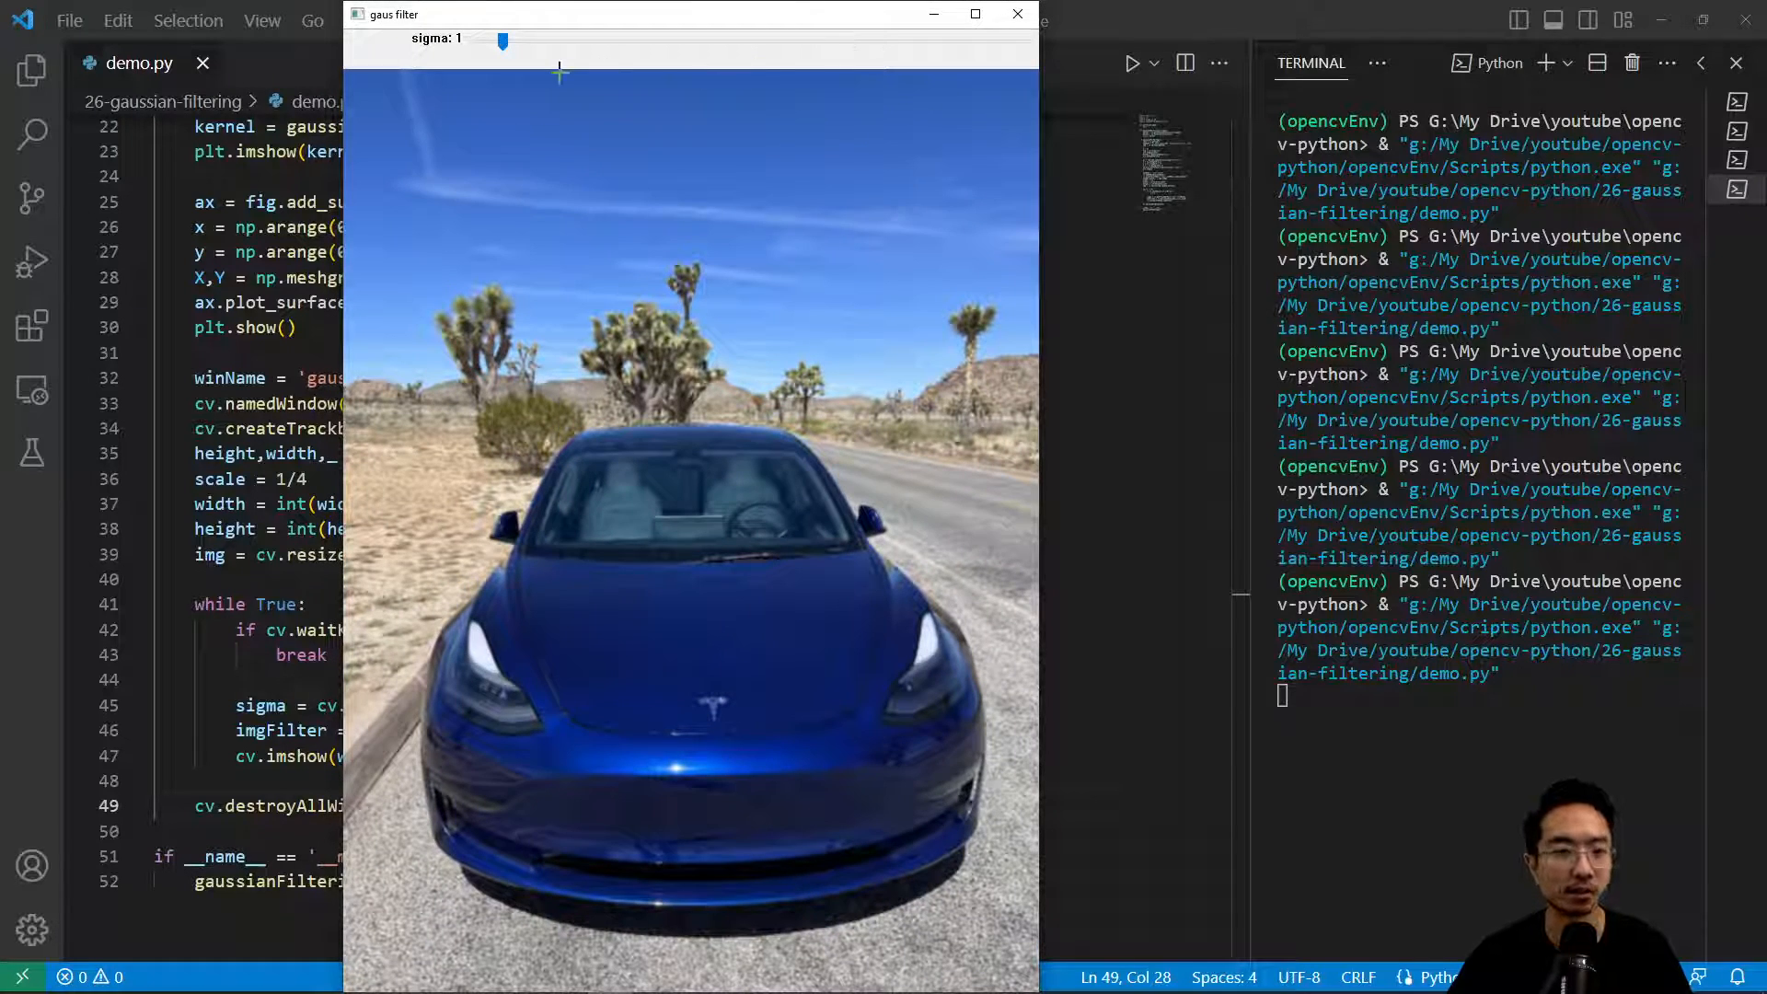
Step: Drag the sigma trackbar up to 5 then back to 2, blurring the car heavily then less
drag(504, 42, 613, 42)
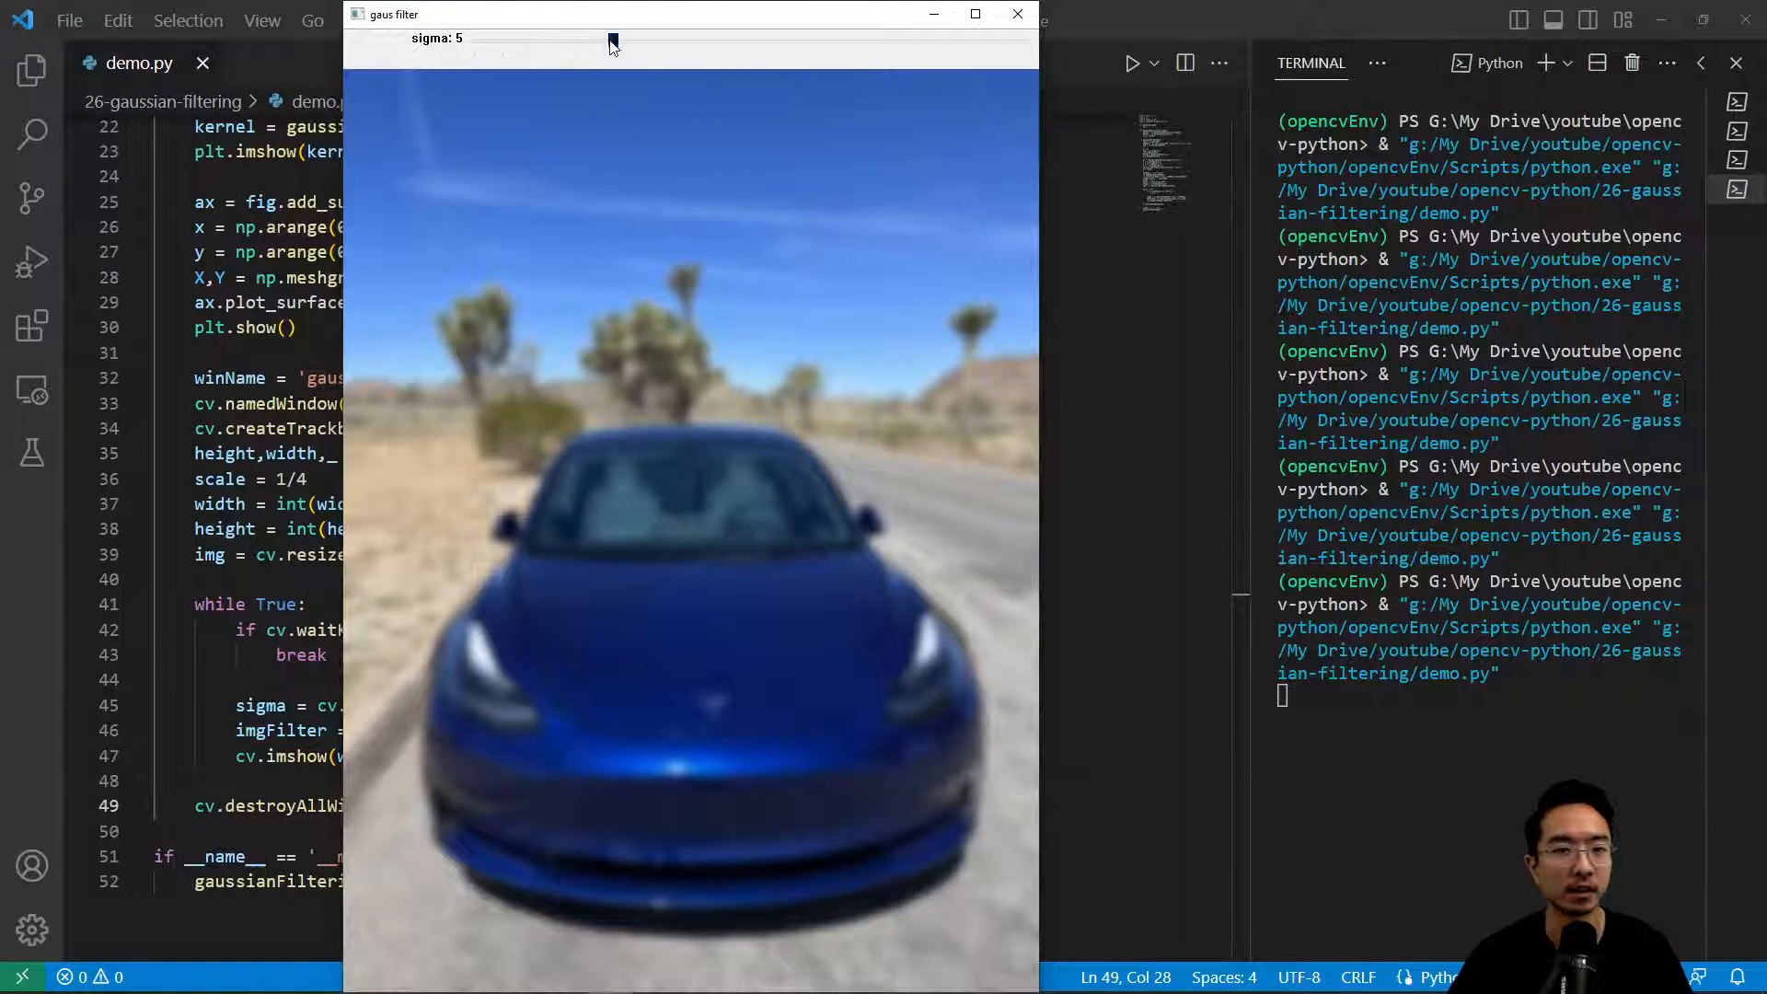
drag(611, 42, 528, 42)
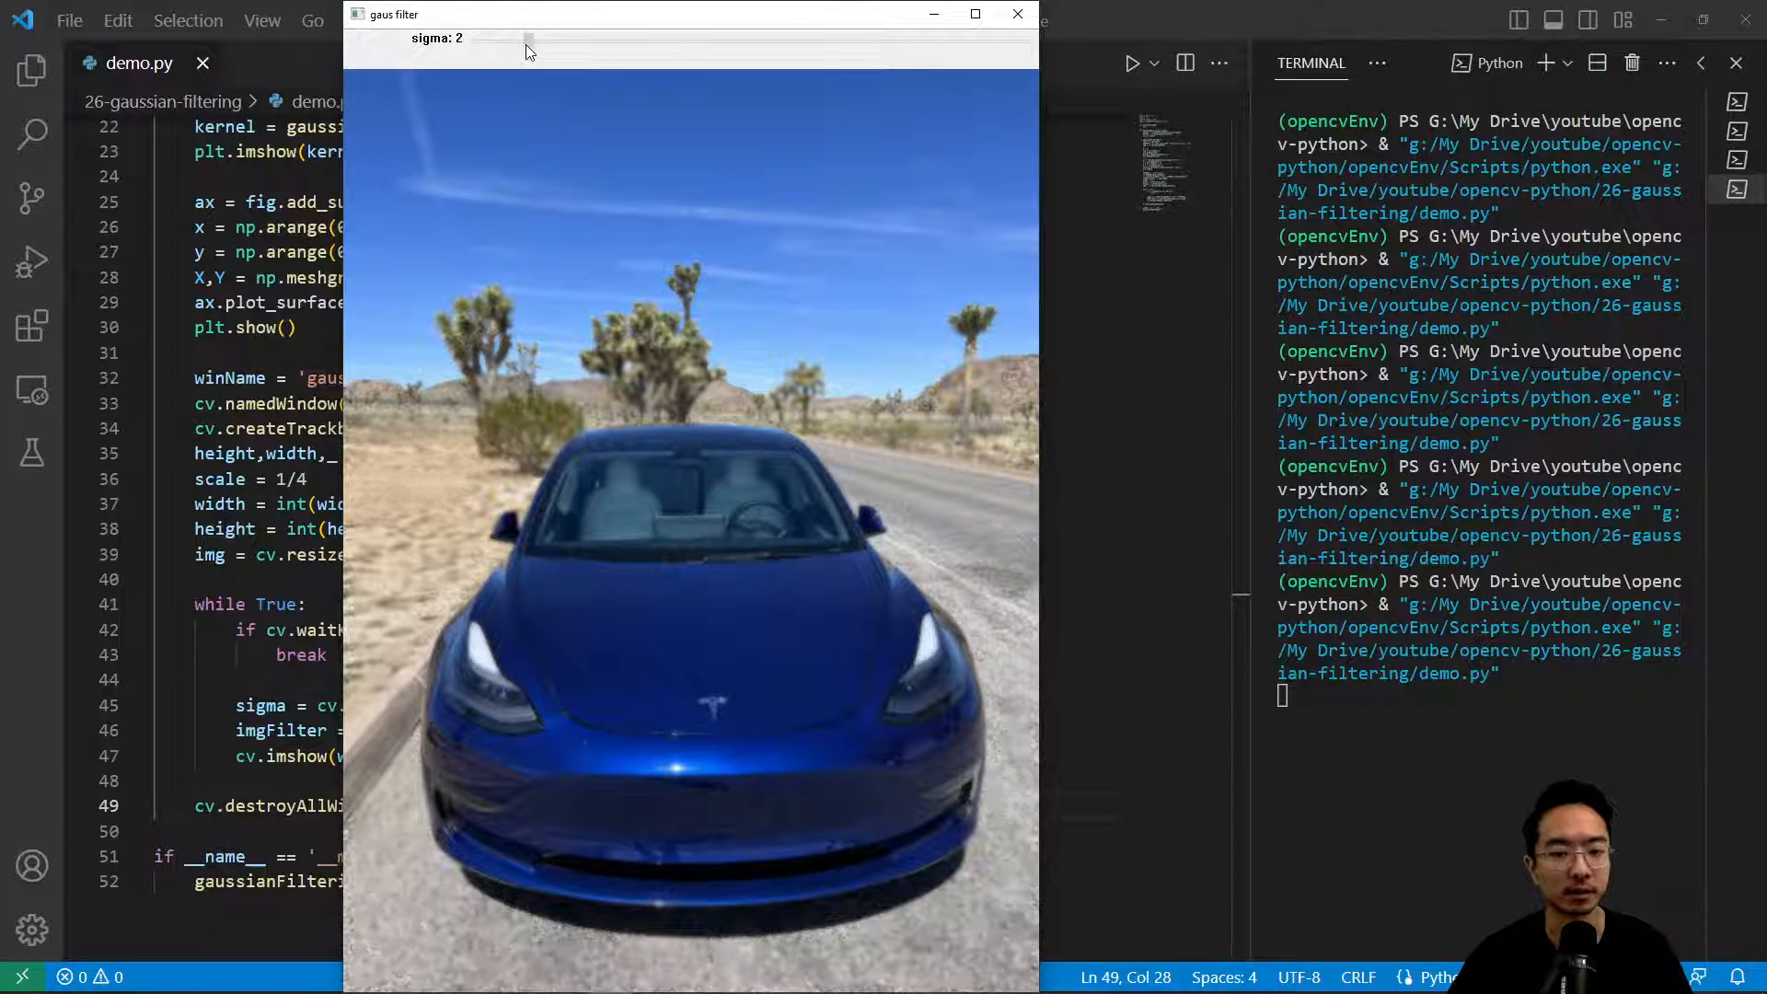